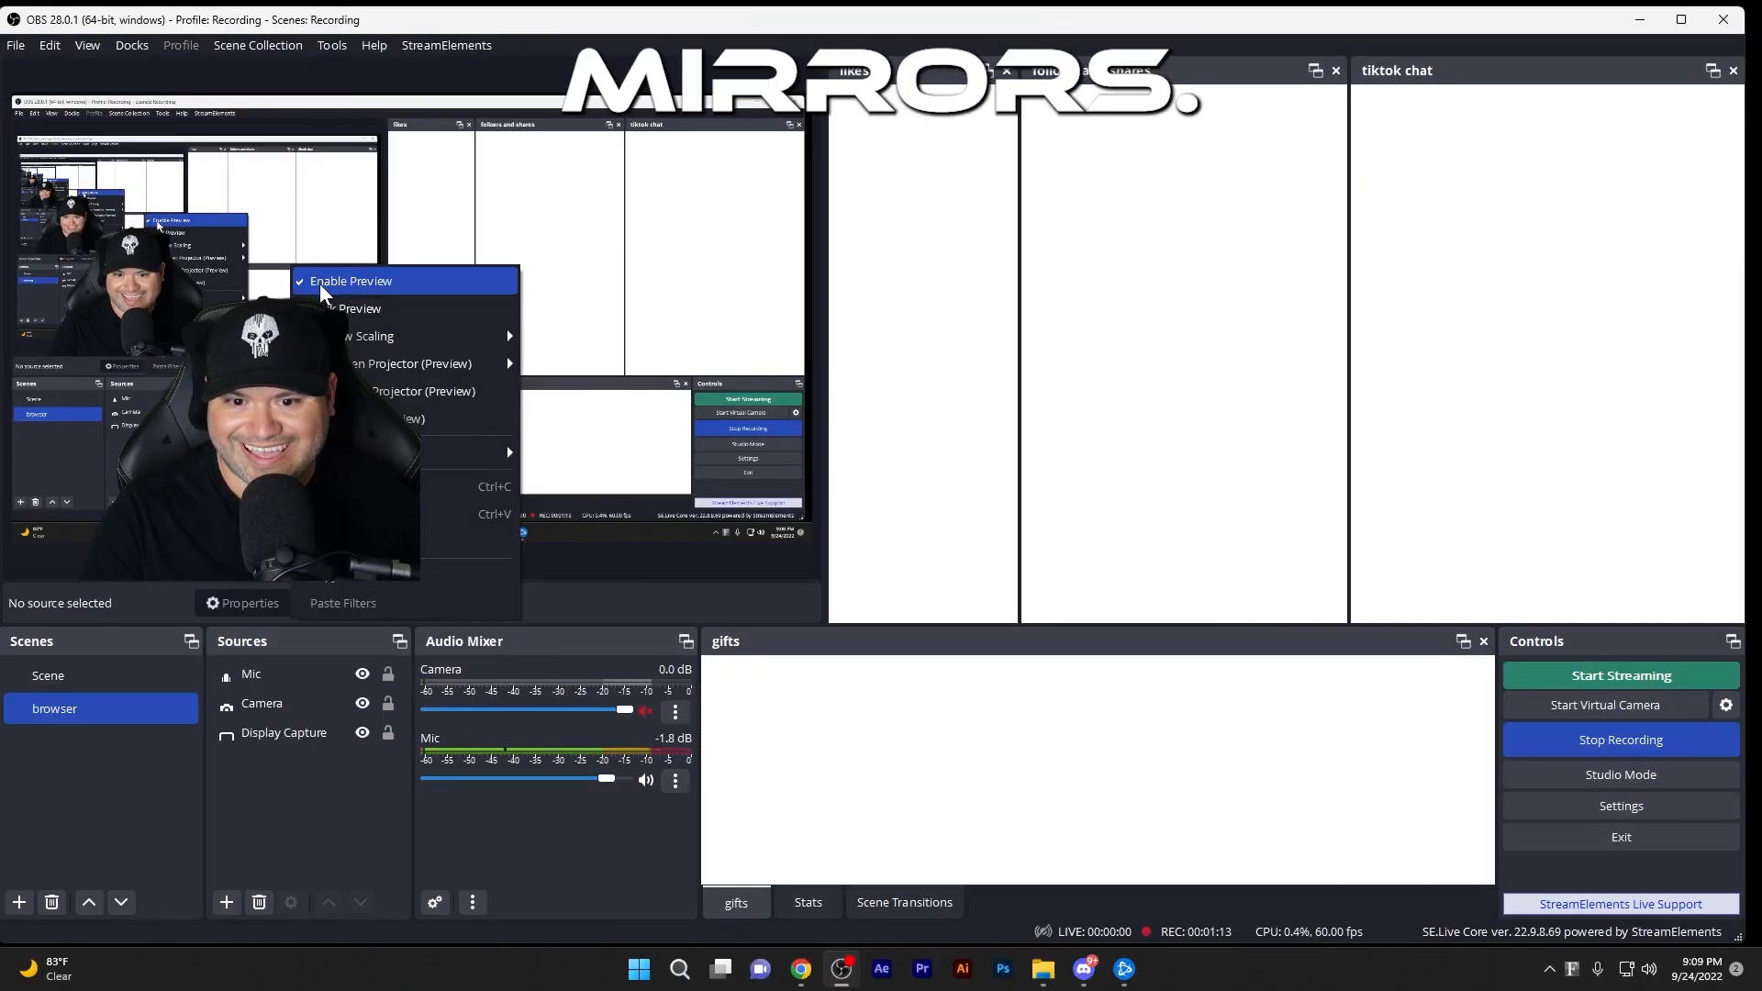
Uncheck Enable Preview in the preview's right-click menu so the OBS canvas stops rendering
left_click(349, 280)
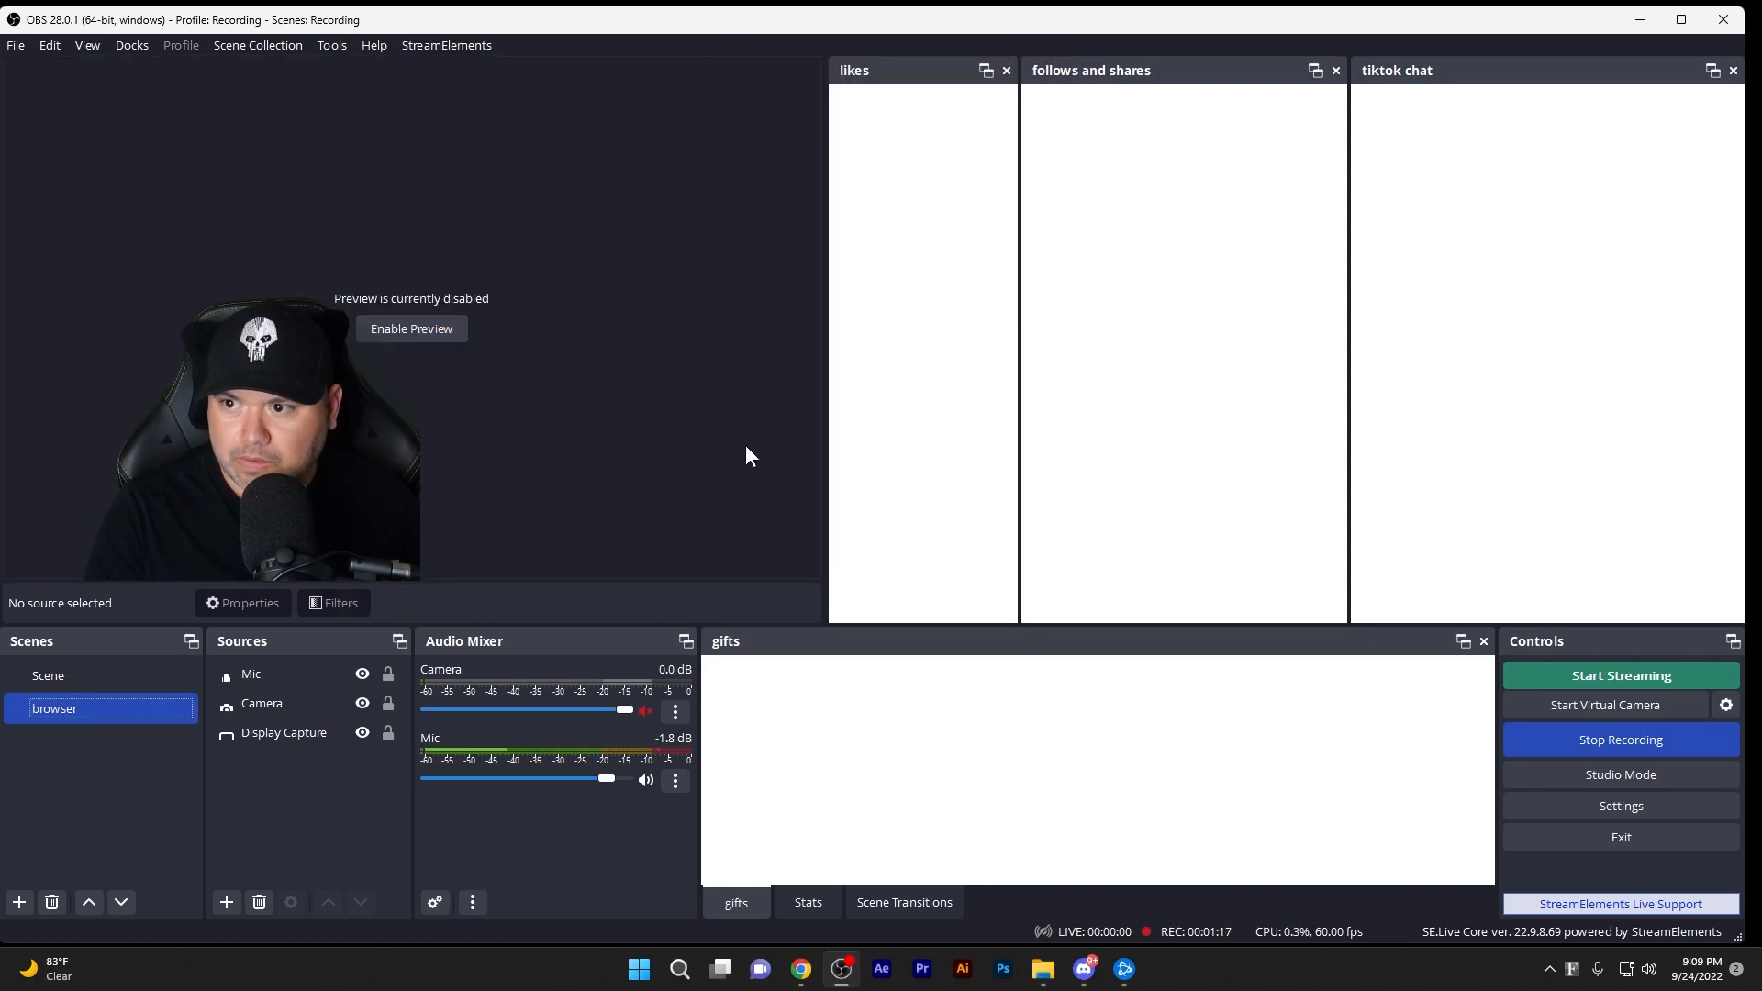
mouse_move(689, 309)
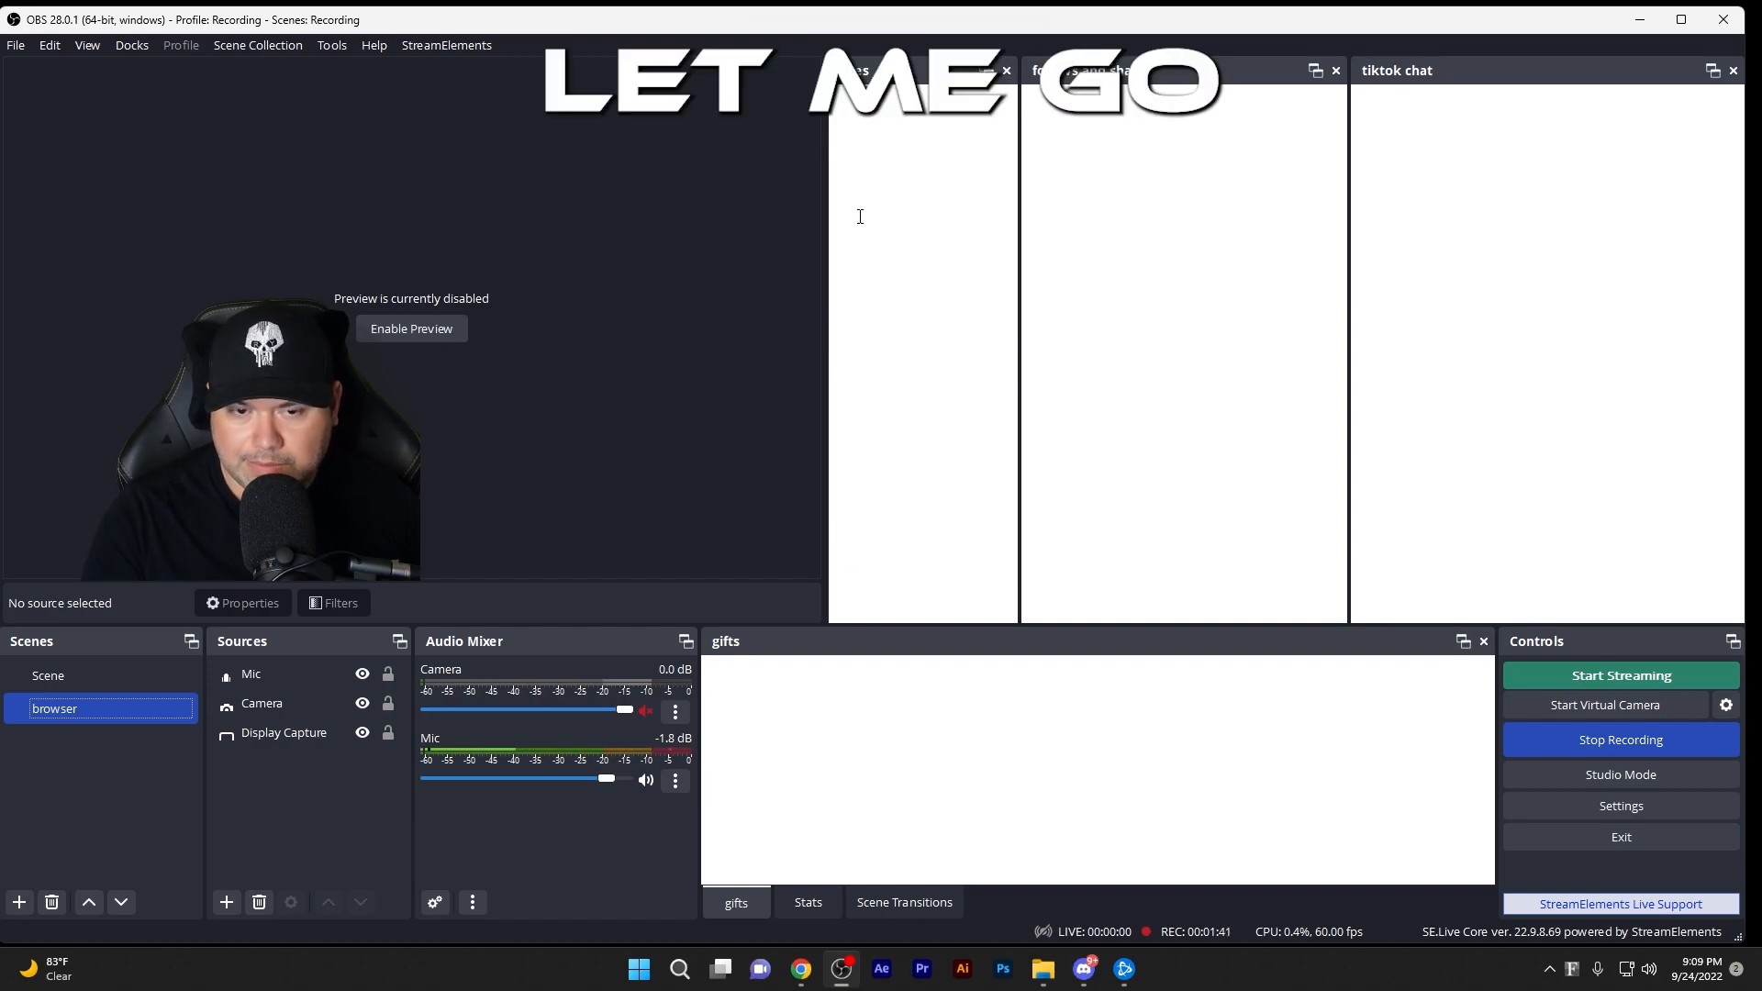
left_click(131, 45)
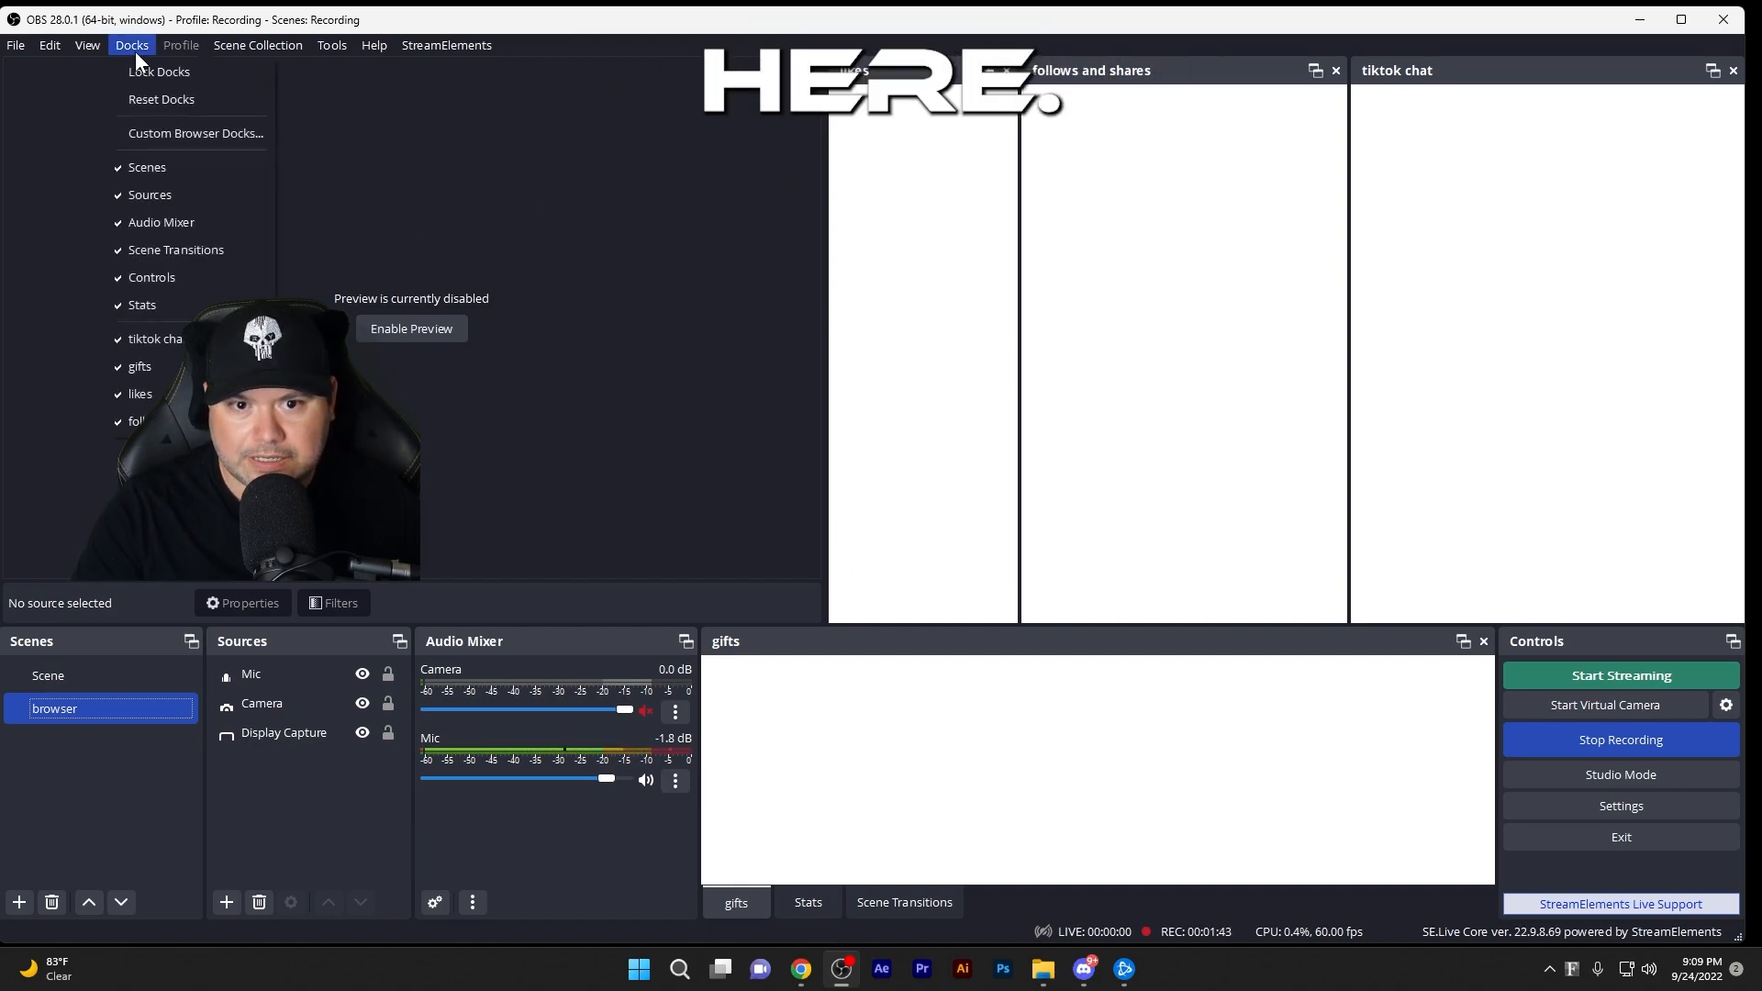
left_click(193, 132)
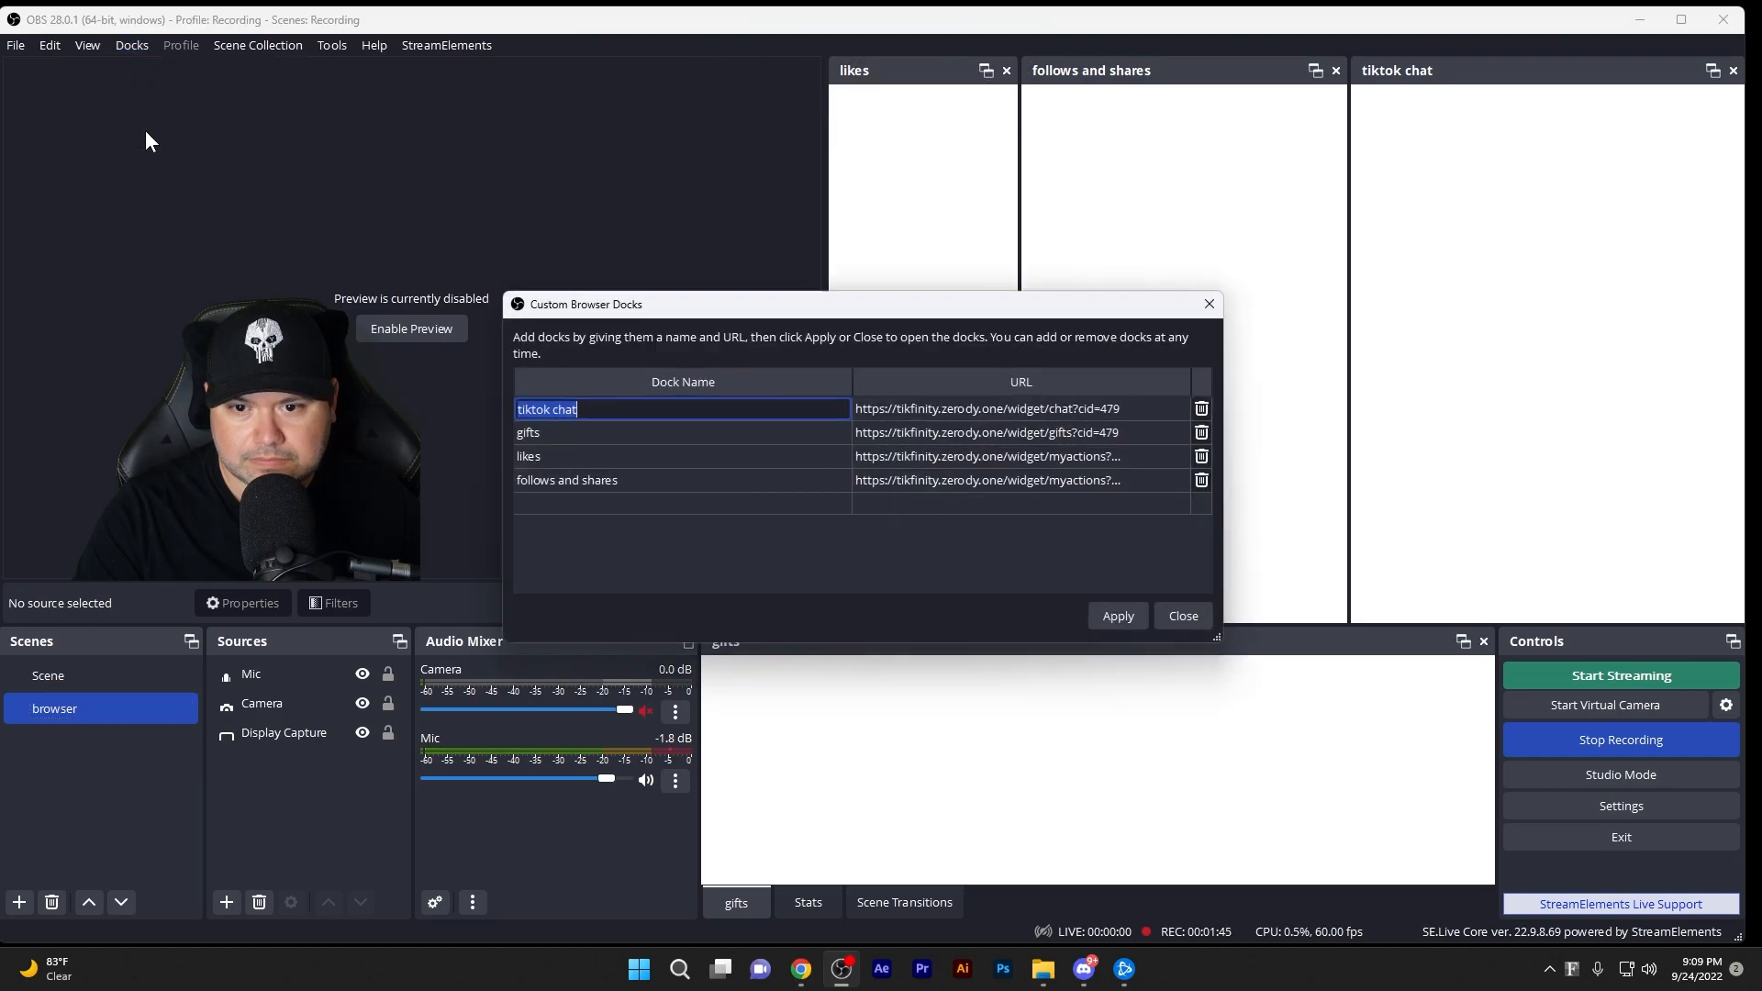
left_click_drag(787, 303, 787, 181)
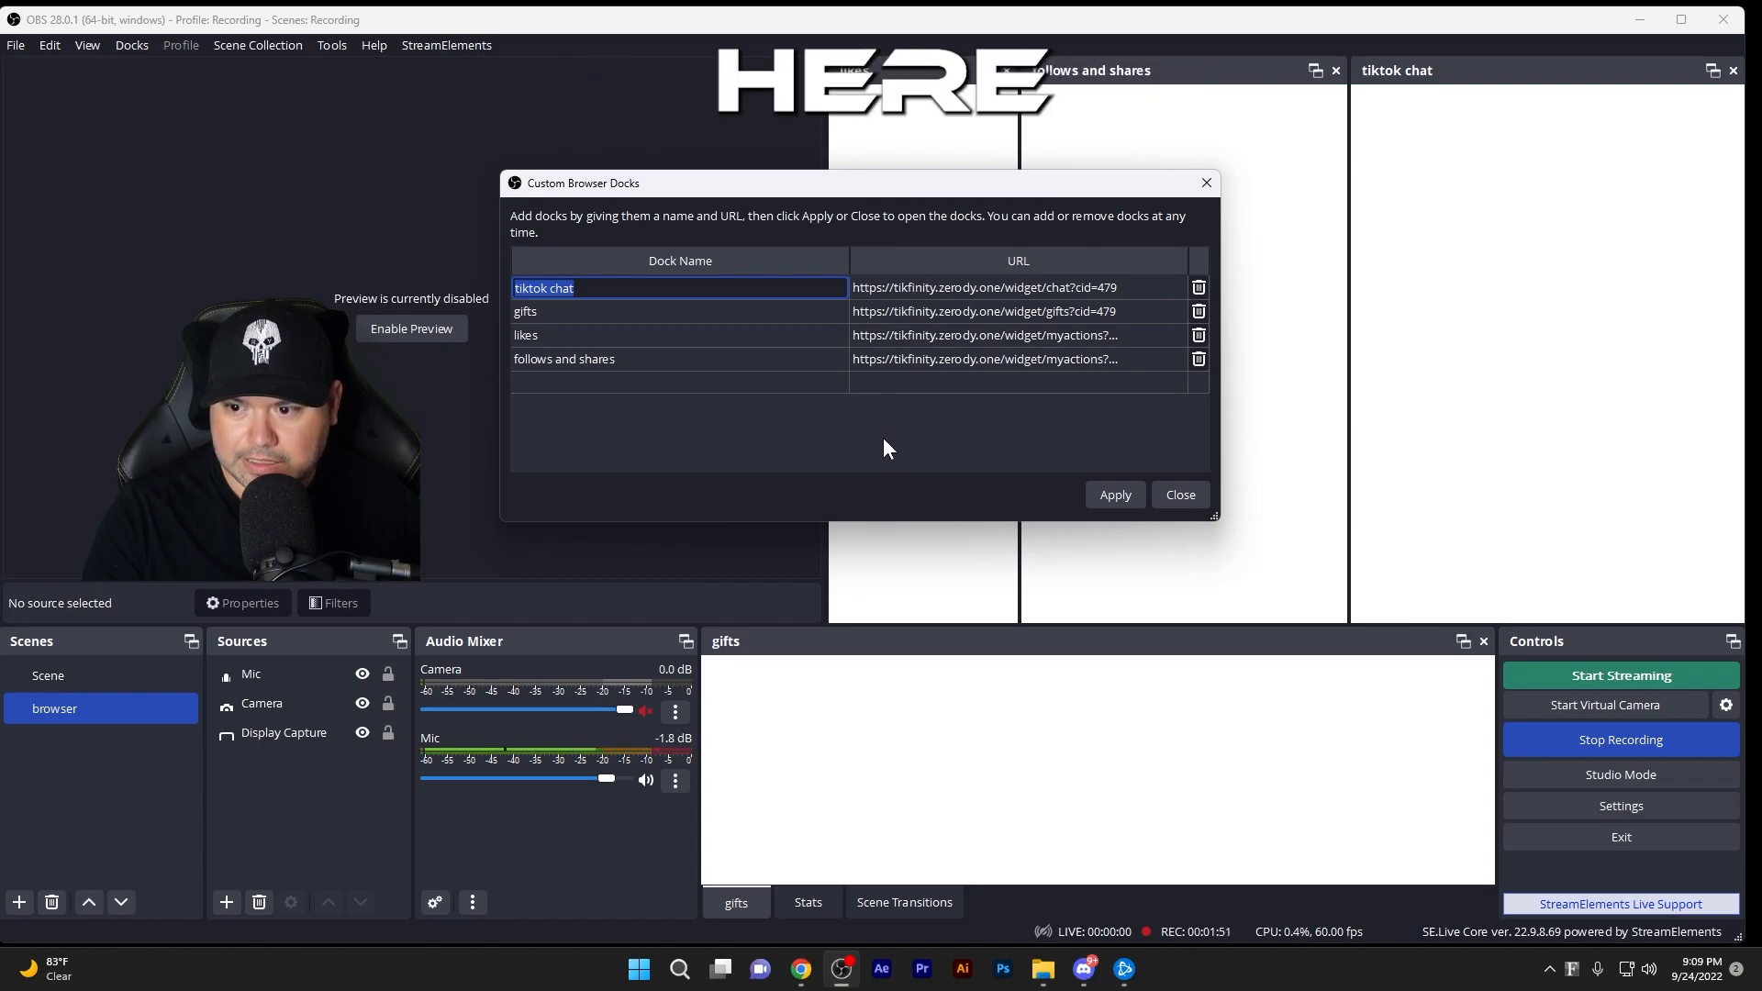
mouse_move(677, 339)
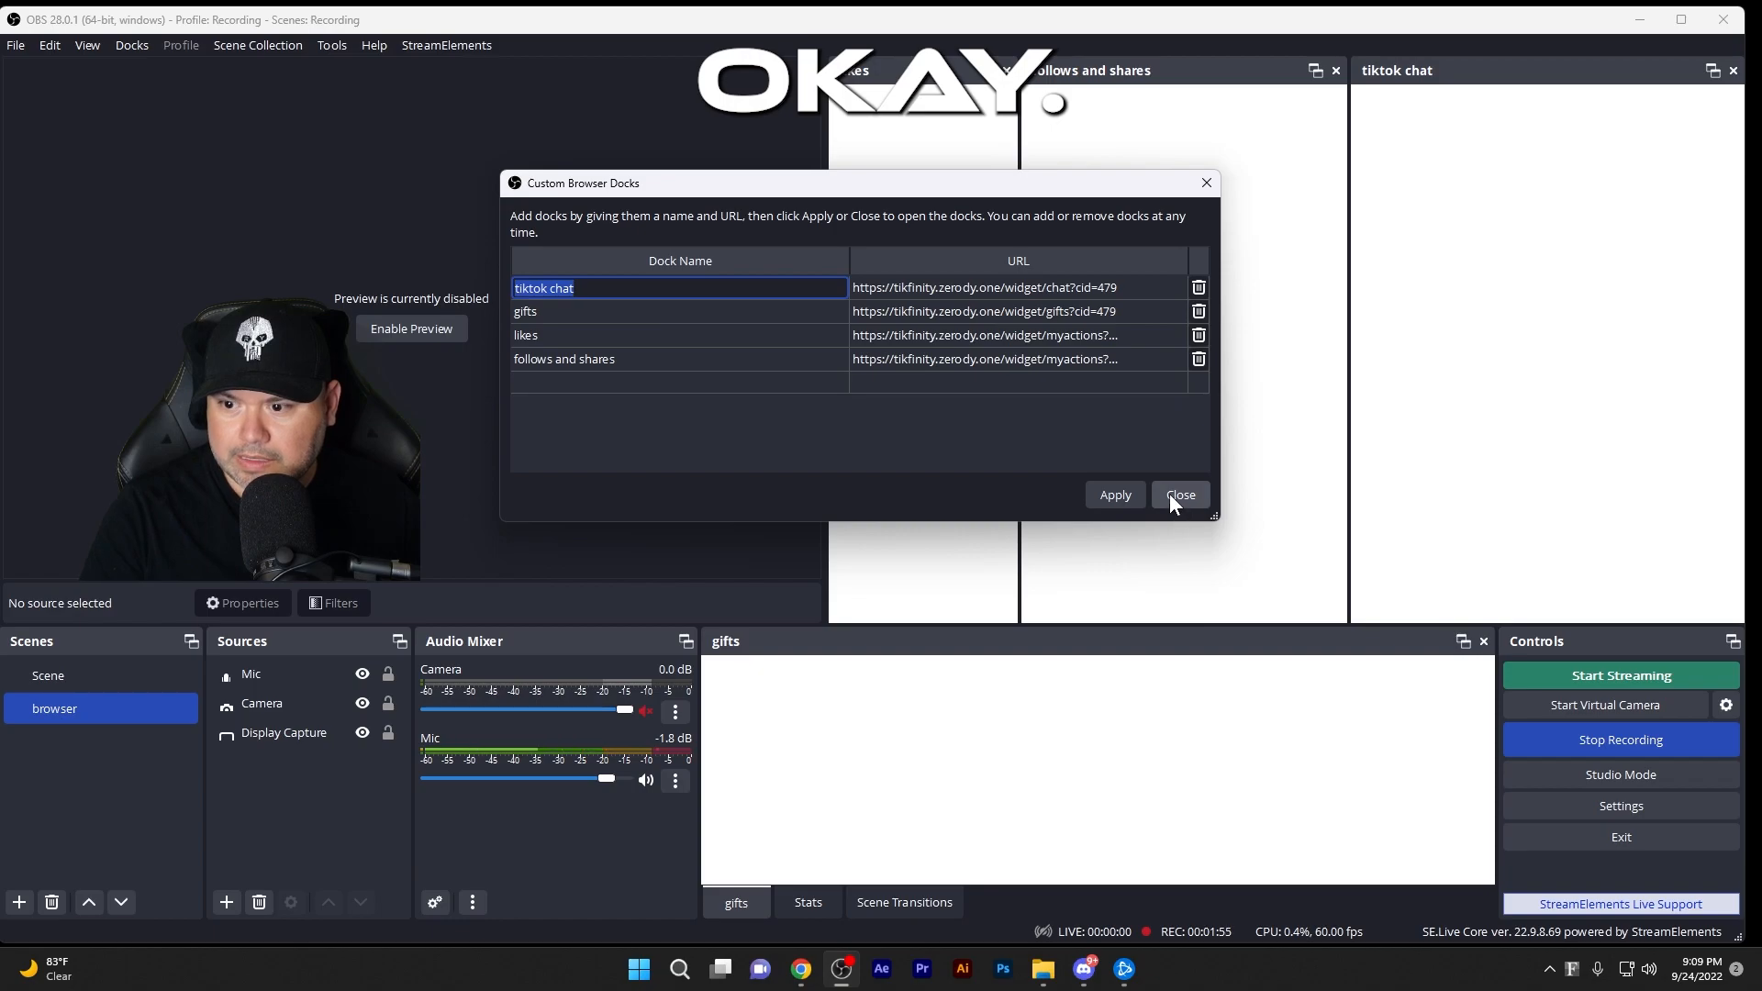
left_click(1179, 494)
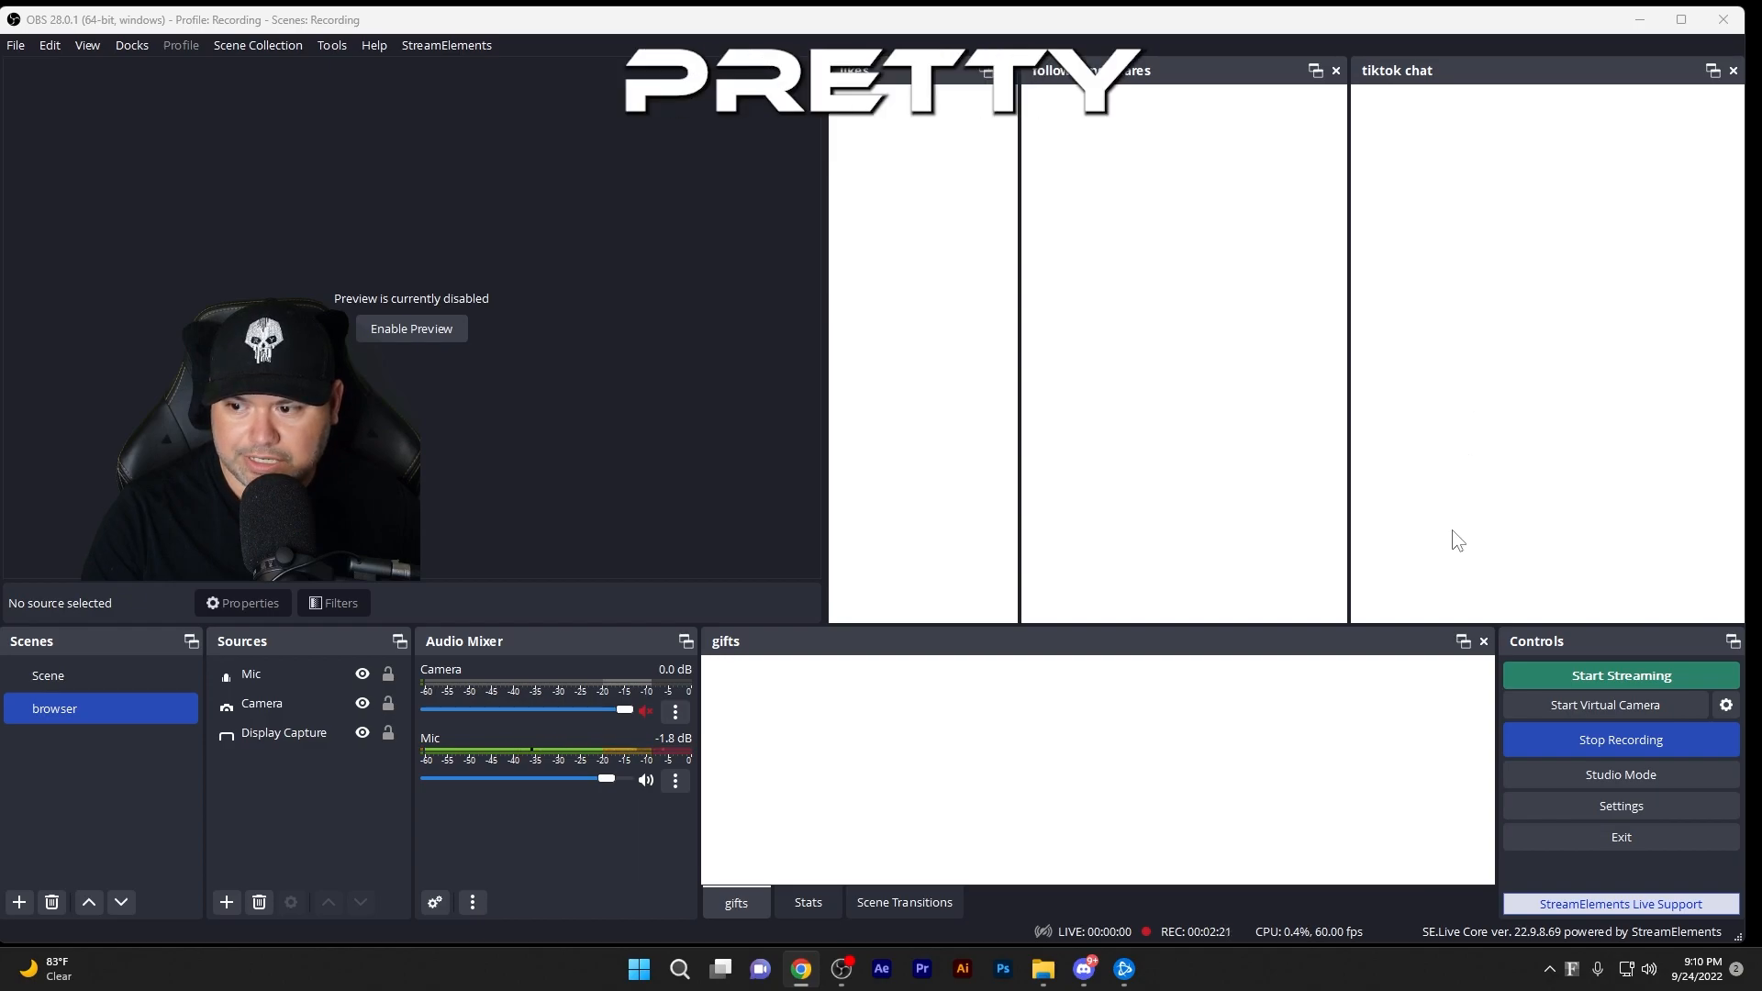
Bring Chrome forward, maximize it, and show TikFinity's Start welcome page
left_click(799, 967)
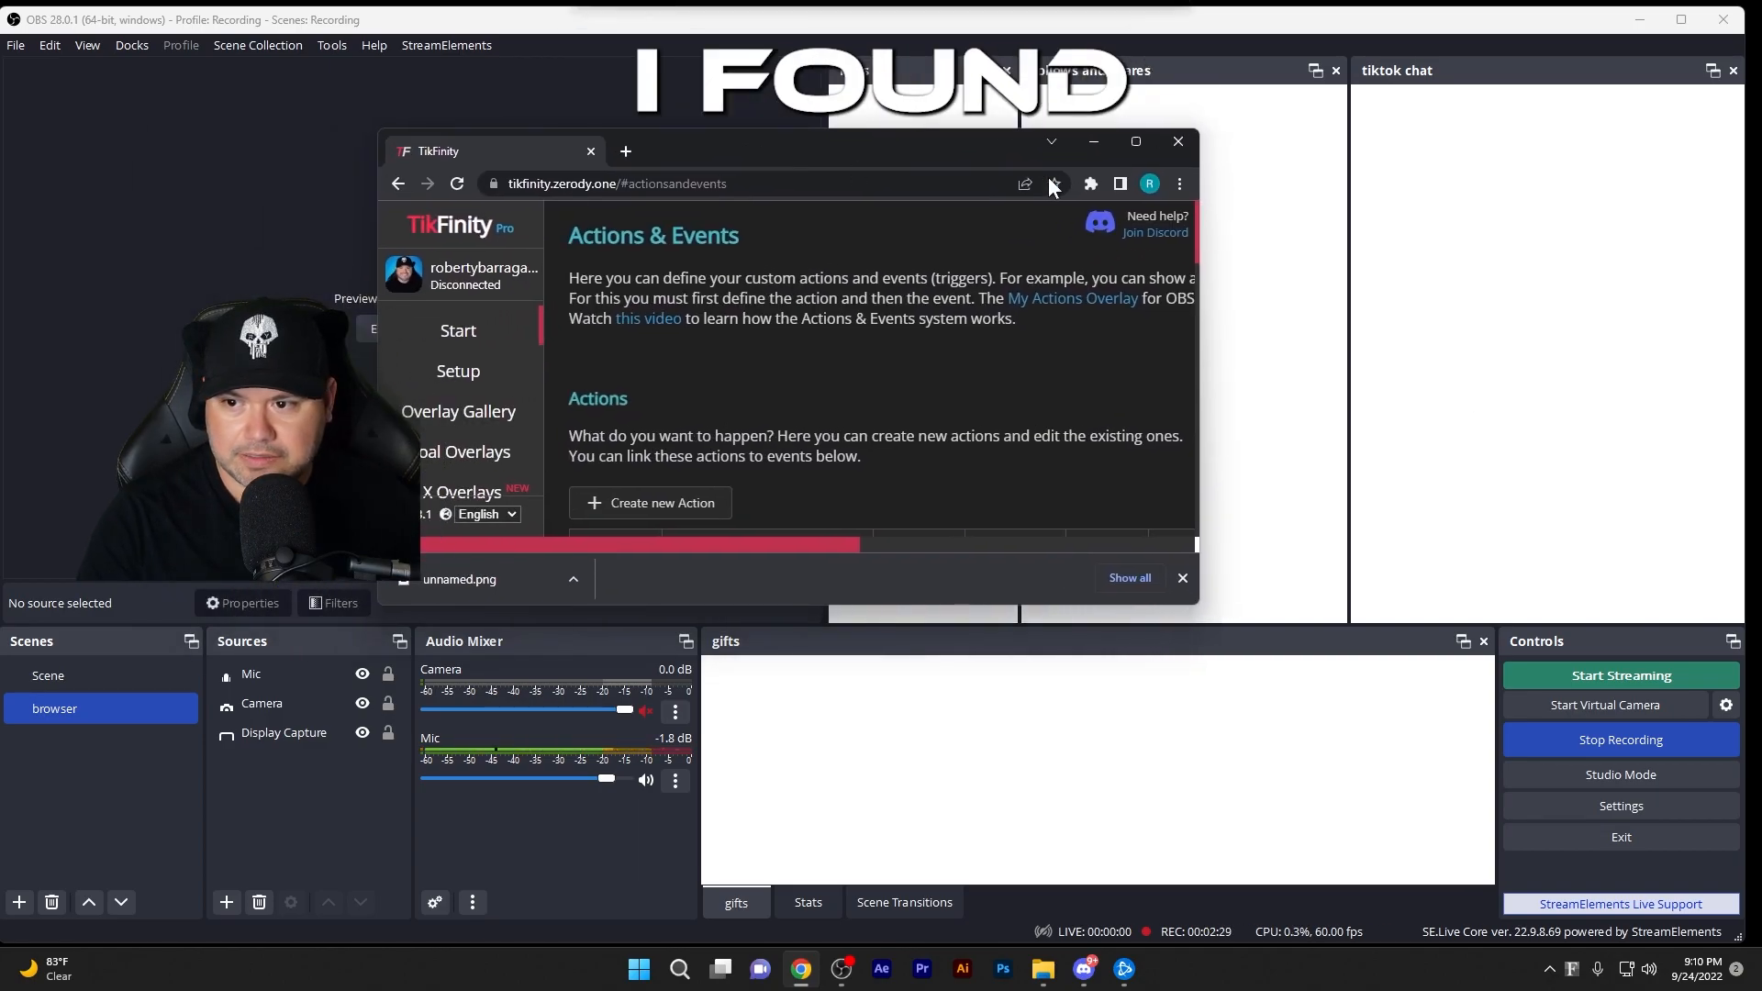
left_click(1135, 141)
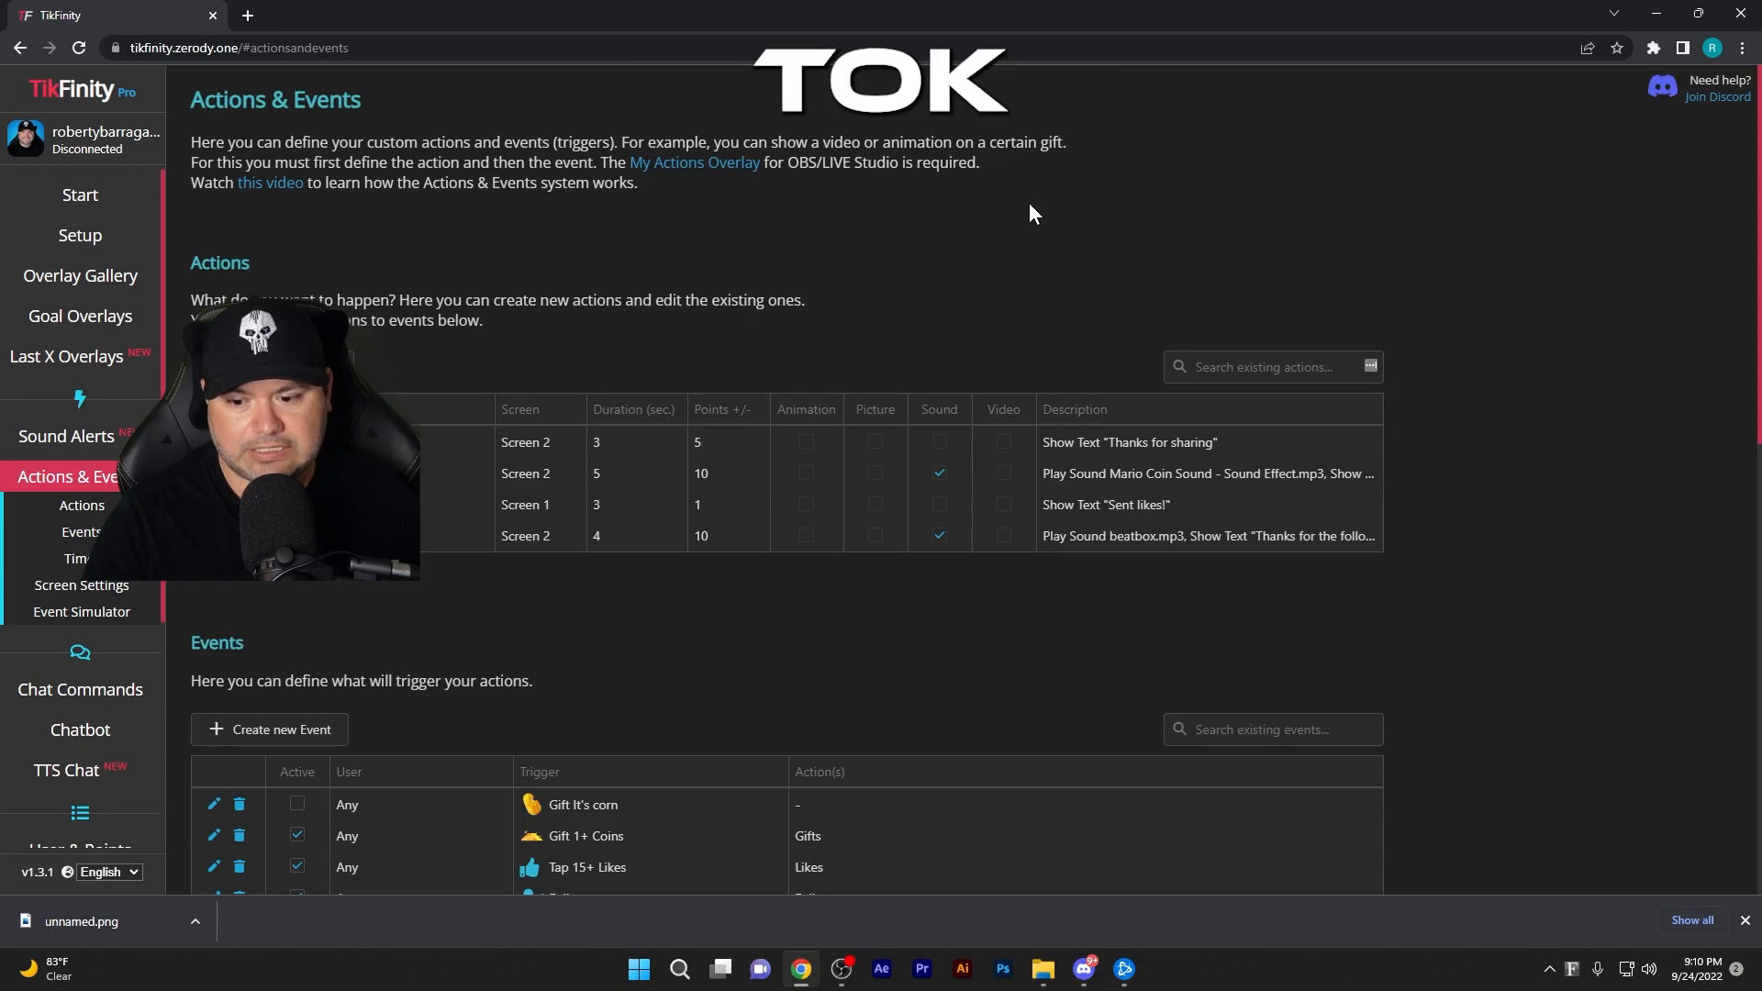
mouse_move(907, 866)
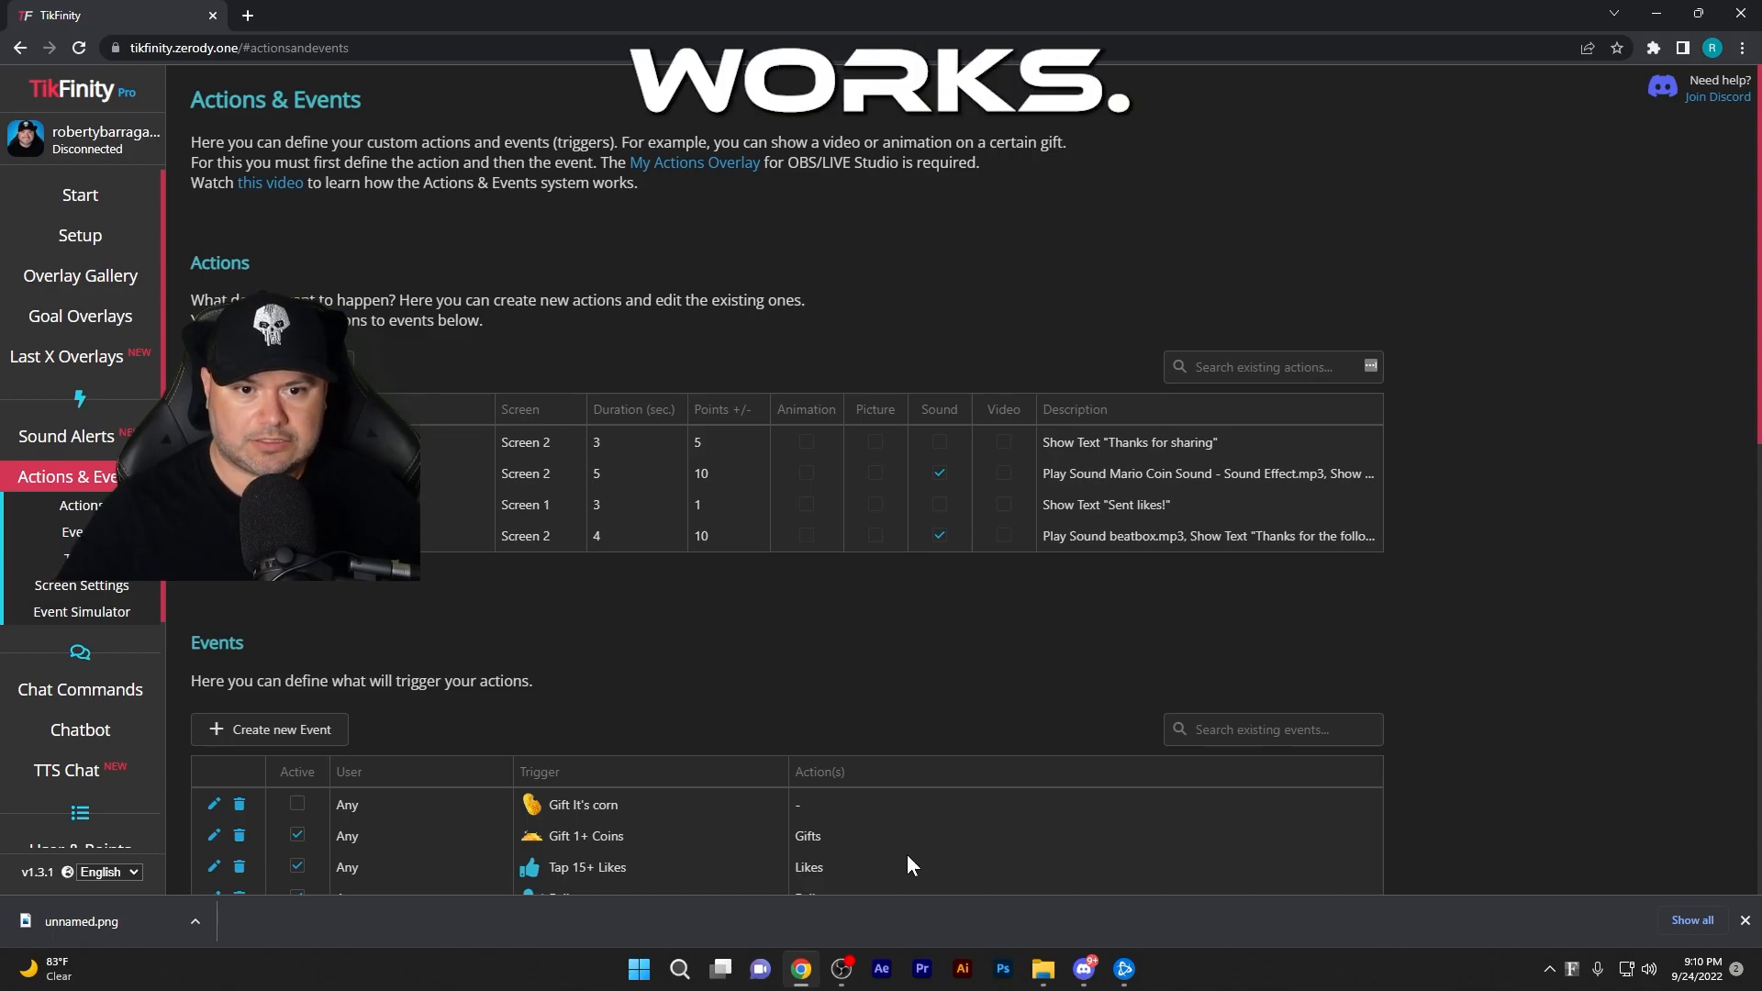
left_click(80, 194)
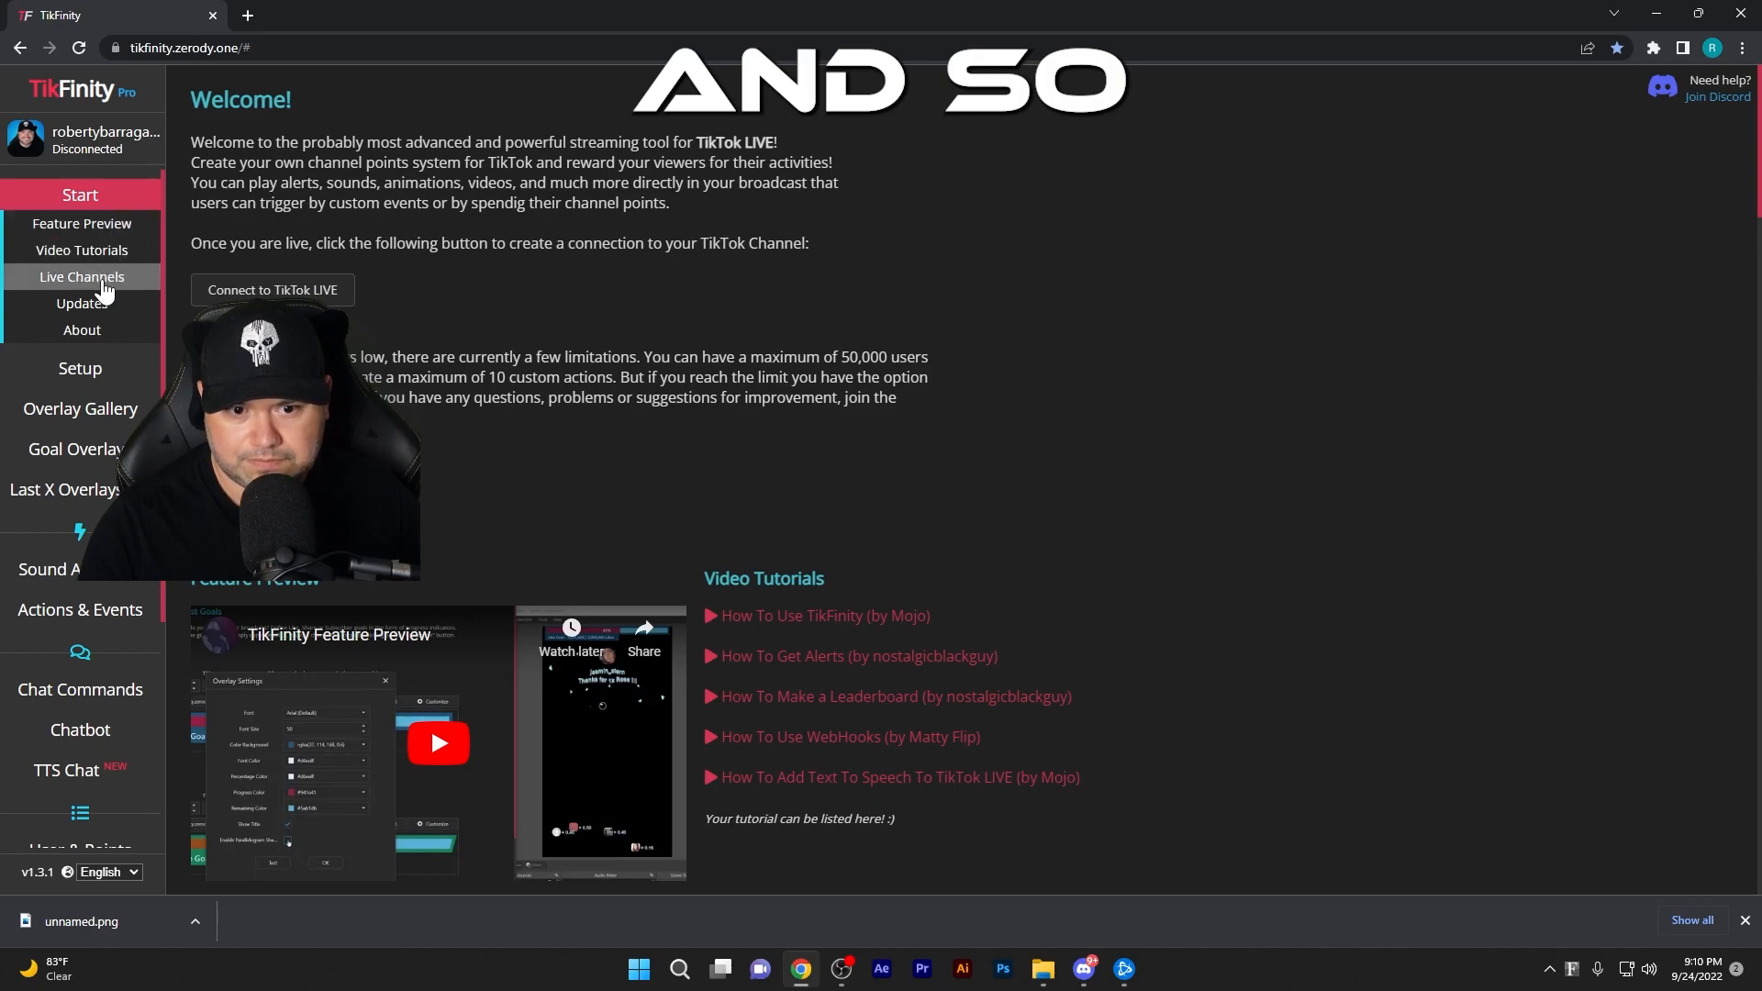
mouse_move(80, 407)
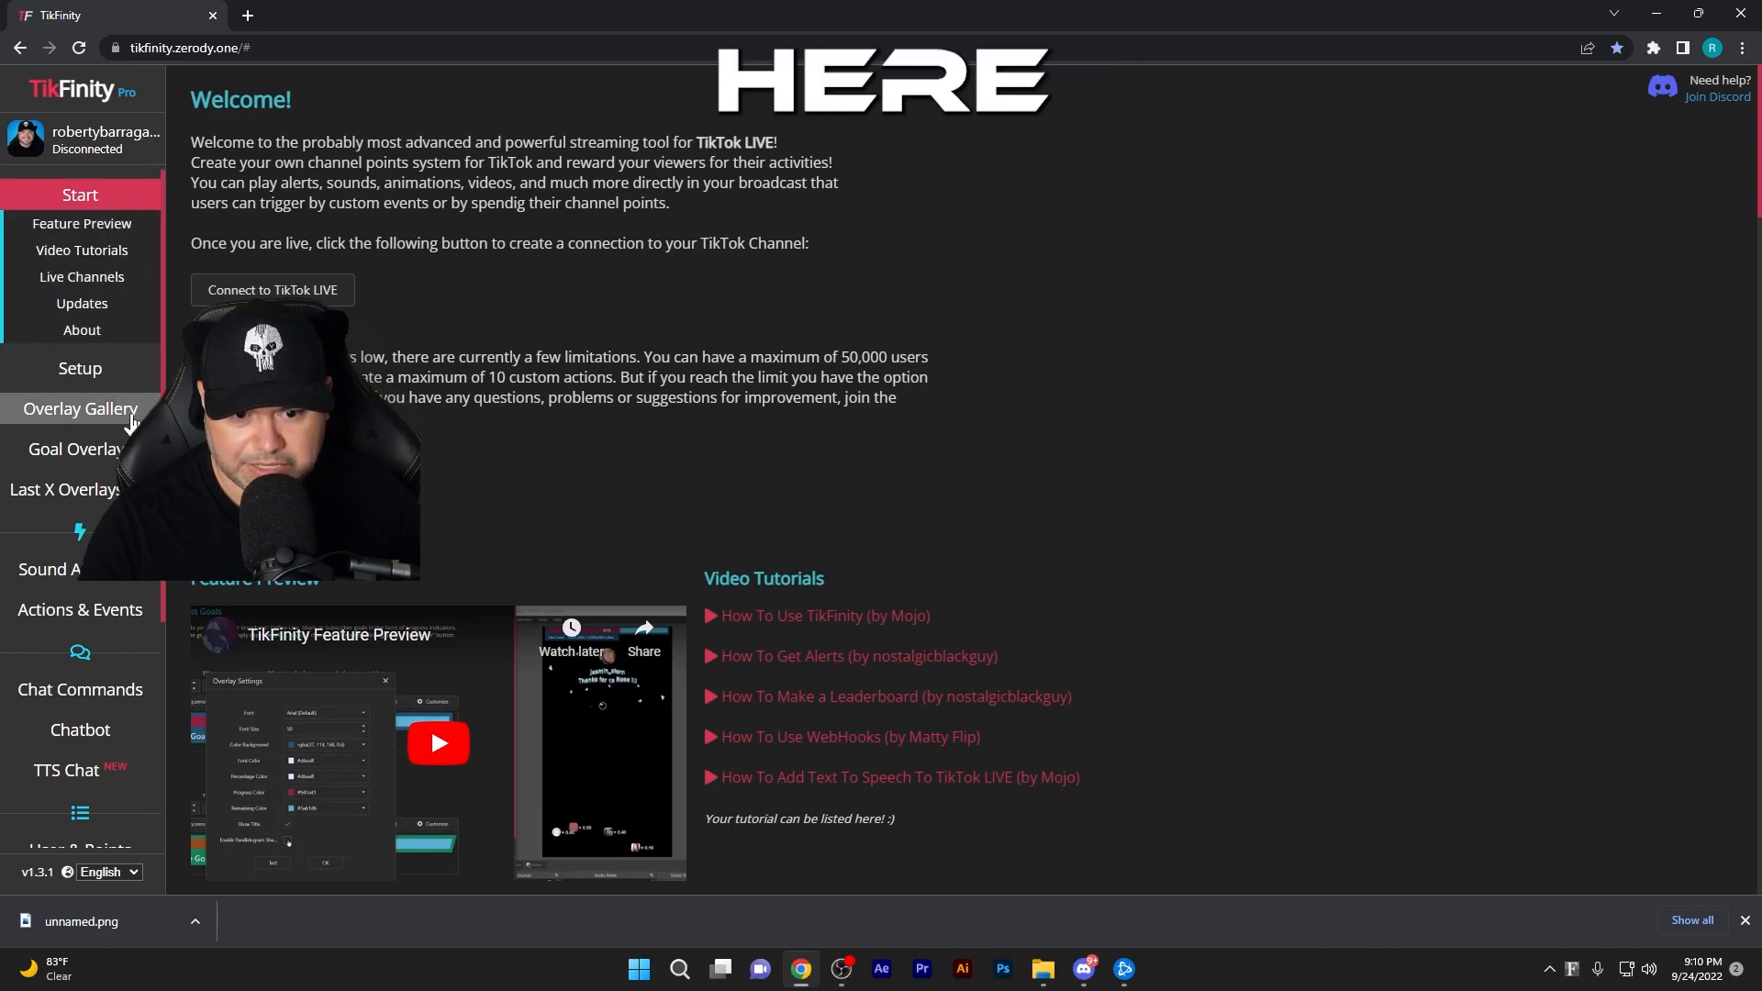
mouse_move(101, 593)
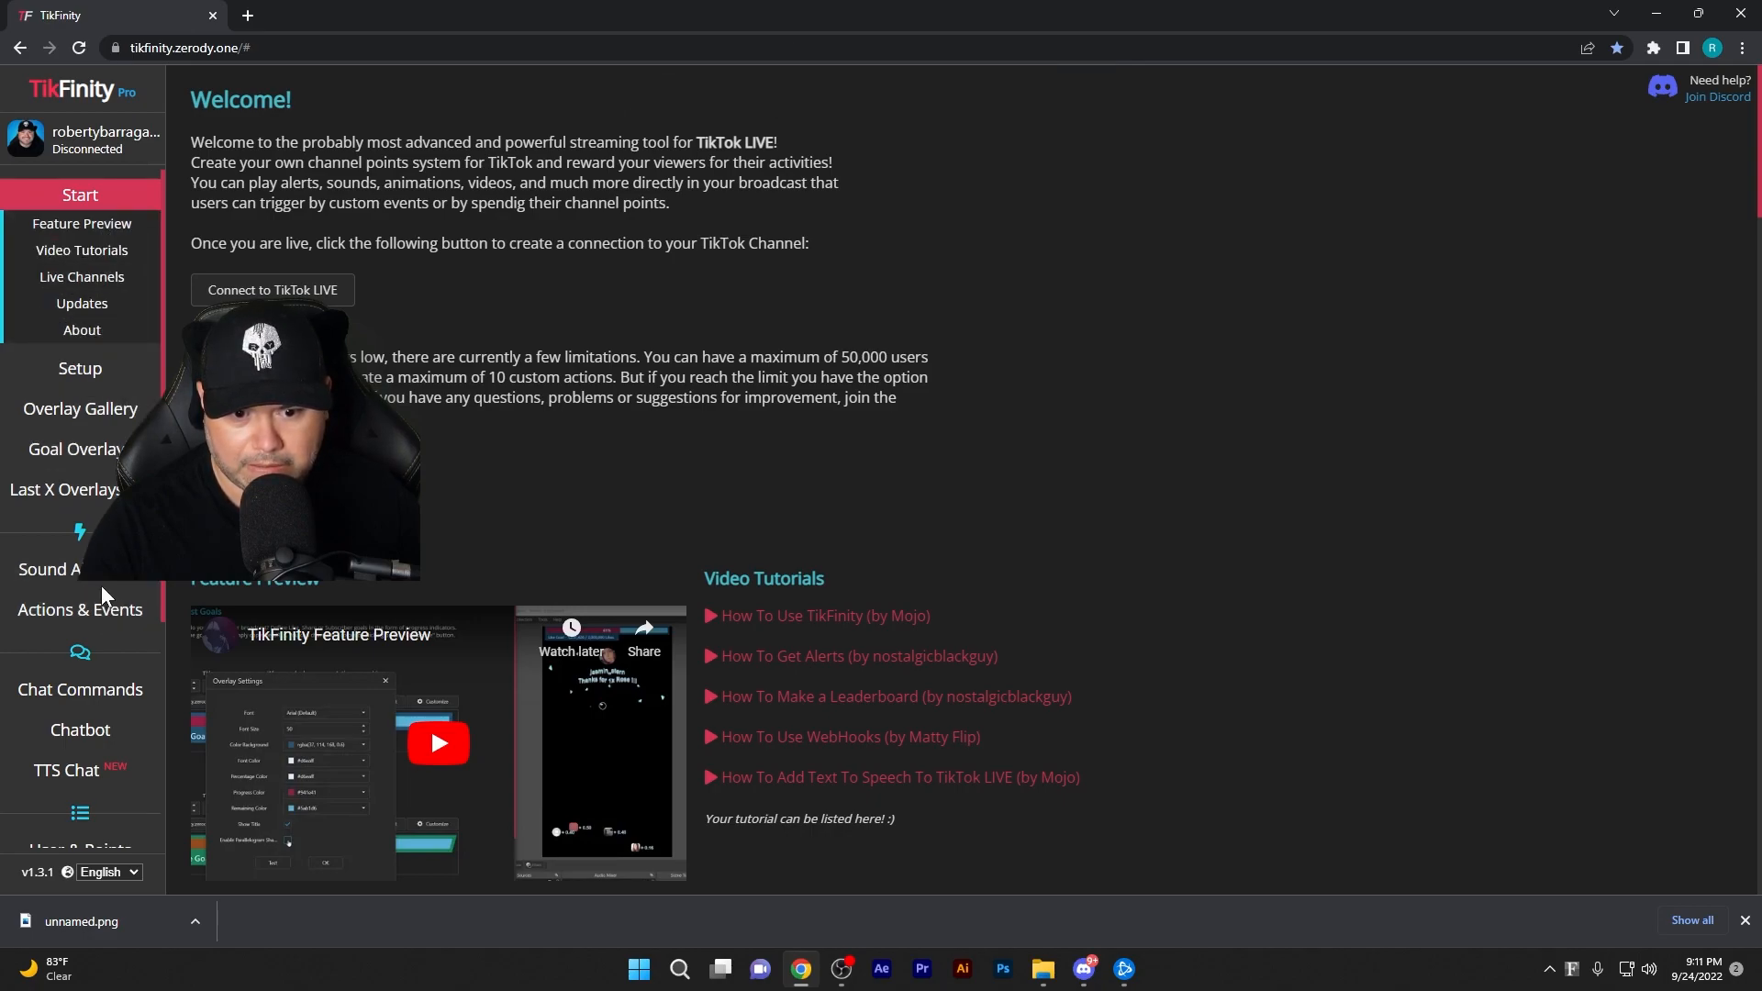
Go to TikFinity's Actions & Events page and scroll through its Actions and Events tables
left_click(79, 609)
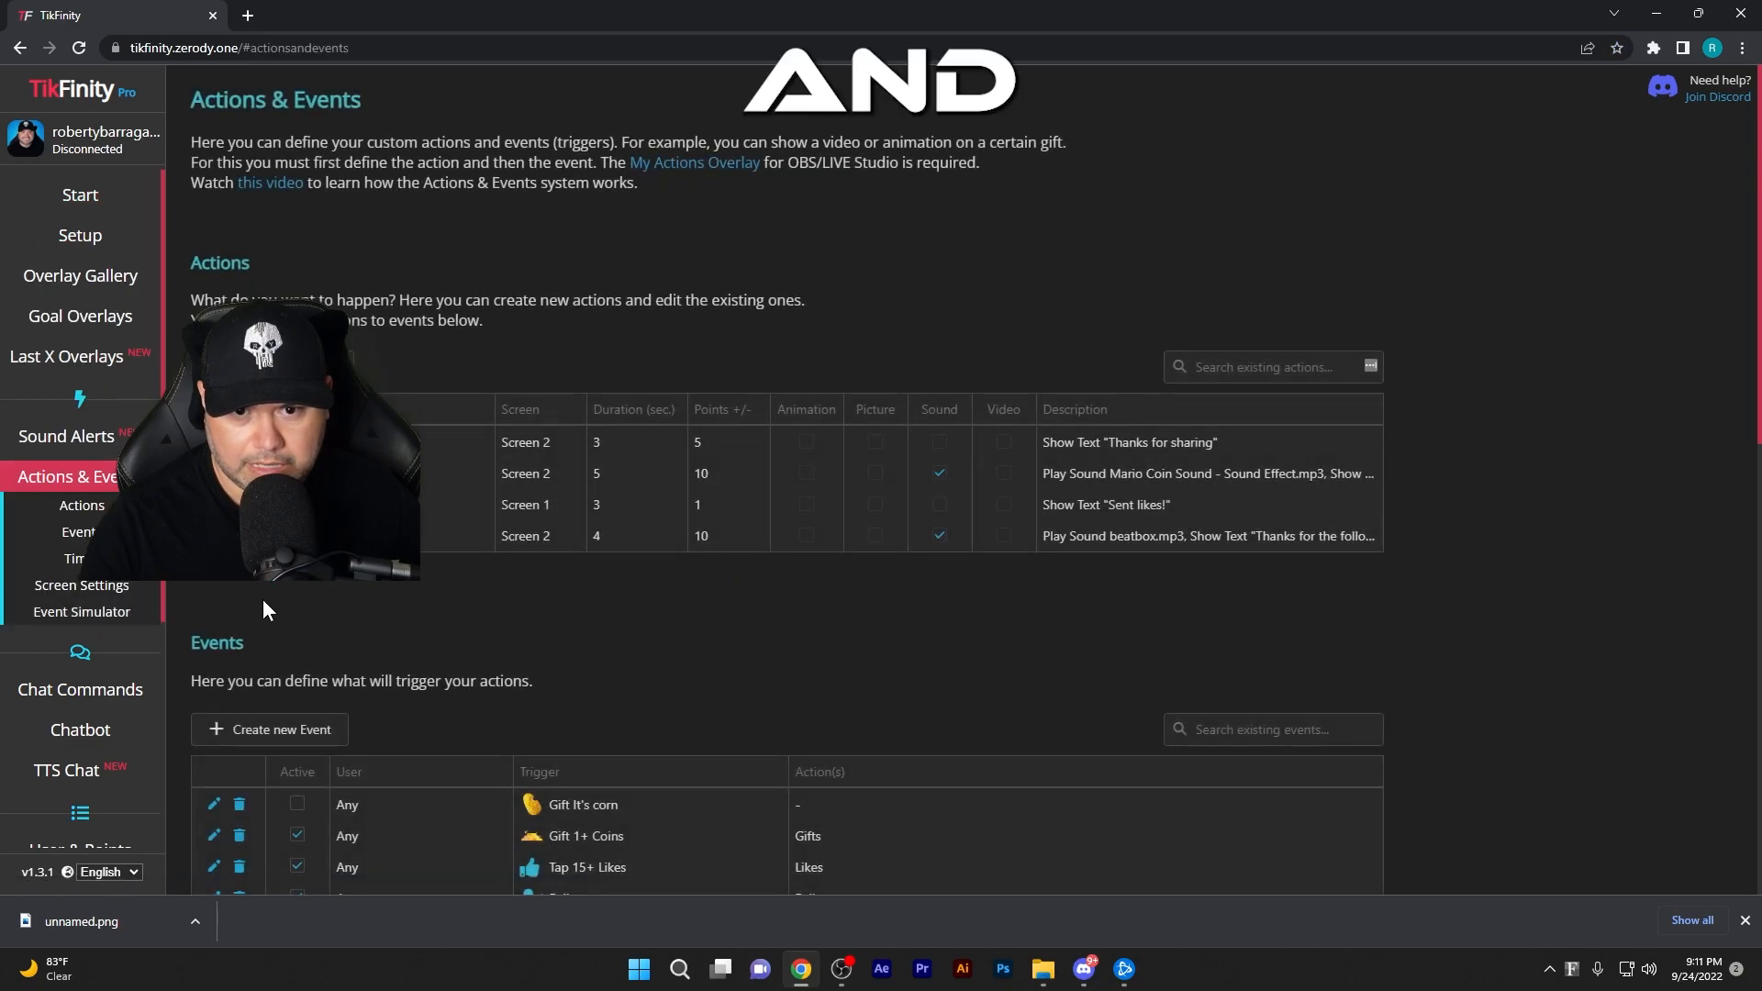
mouse_move(281, 592)
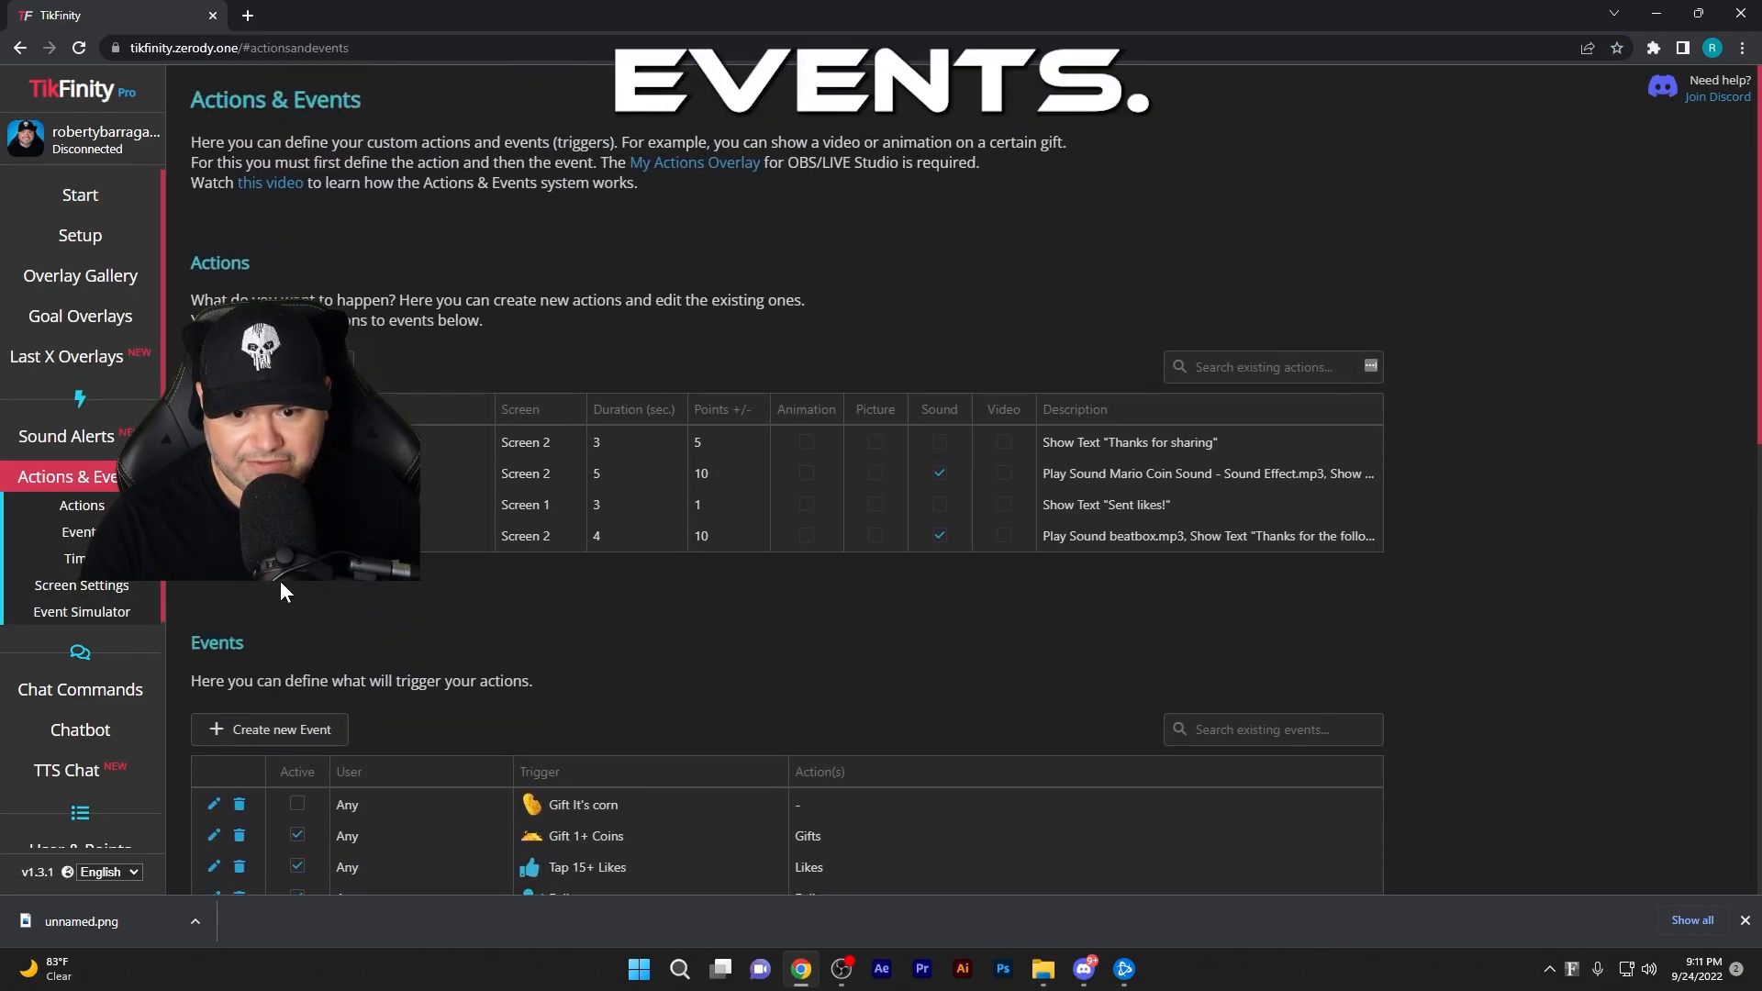
scroll("down", 3)
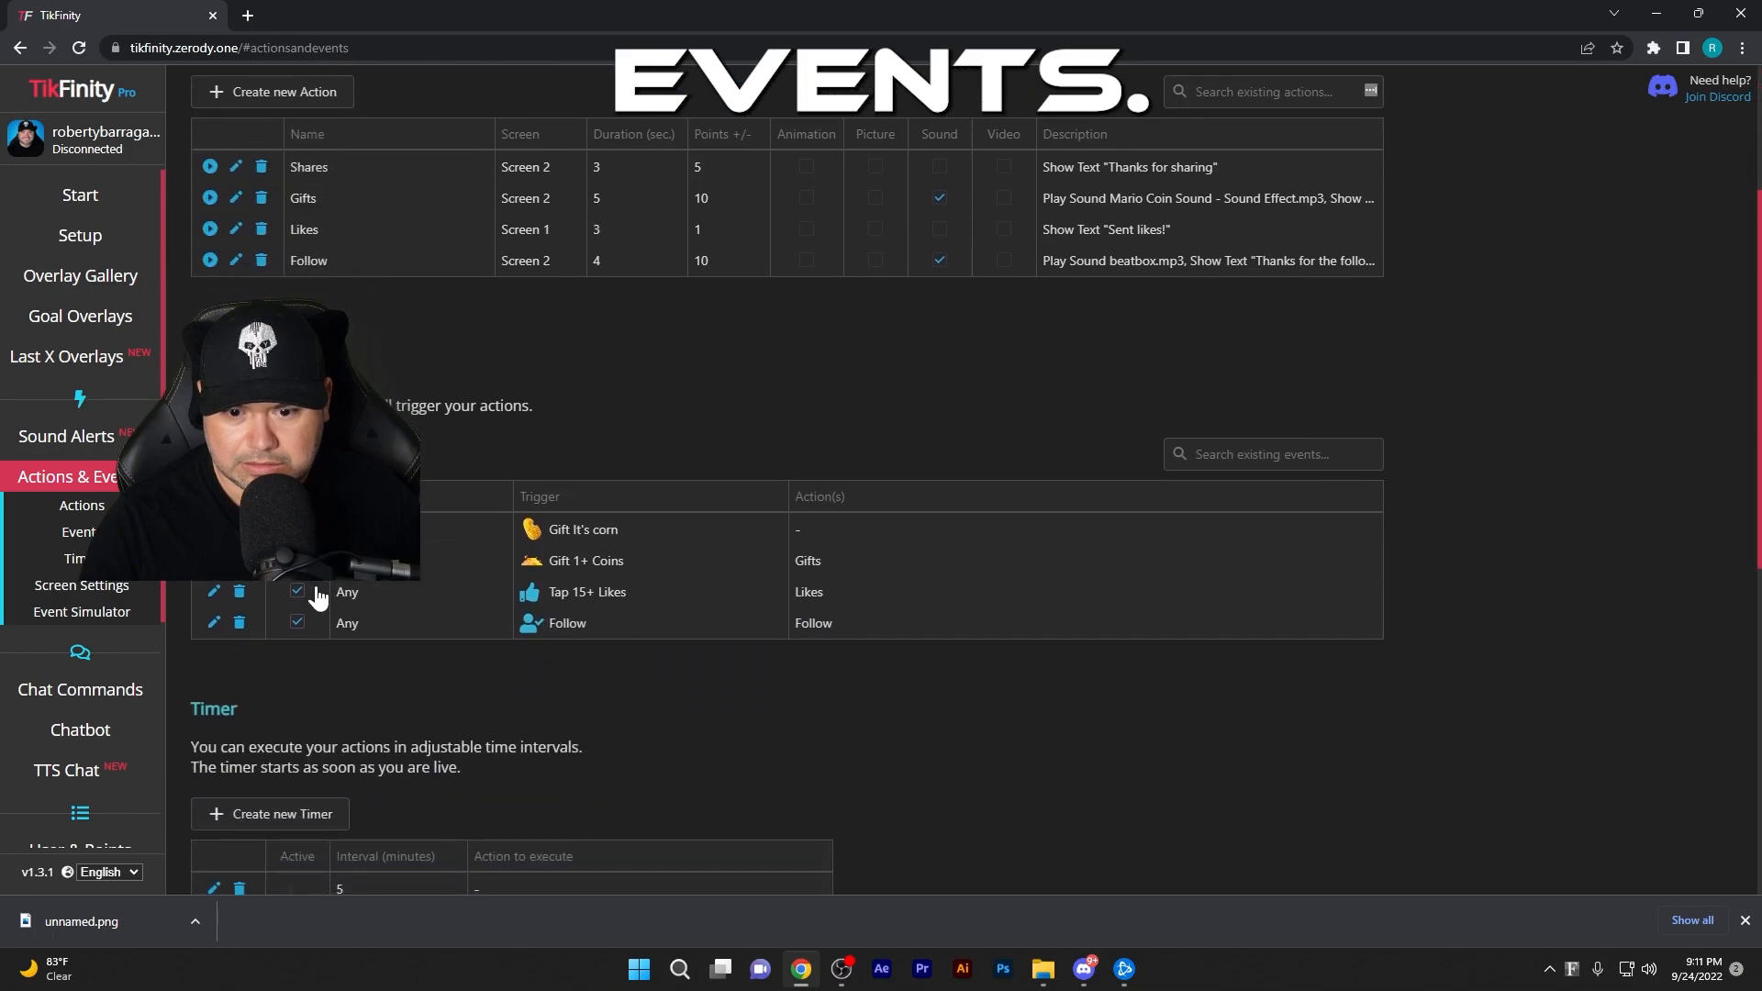
scroll("up", 3)
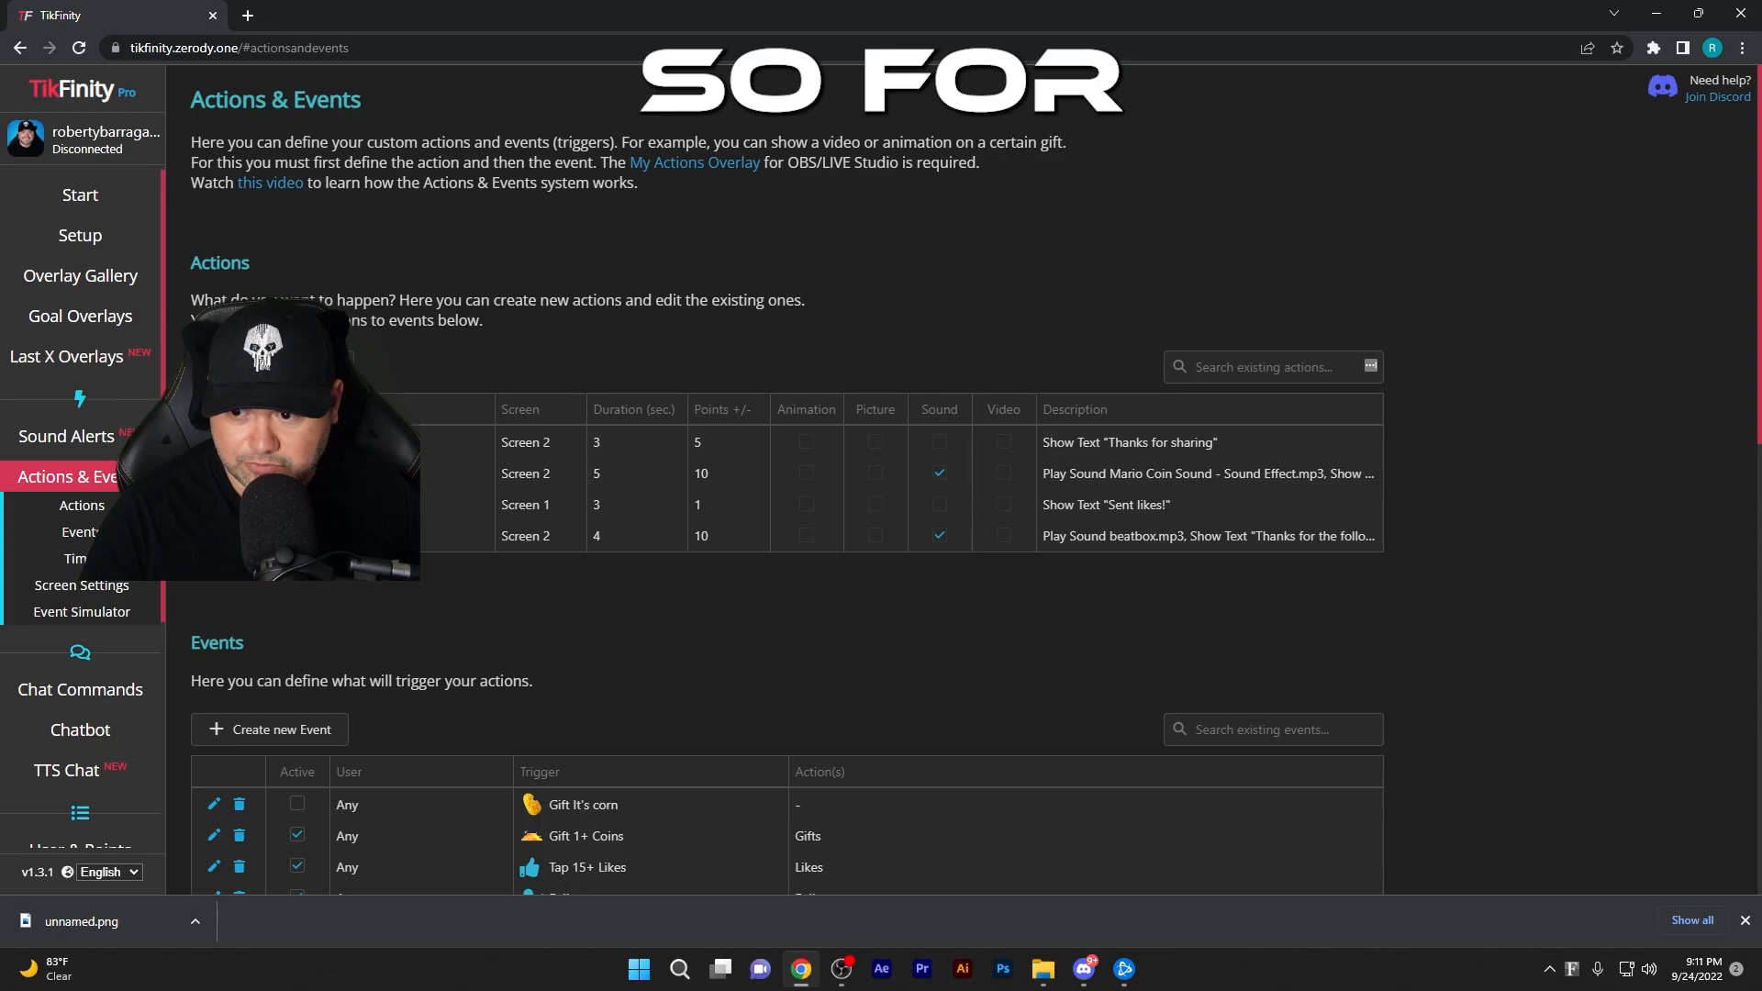
mouse_move(1130, 516)
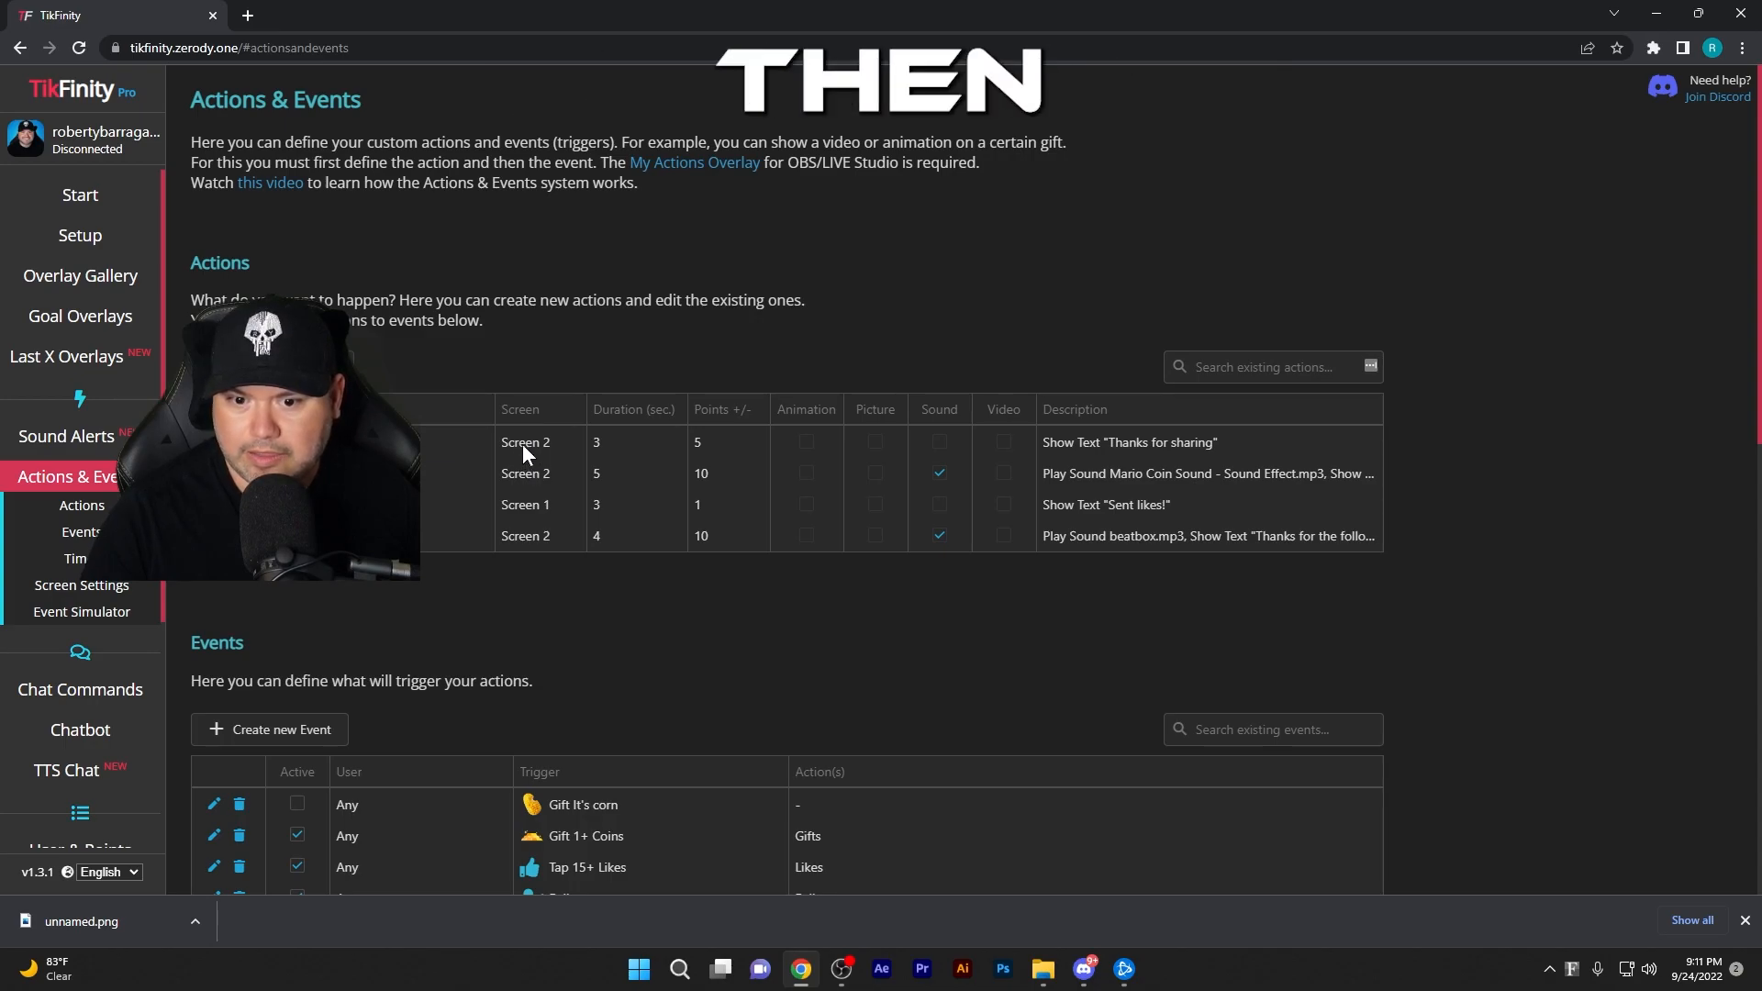
mouse_move(1132, 456)
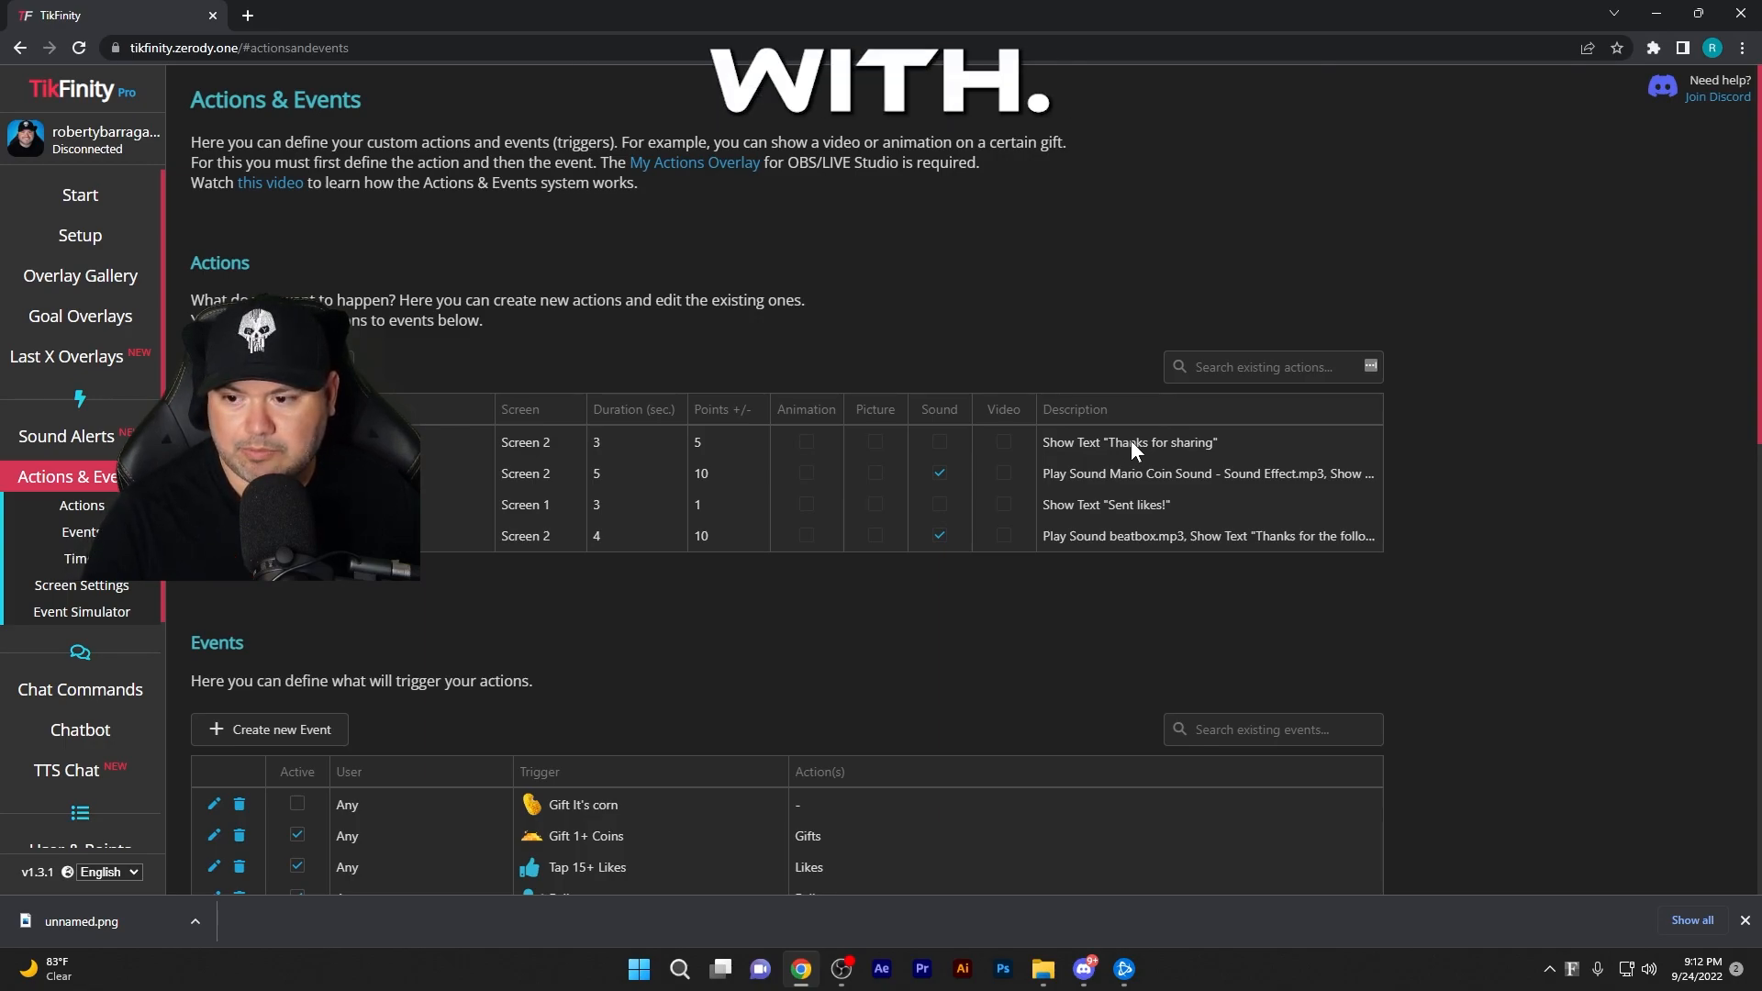
mouse_move(478, 635)
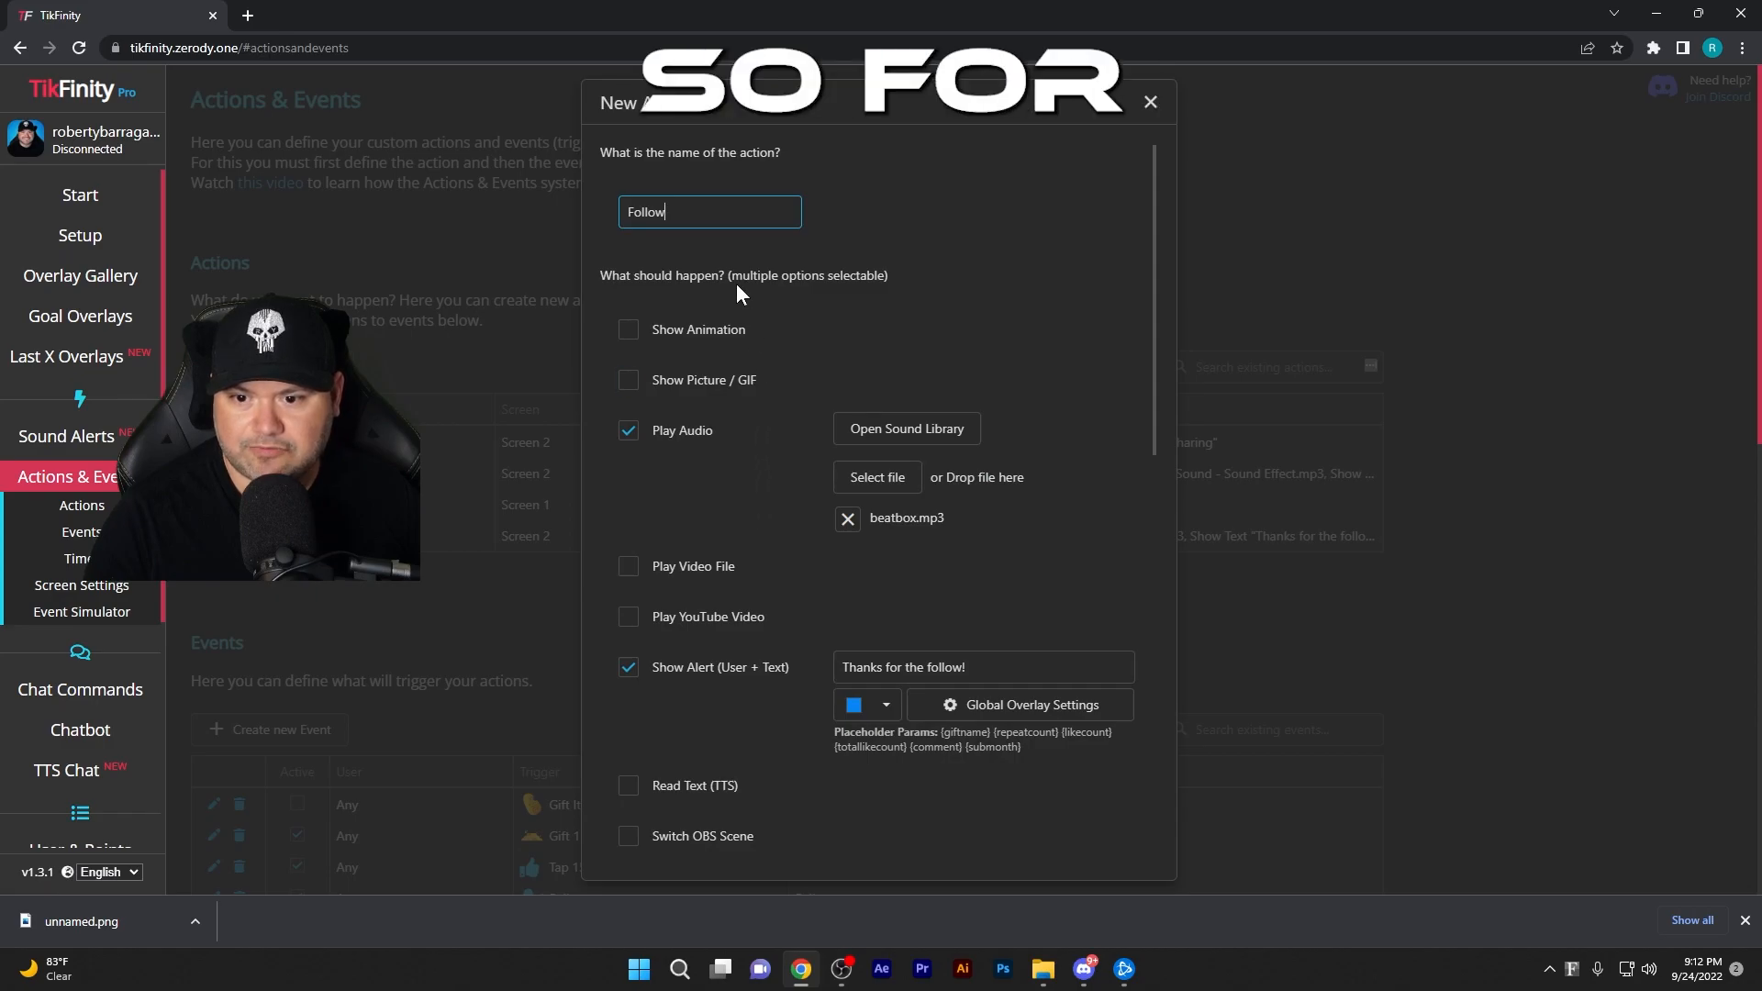
mouse_move(629, 430)
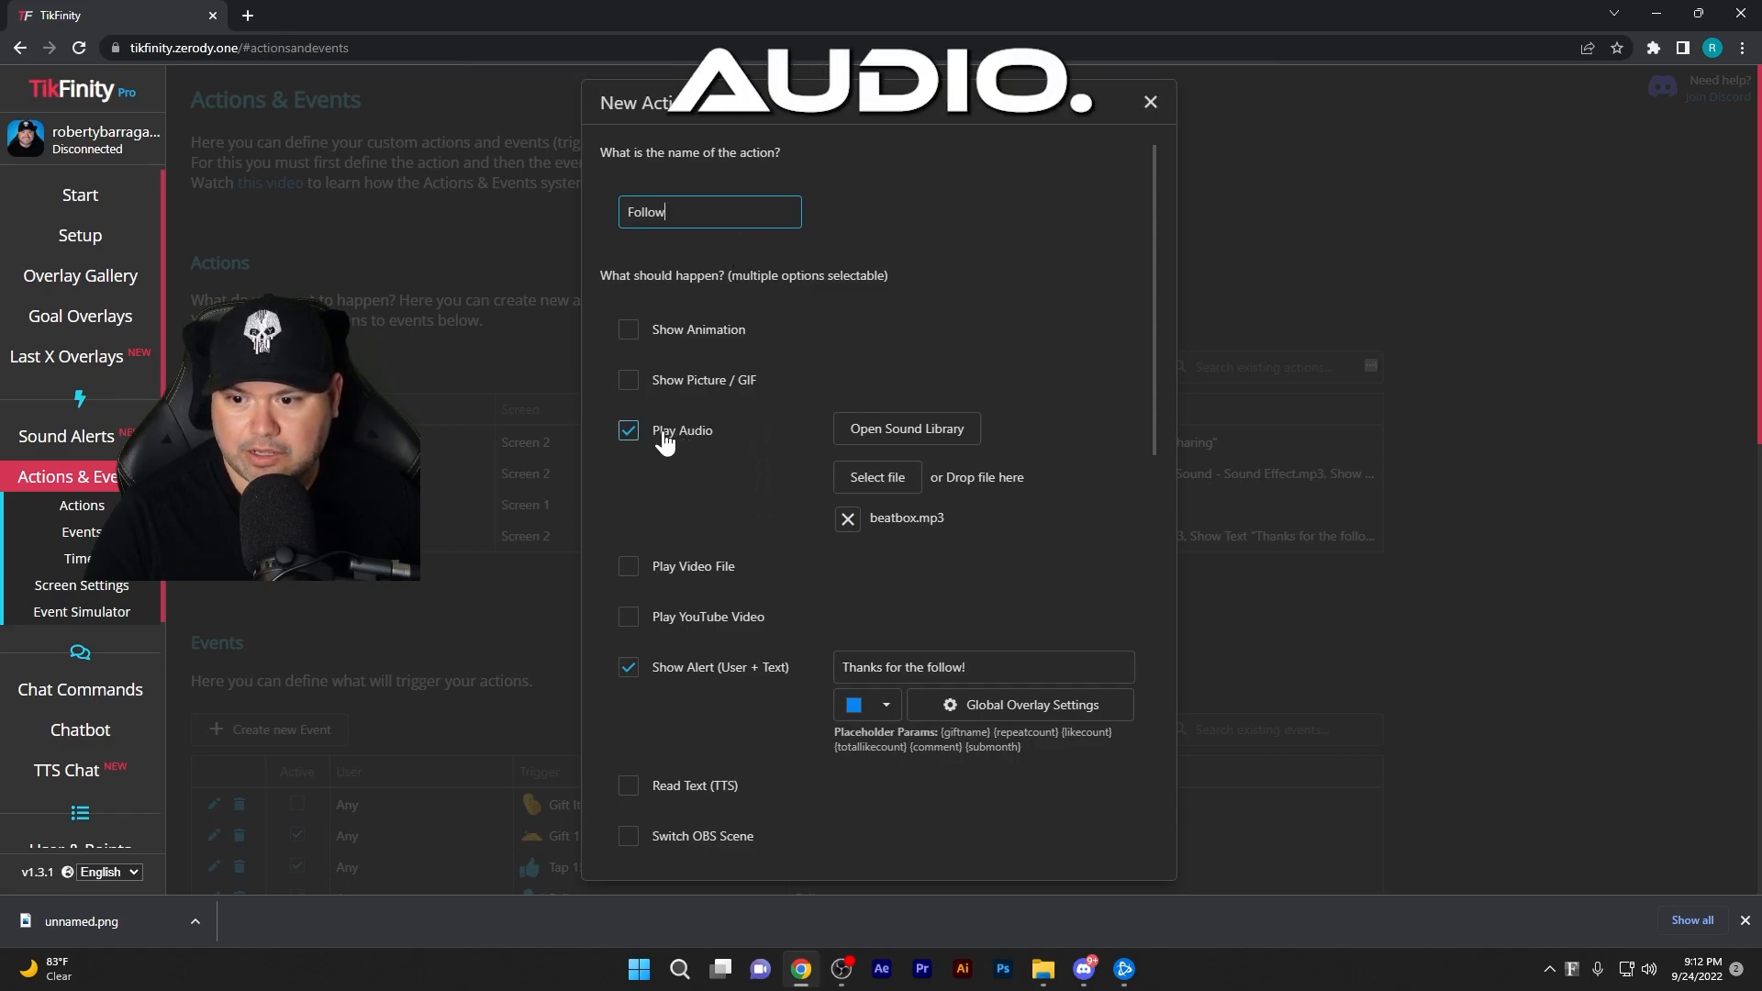
mouse_move(759, 406)
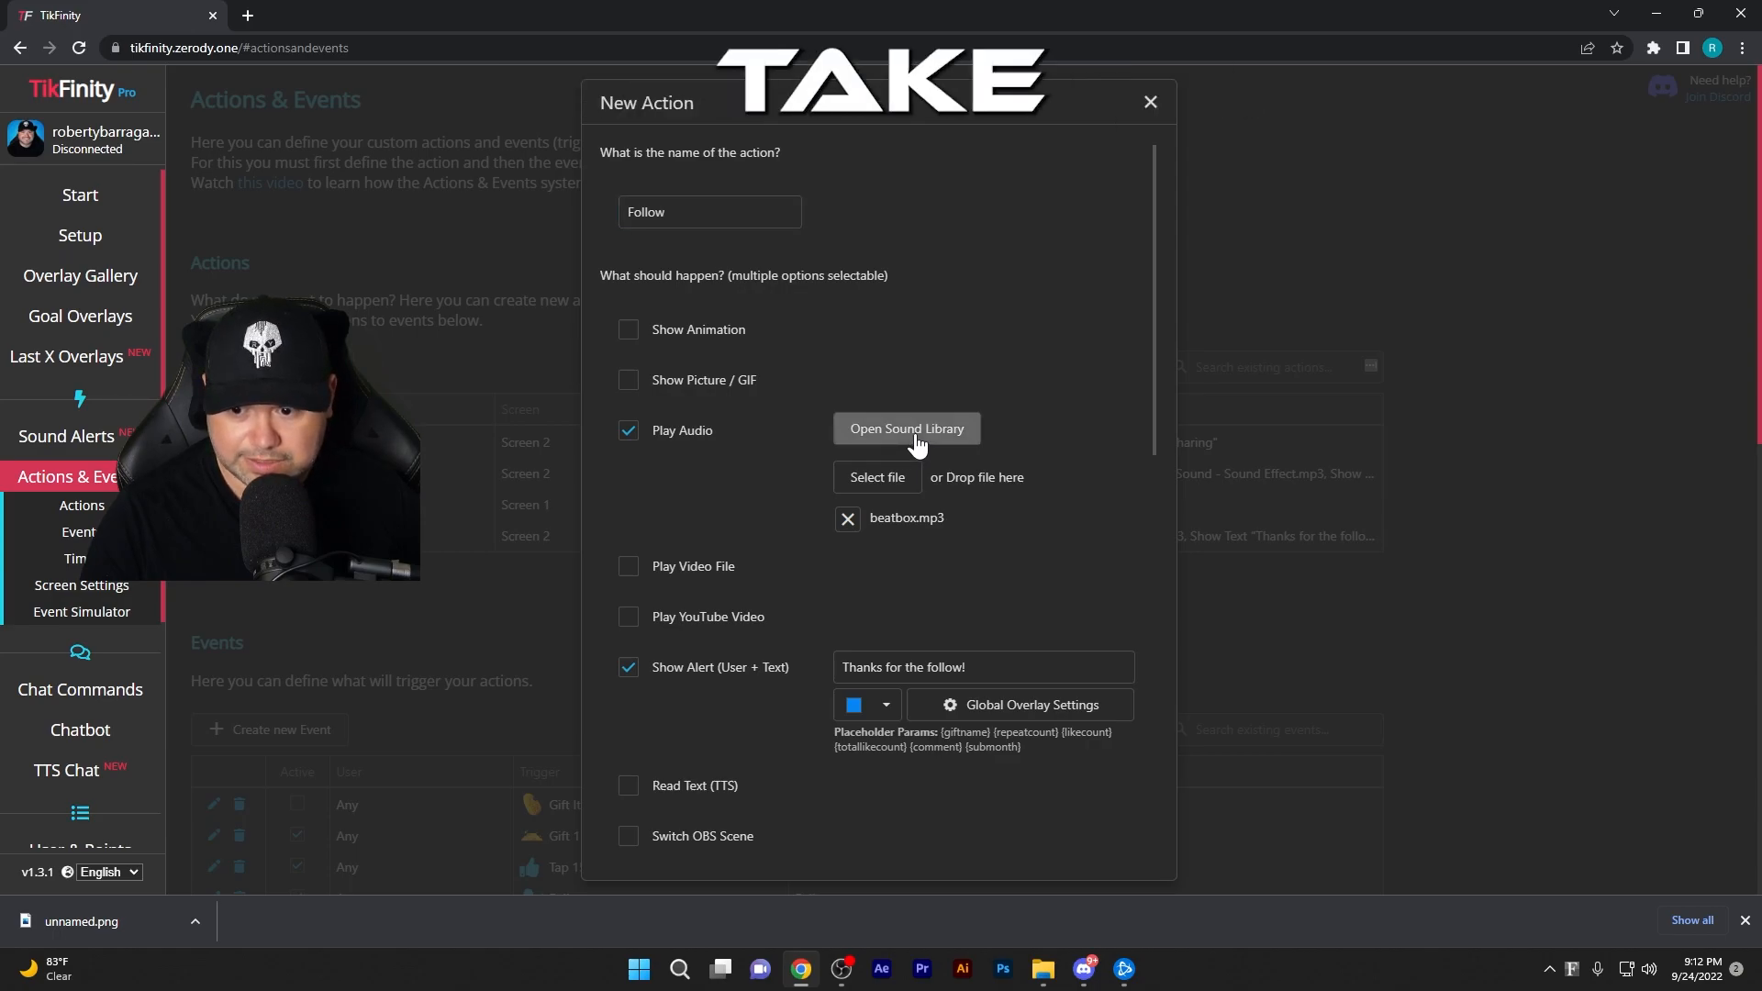
Open the sound library from the Follow action's Play Audio setting
left_click(906, 428)
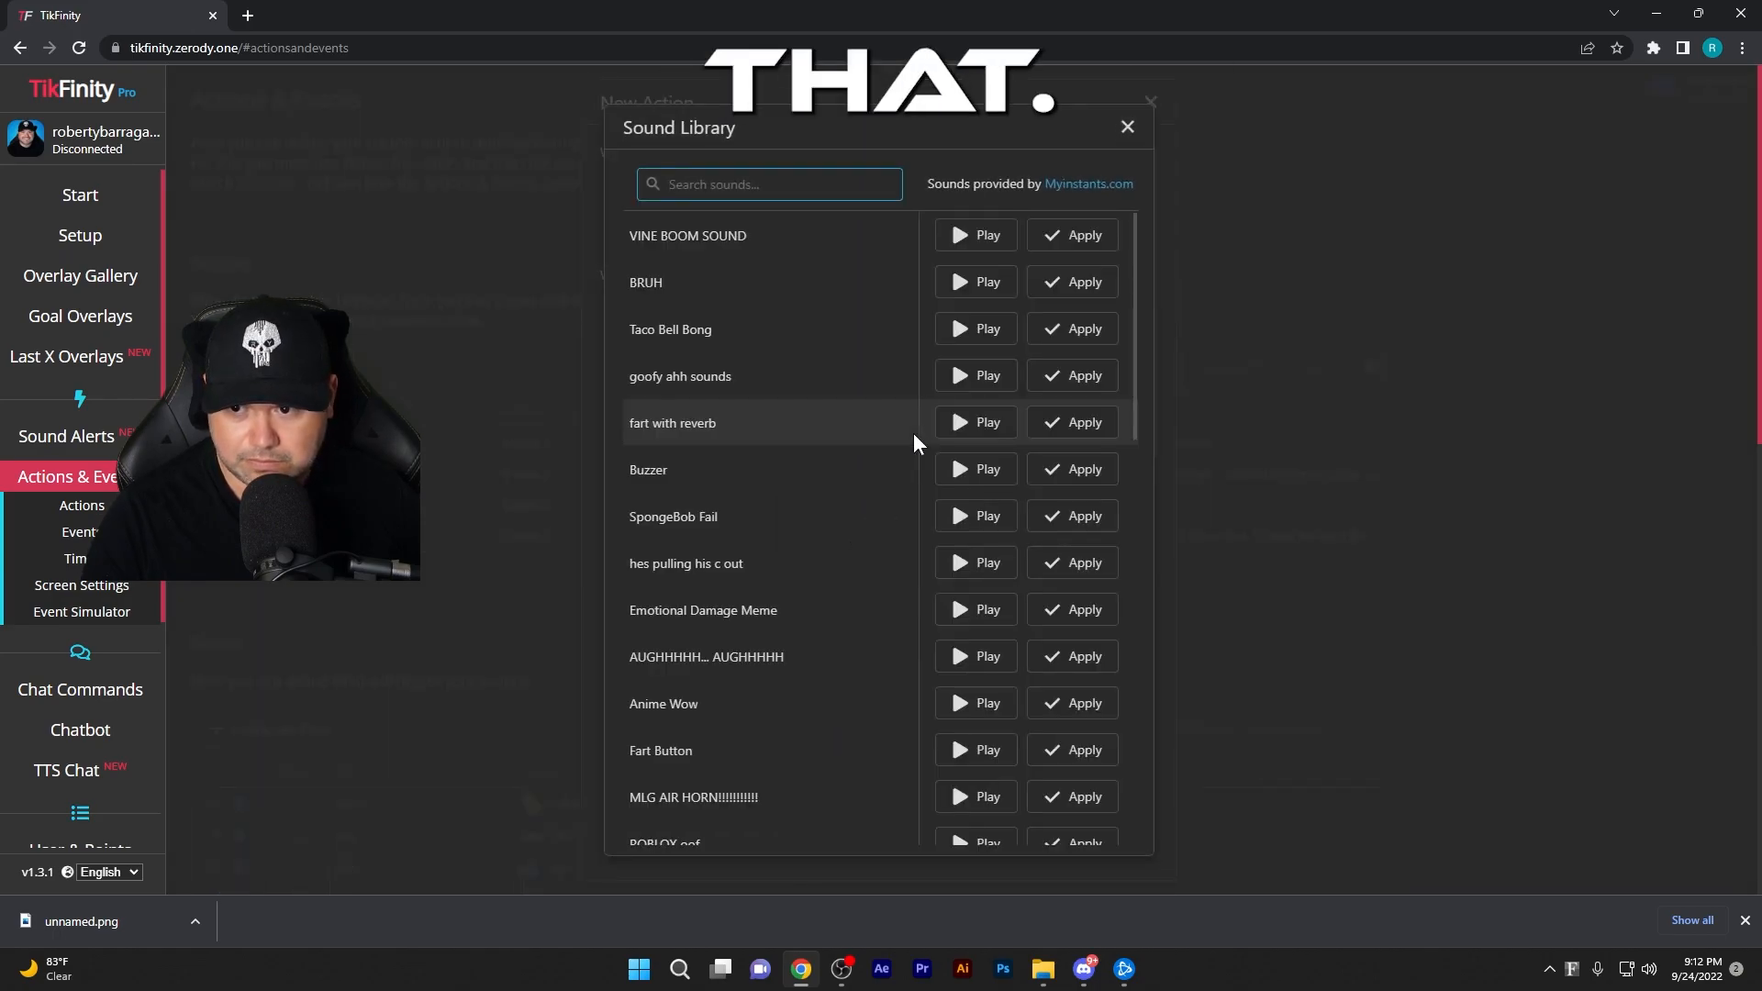
mouse_move(762, 304)
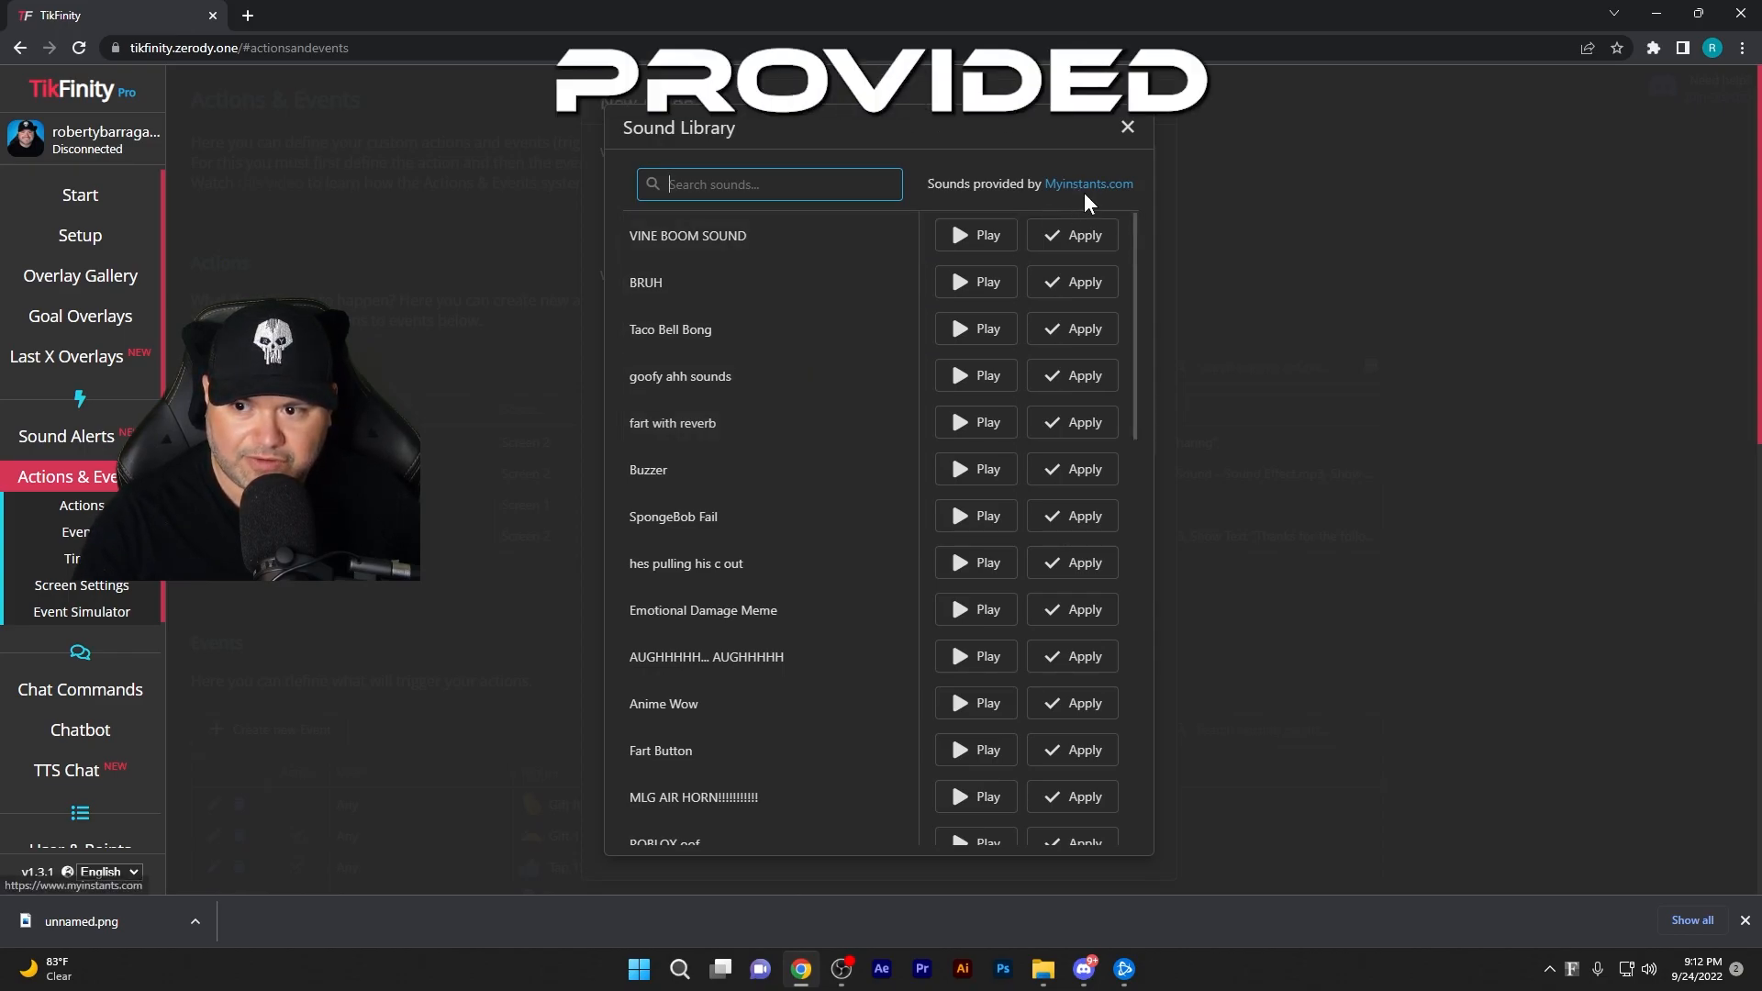
mouse_move(816, 337)
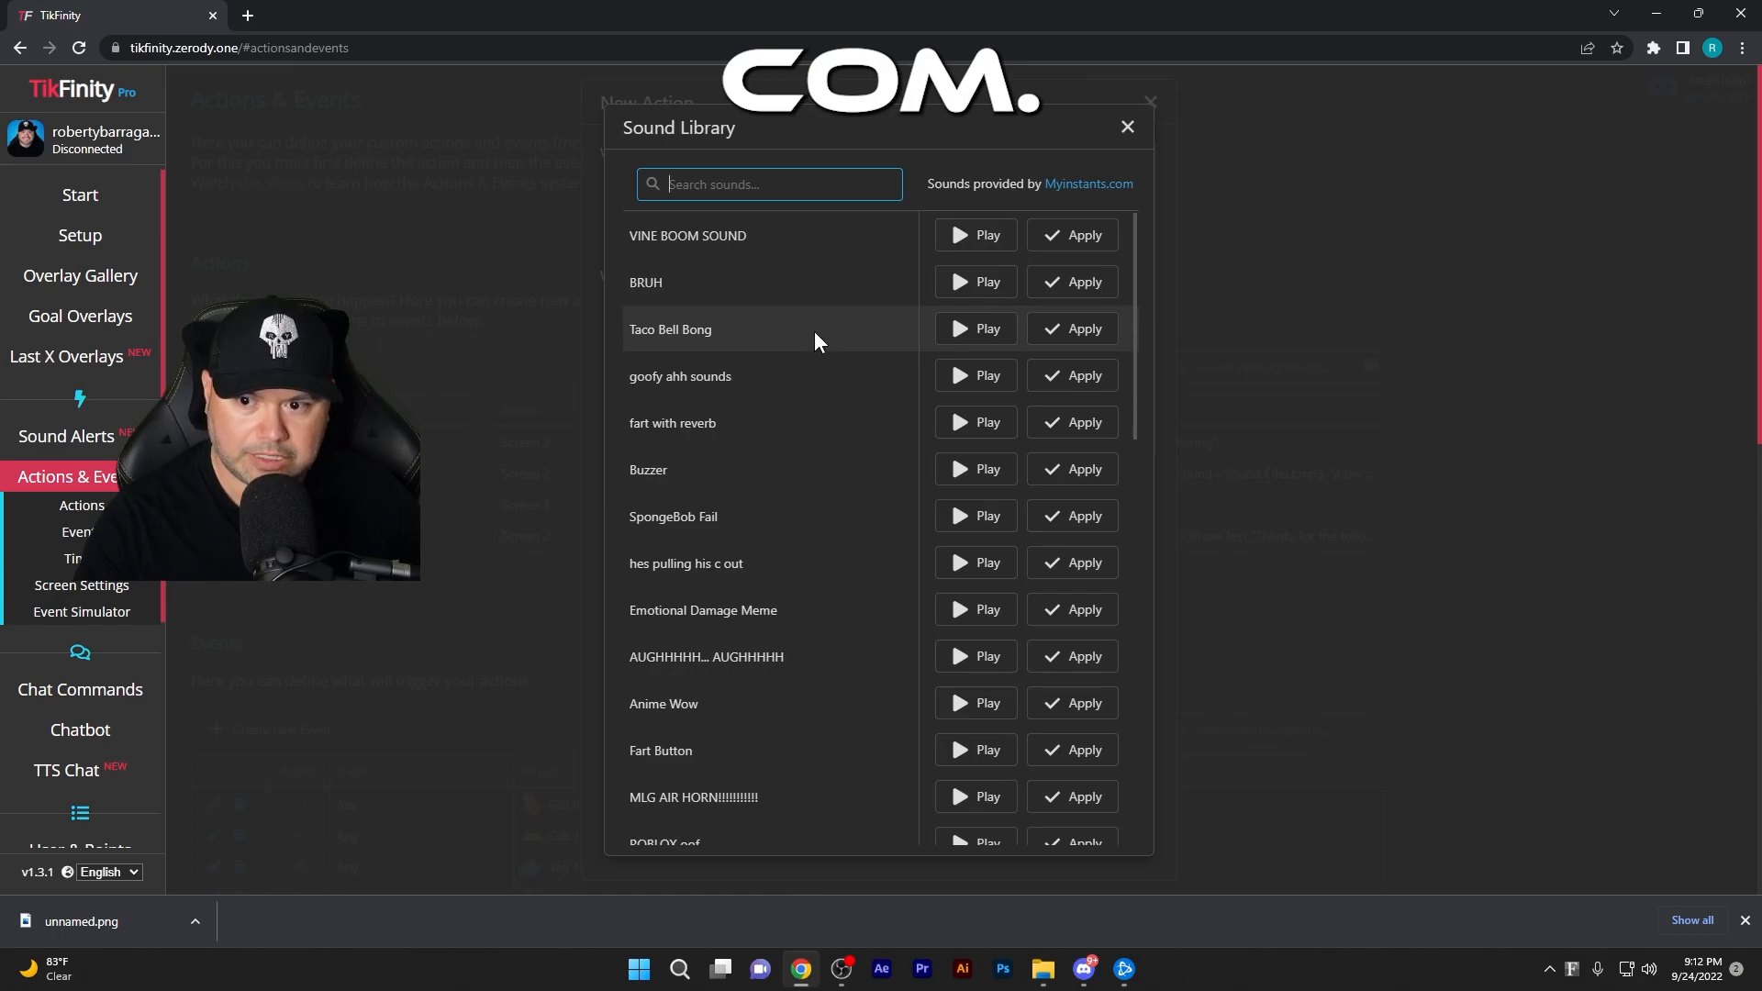
Scroll through the sound library, then close it while keeping beatbox.mp3 as the Follow audio
scroll("down", 3)
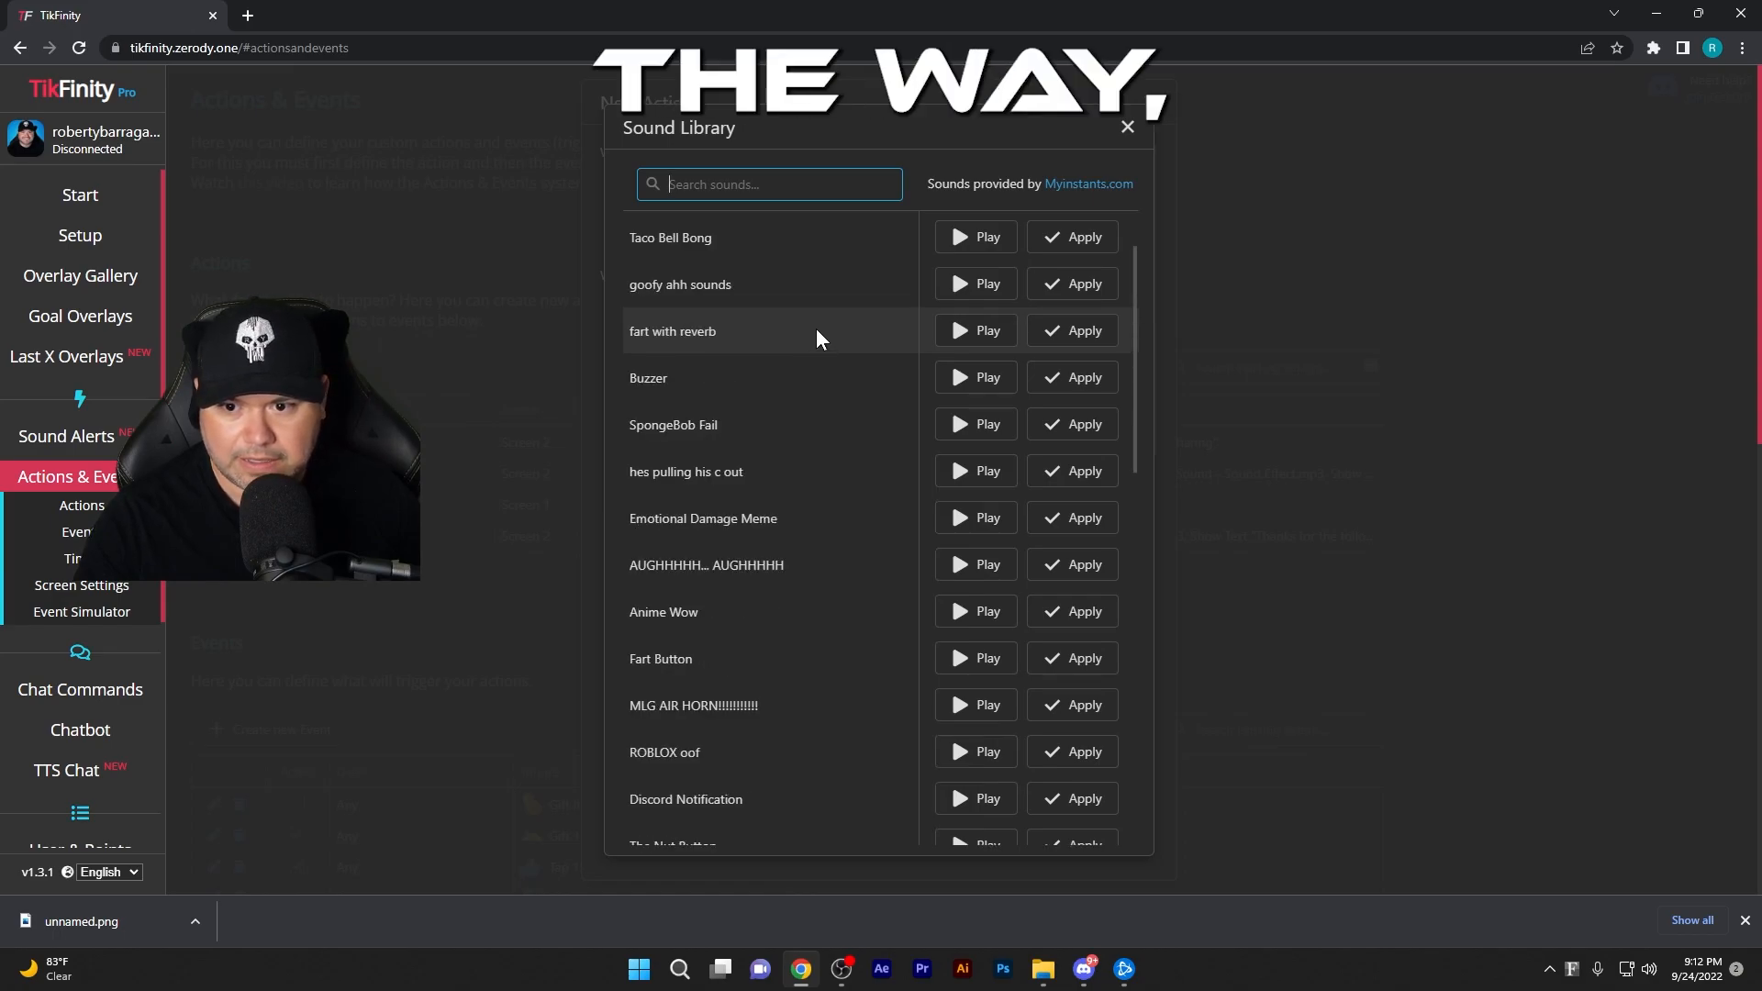
scroll("down", 3)
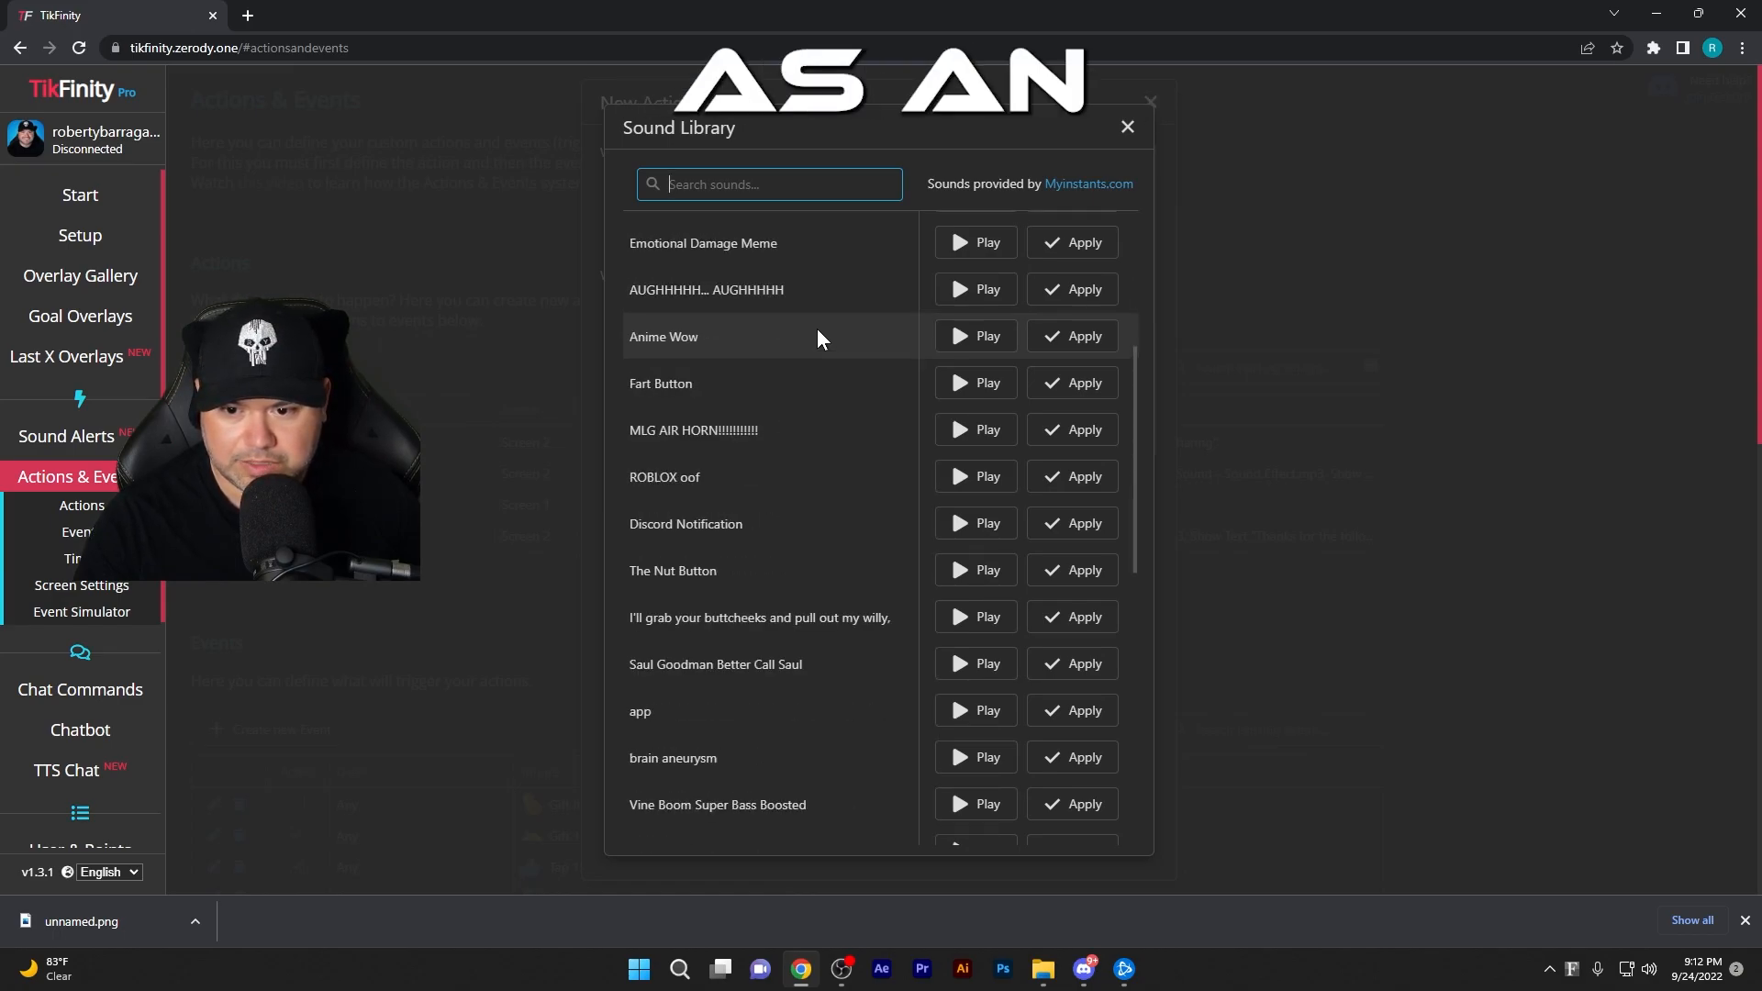
scroll("down", 3)
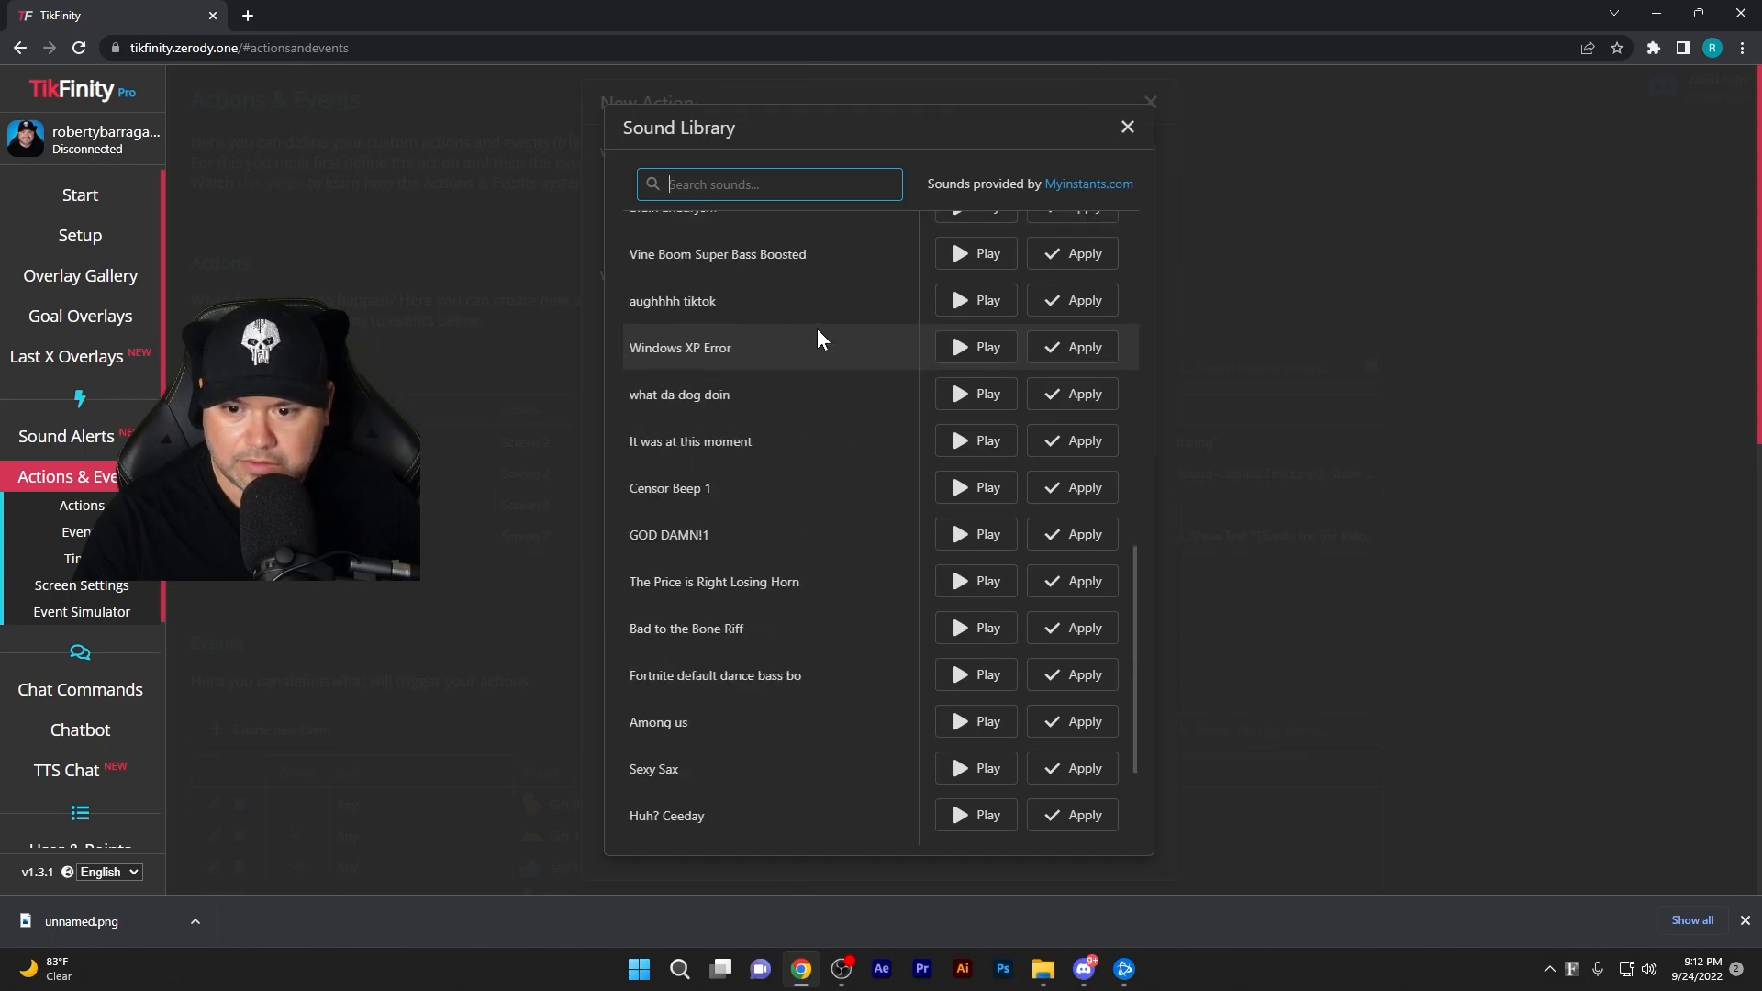
scroll("down", 3)
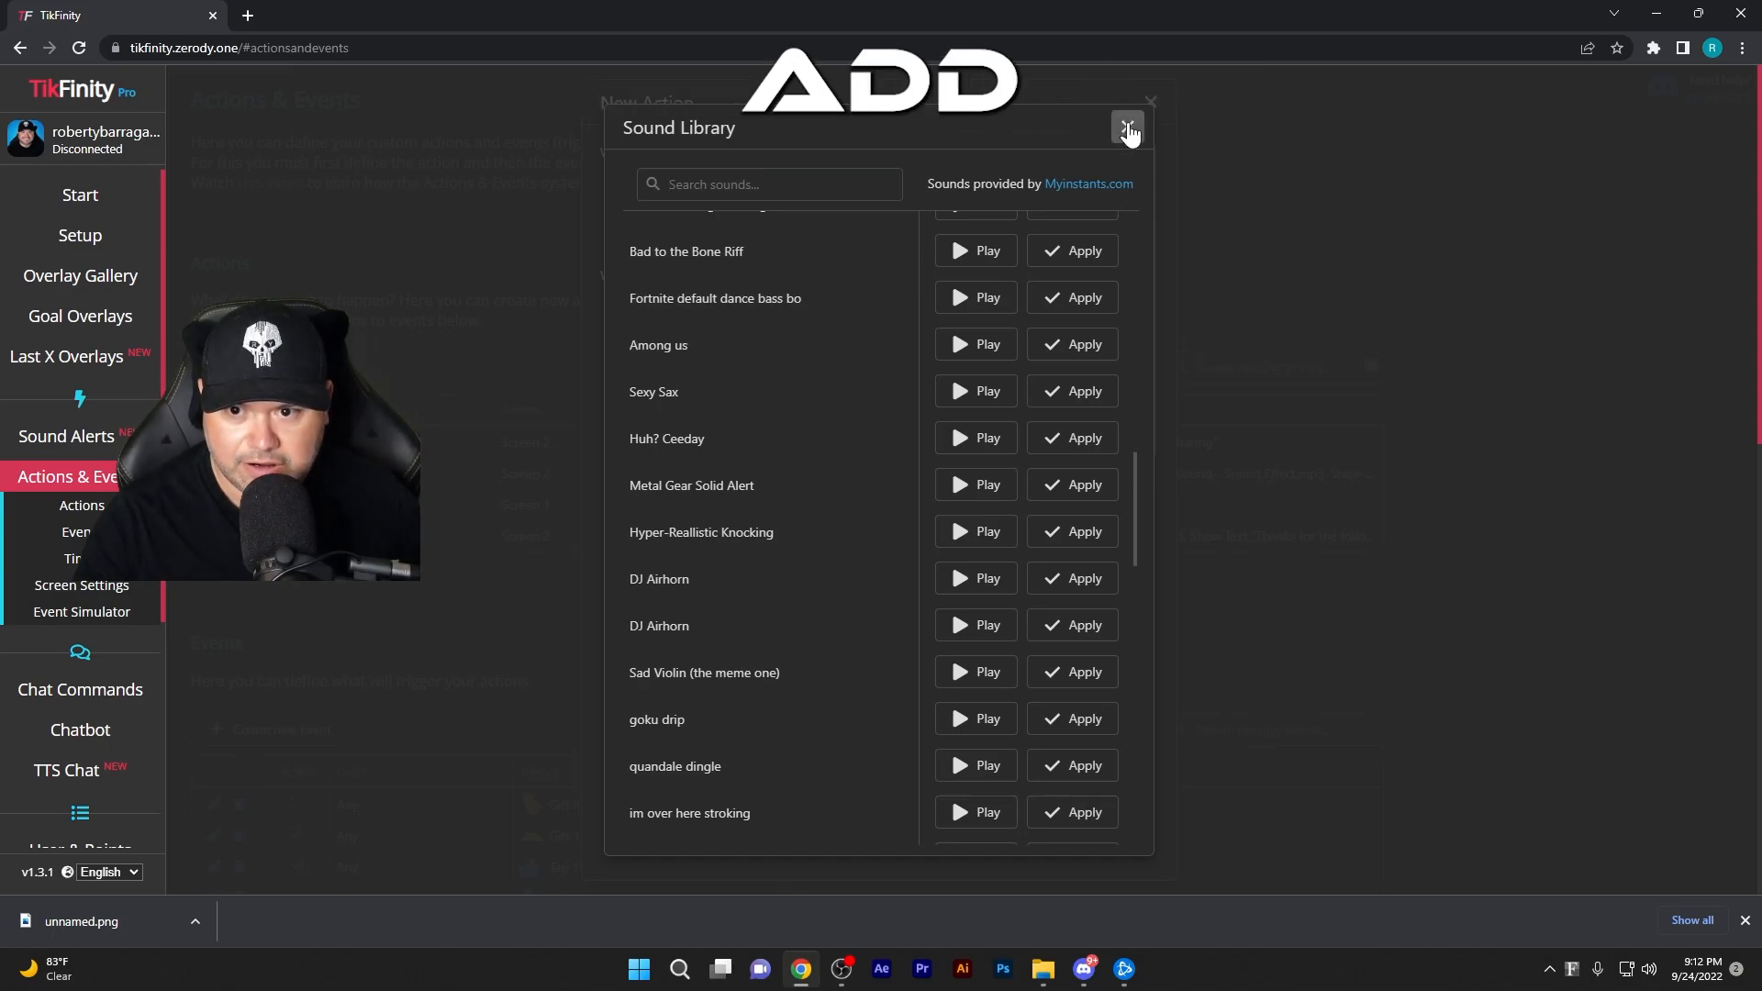
left_click(1127, 128)
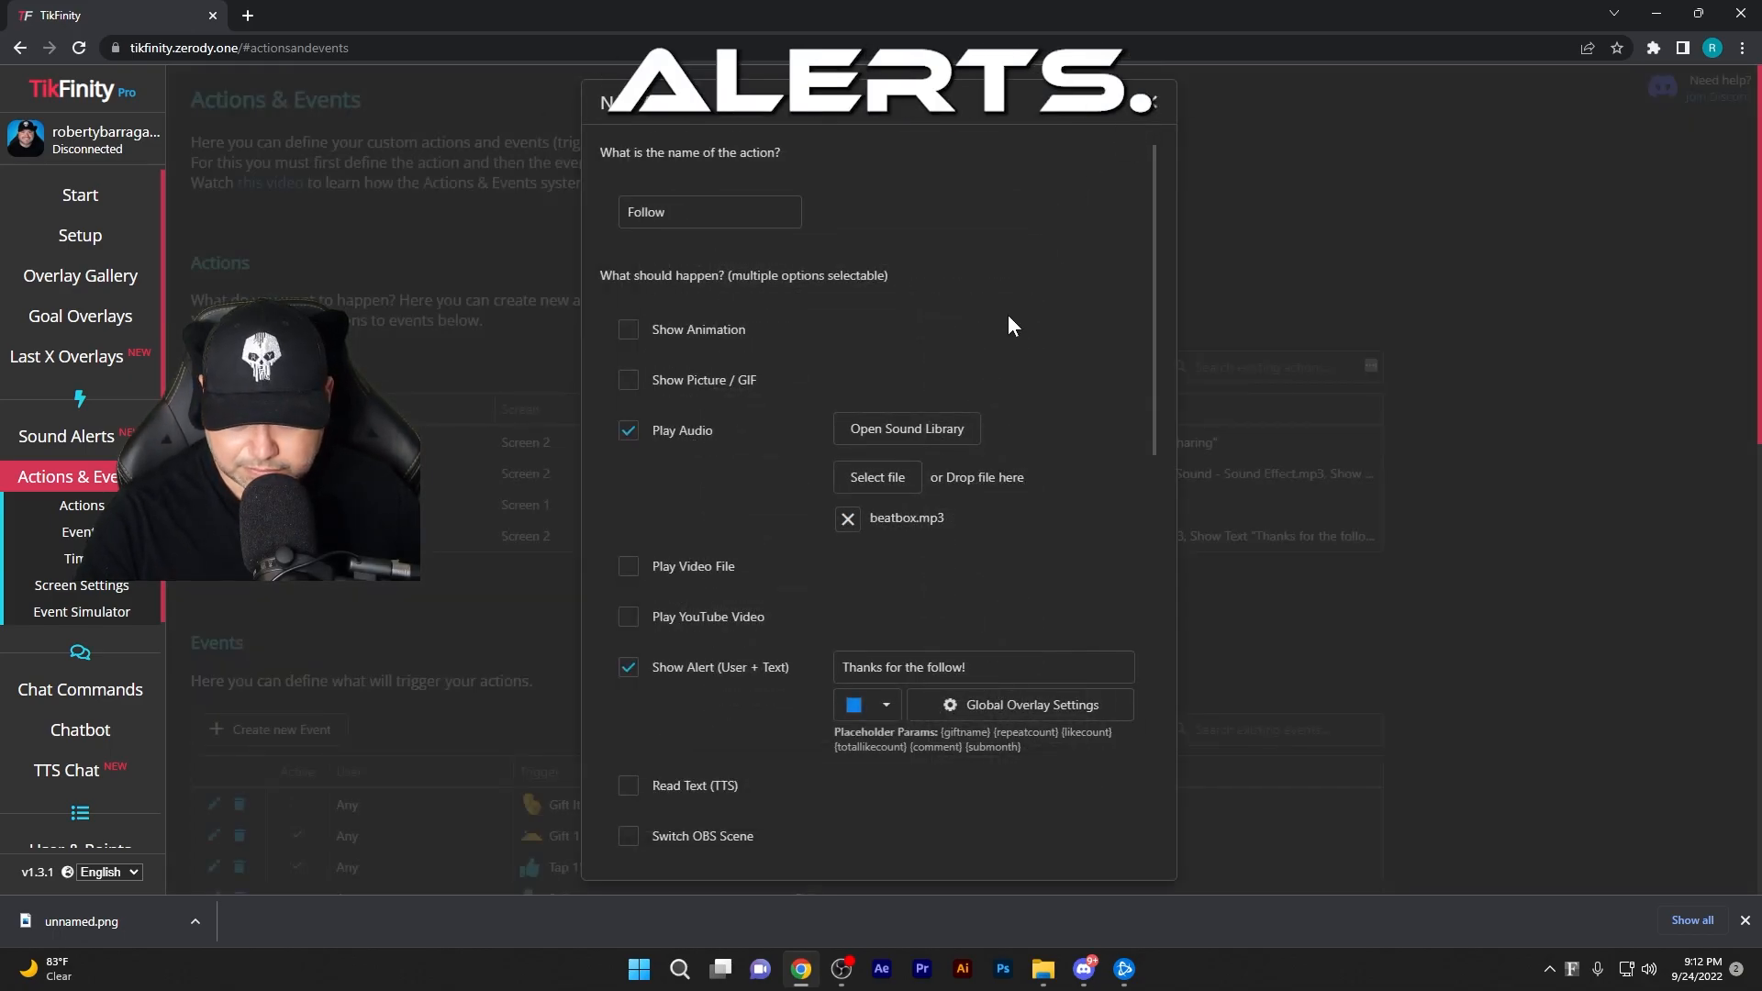
Review the 4-second duration, 10 points and overlay screen, then save the Follow action
scroll("down", 3)
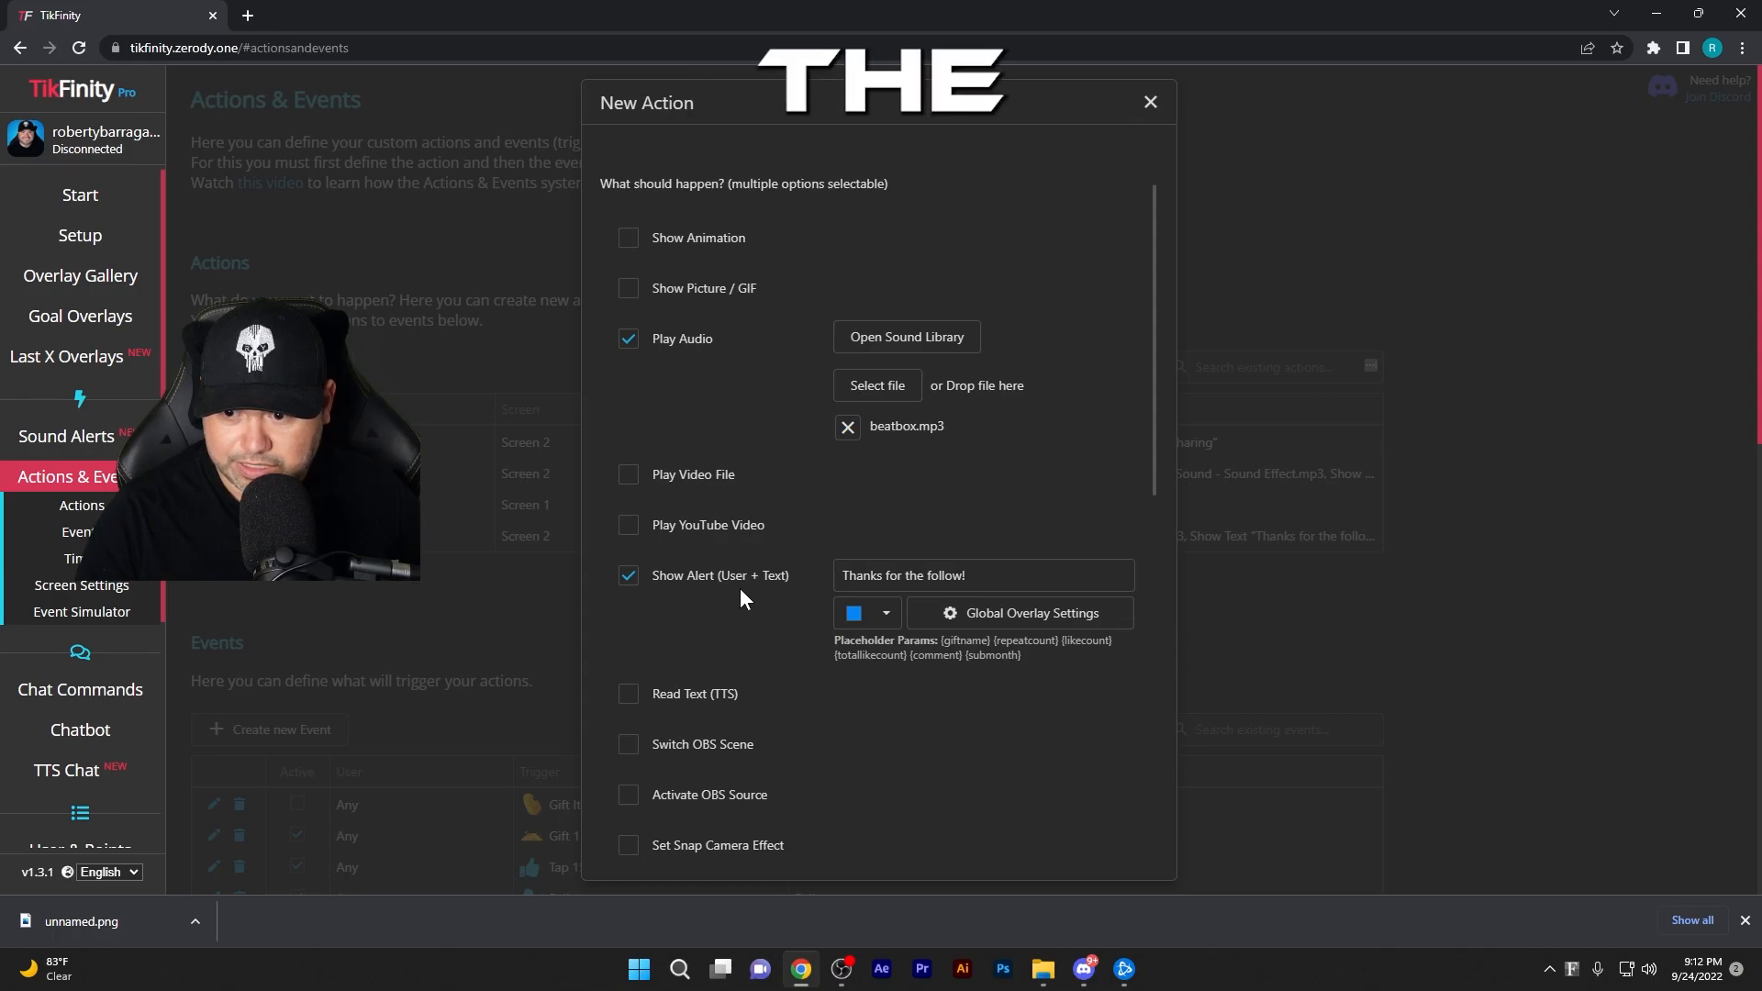
scroll("down", 3)
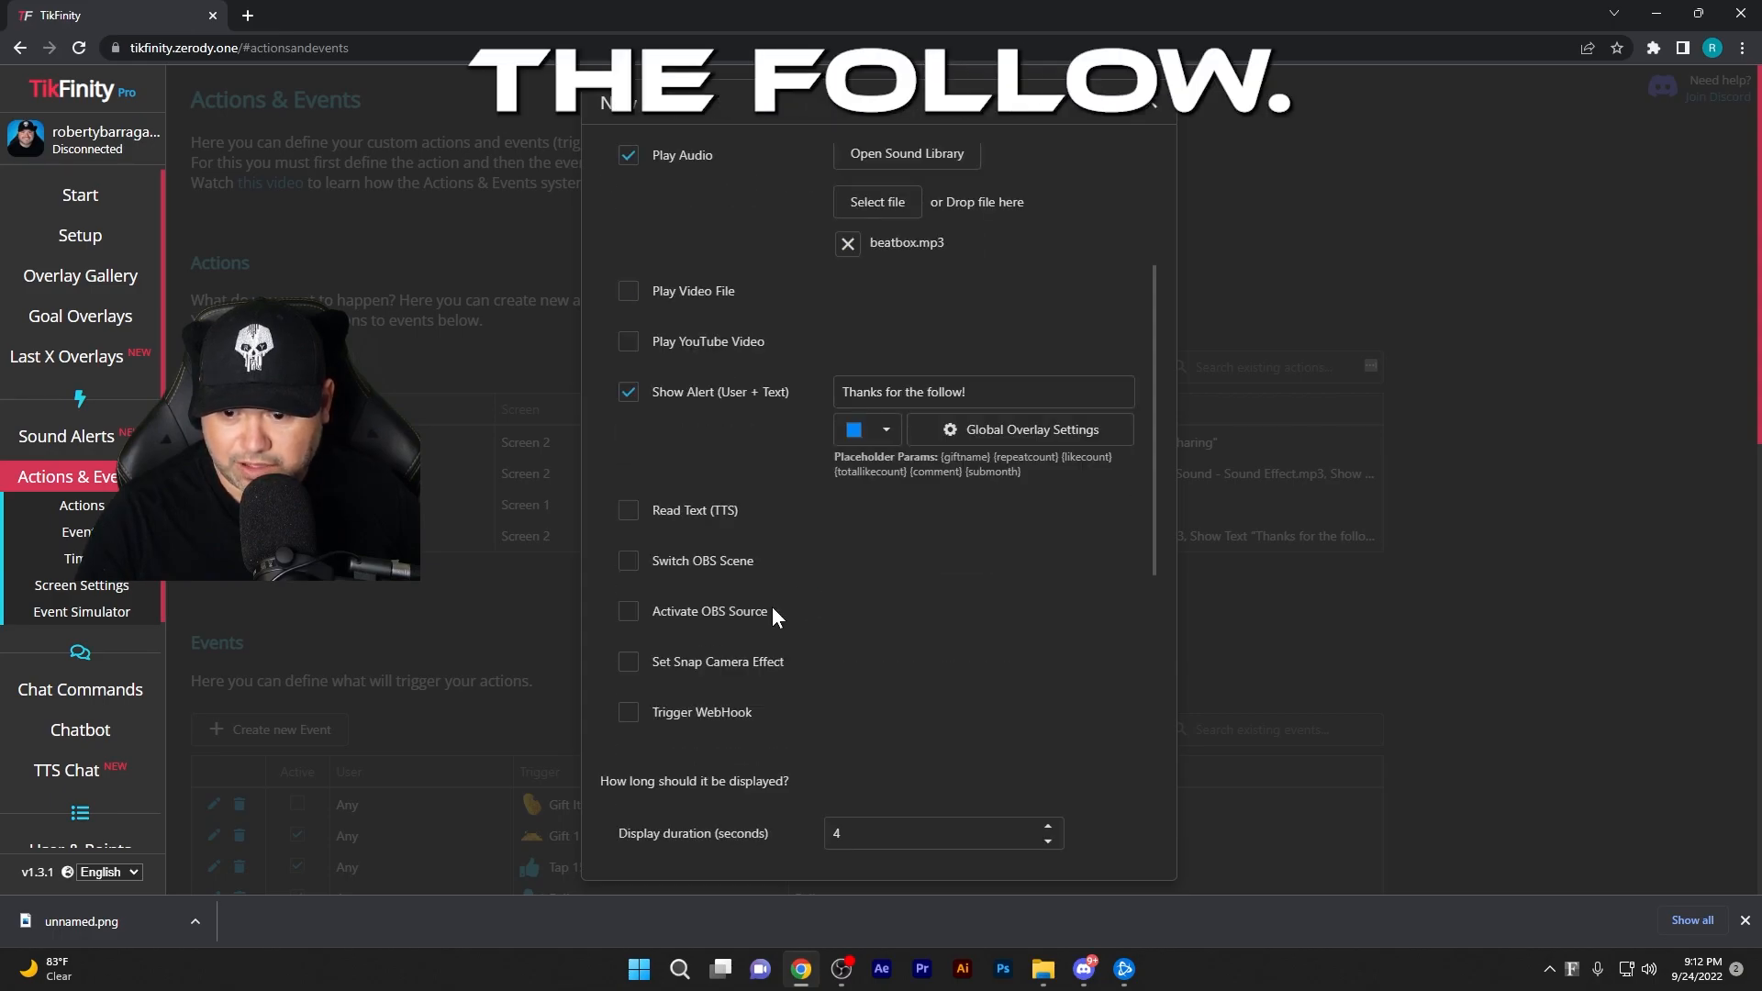
mouse_move(783, 525)
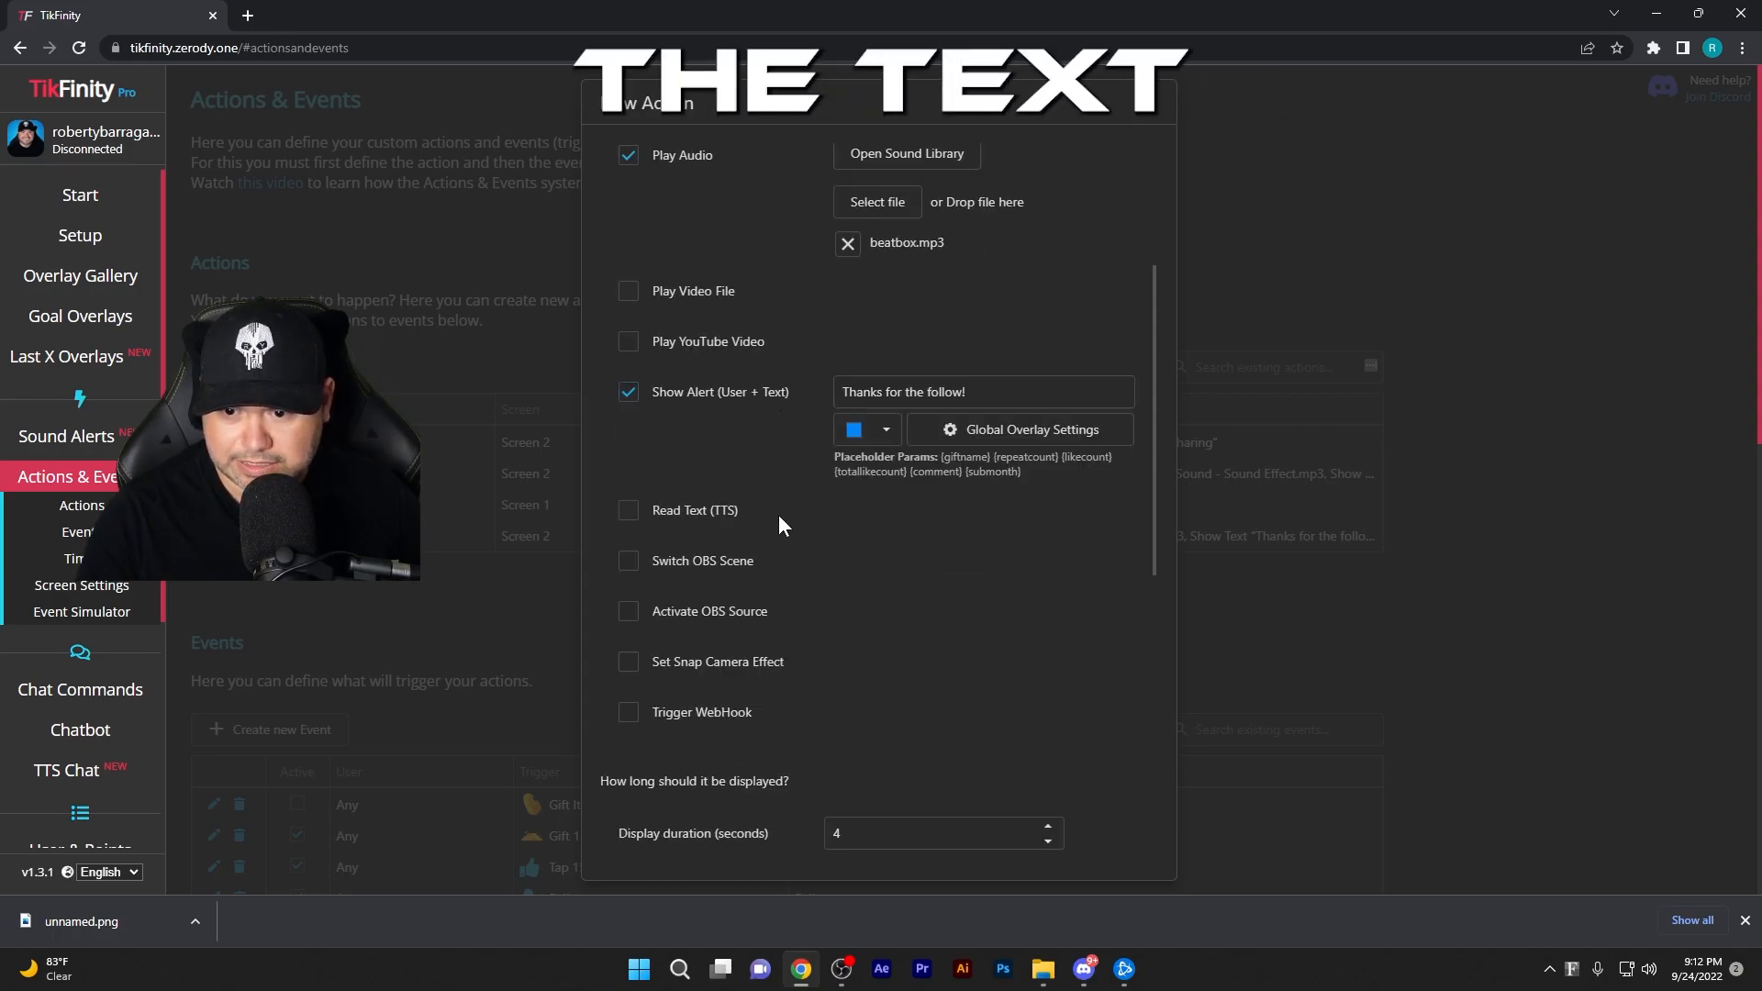
scroll("down", 3)
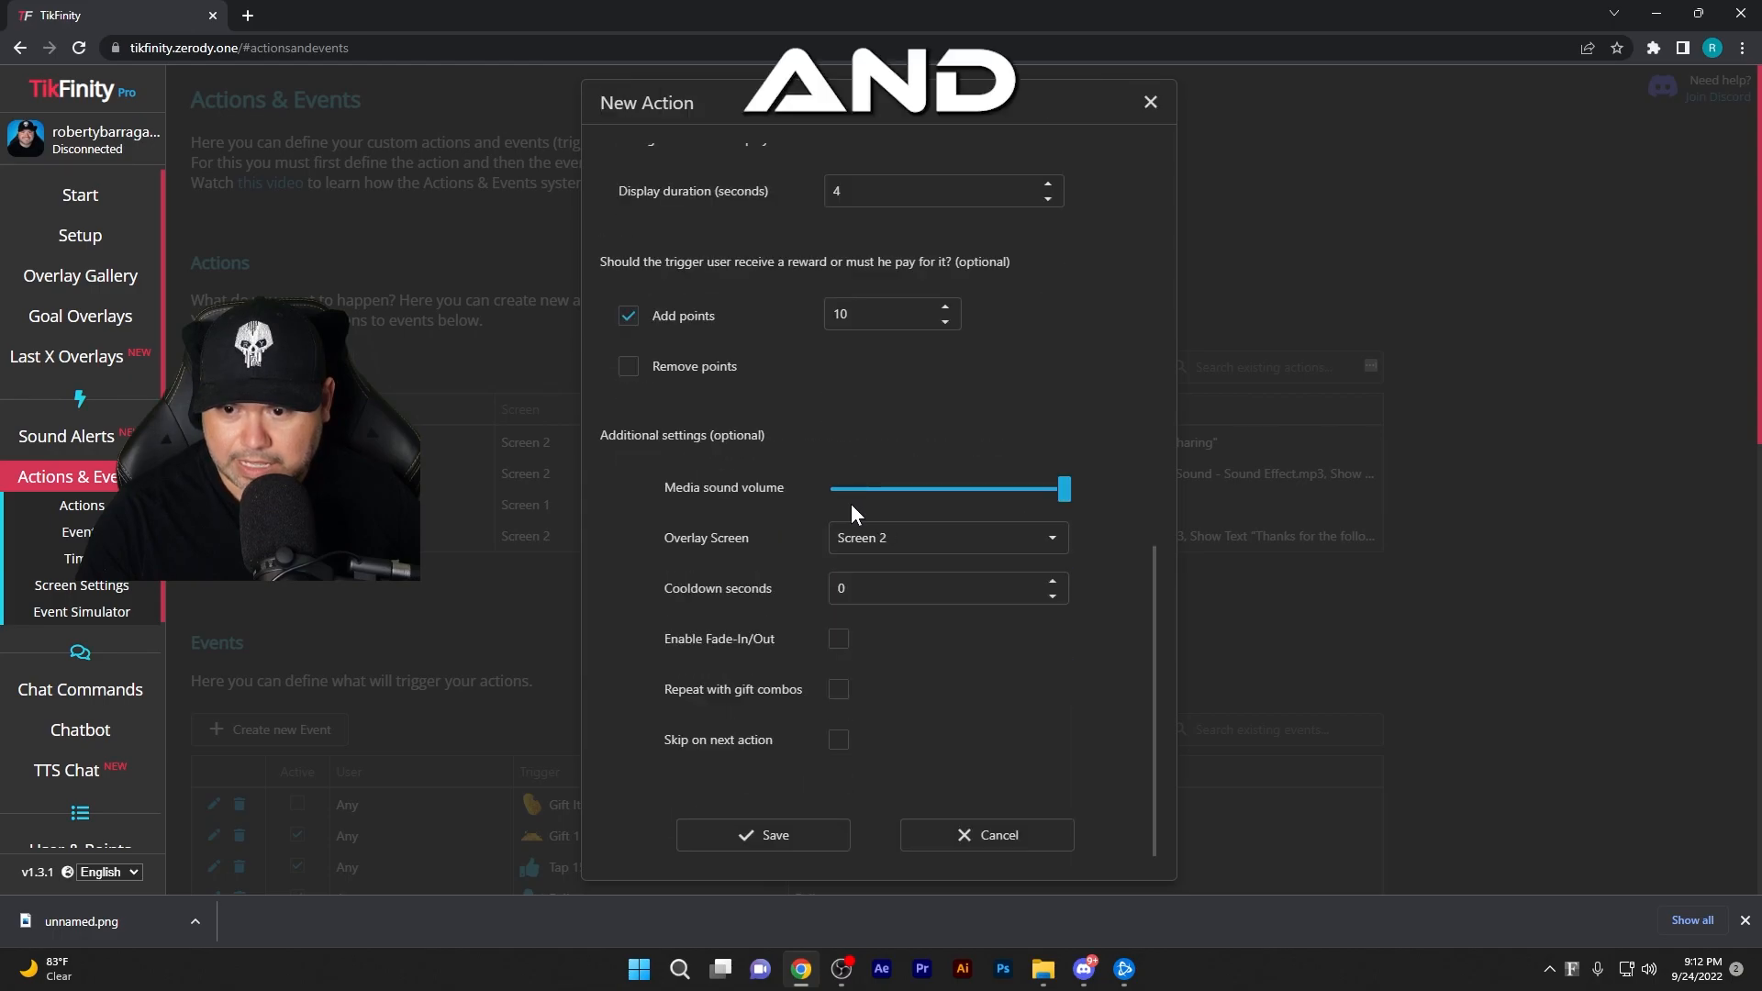
mouse_move(730, 551)
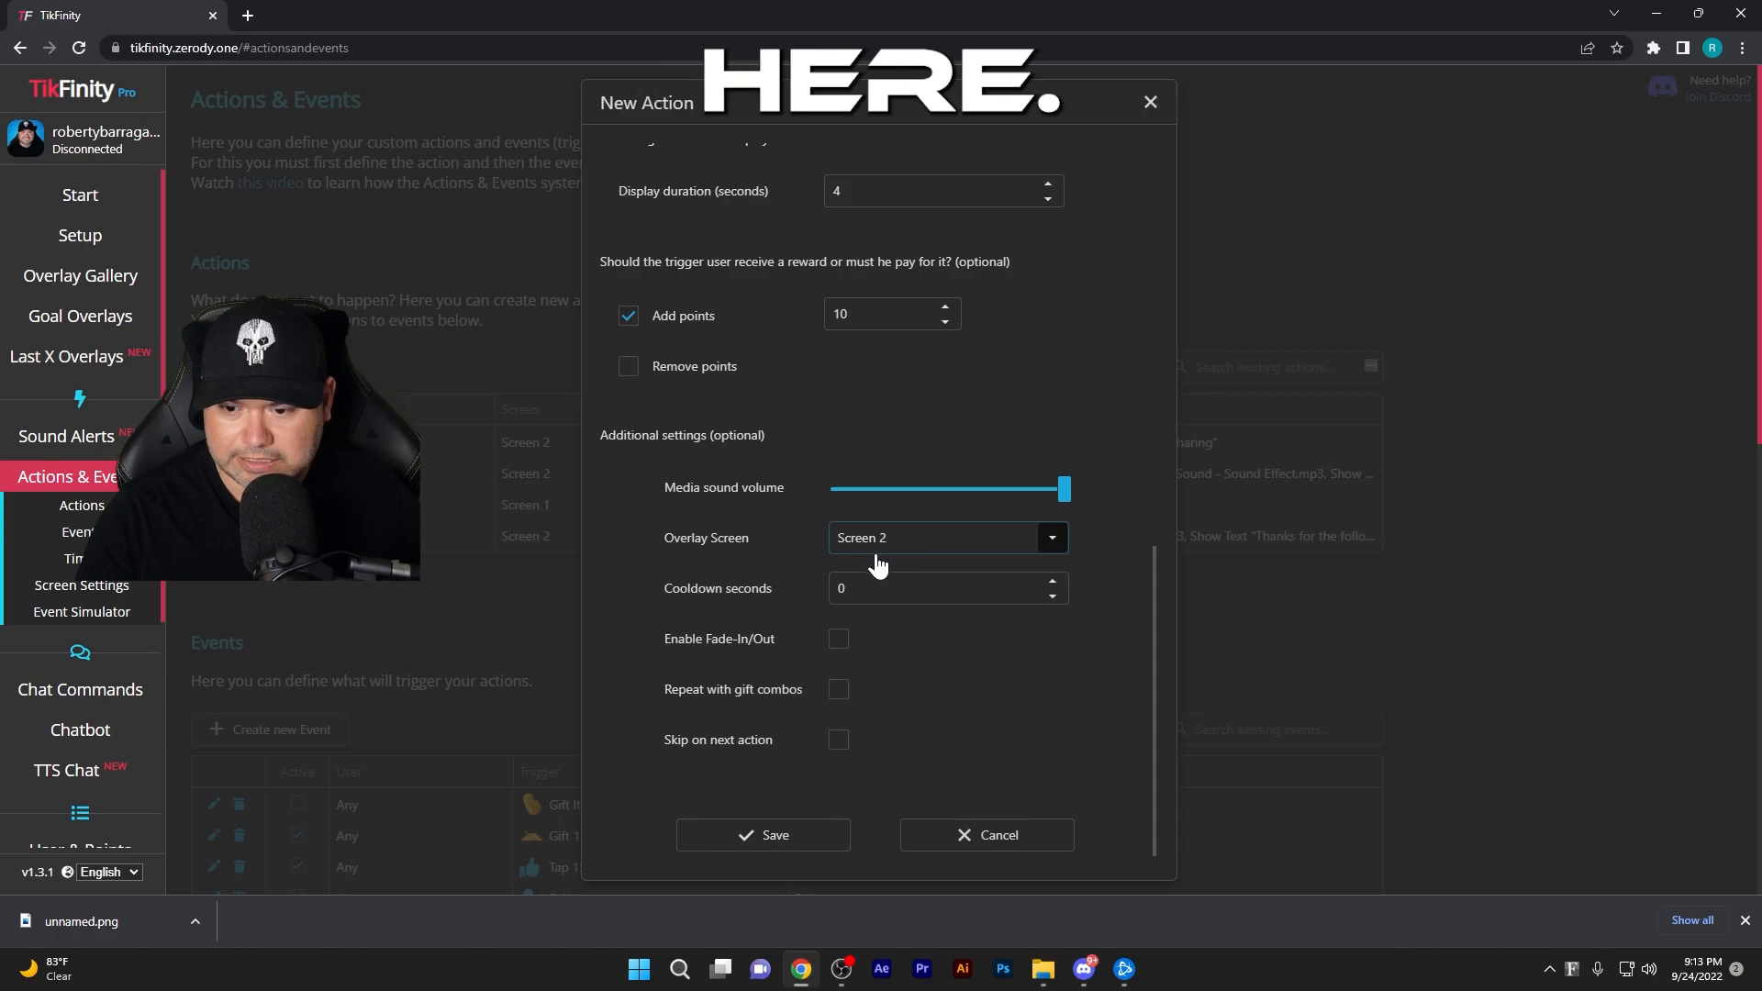
left_click(762, 836)
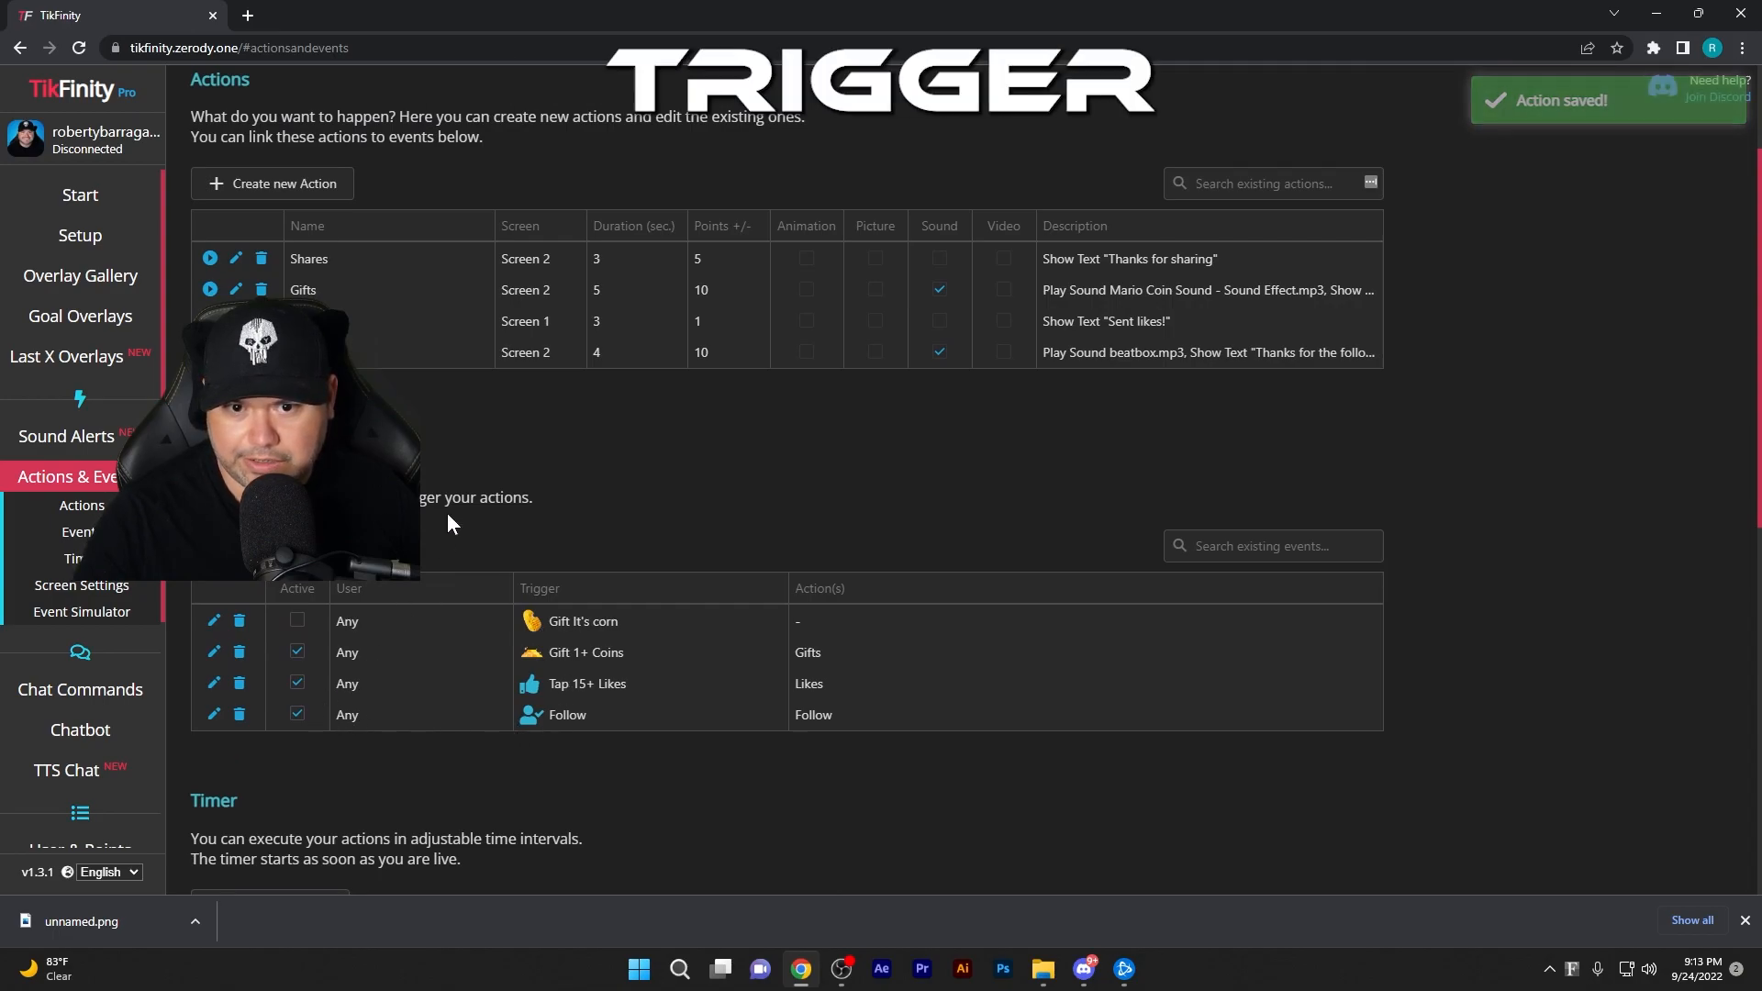
mouse_move(1085, 410)
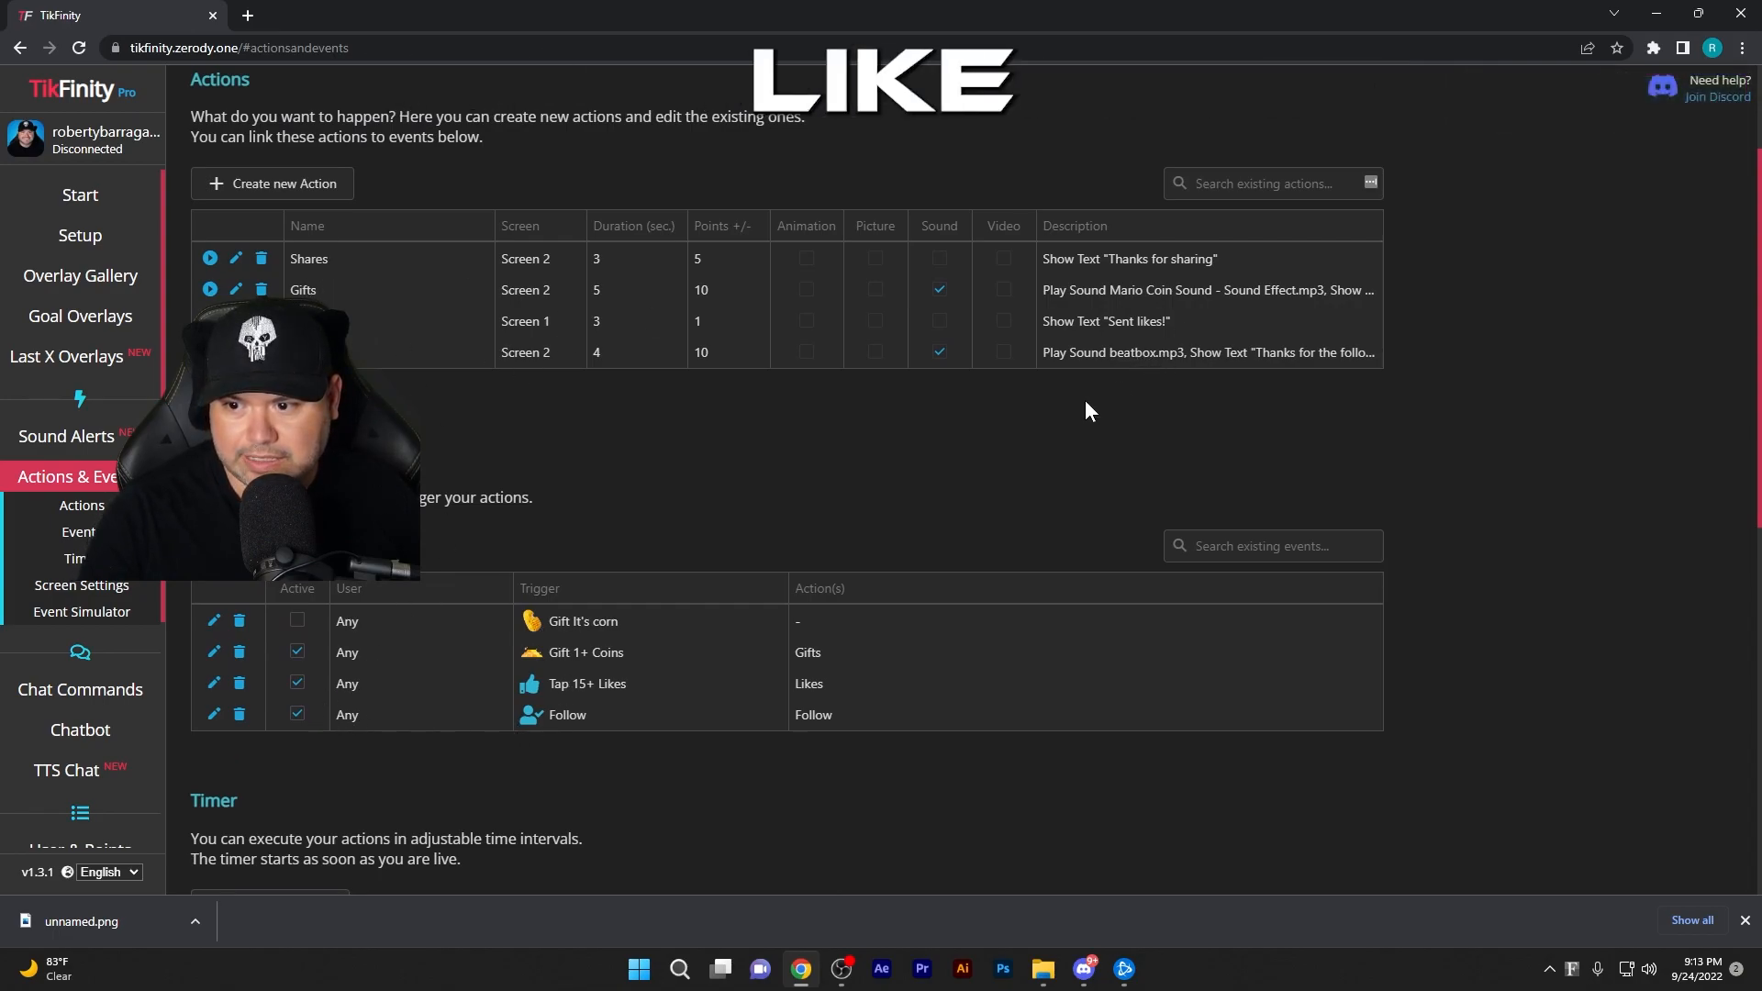
mouse_move(1048, 424)
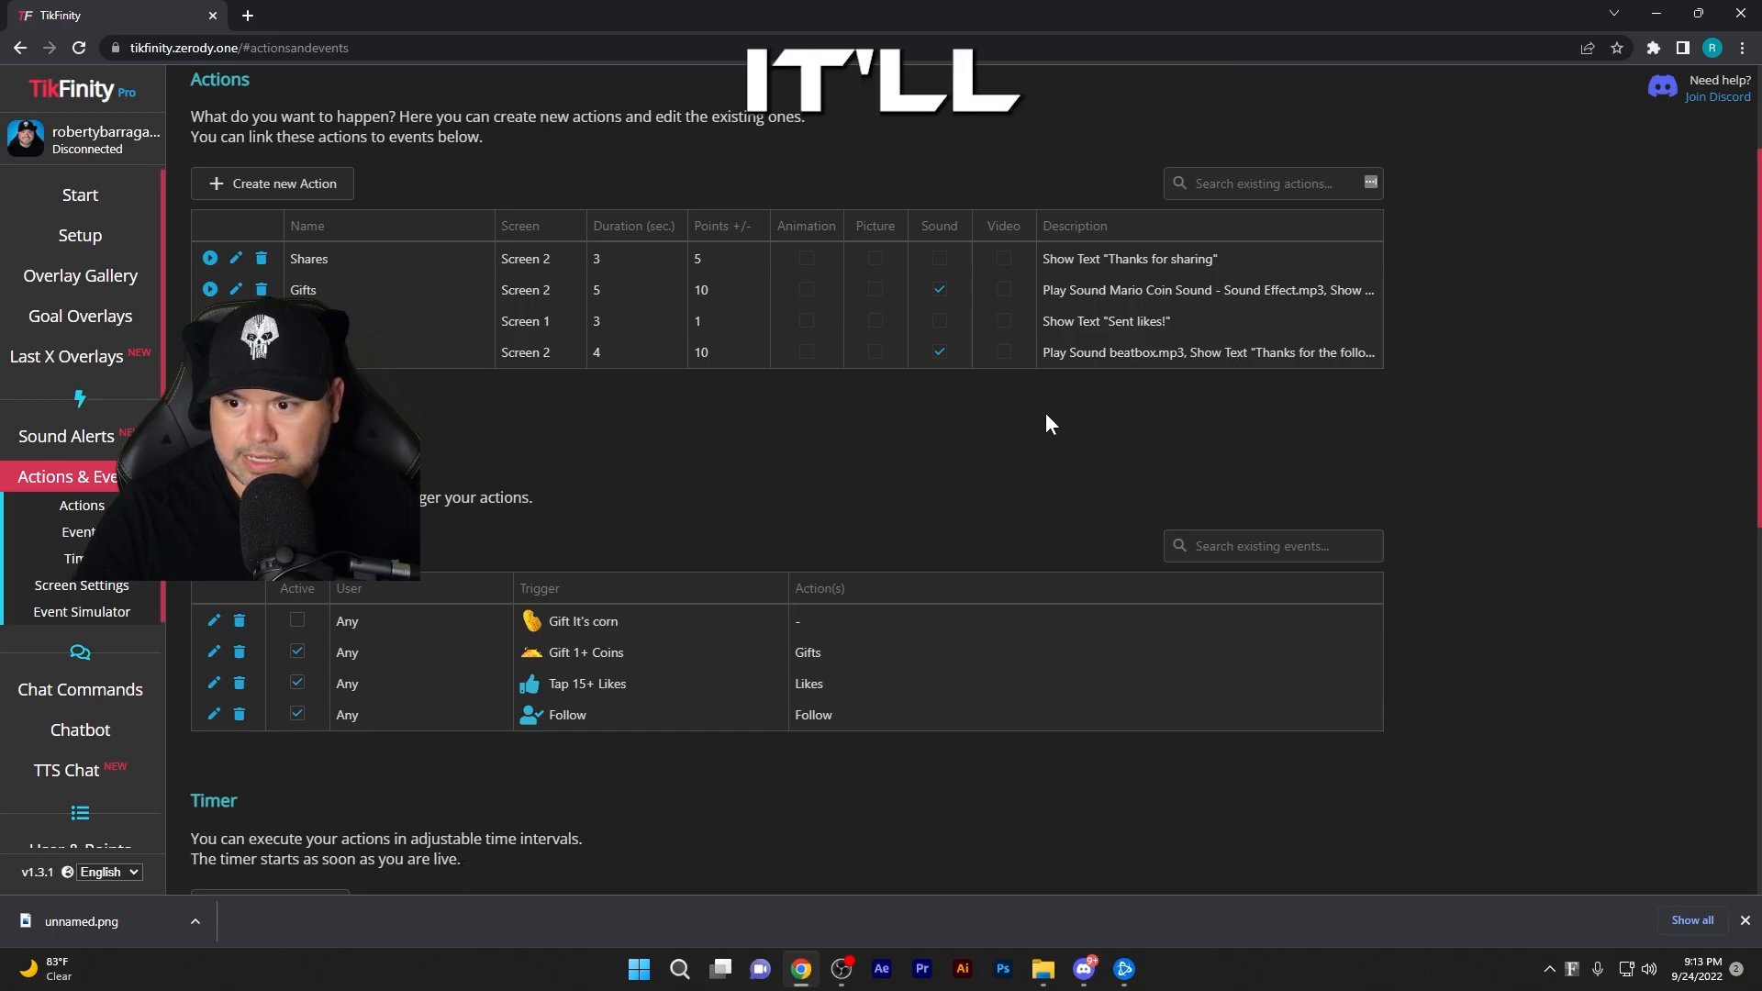
scroll("down", 3)
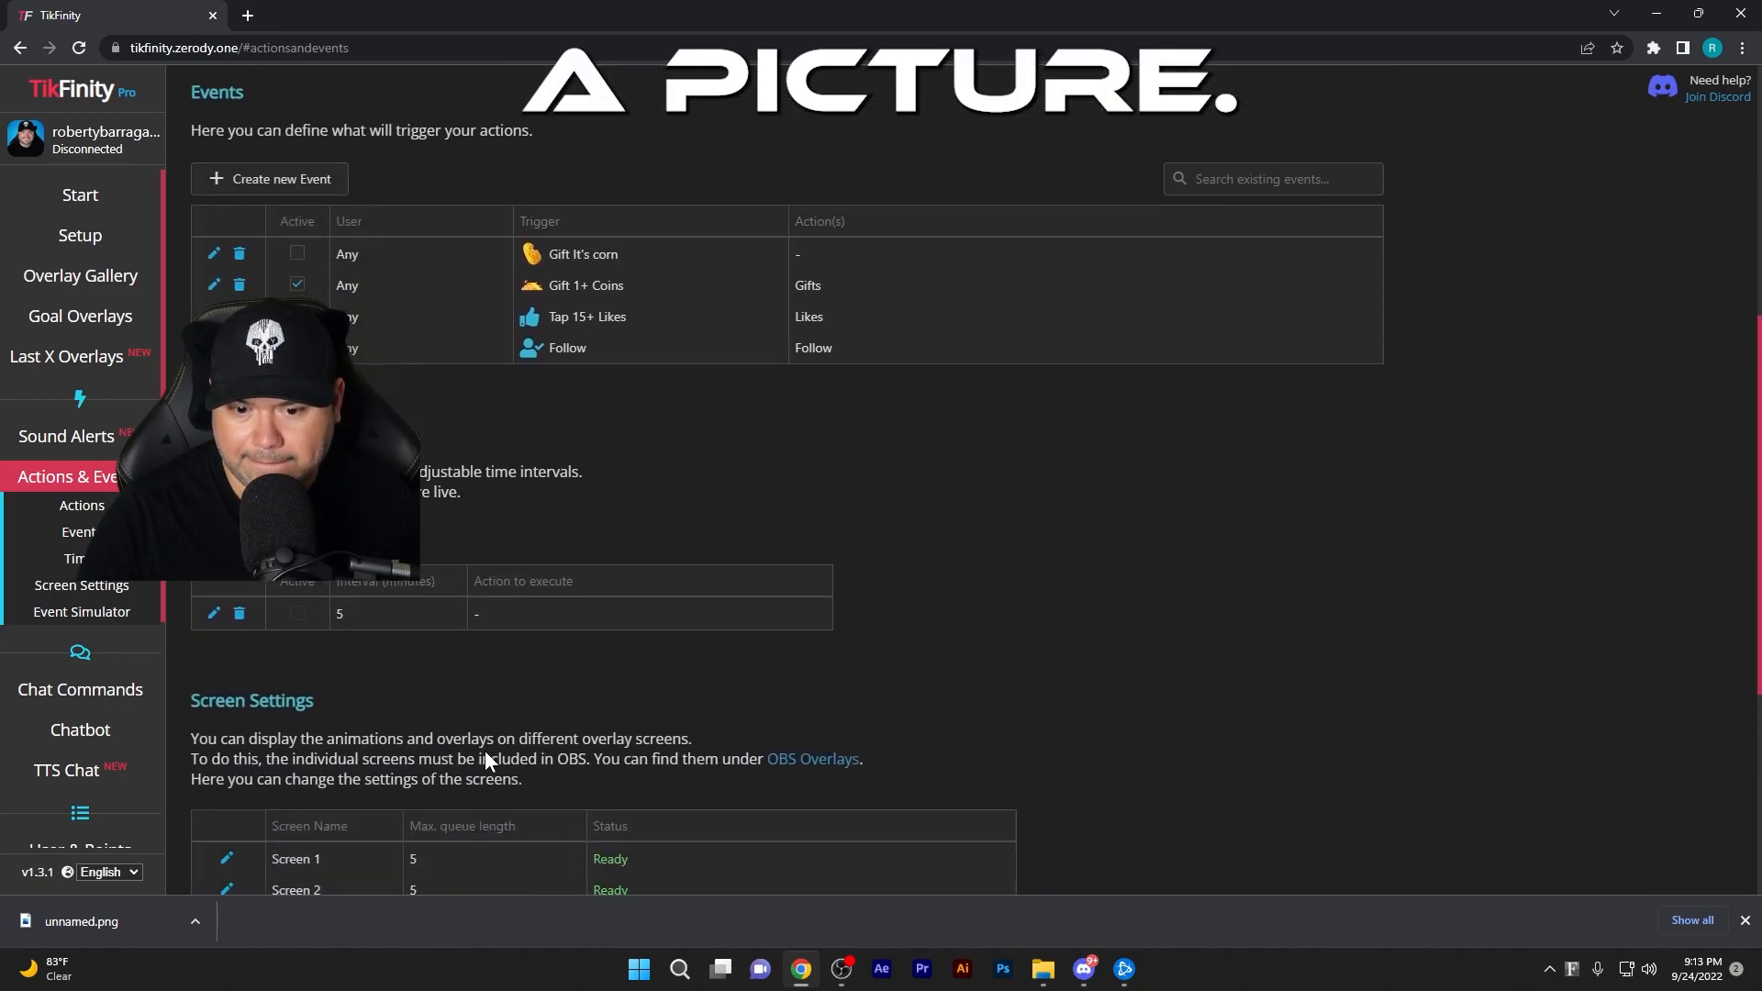
scroll("down", 3)
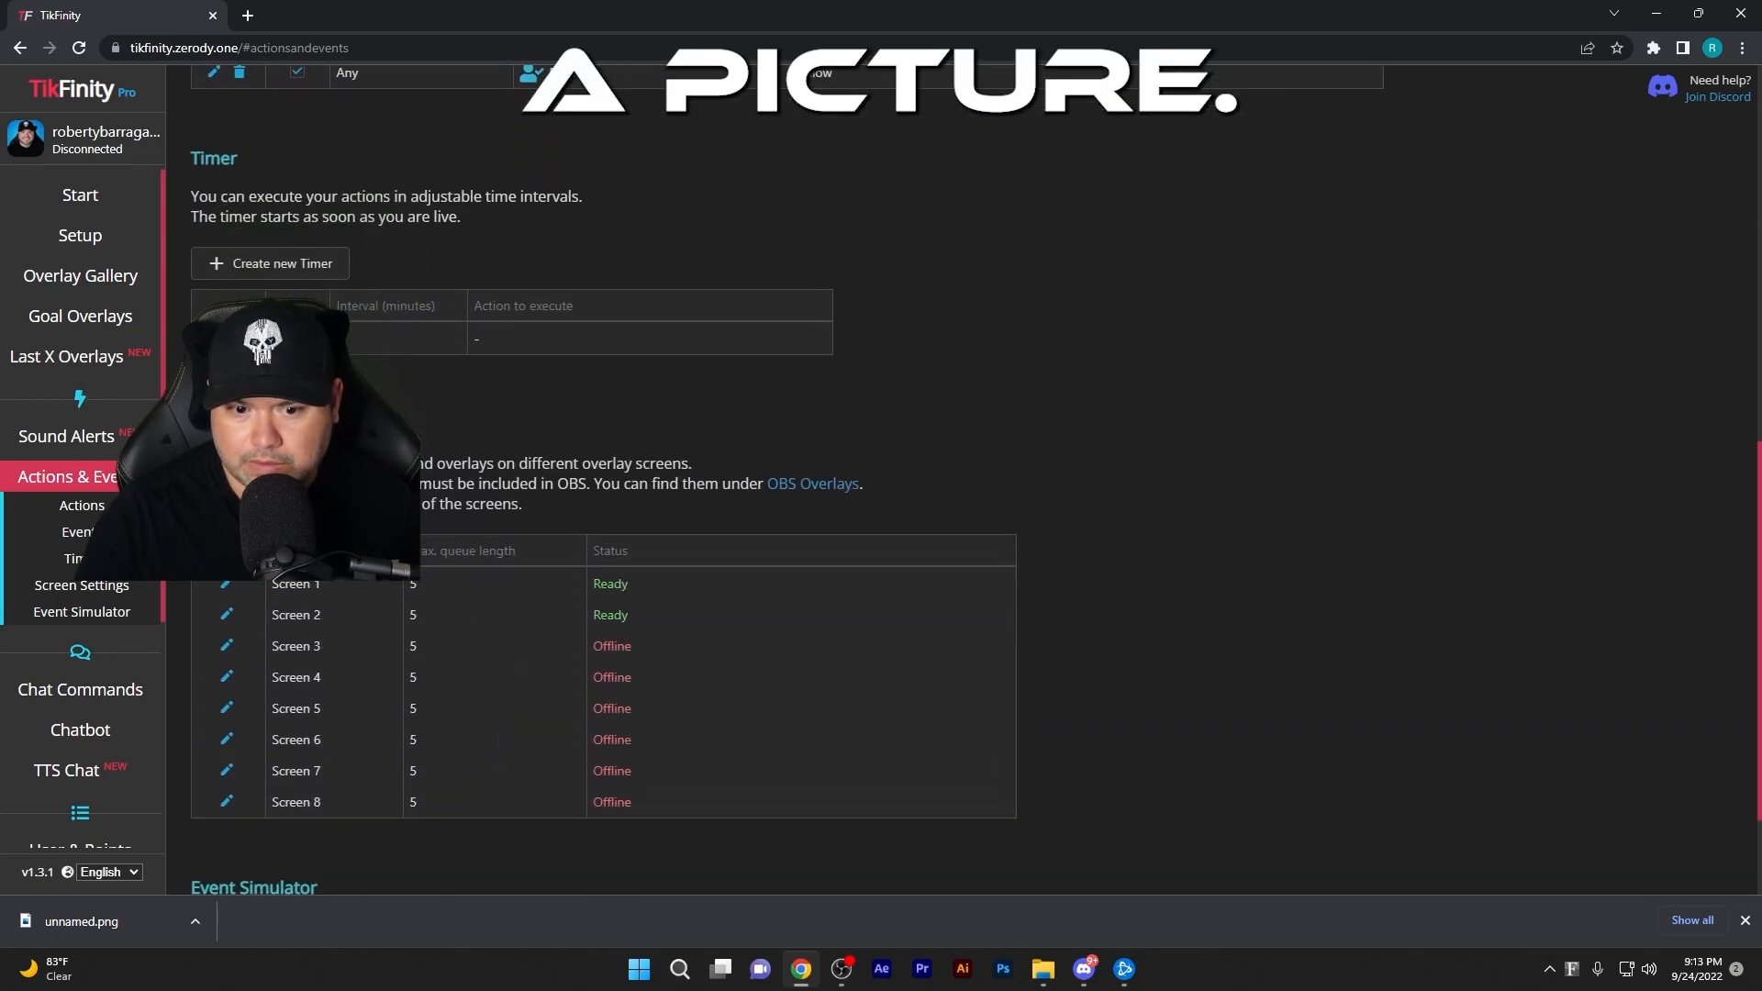
scroll("up", 3)
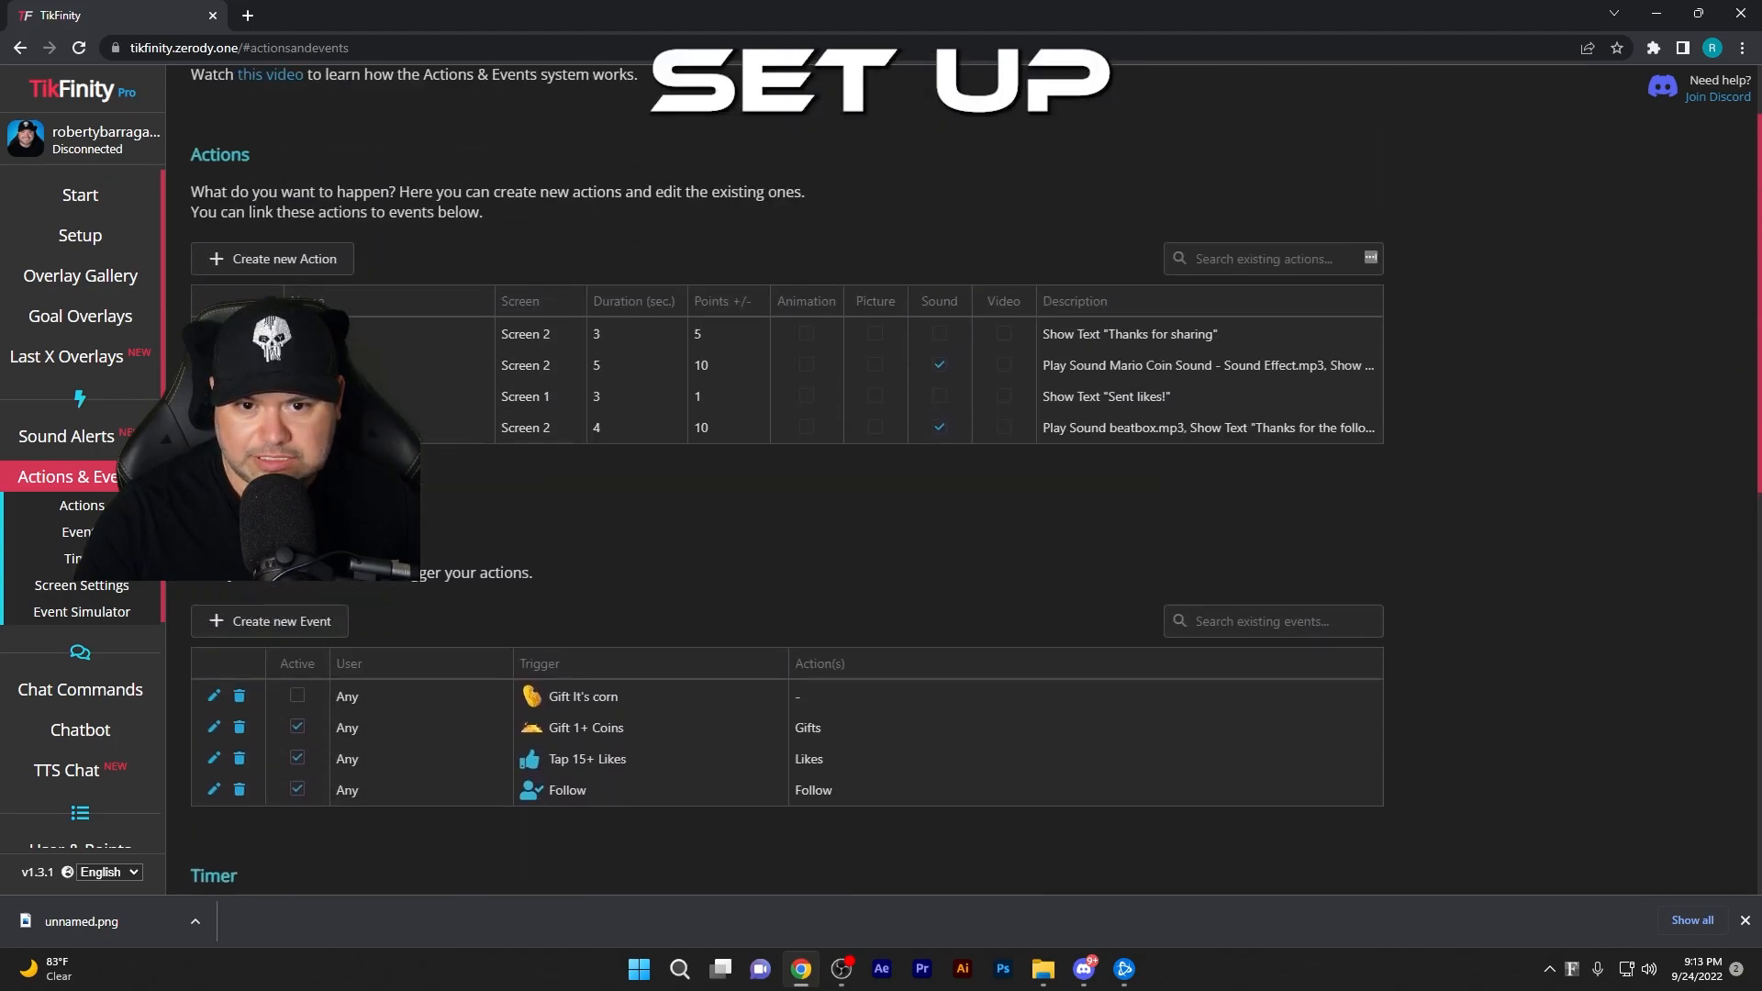
scroll("up", 3)
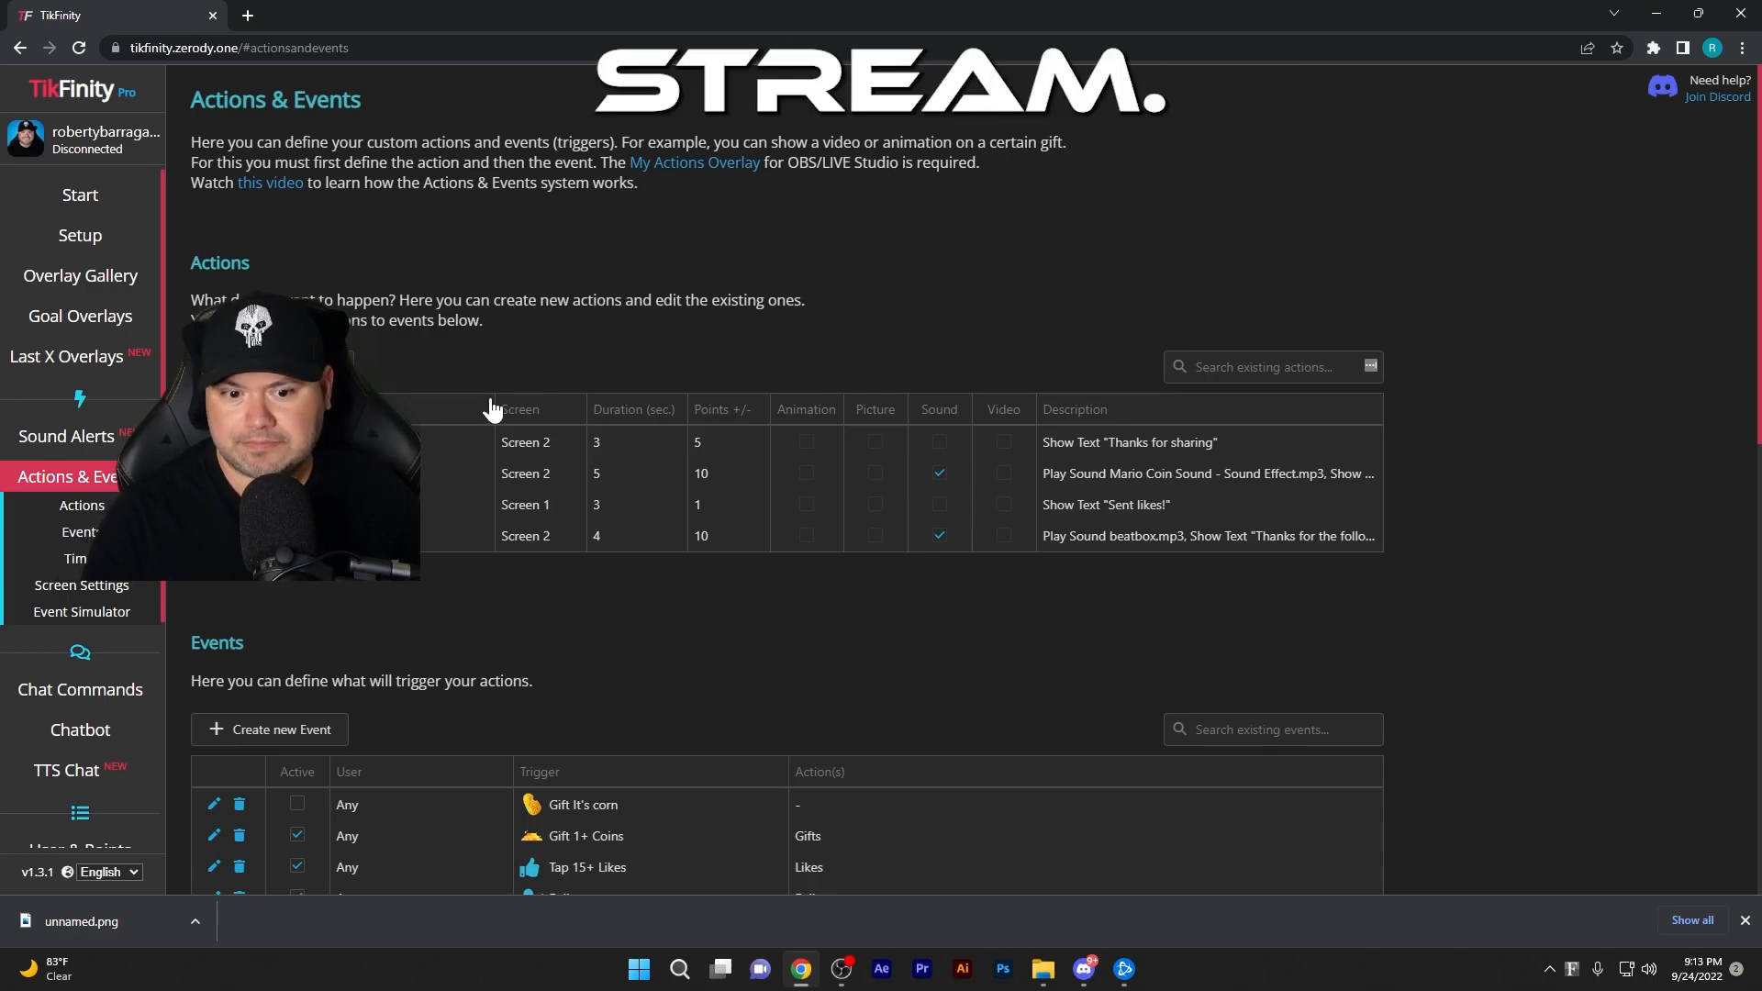
mouse_move(404, 656)
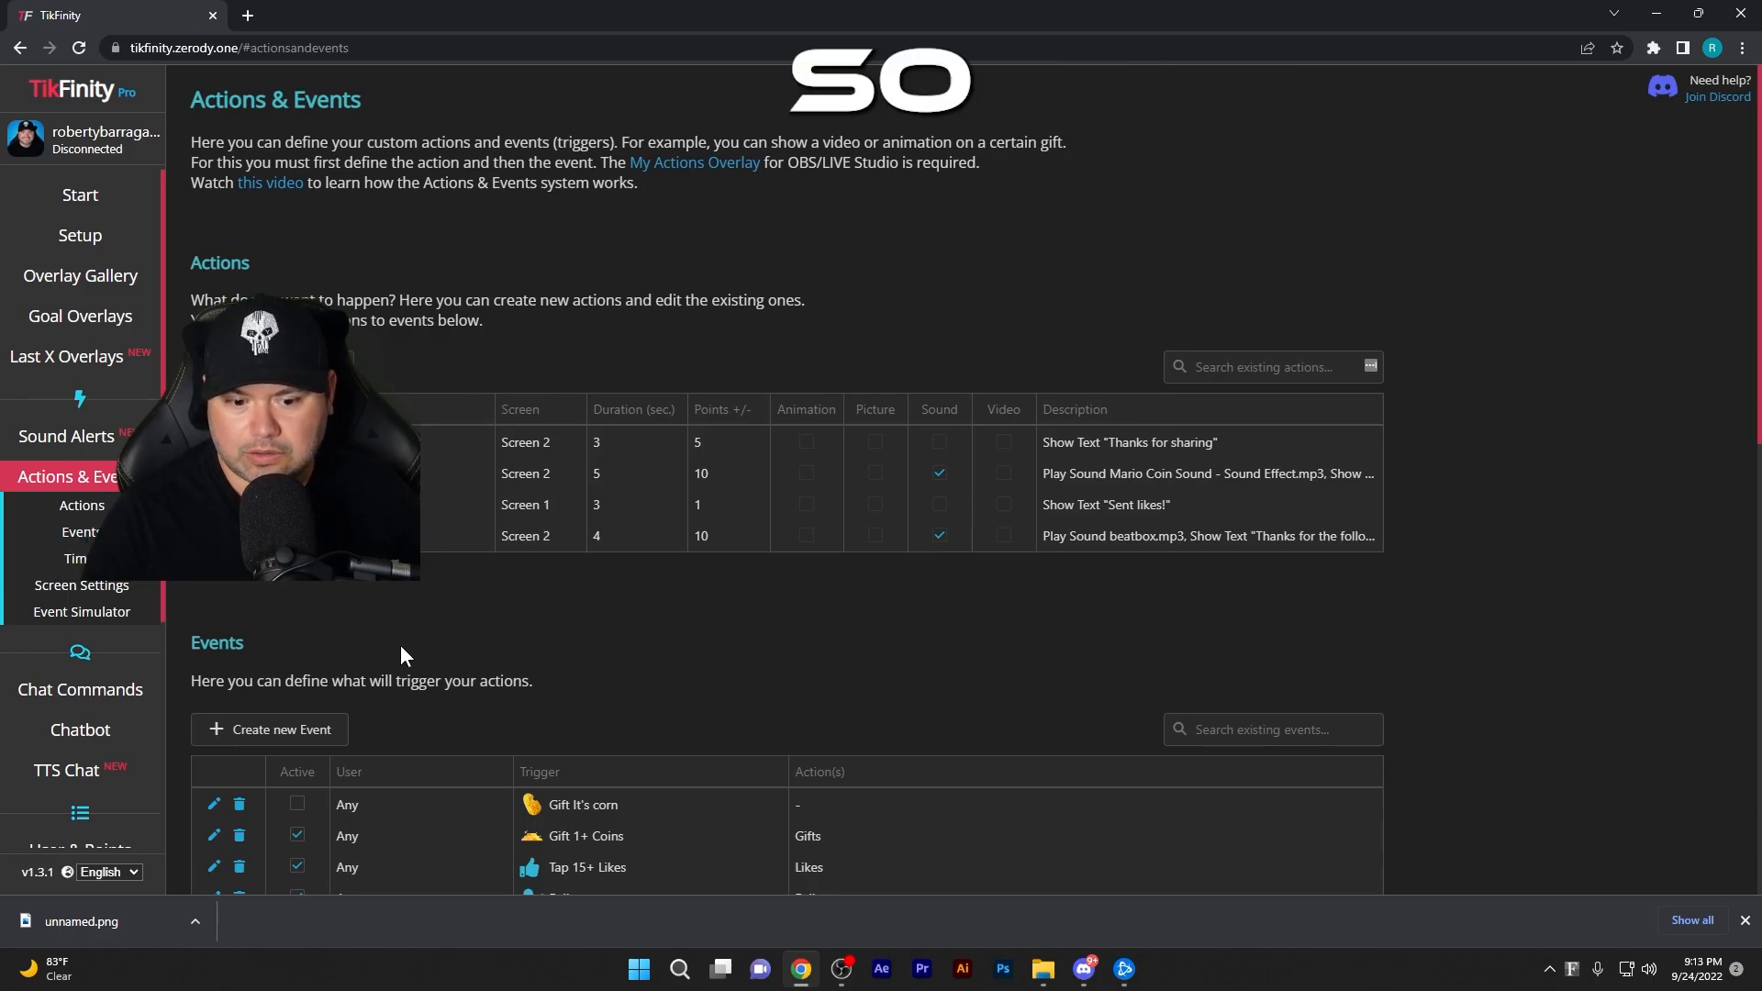
scroll("down", 3)
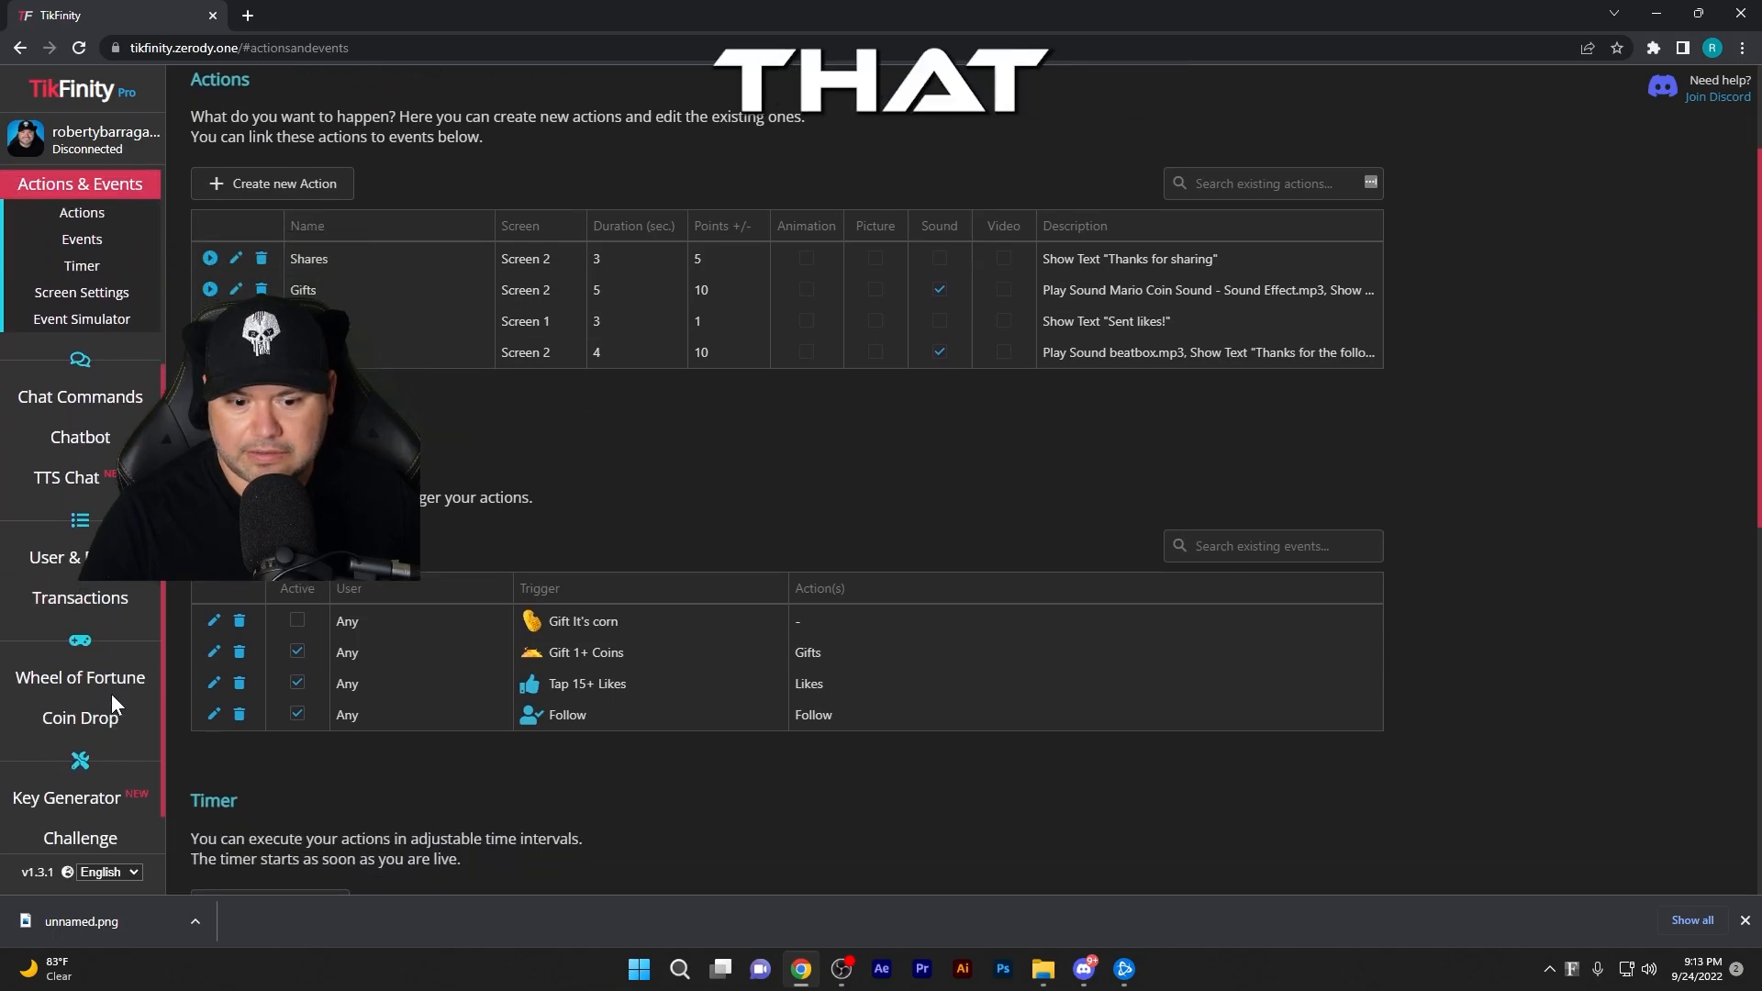
scroll("up", 3)
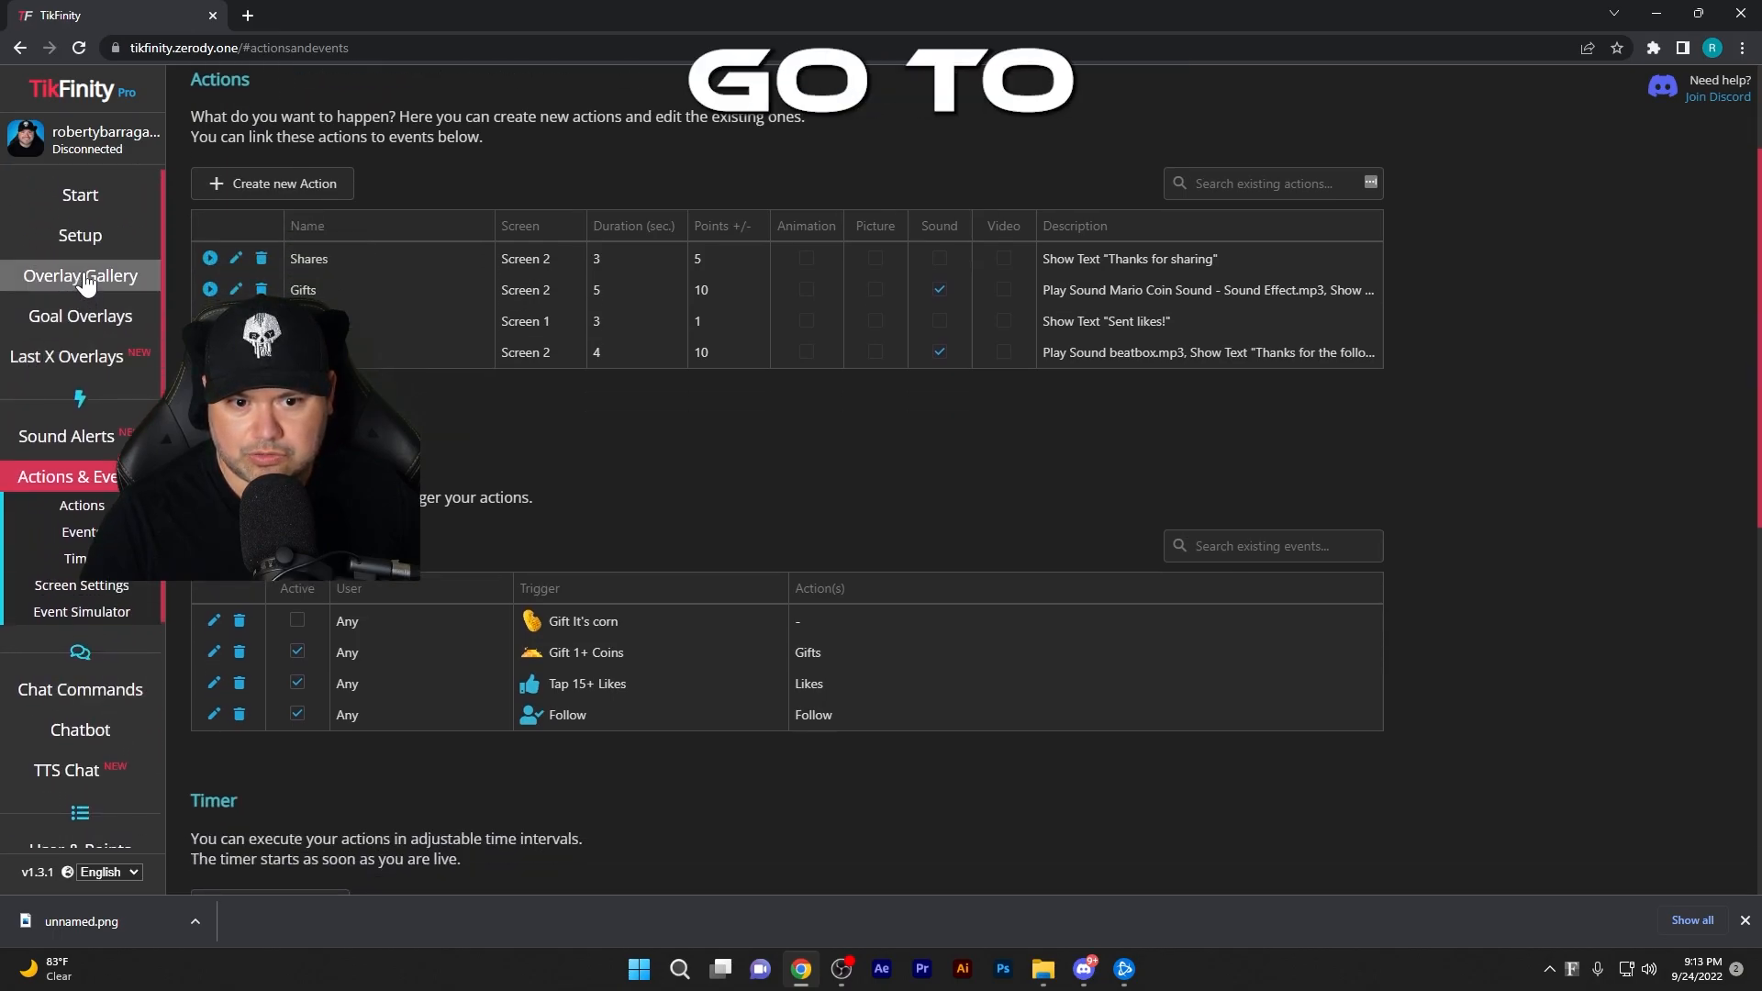
Scroll through TikFinity's Overlay Gallery and back up to the Chat overlay URL
left_click(80, 275)
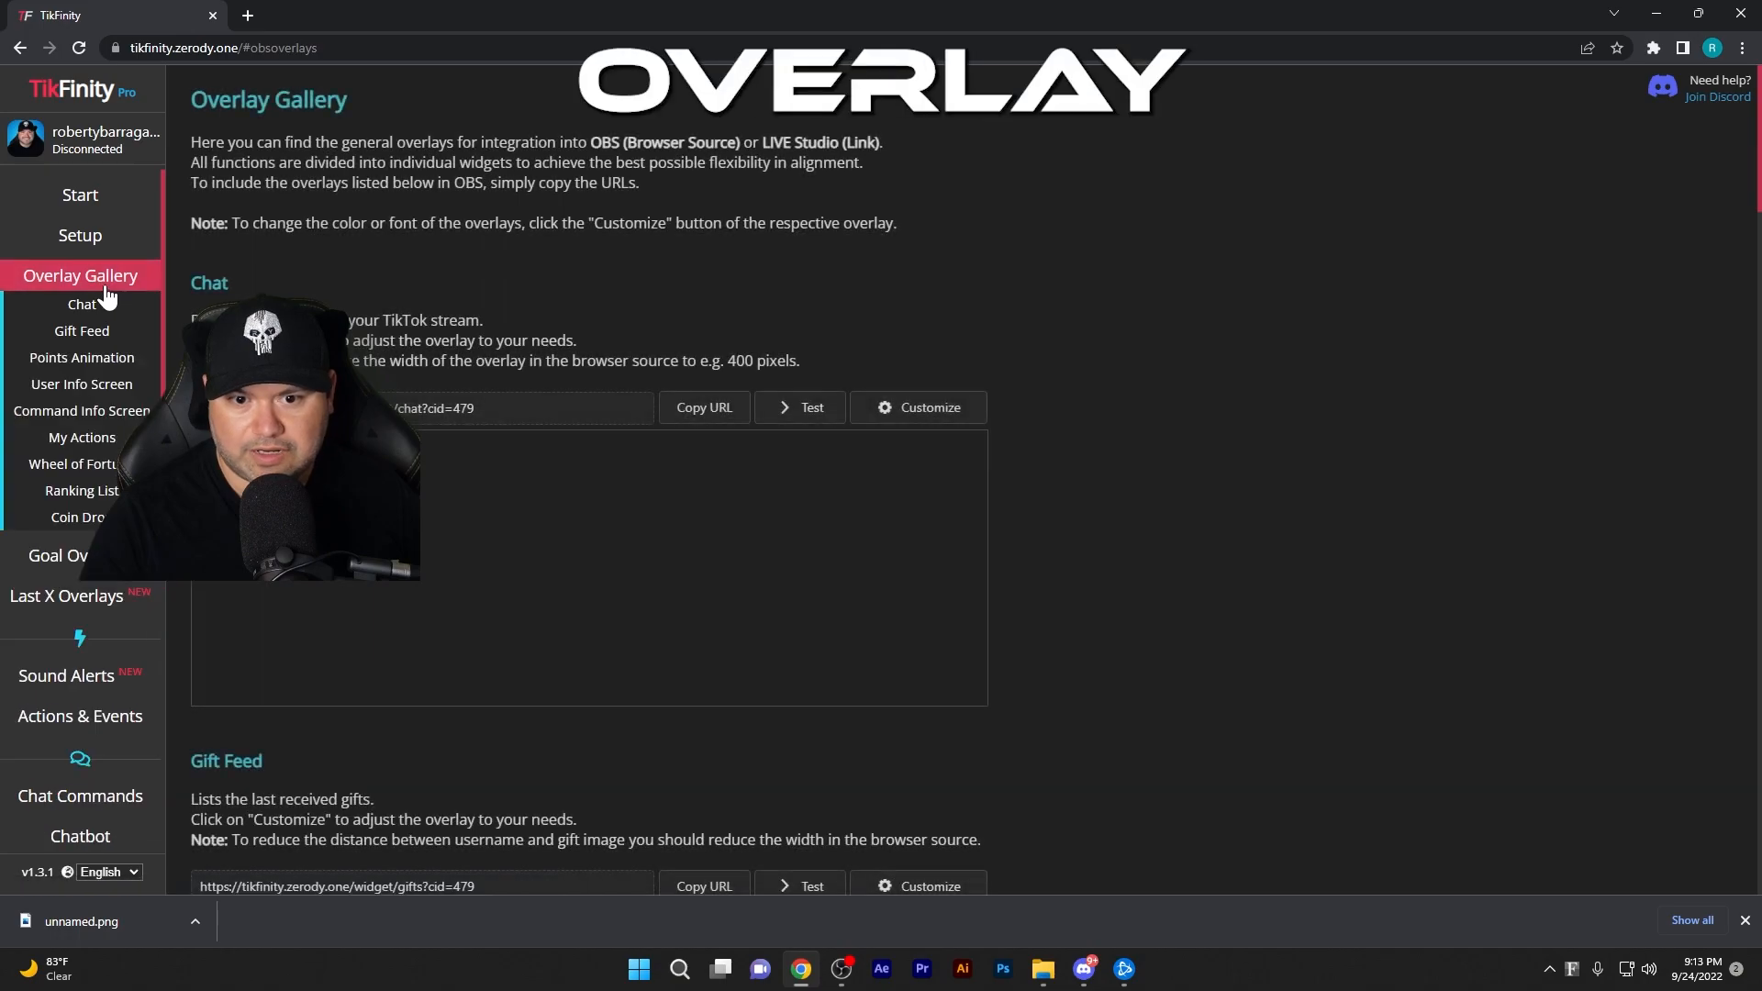
mouse_move(1082, 566)
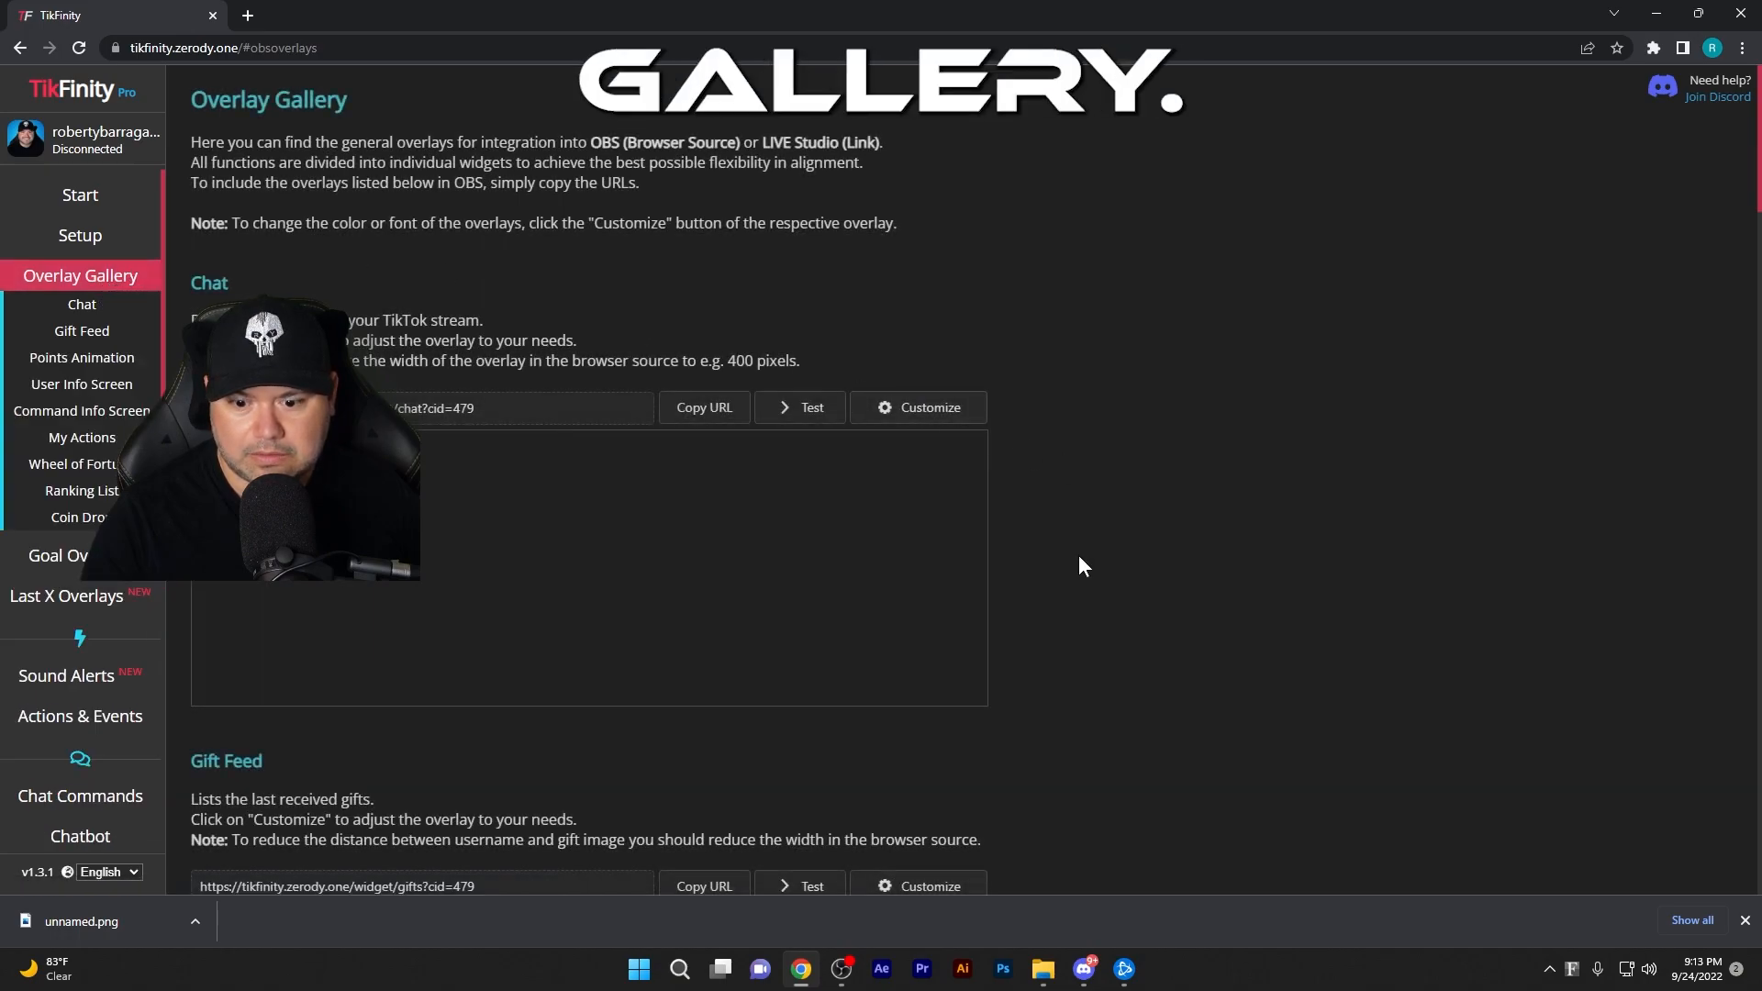
scroll("down", 3)
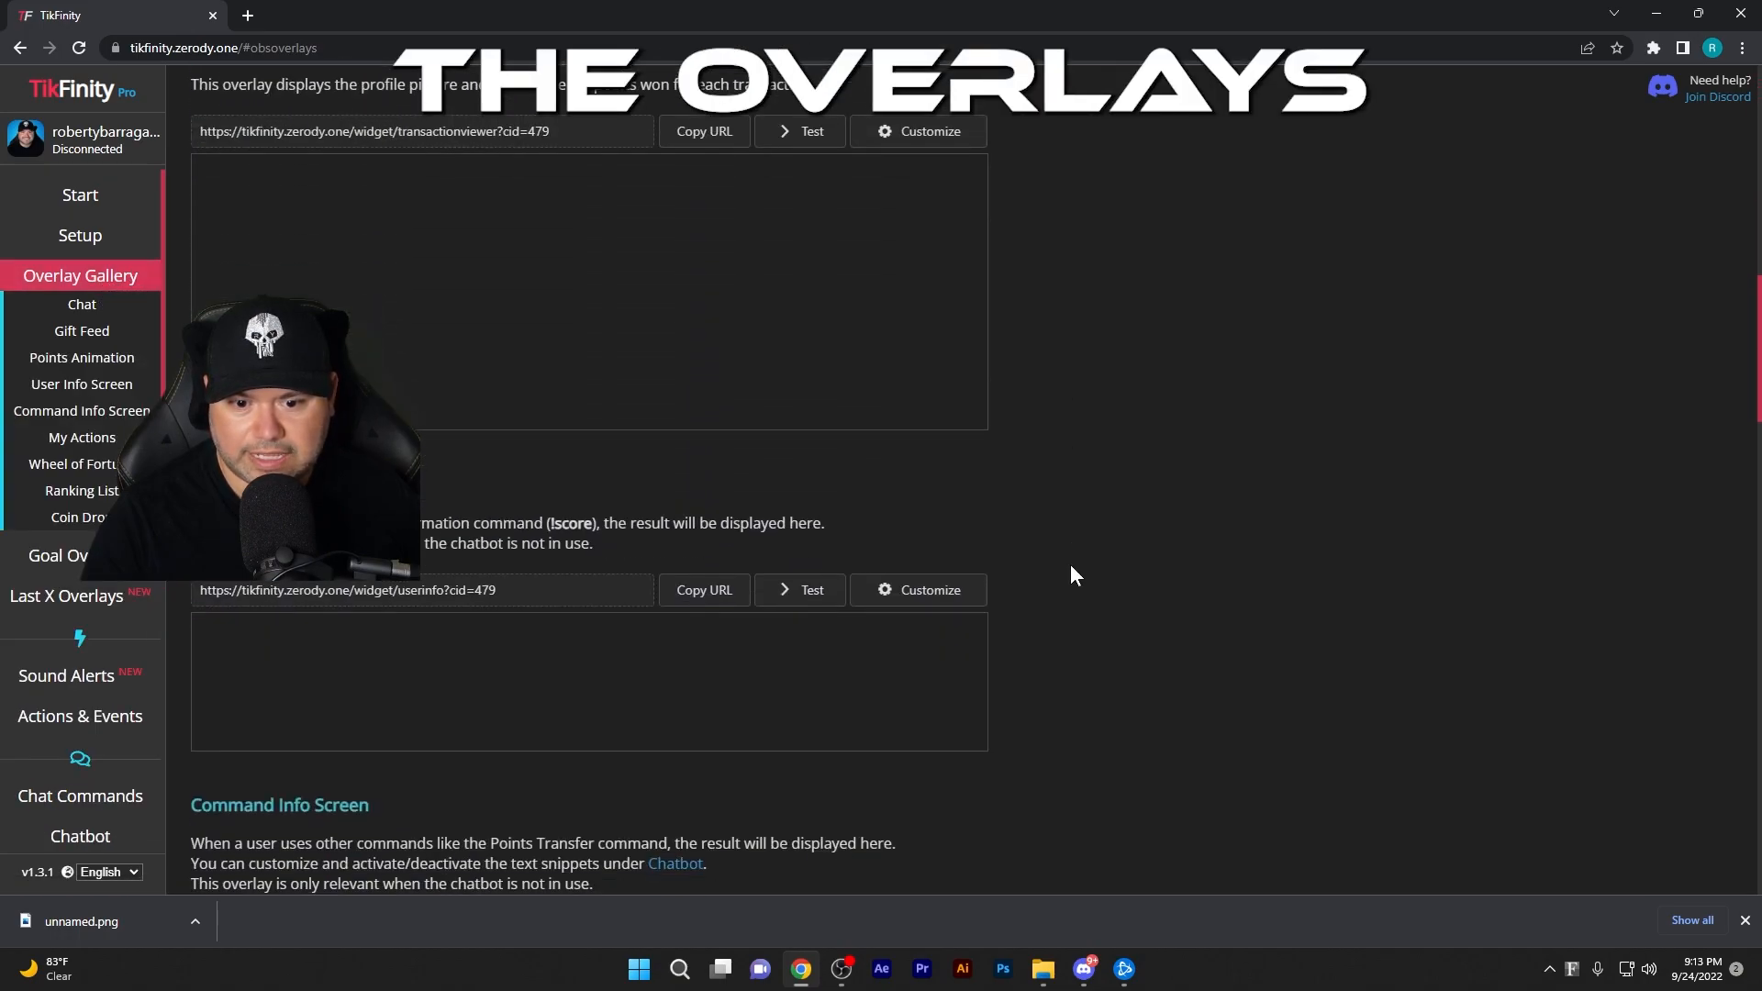
scroll("down", 3)
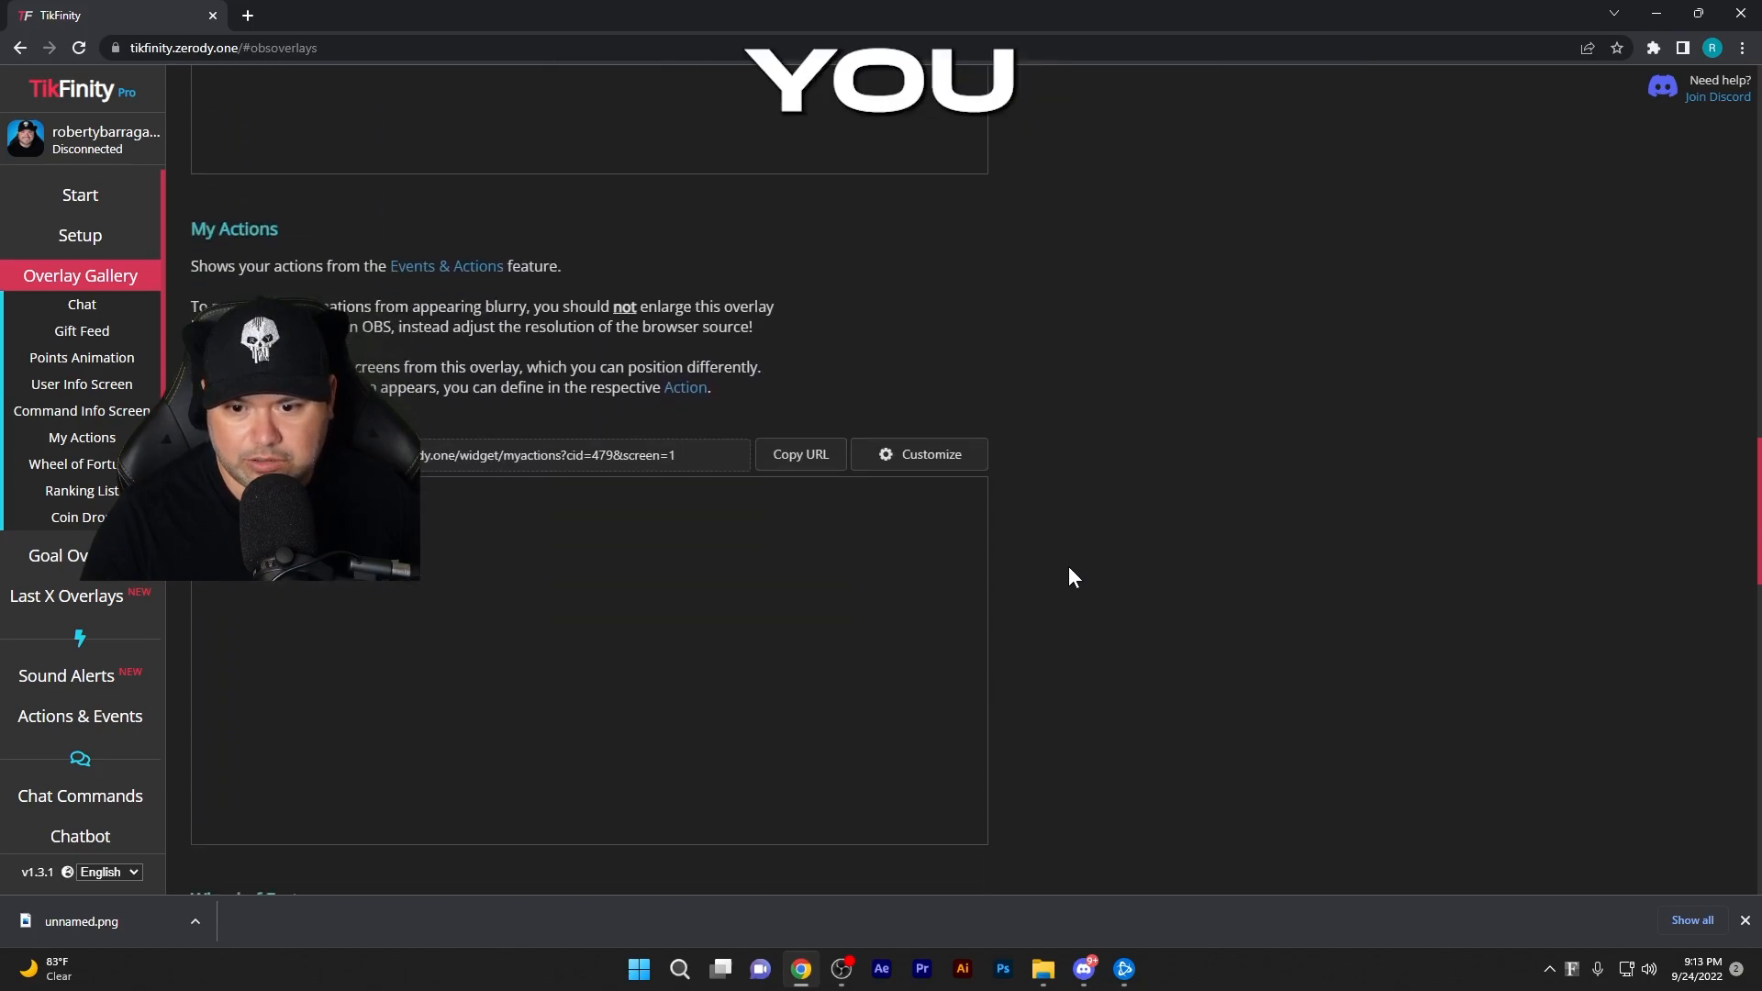
scroll("up", 3)
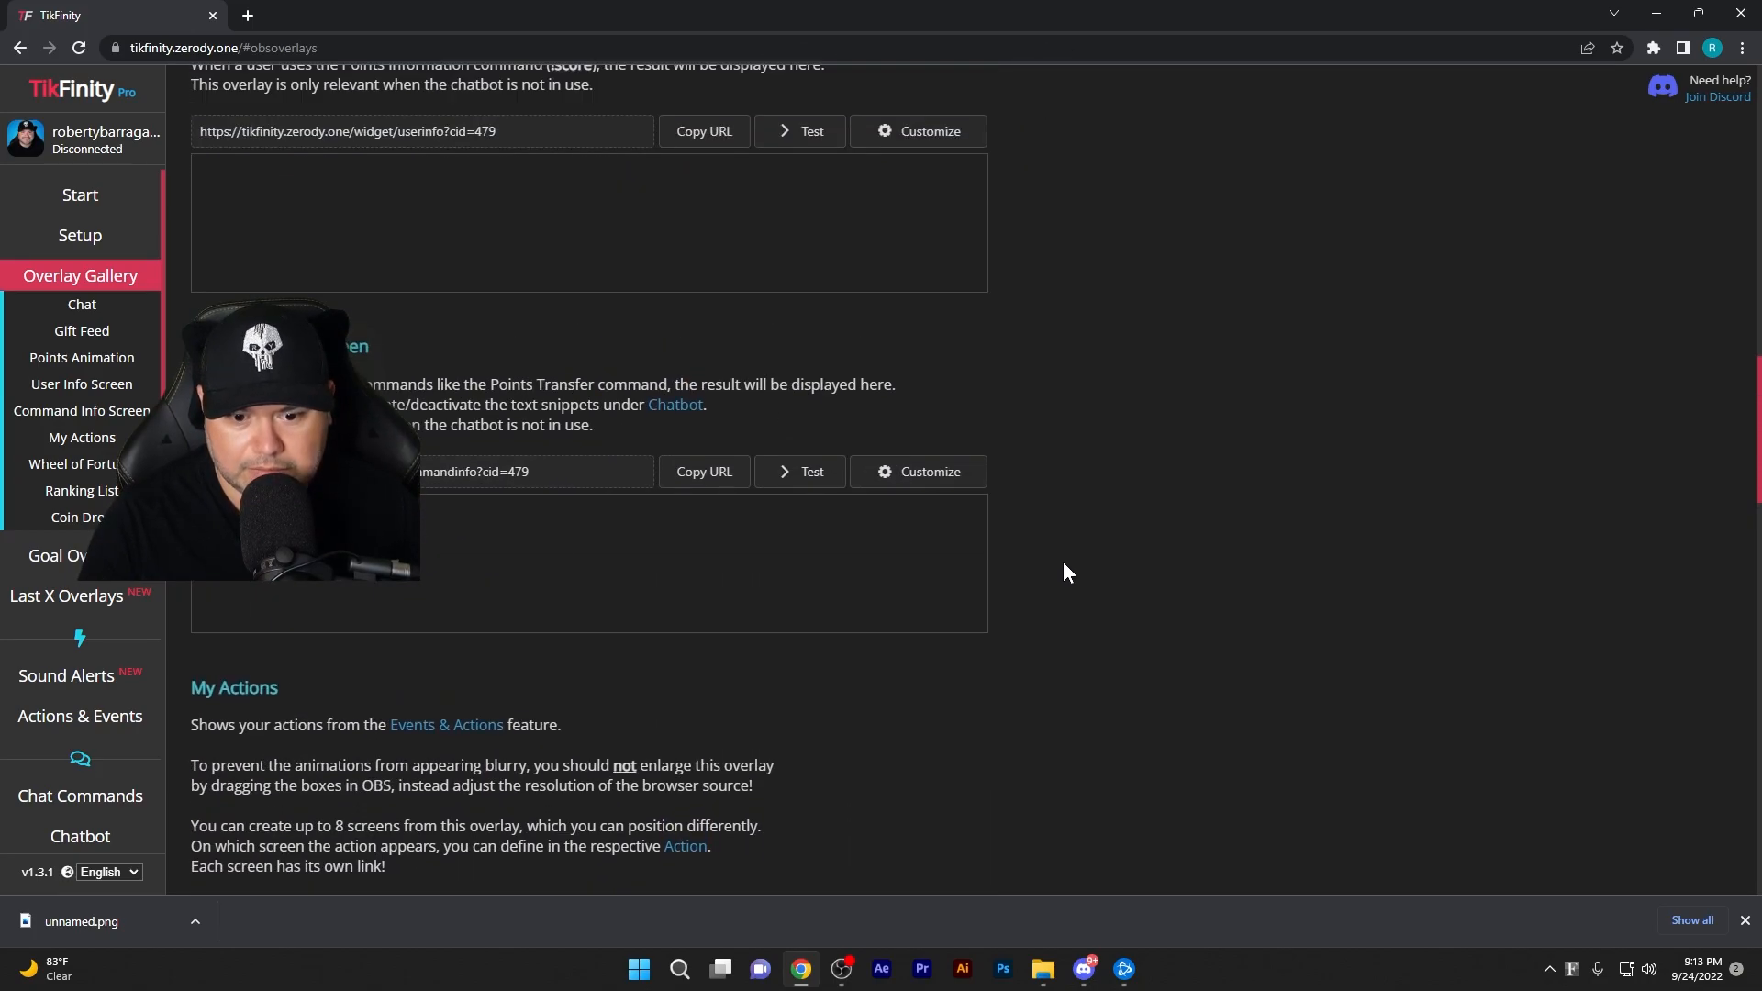
scroll("up", 3)
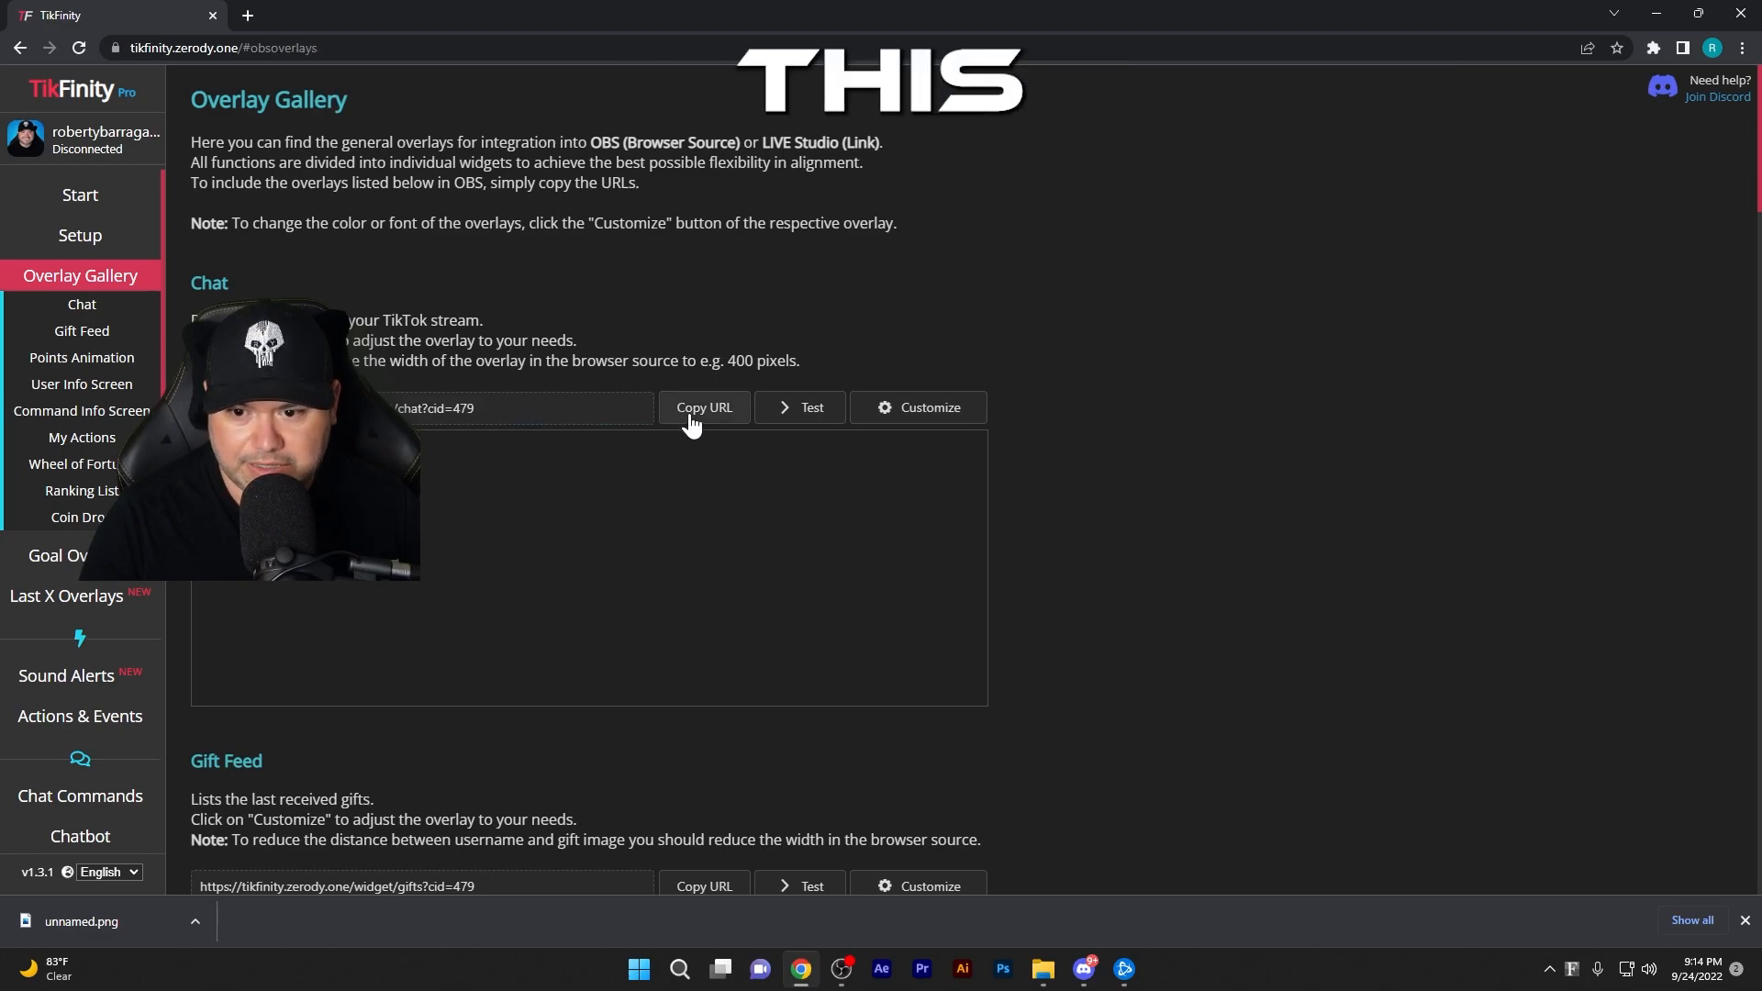
mouse_move(841, 969)
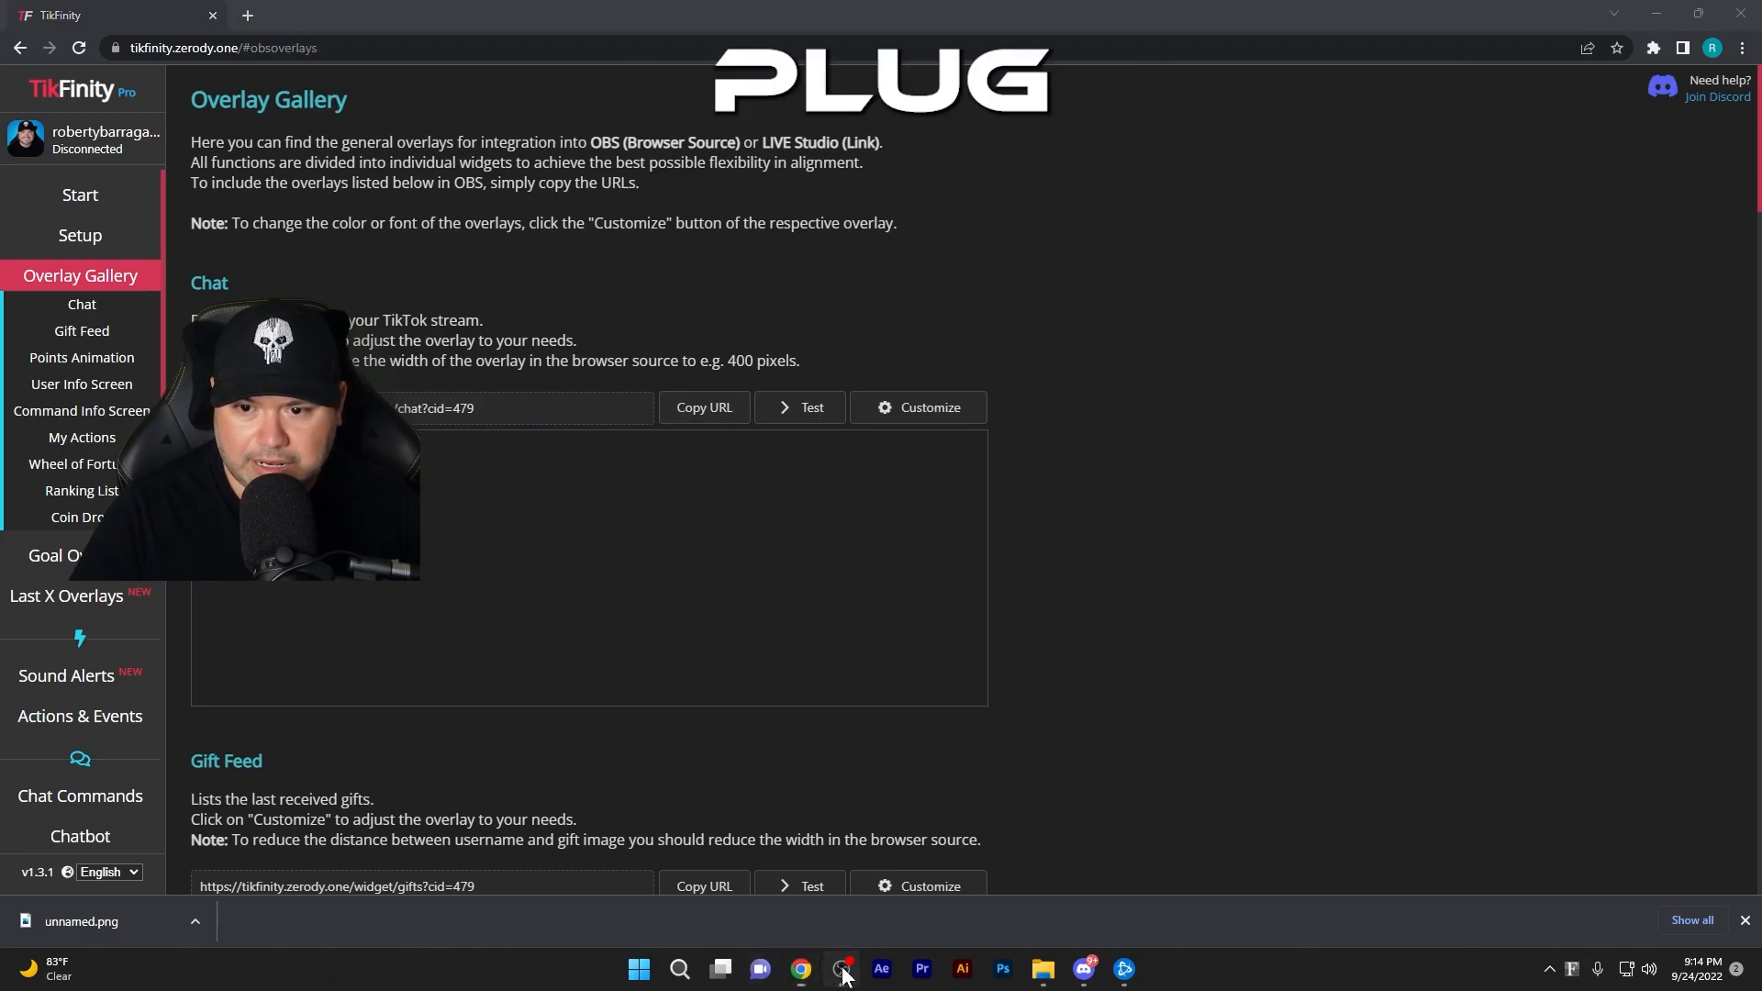
Switch to OBS, view and close the custom browser docks list, then return to Chrome
left_click(840, 967)
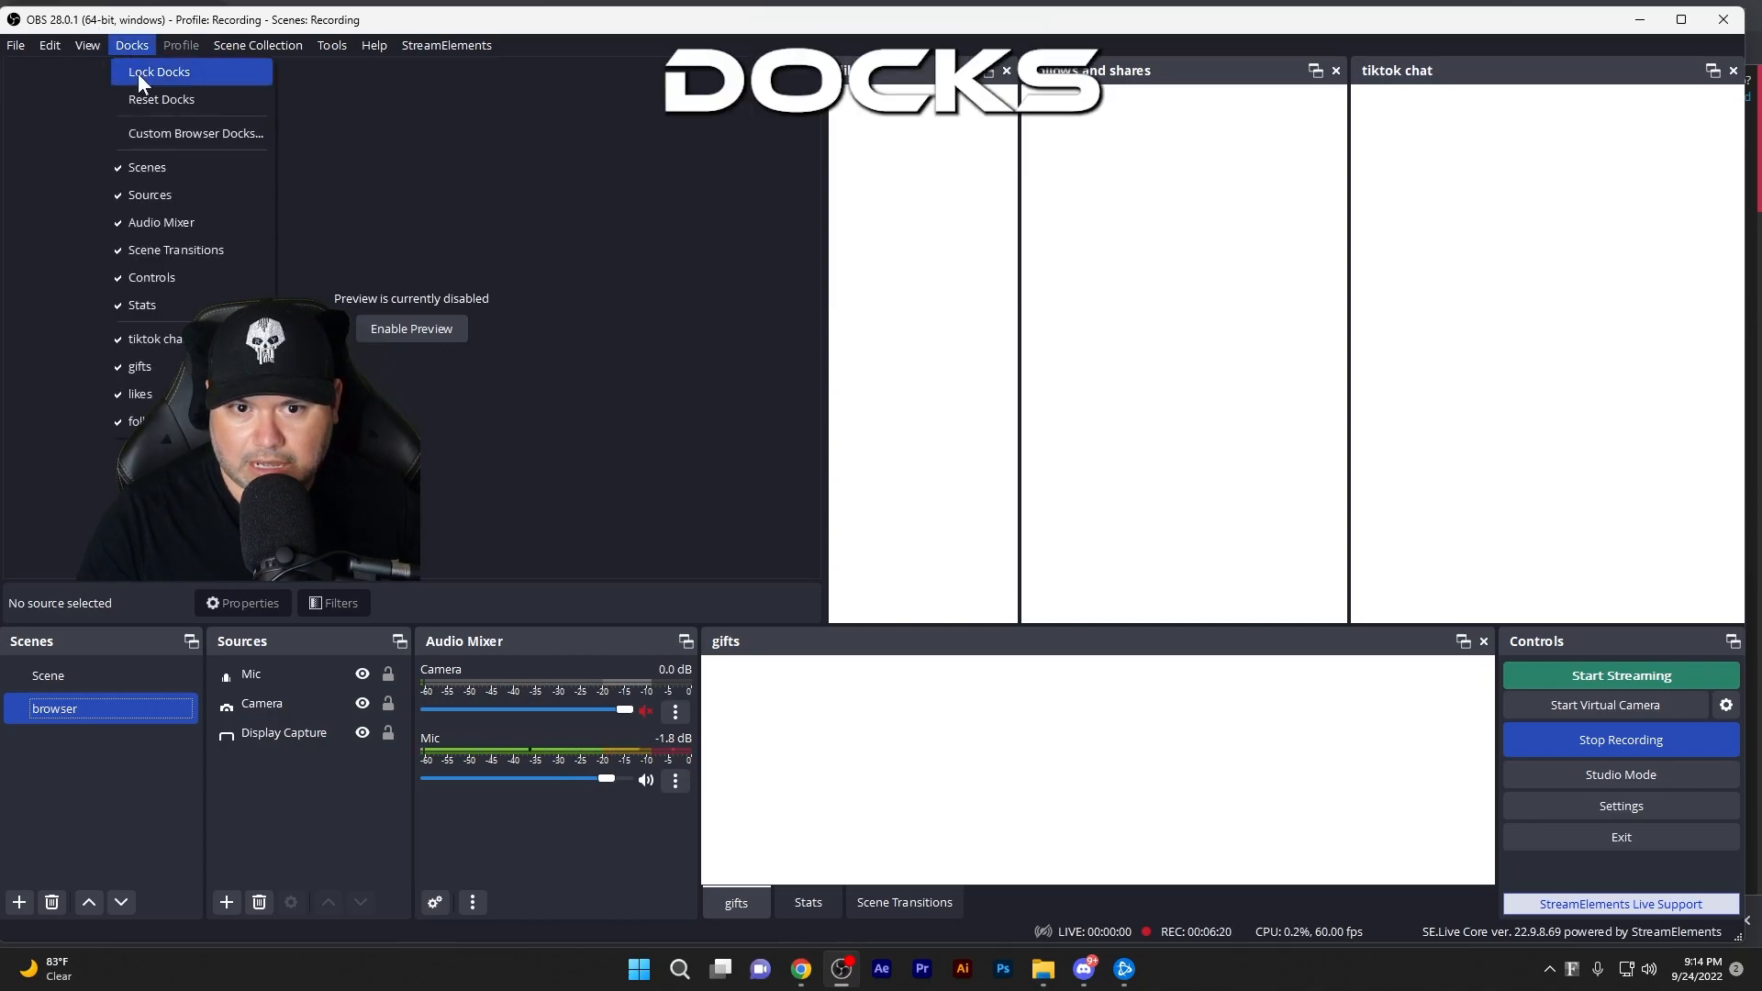
mouse_move(157, 133)
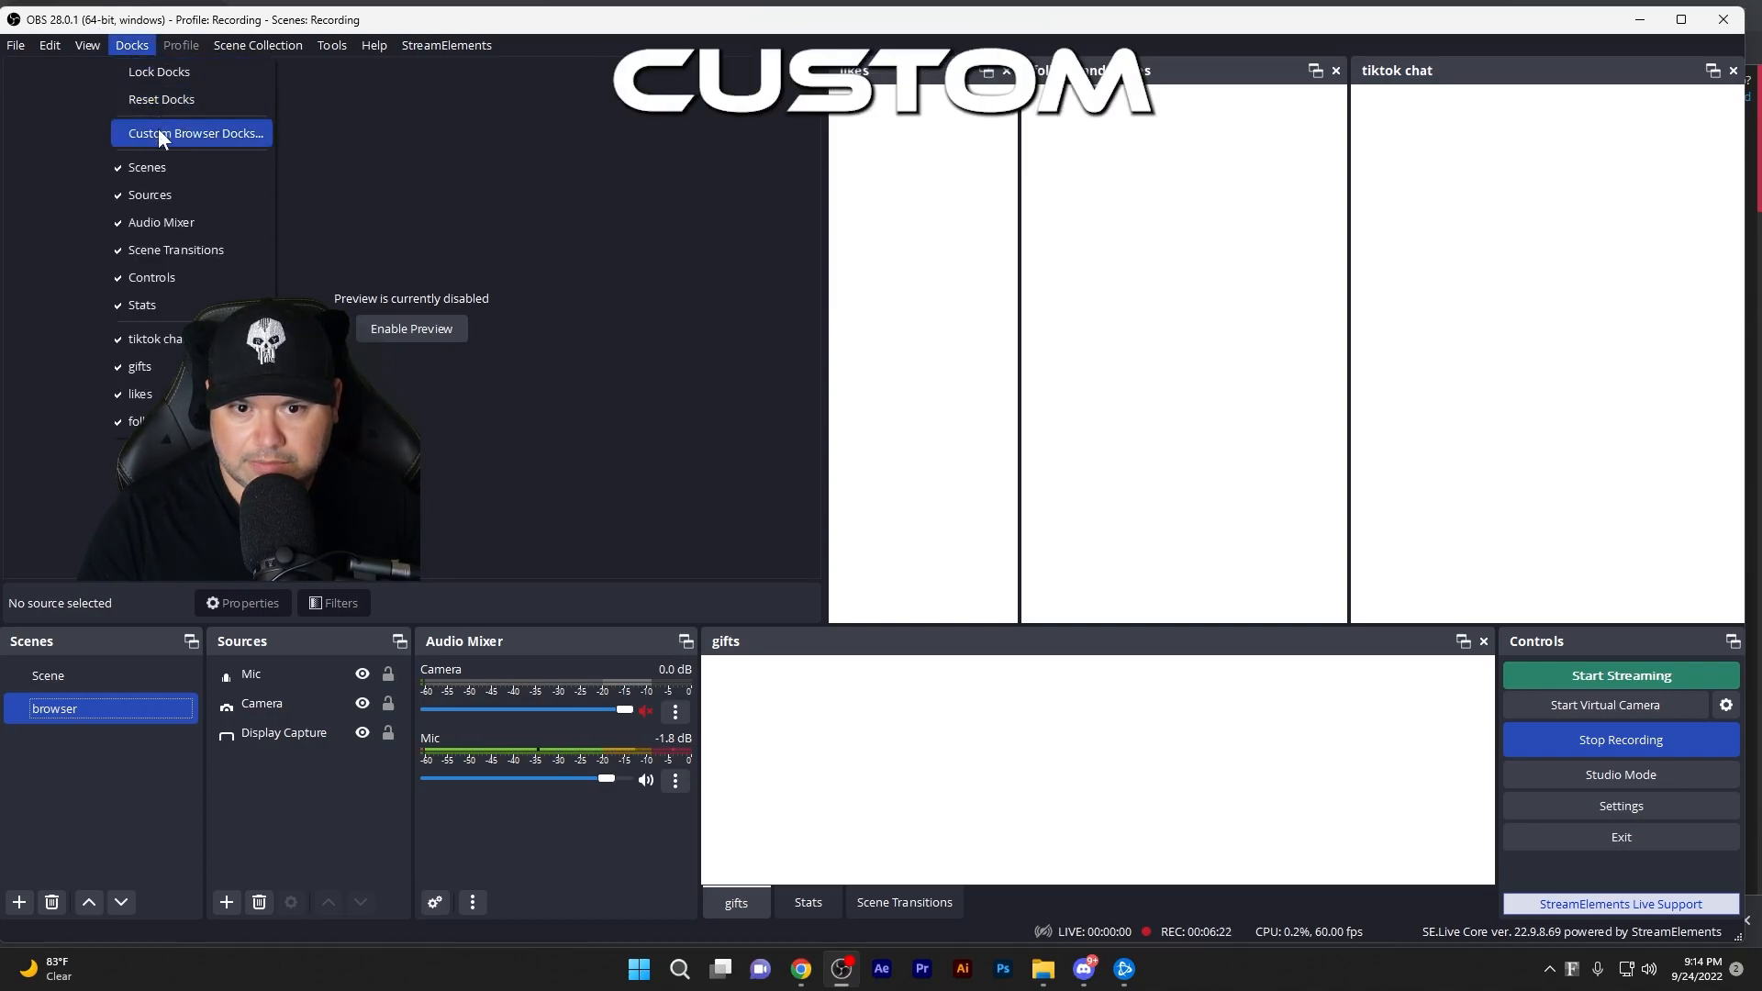
left_click(192, 132)
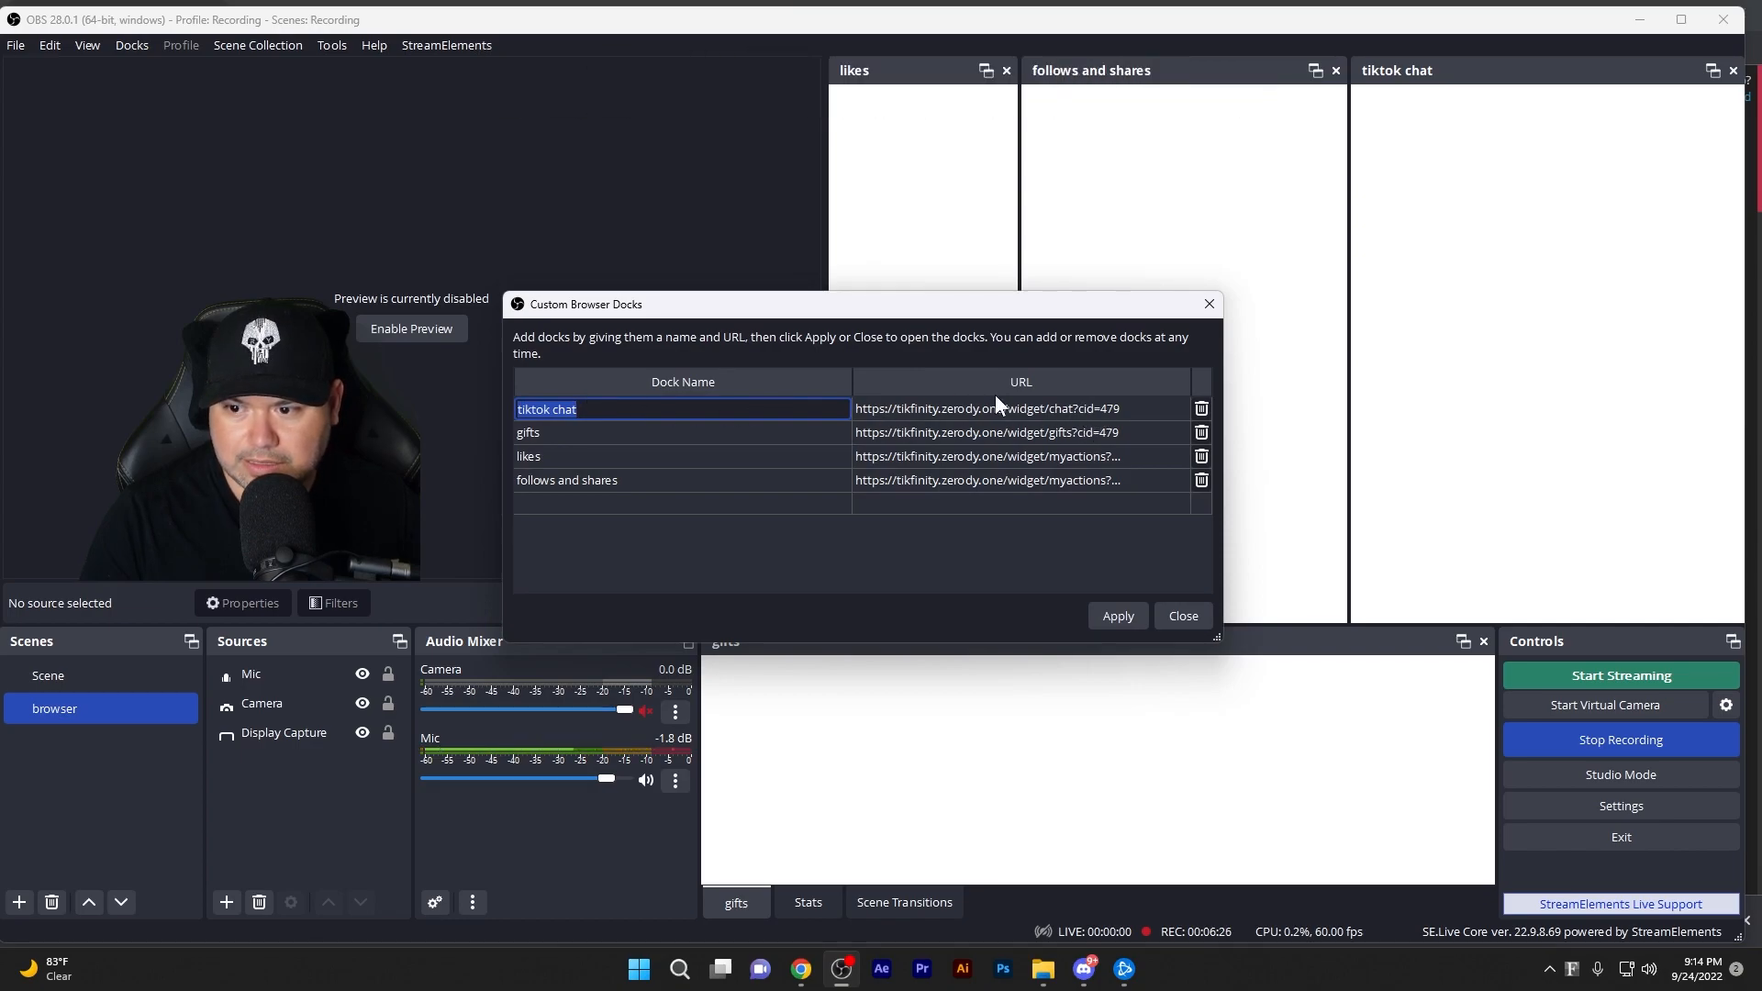
left_click(1181, 615)
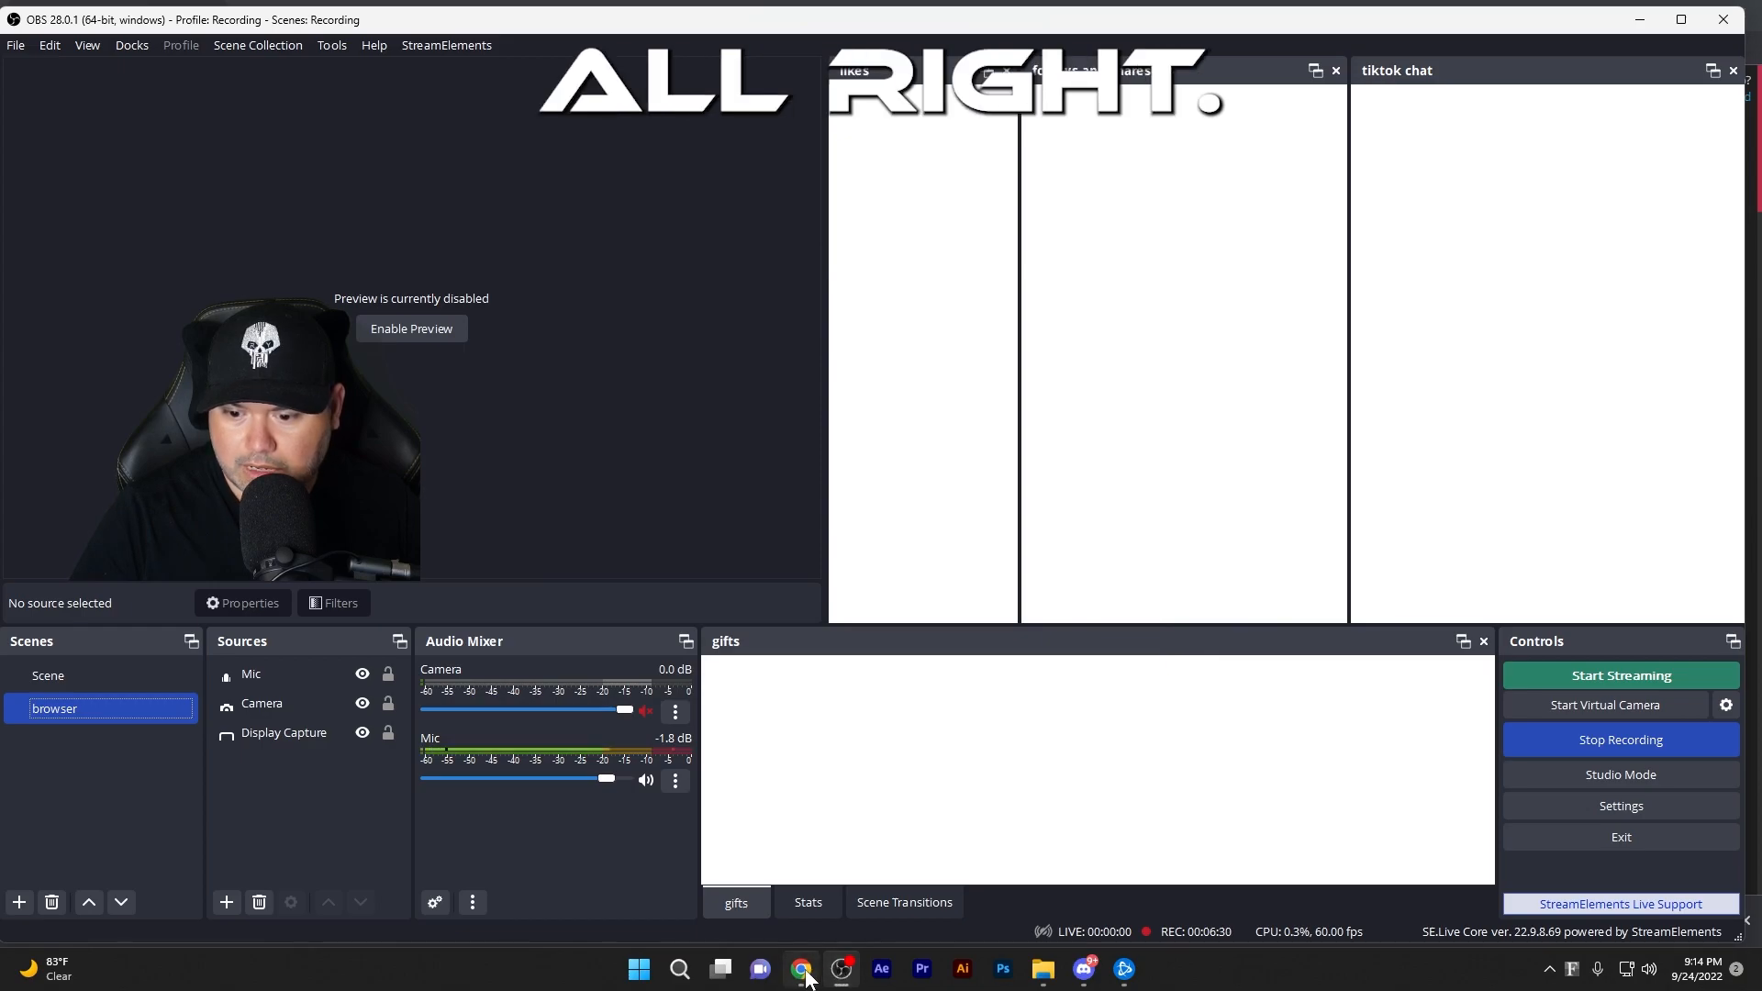
left_click(800, 968)
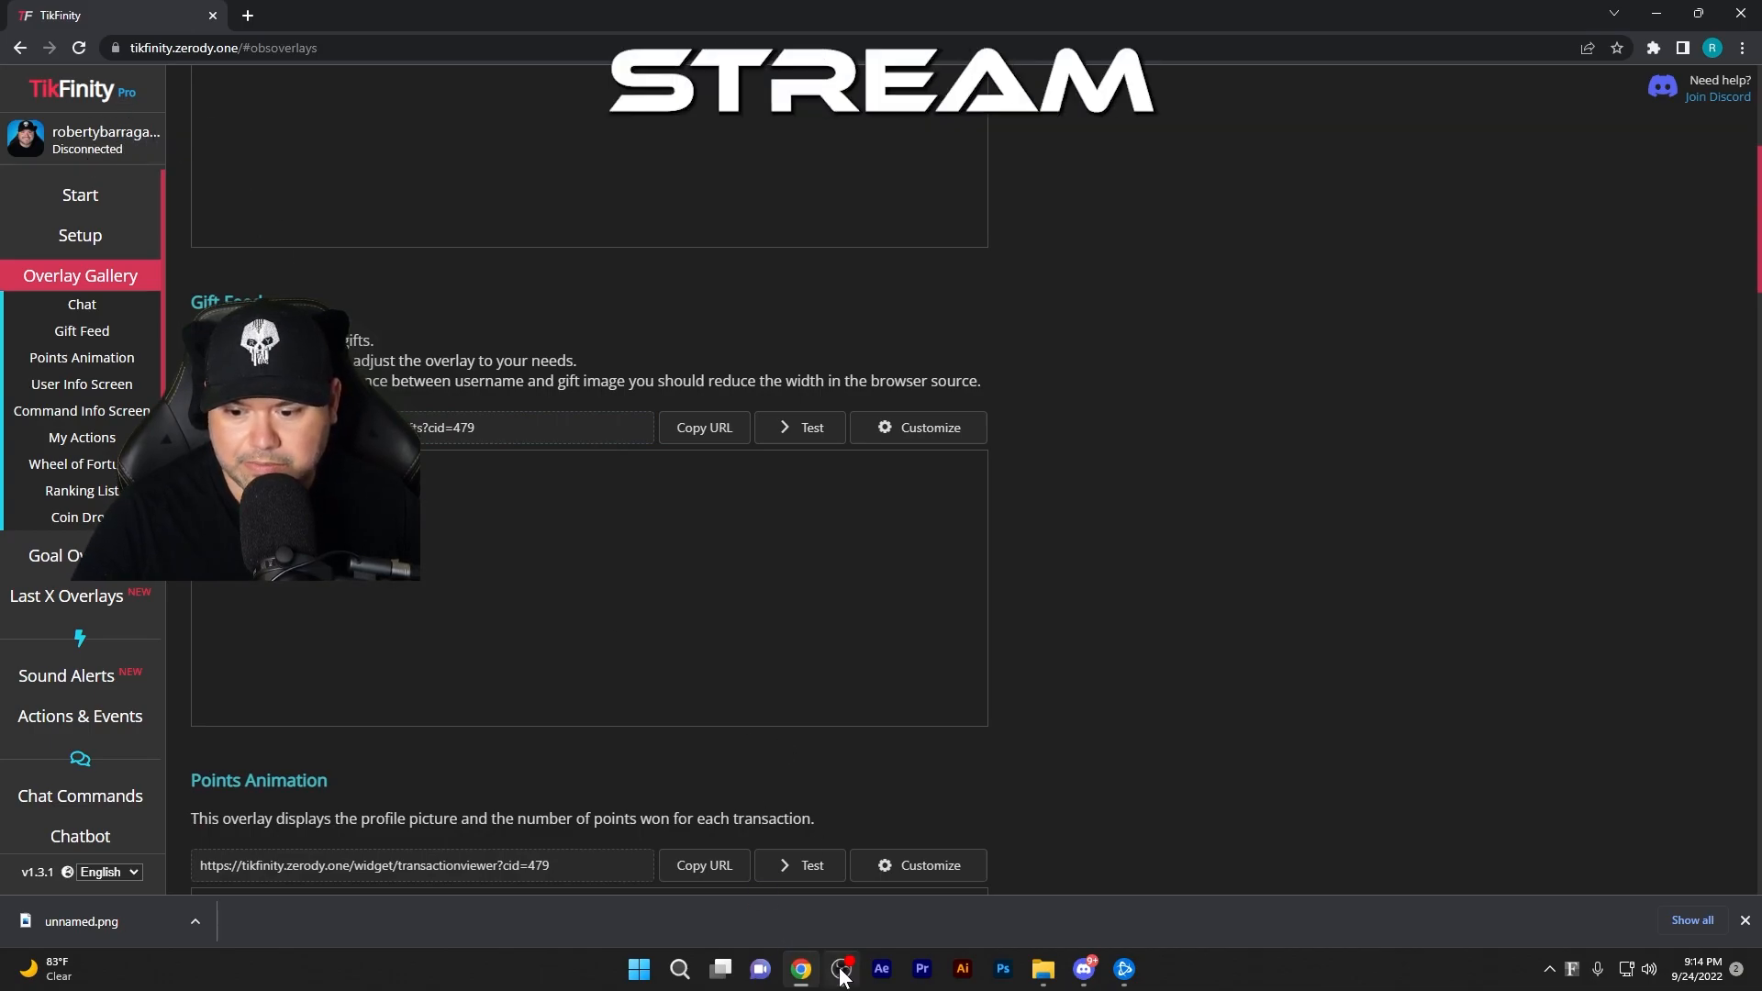
Check the OBS docks, then scroll the gallery past Points Animation, User Info, Command Info and My Actions
left_click(838, 967)
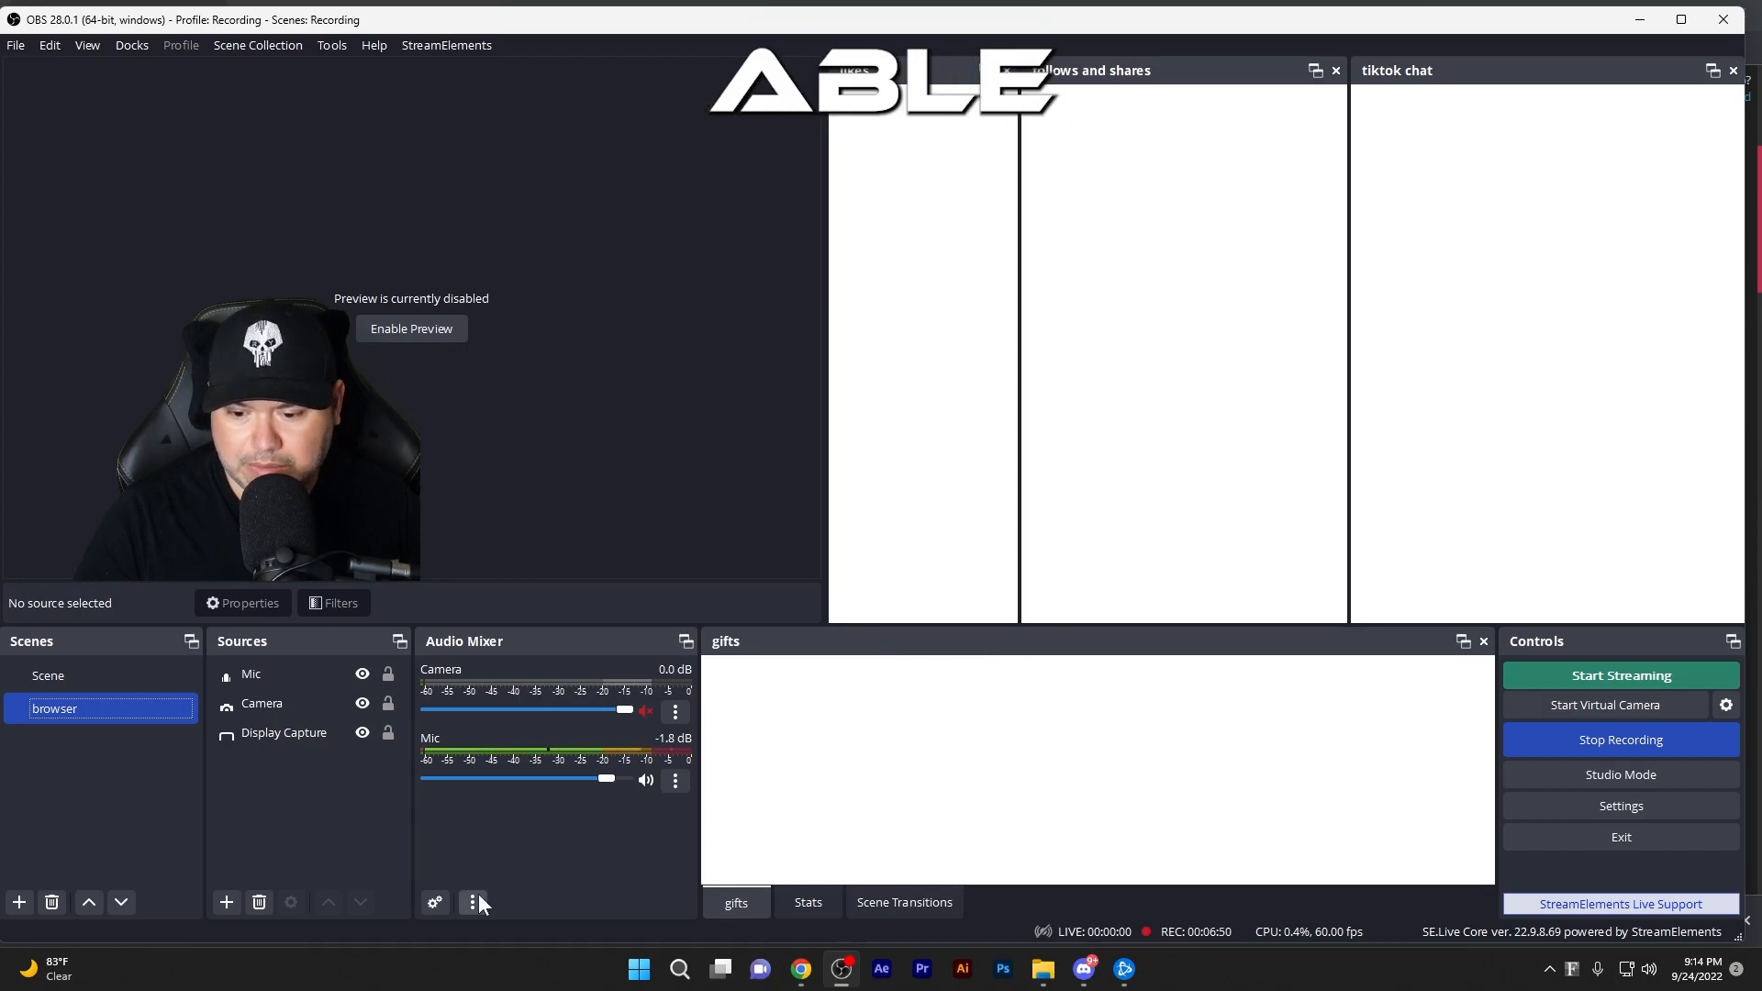
left_click(801, 967)
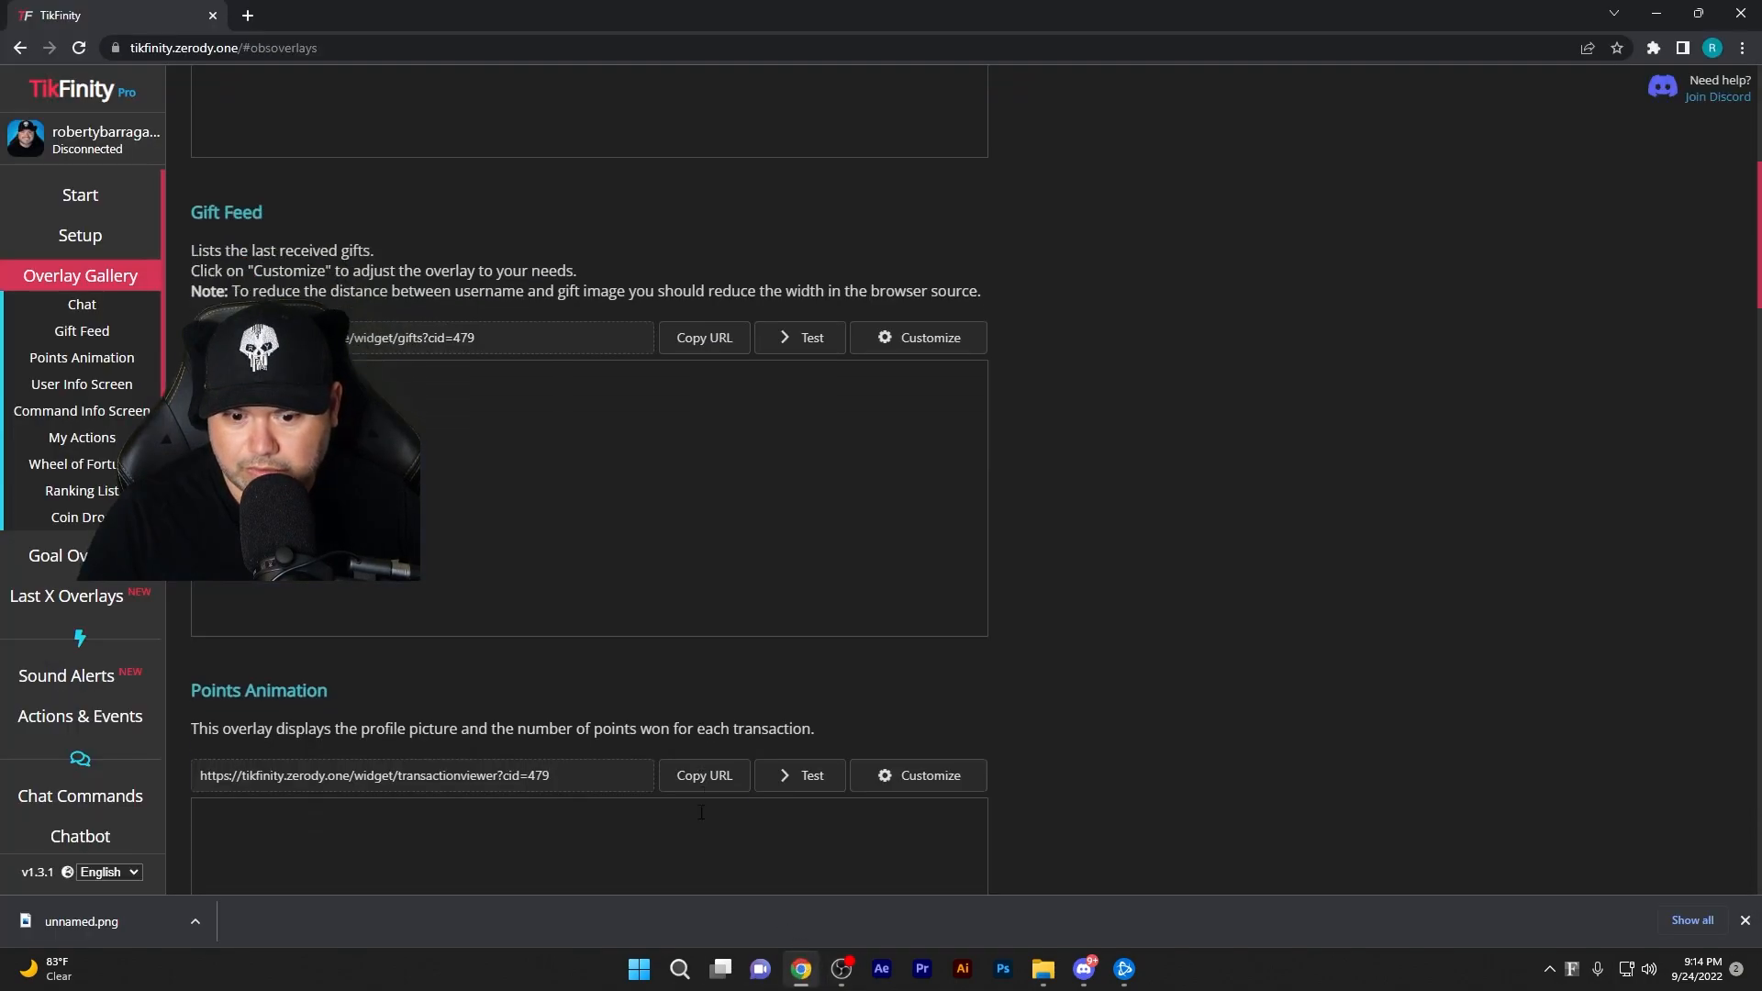
scroll("down", 3)
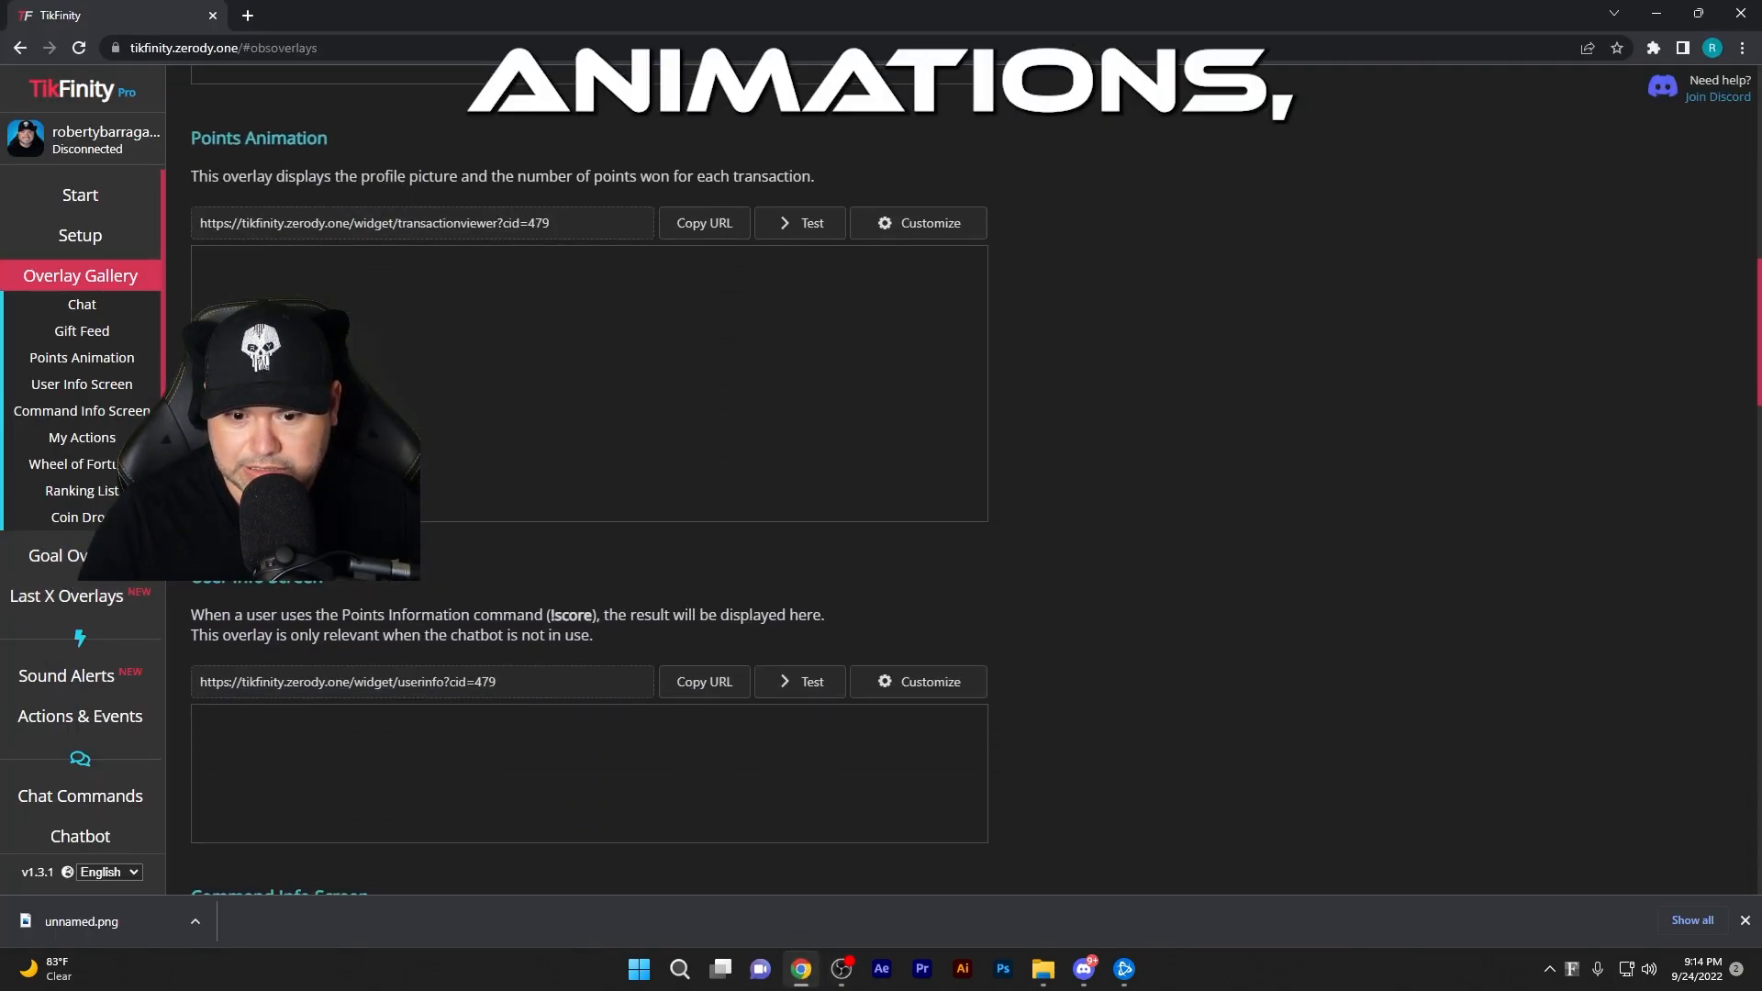
scroll("down", 3)
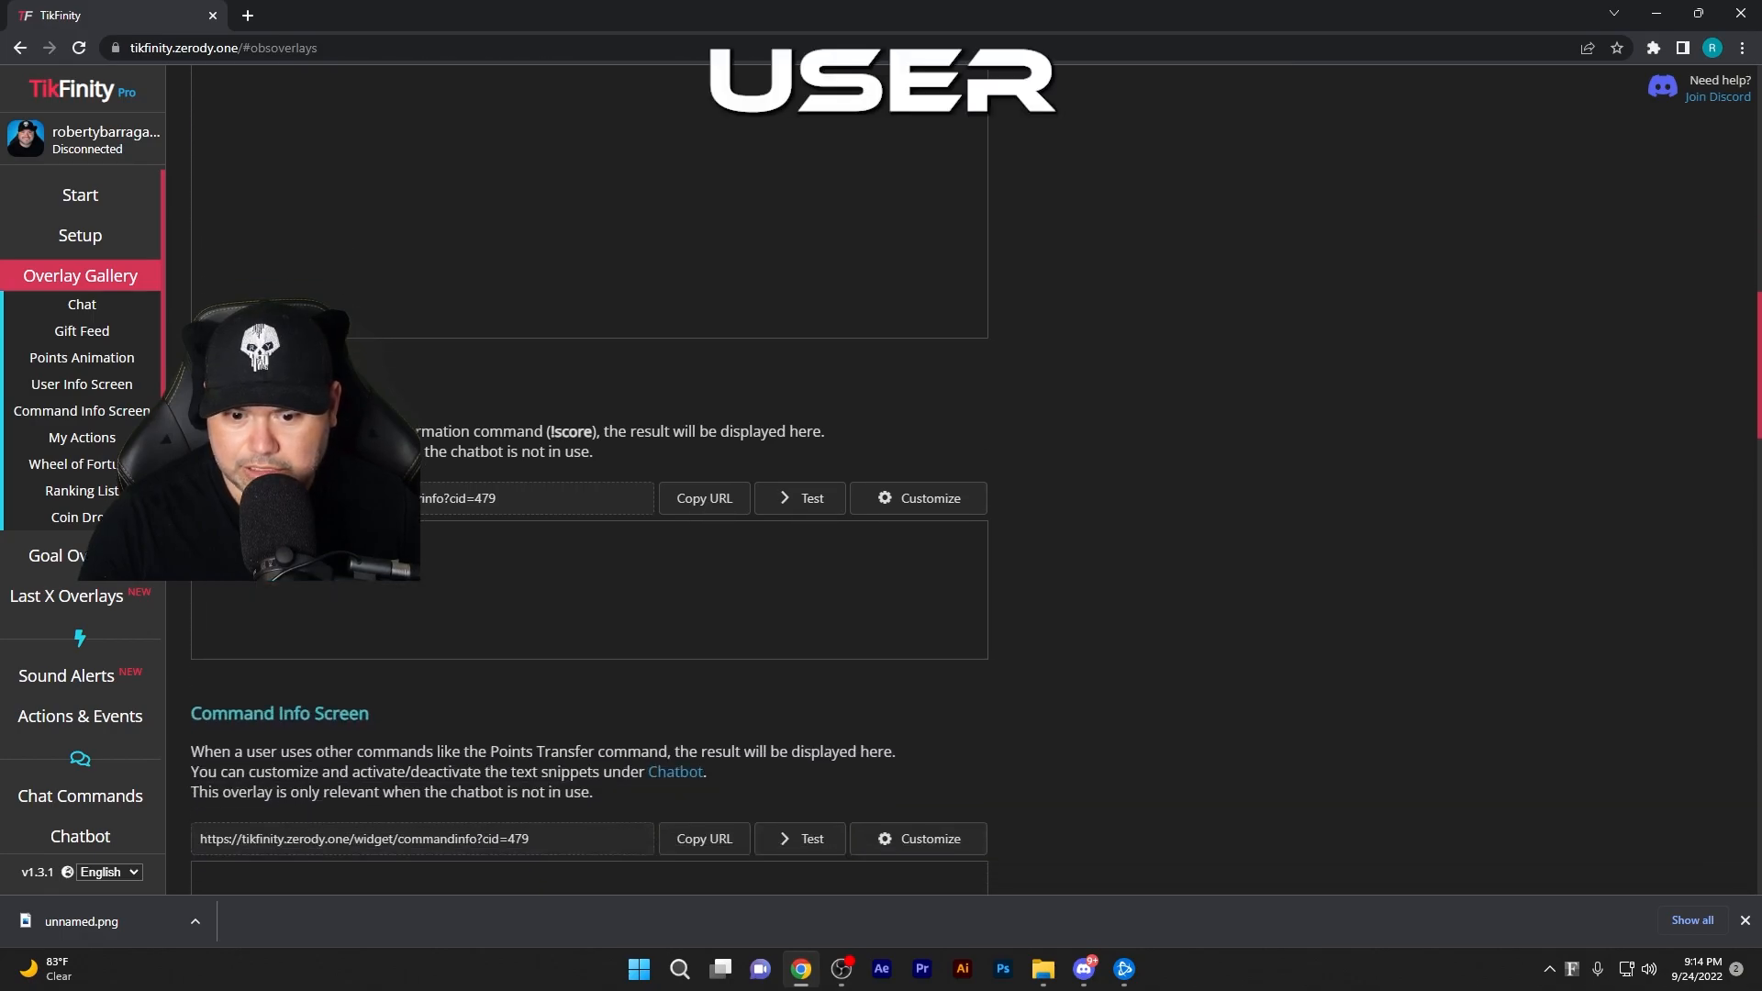
scroll("down", 3)
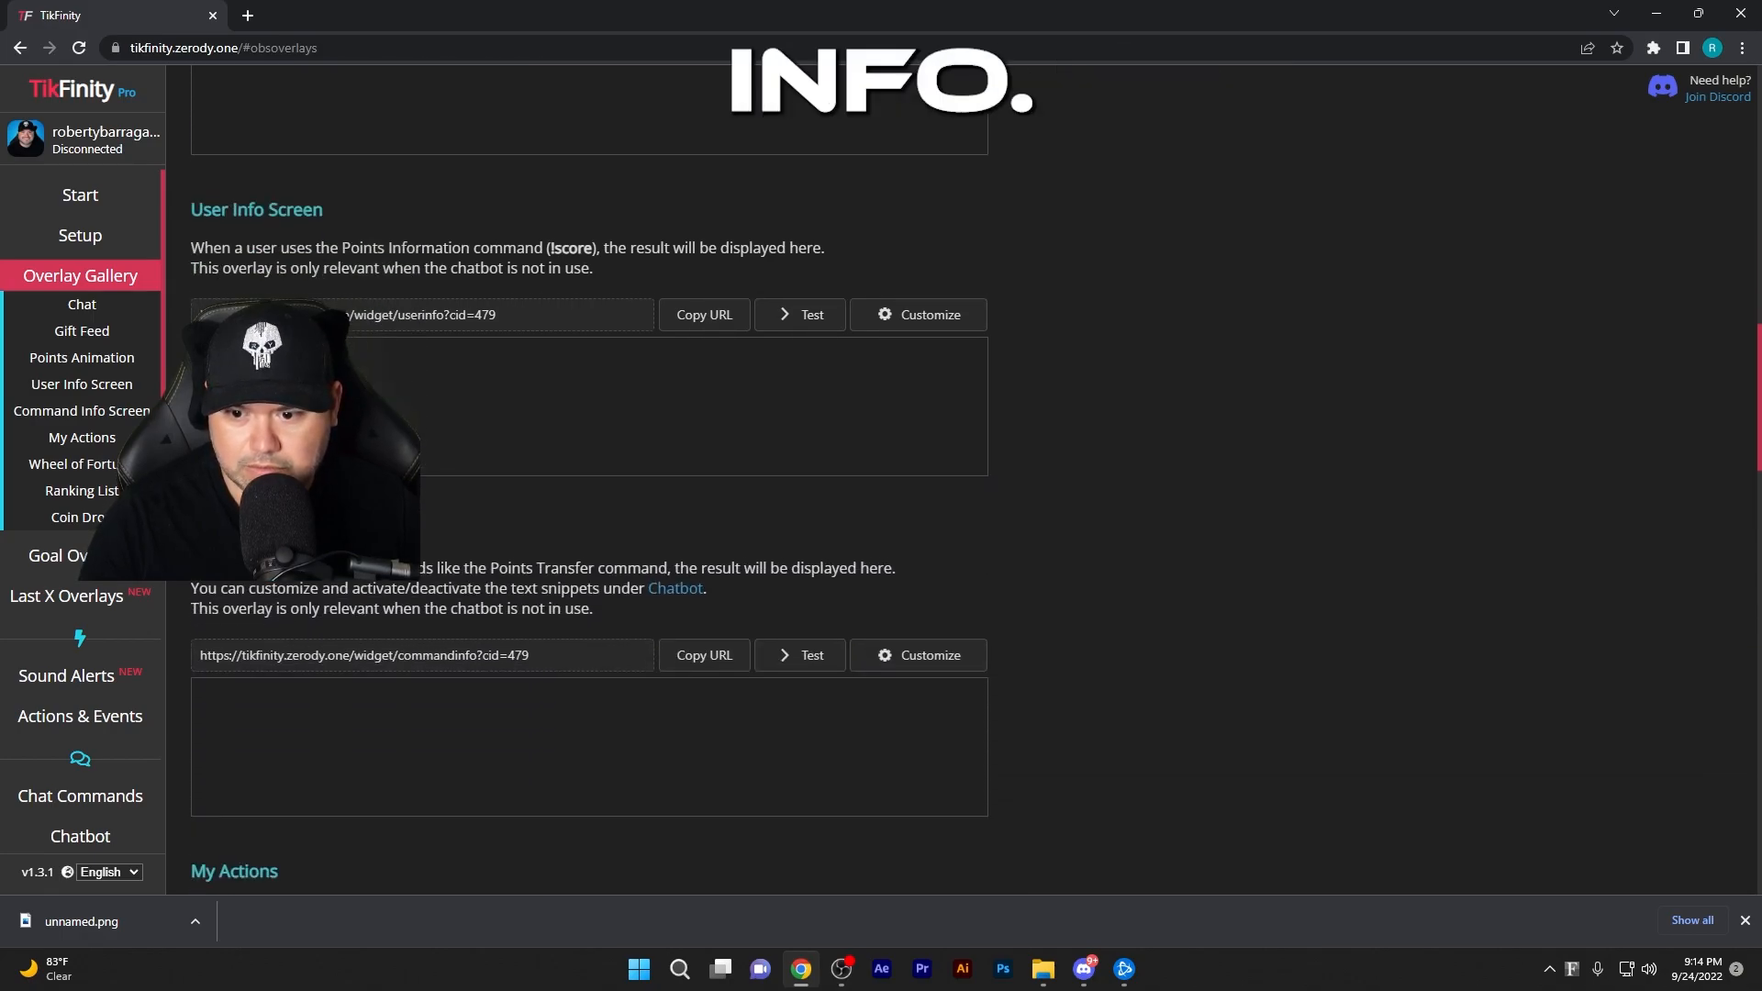
scroll("down", 3)
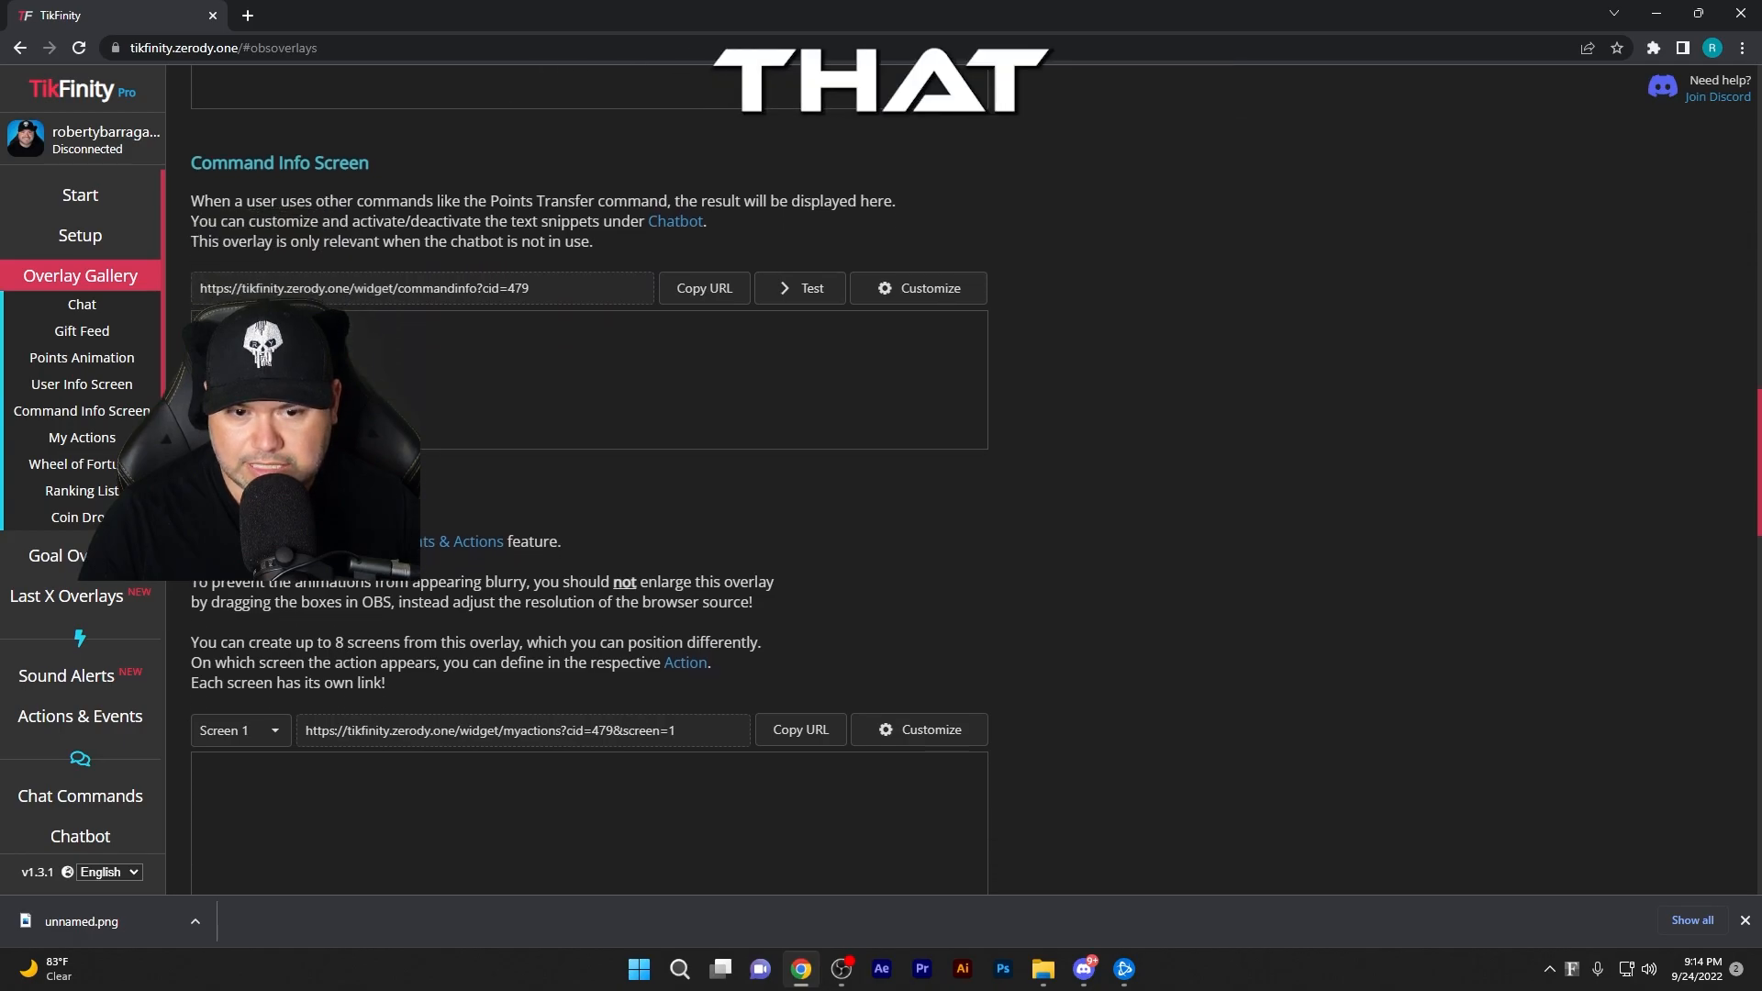
scroll("down", 3)
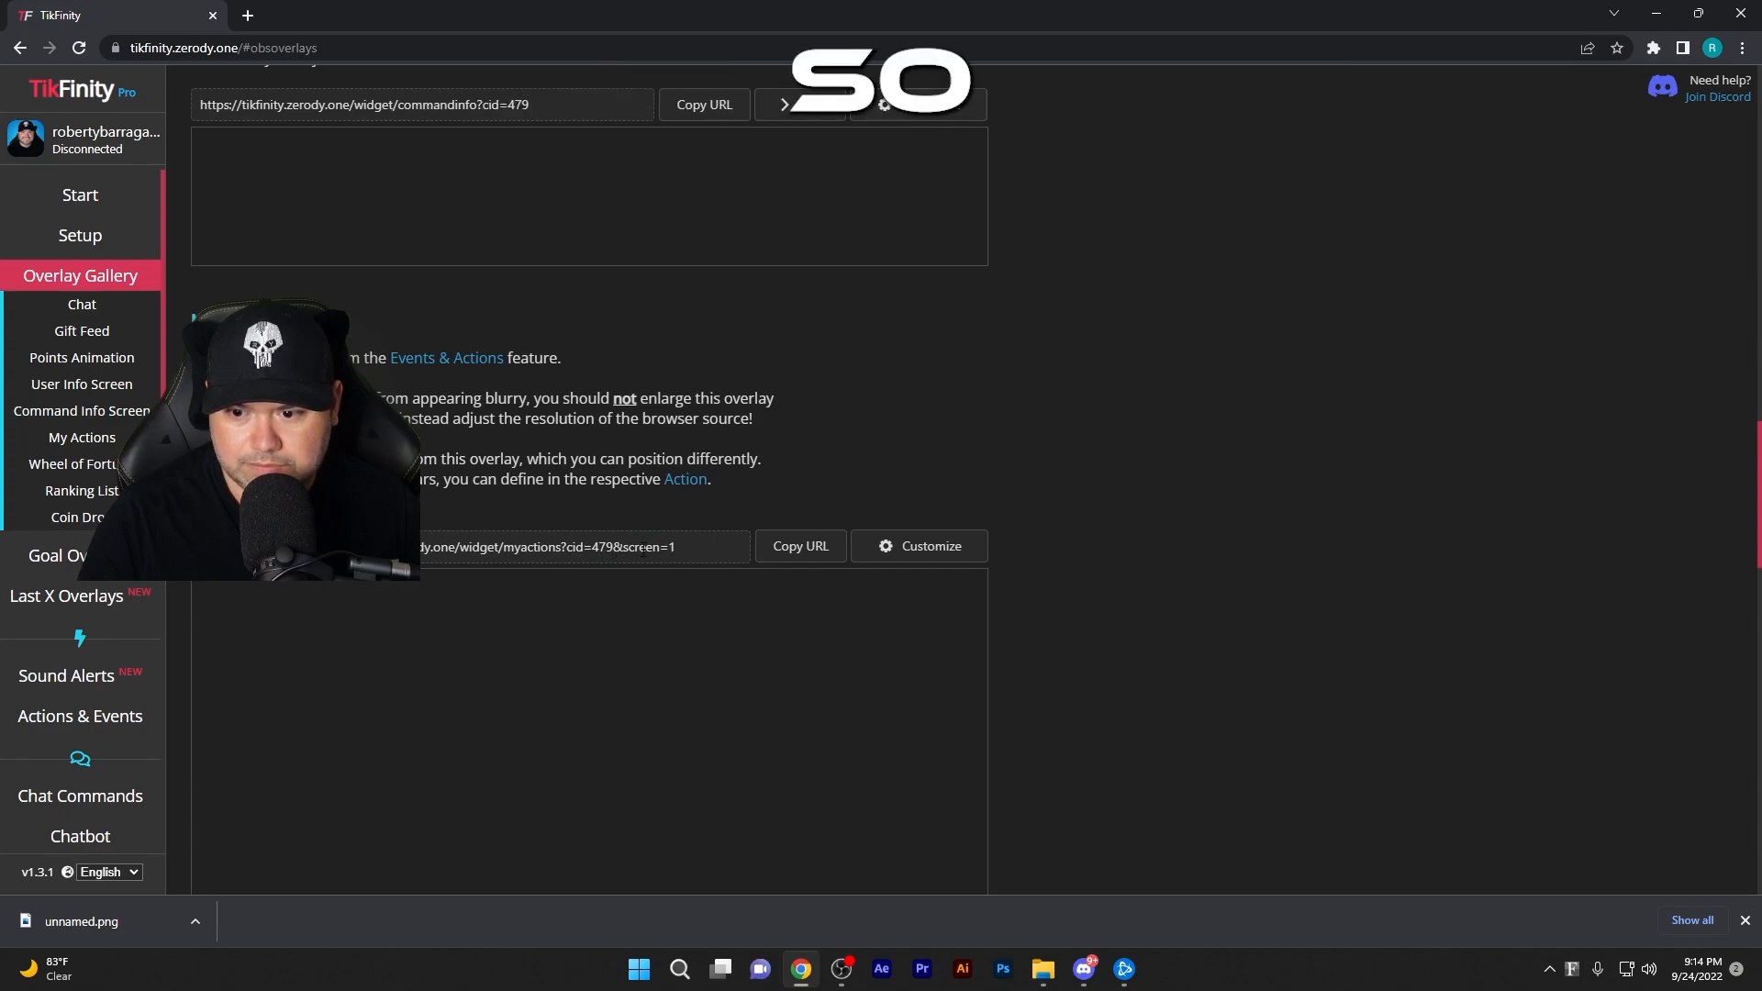
scroll("down", 3)
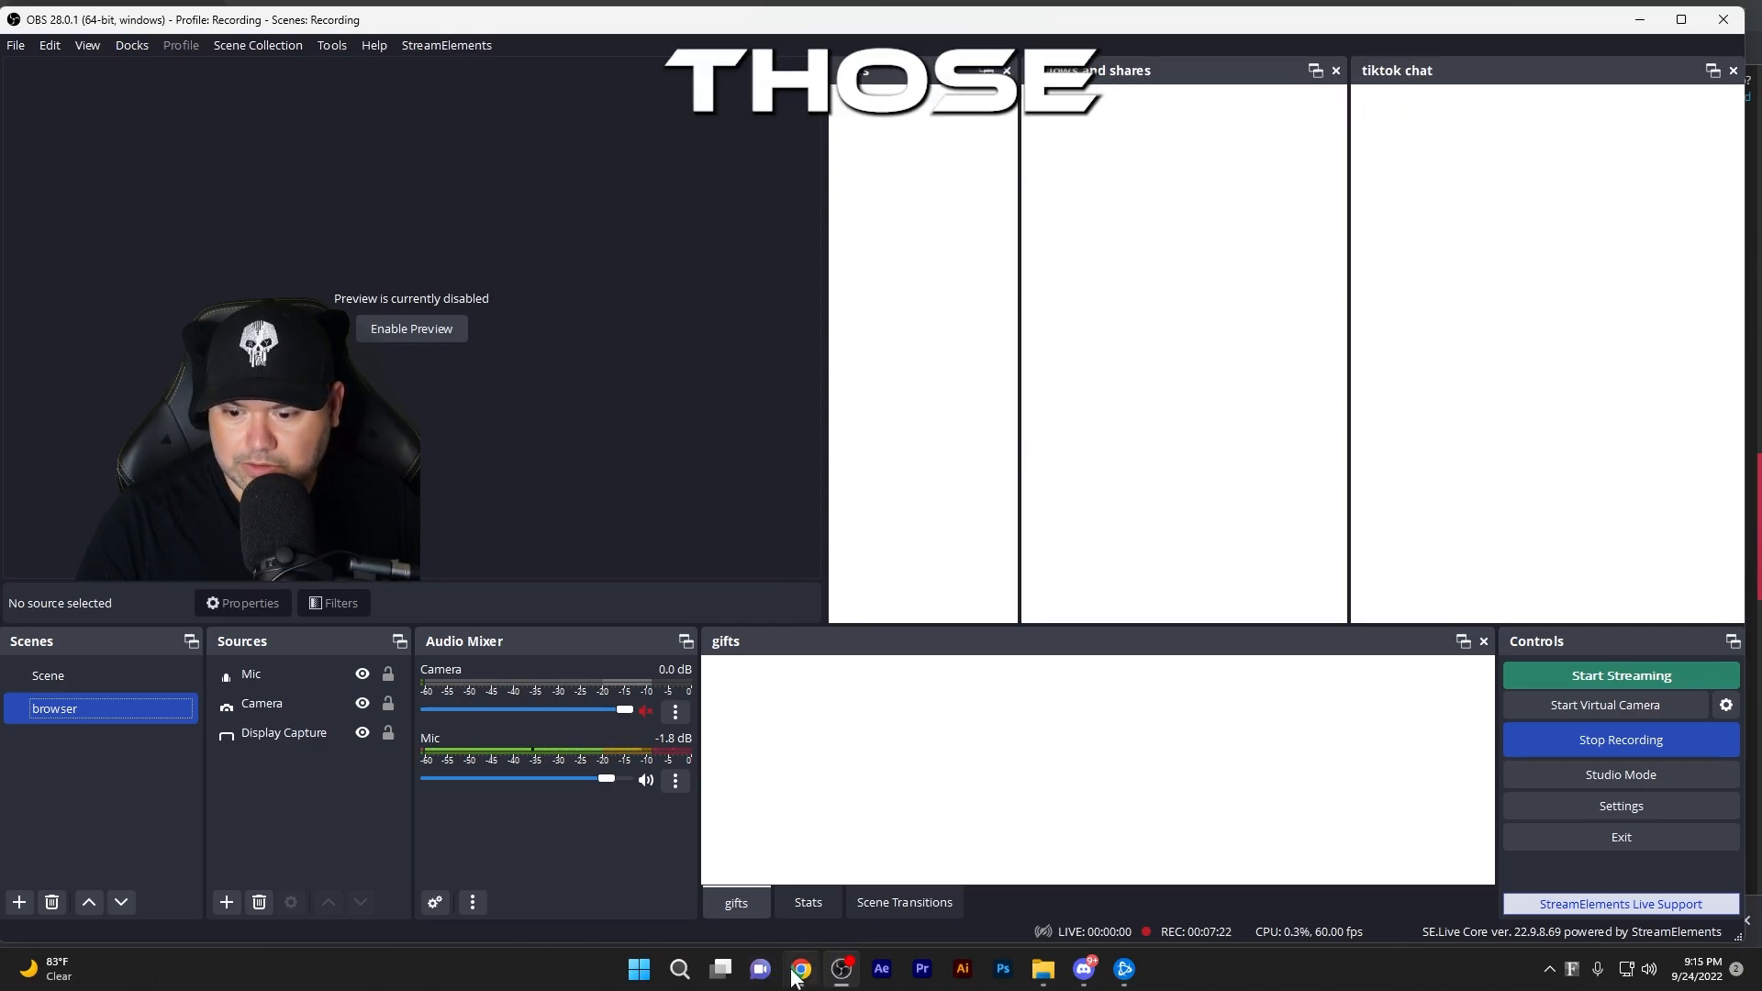
Return to Chrome, scroll the gallery back to Gift Feed, then open the Start page
left_click(801, 969)
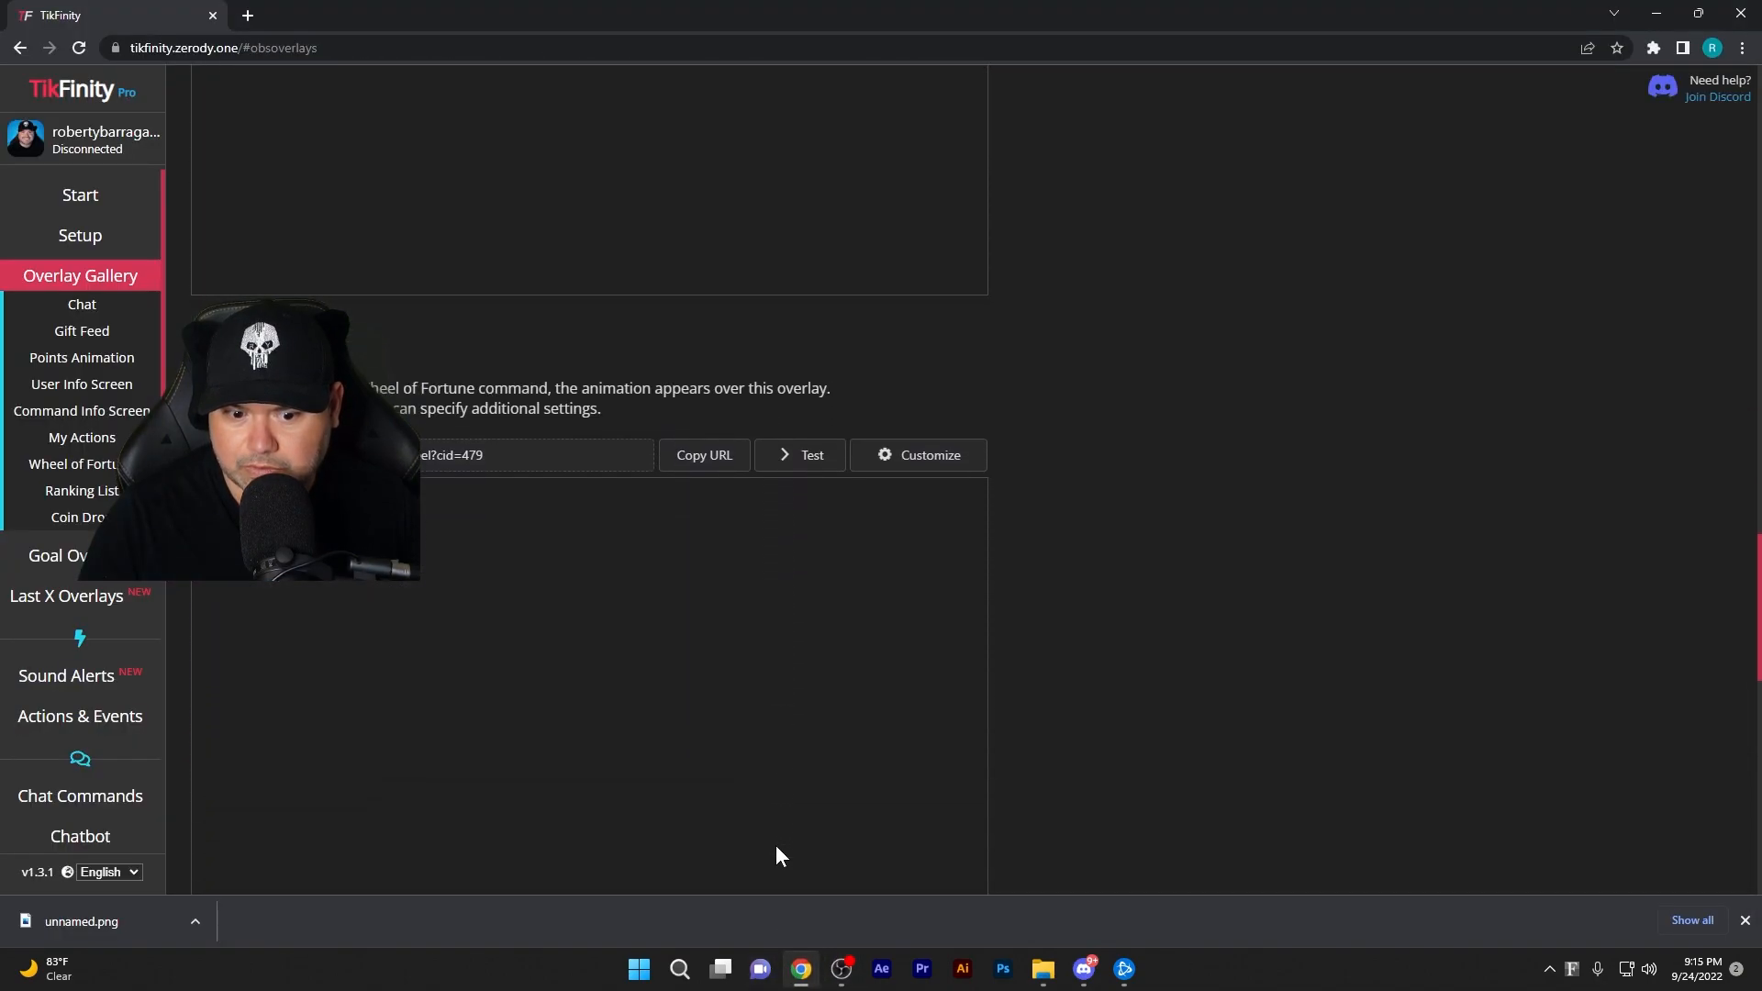
scroll("up", 3)
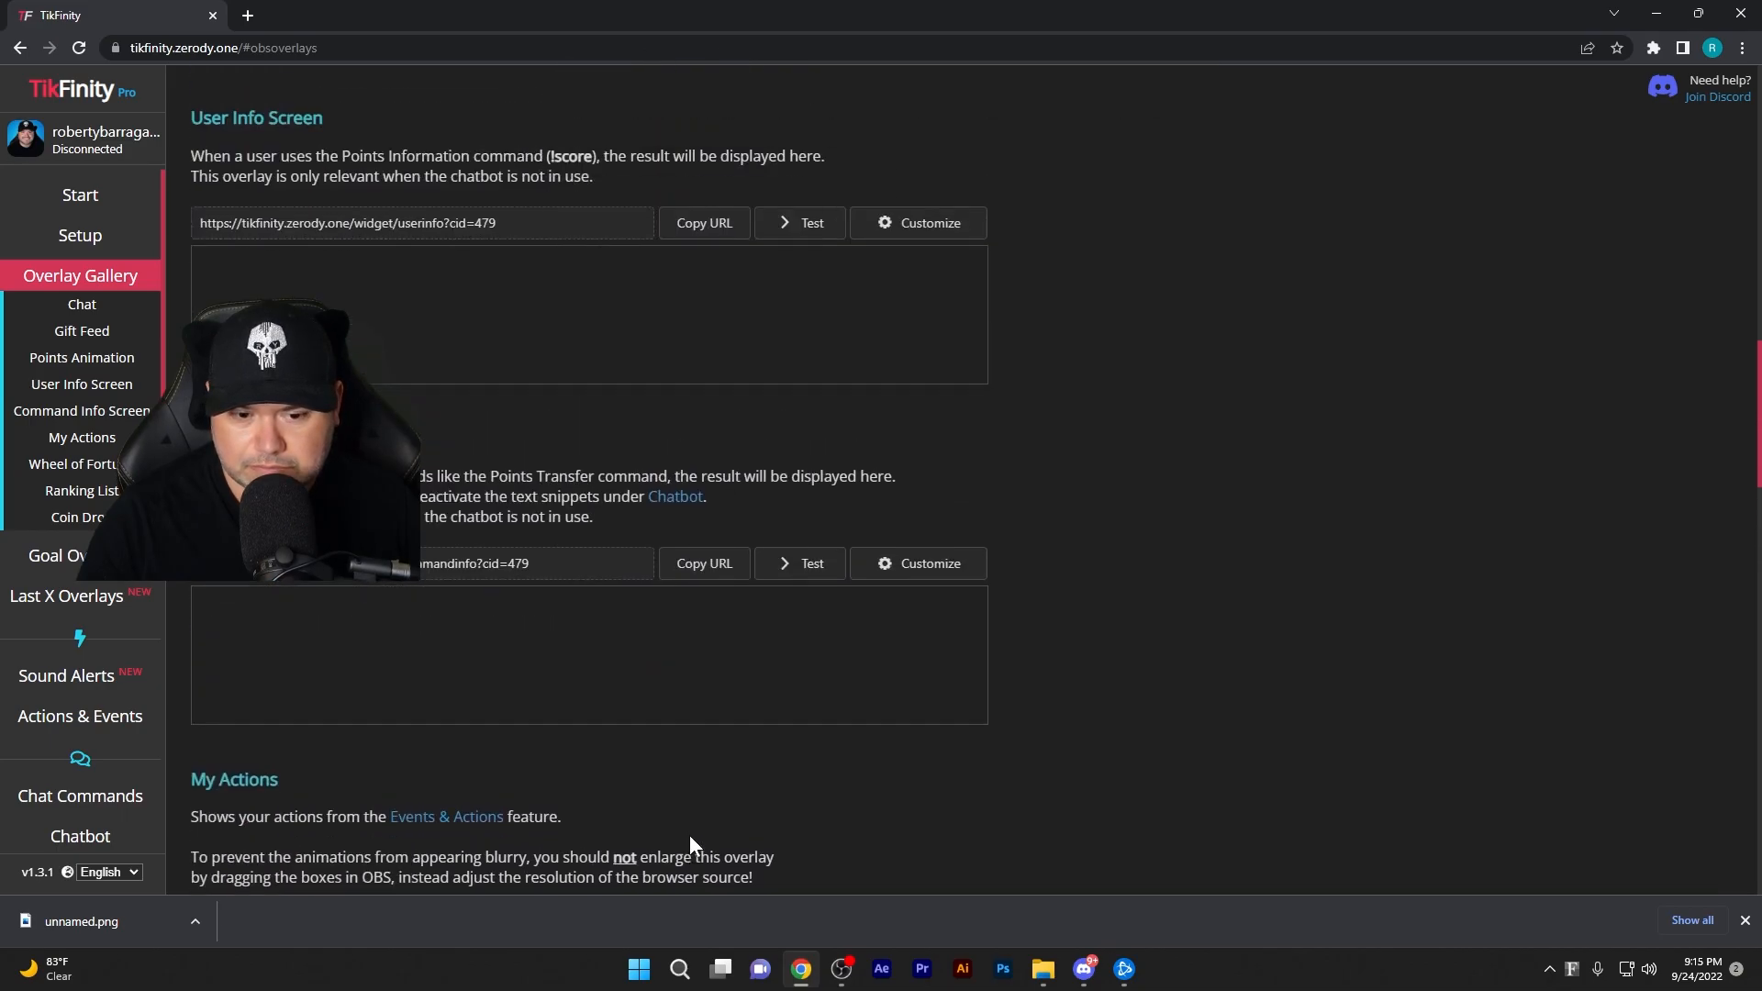
scroll("up", 3)
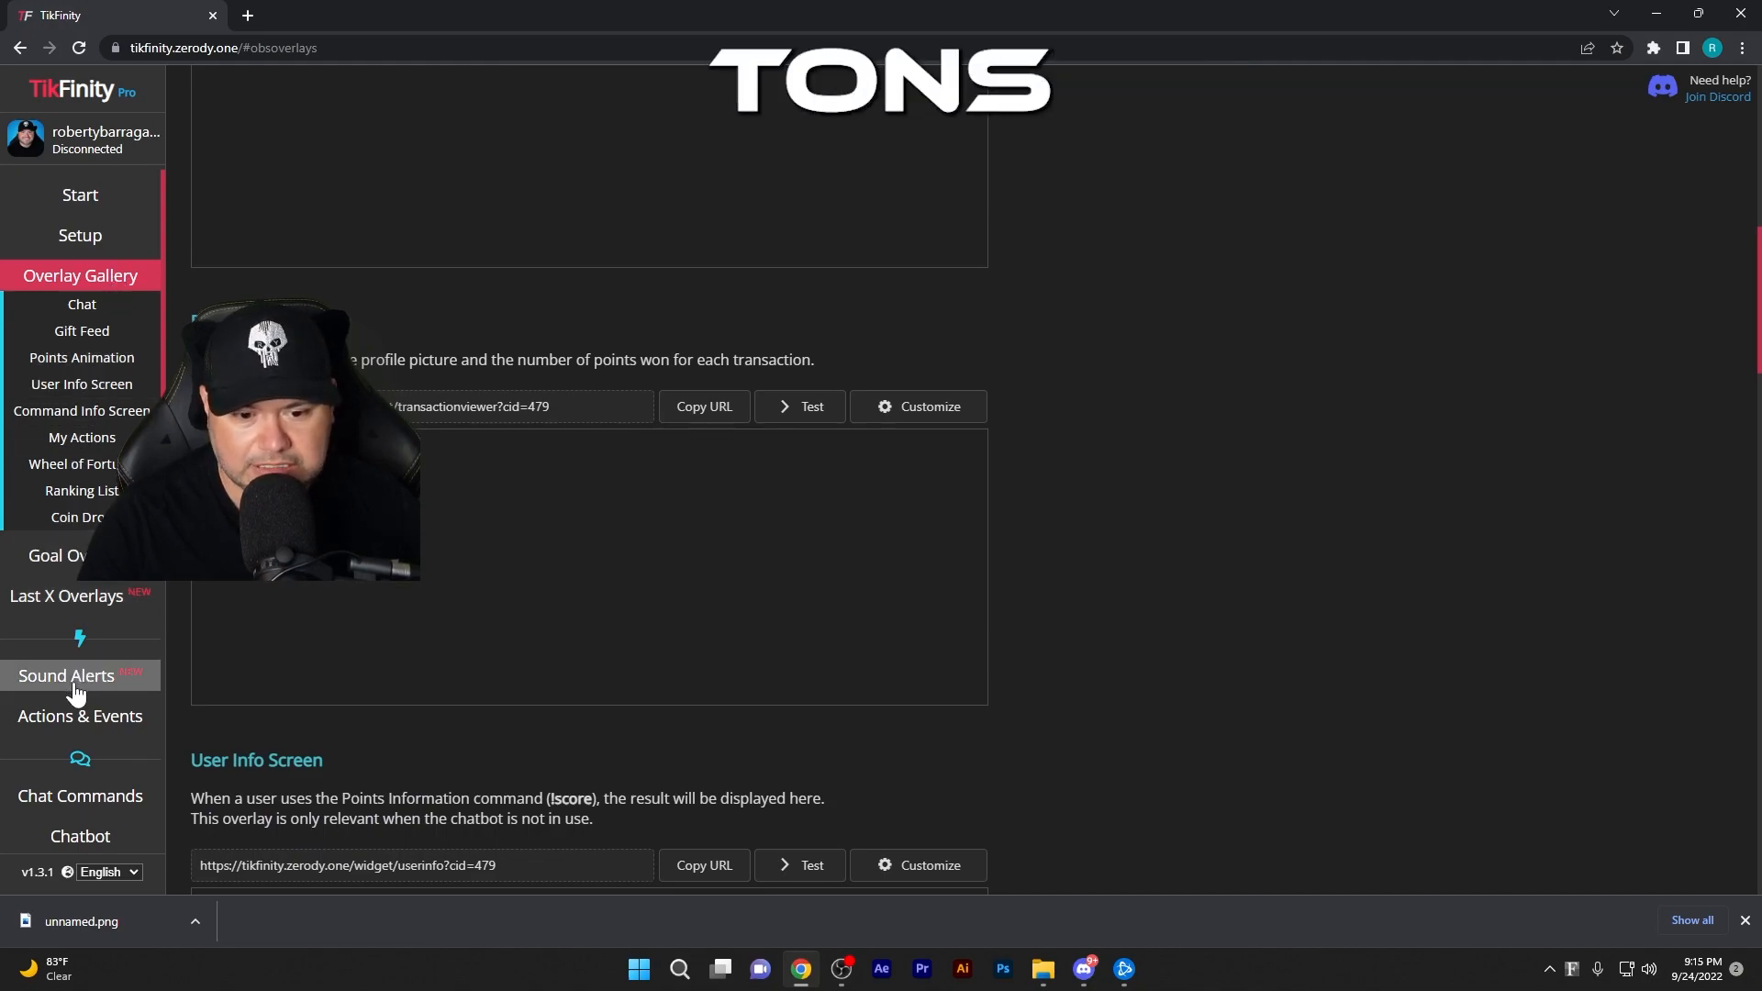
scroll("down", 3)
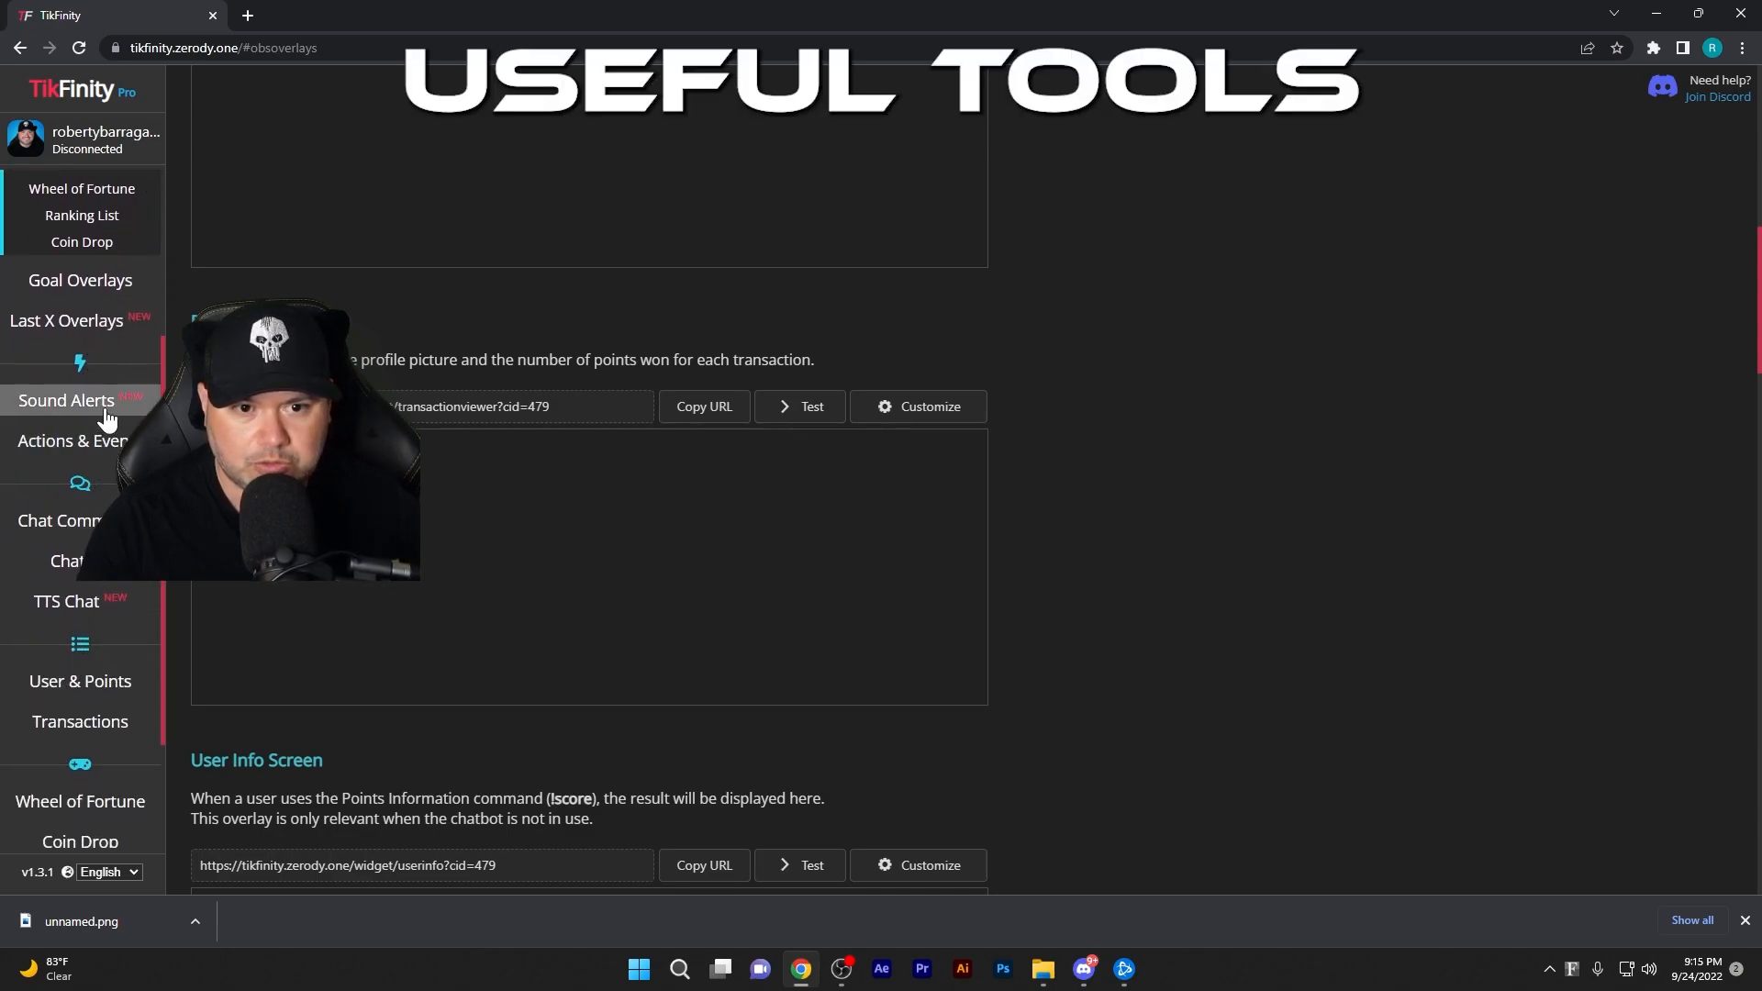
scroll("down", 3)
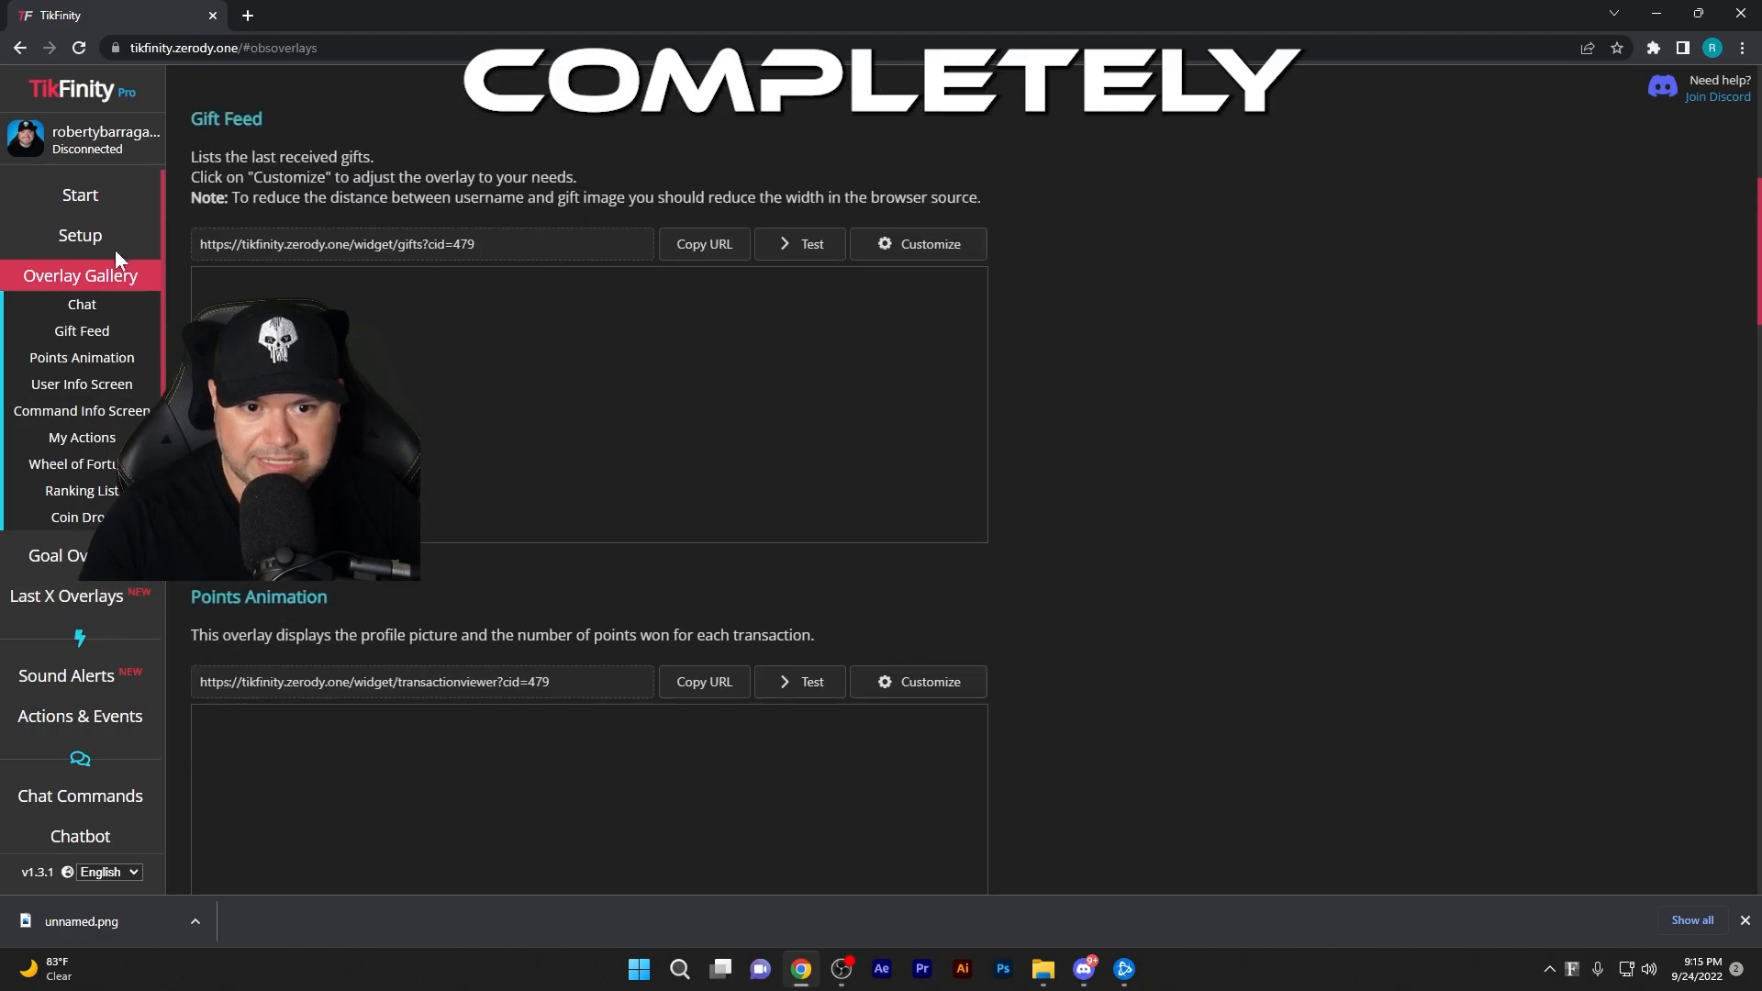
left_click(80, 194)
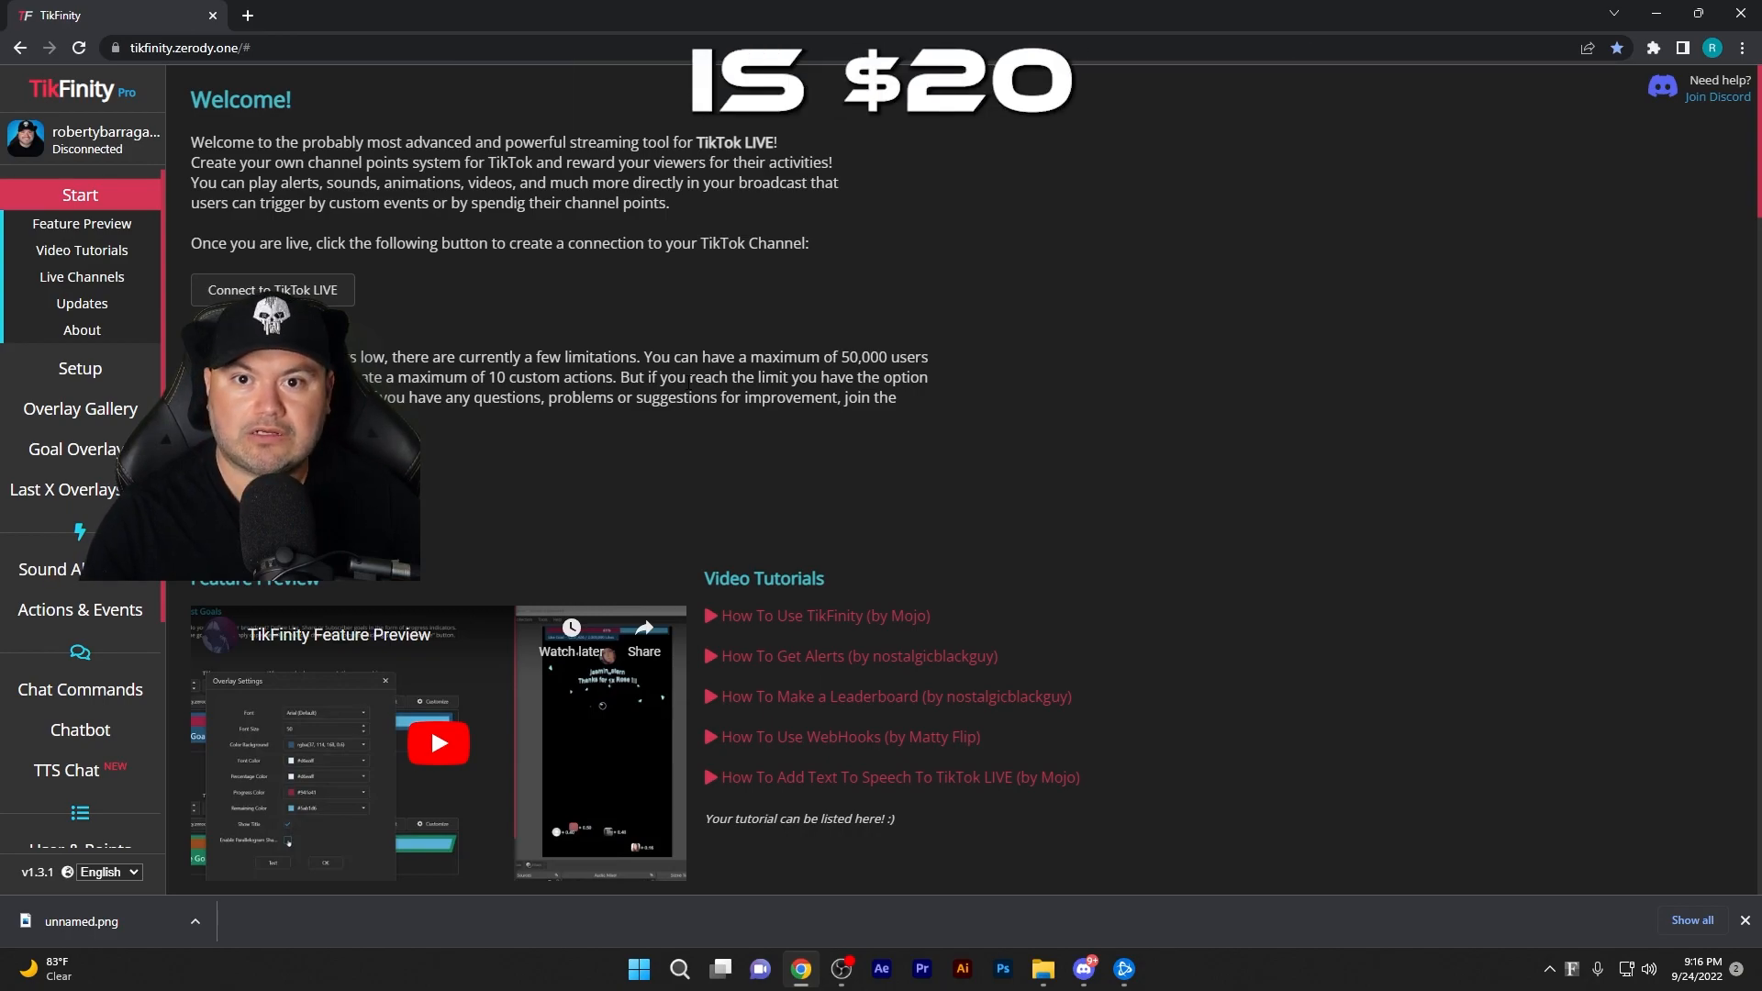
scroll("down", 3)
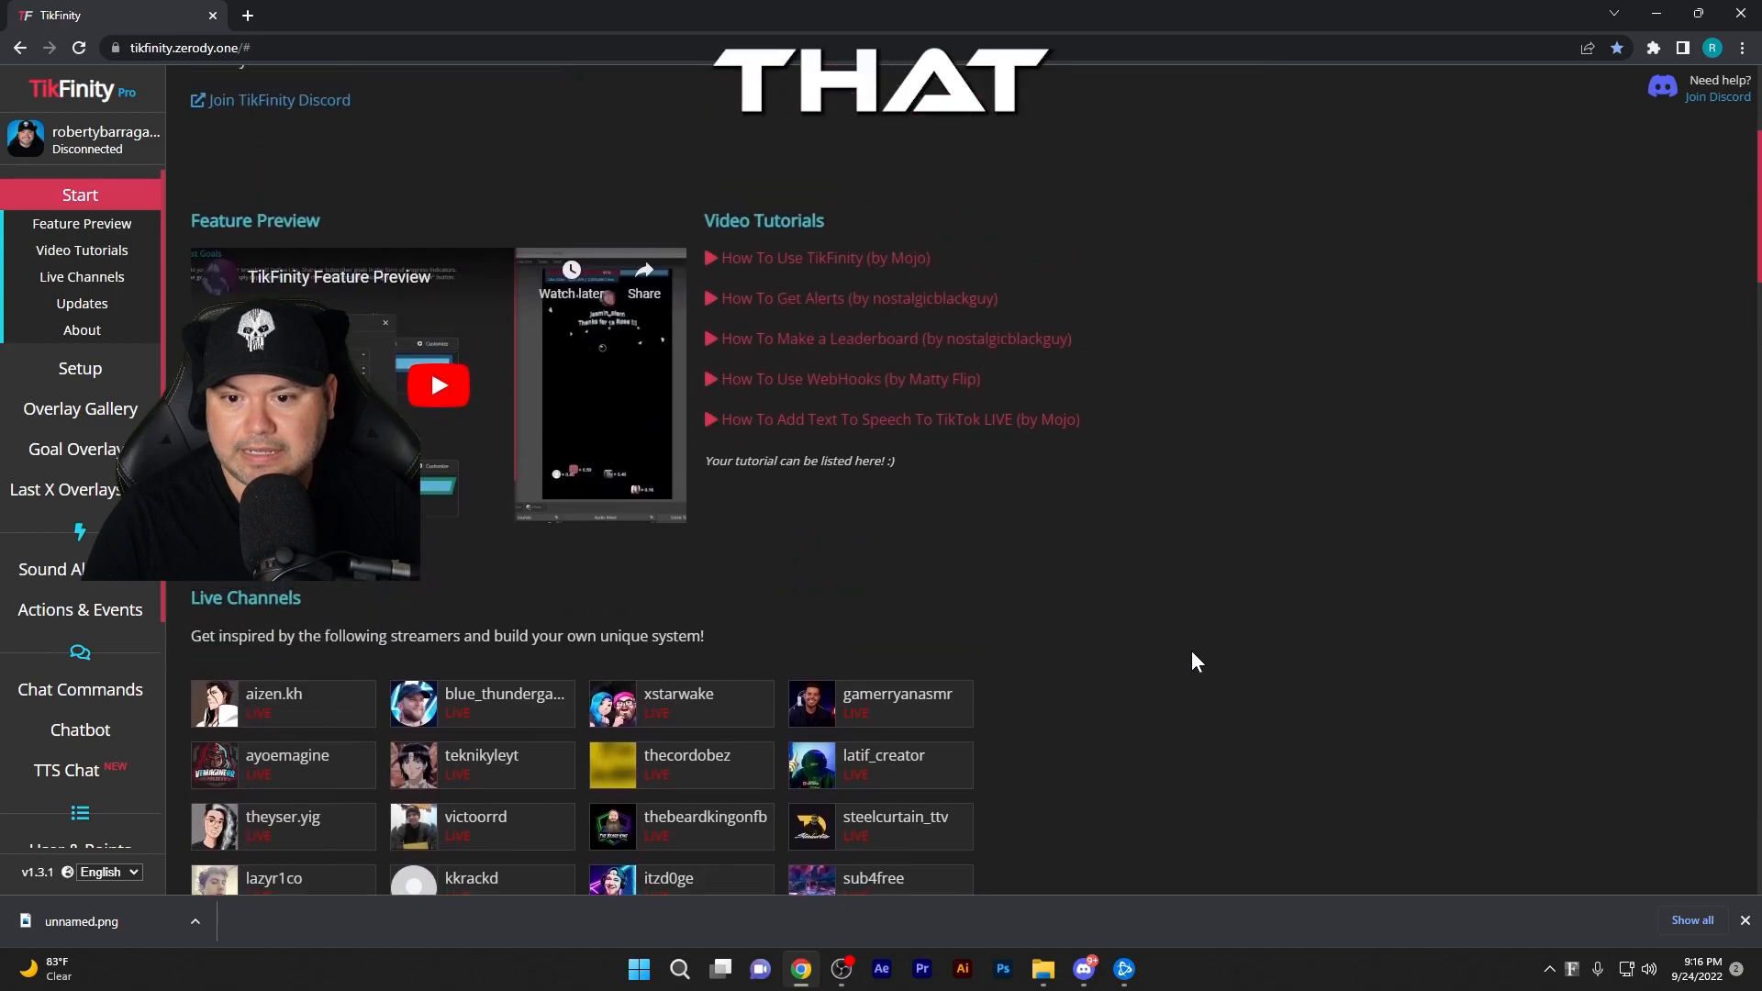
scroll("up", 3)
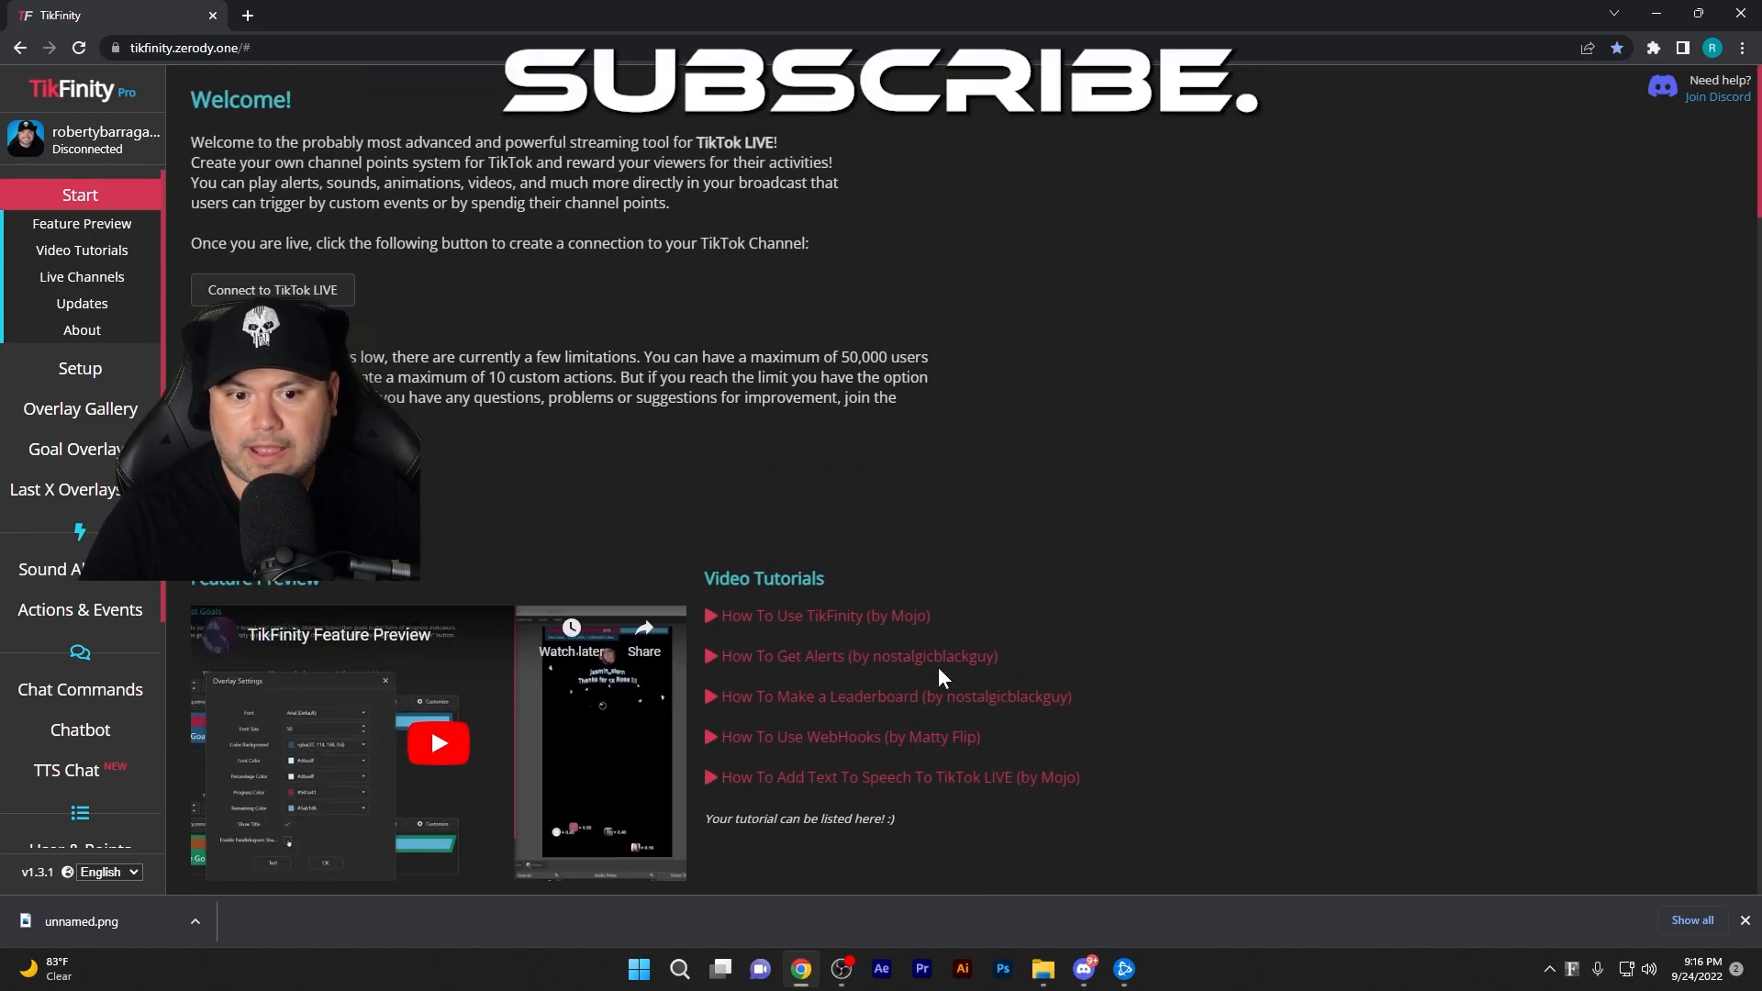
scroll("down", 3)
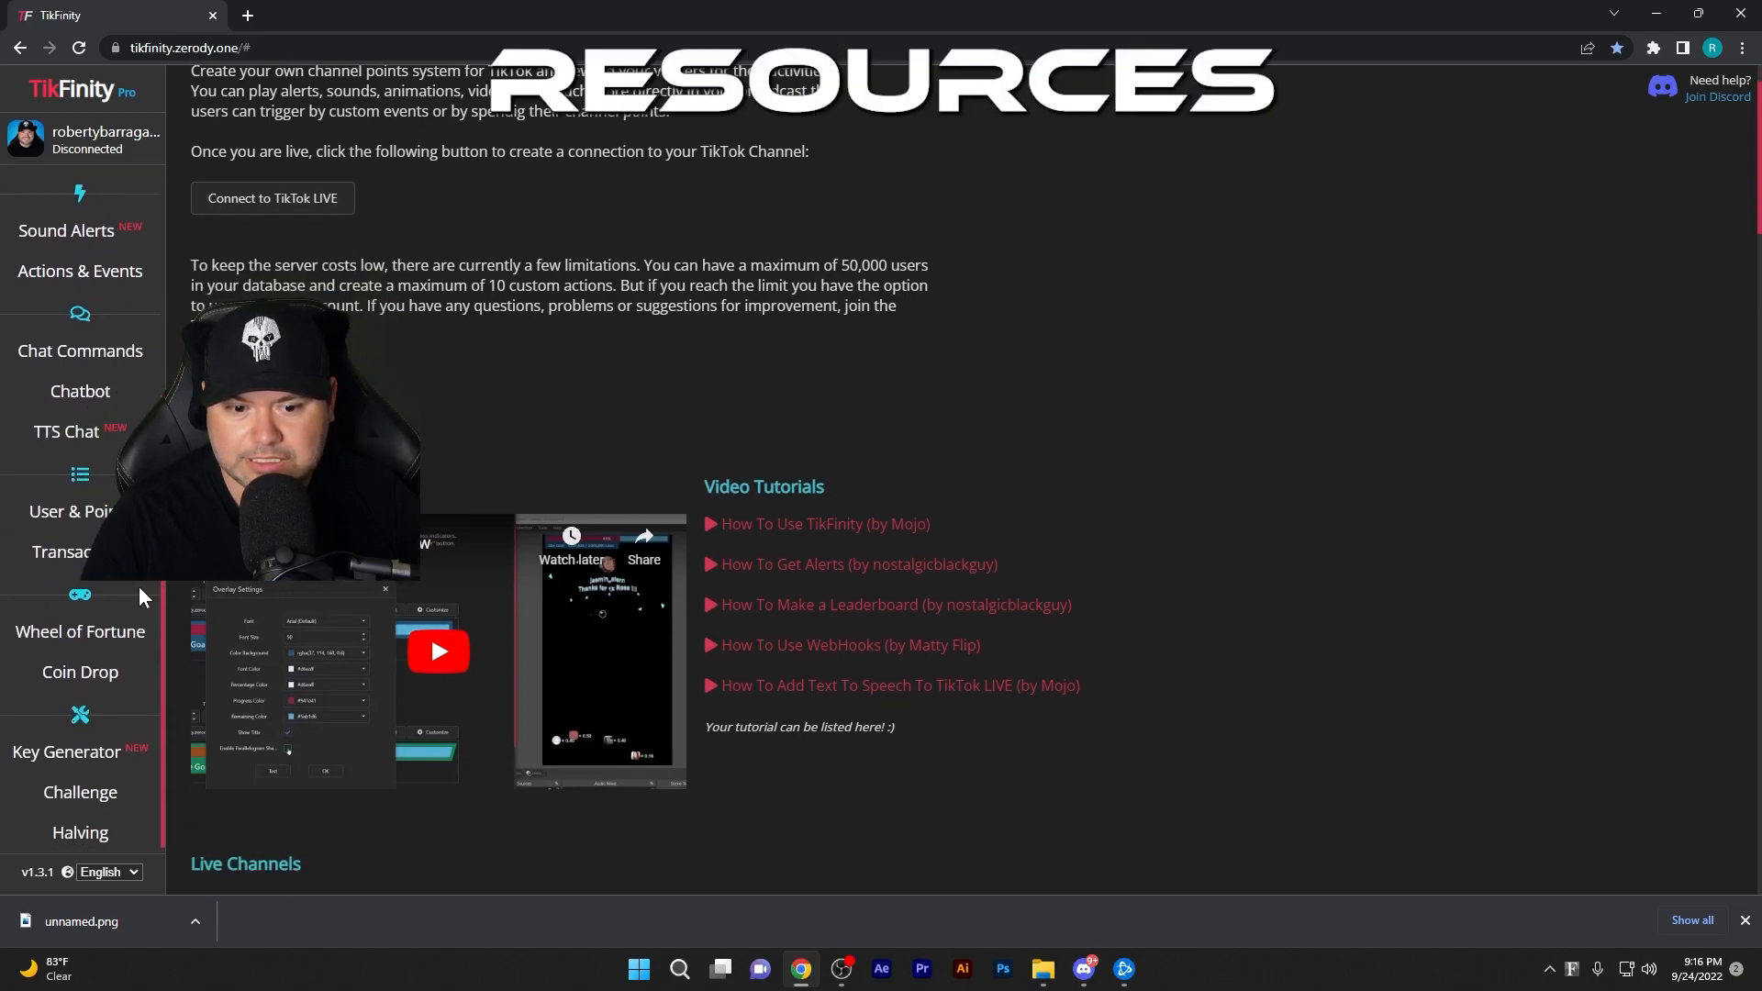
scroll("down", 3)
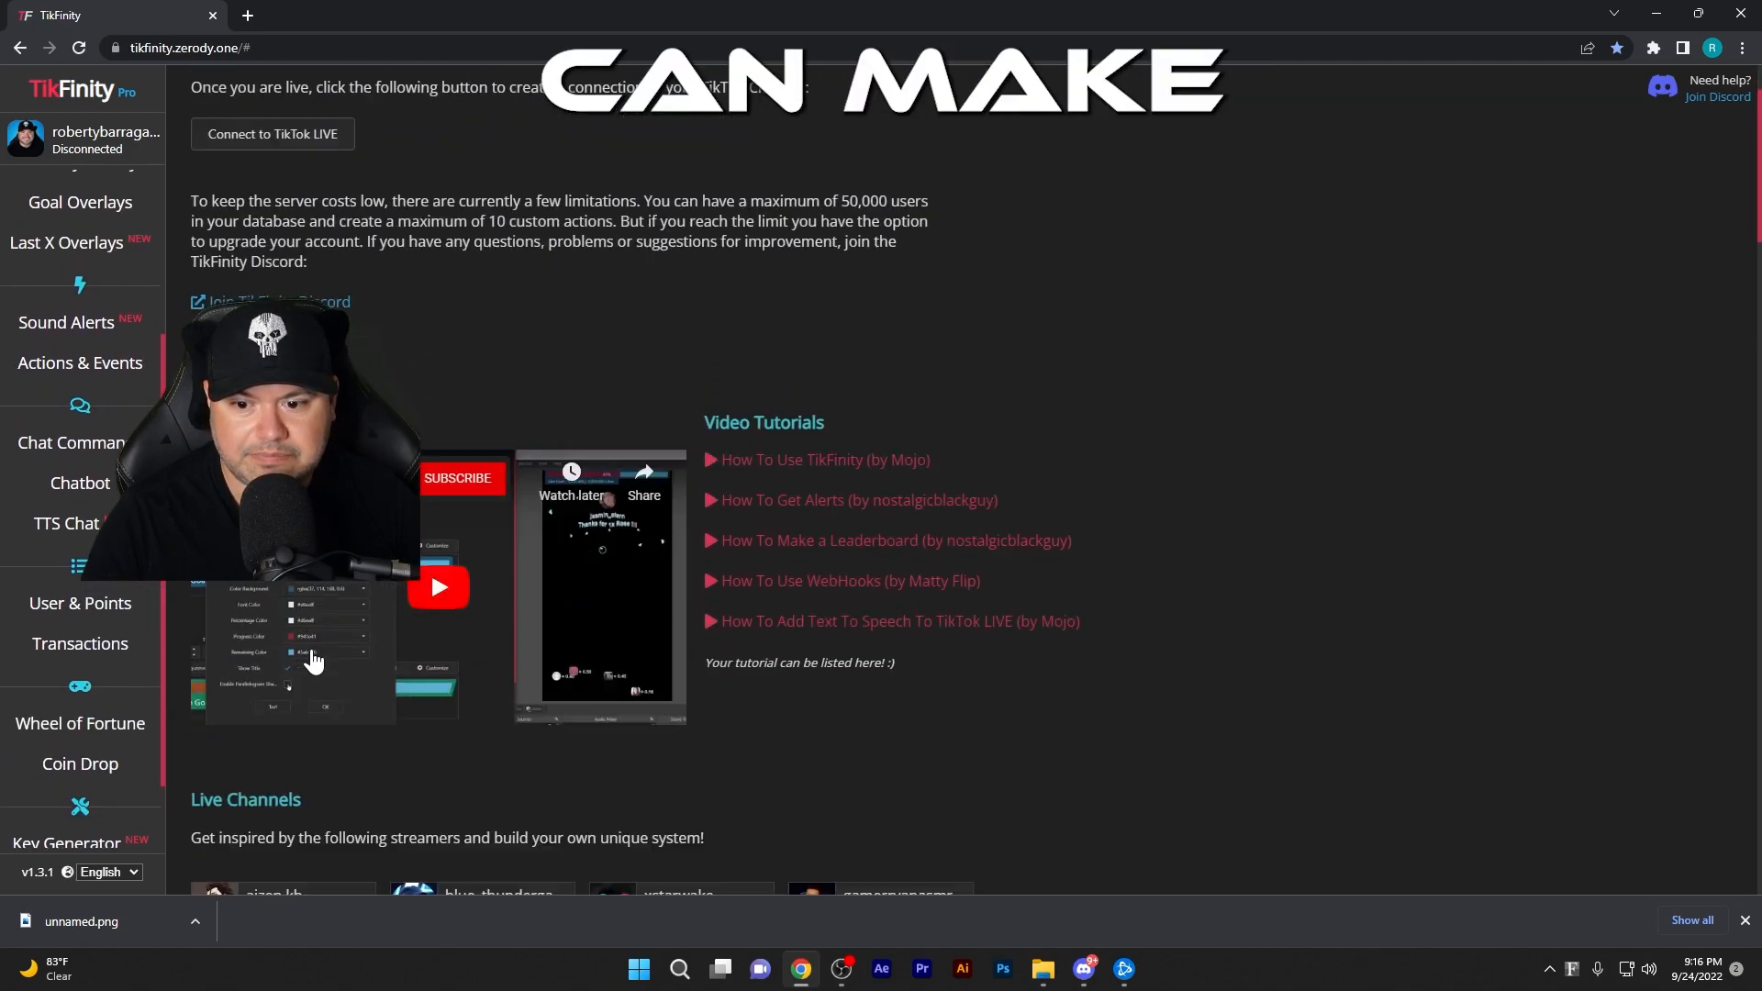
scroll("down", 3)
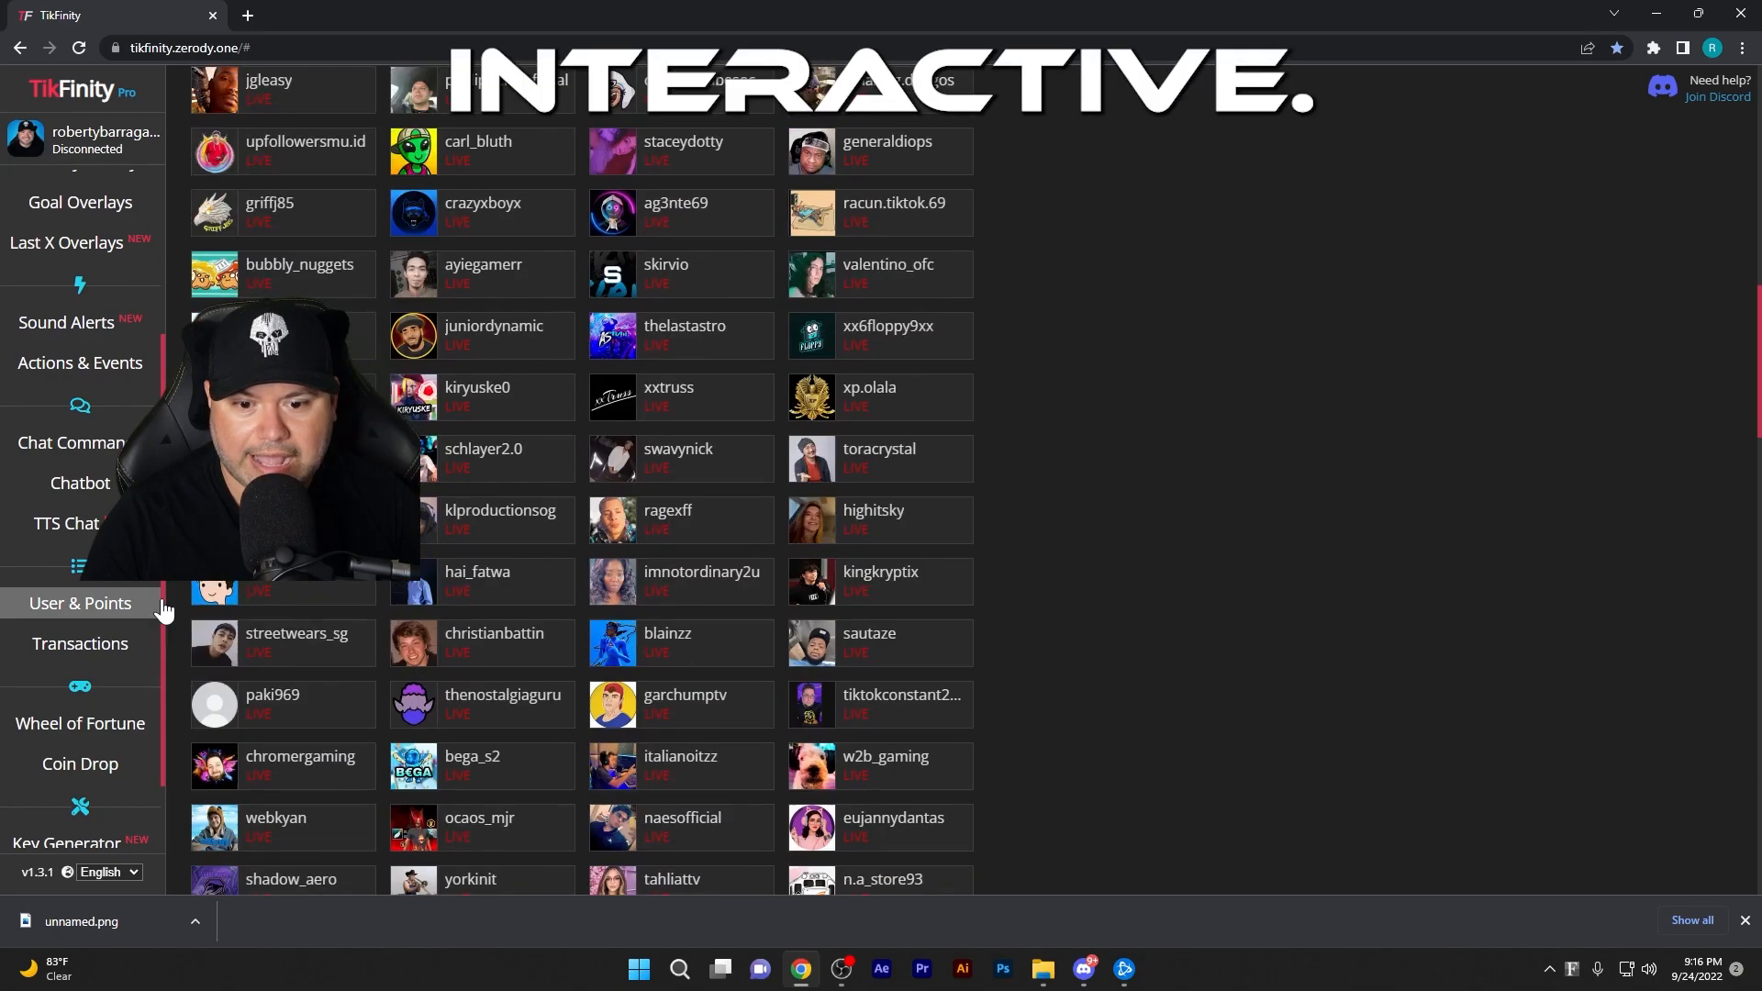
scroll("down", 3)
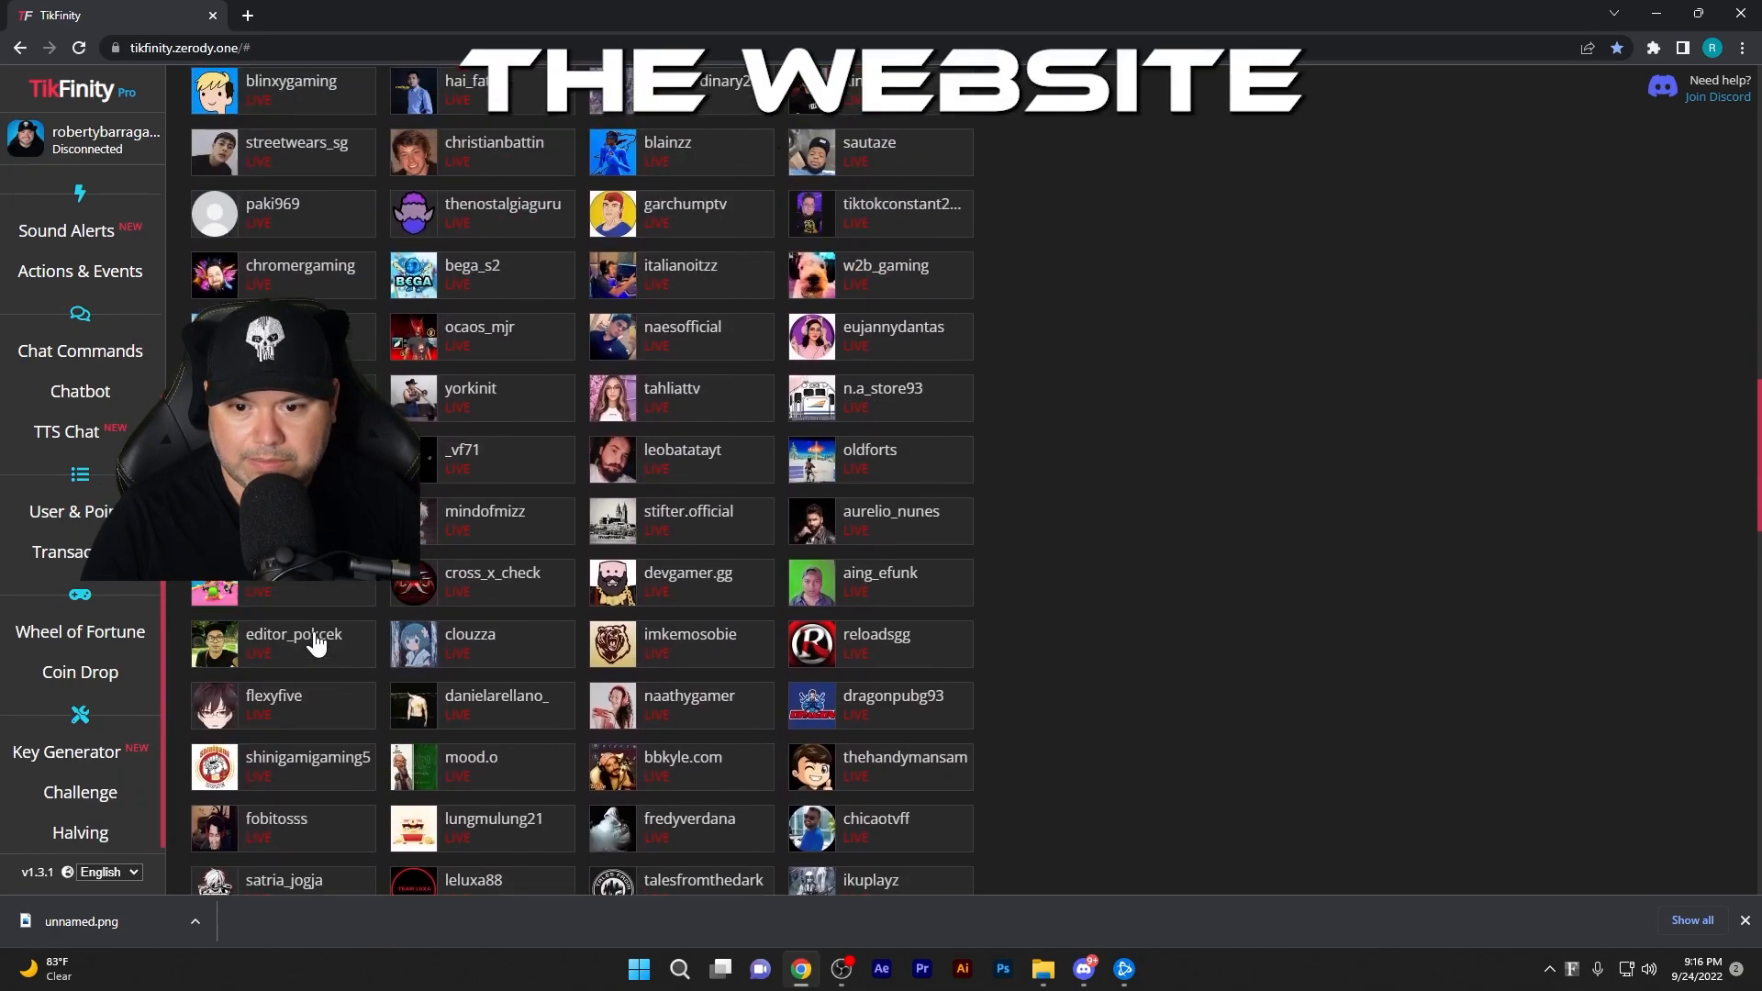
scroll("up", 3)
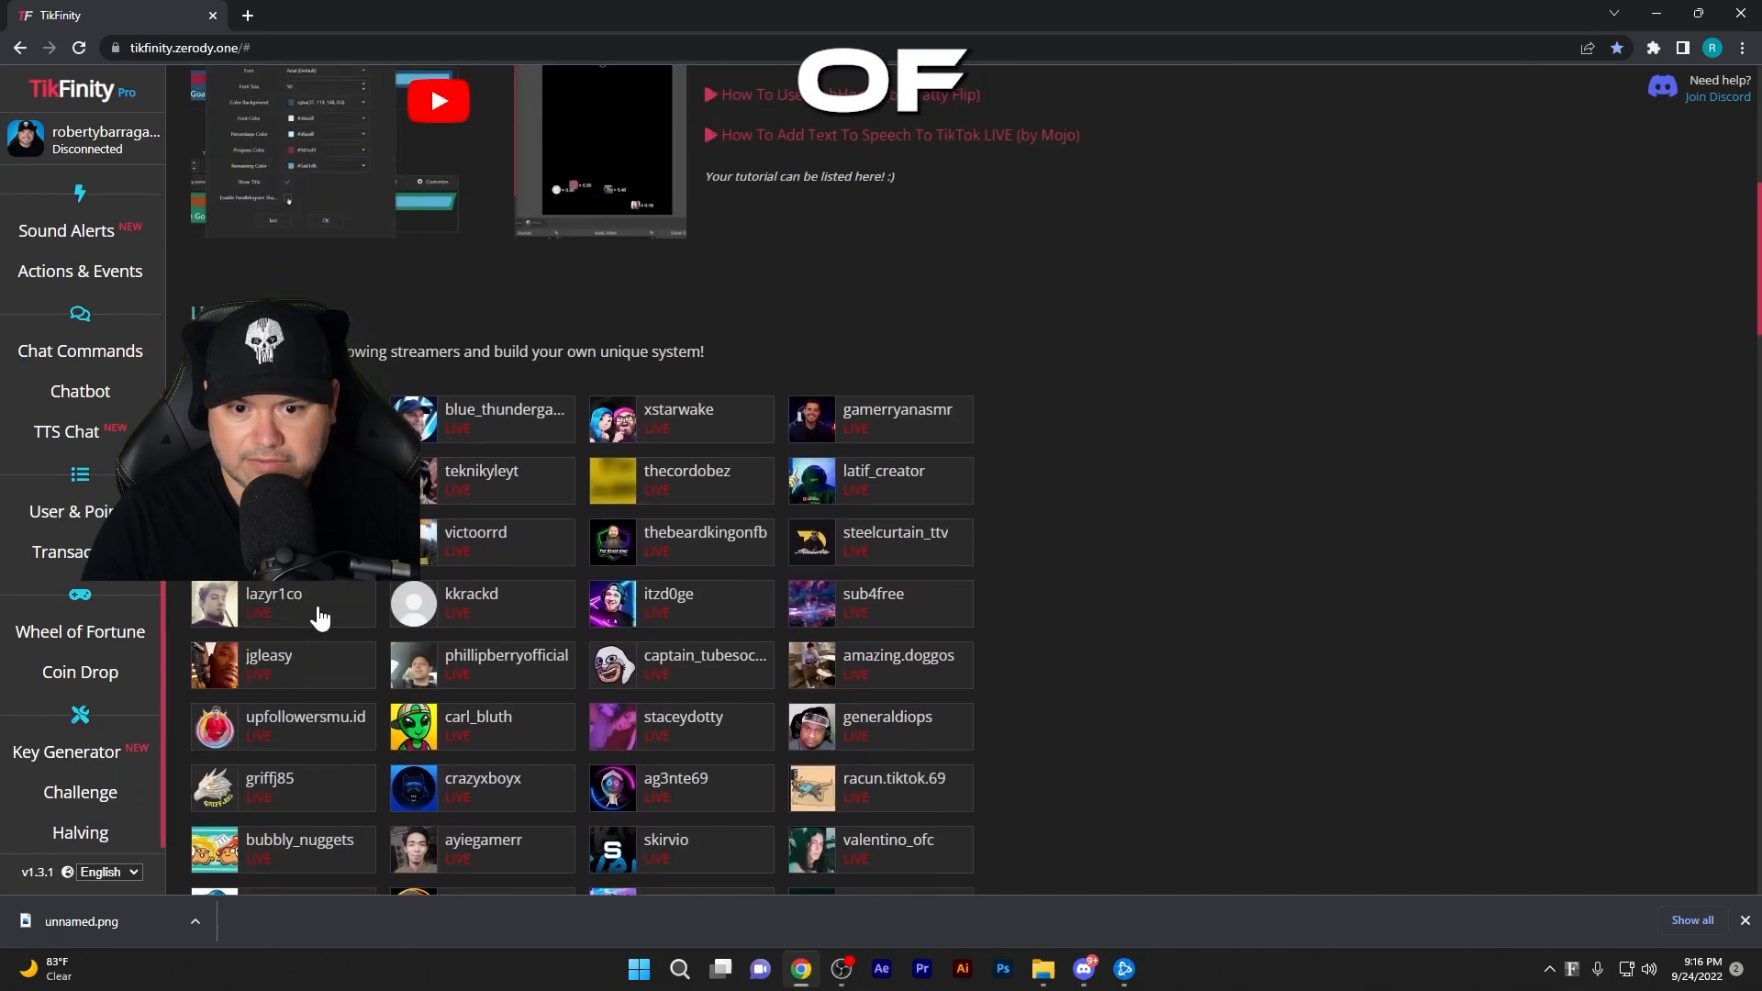
mouse_move(335, 636)
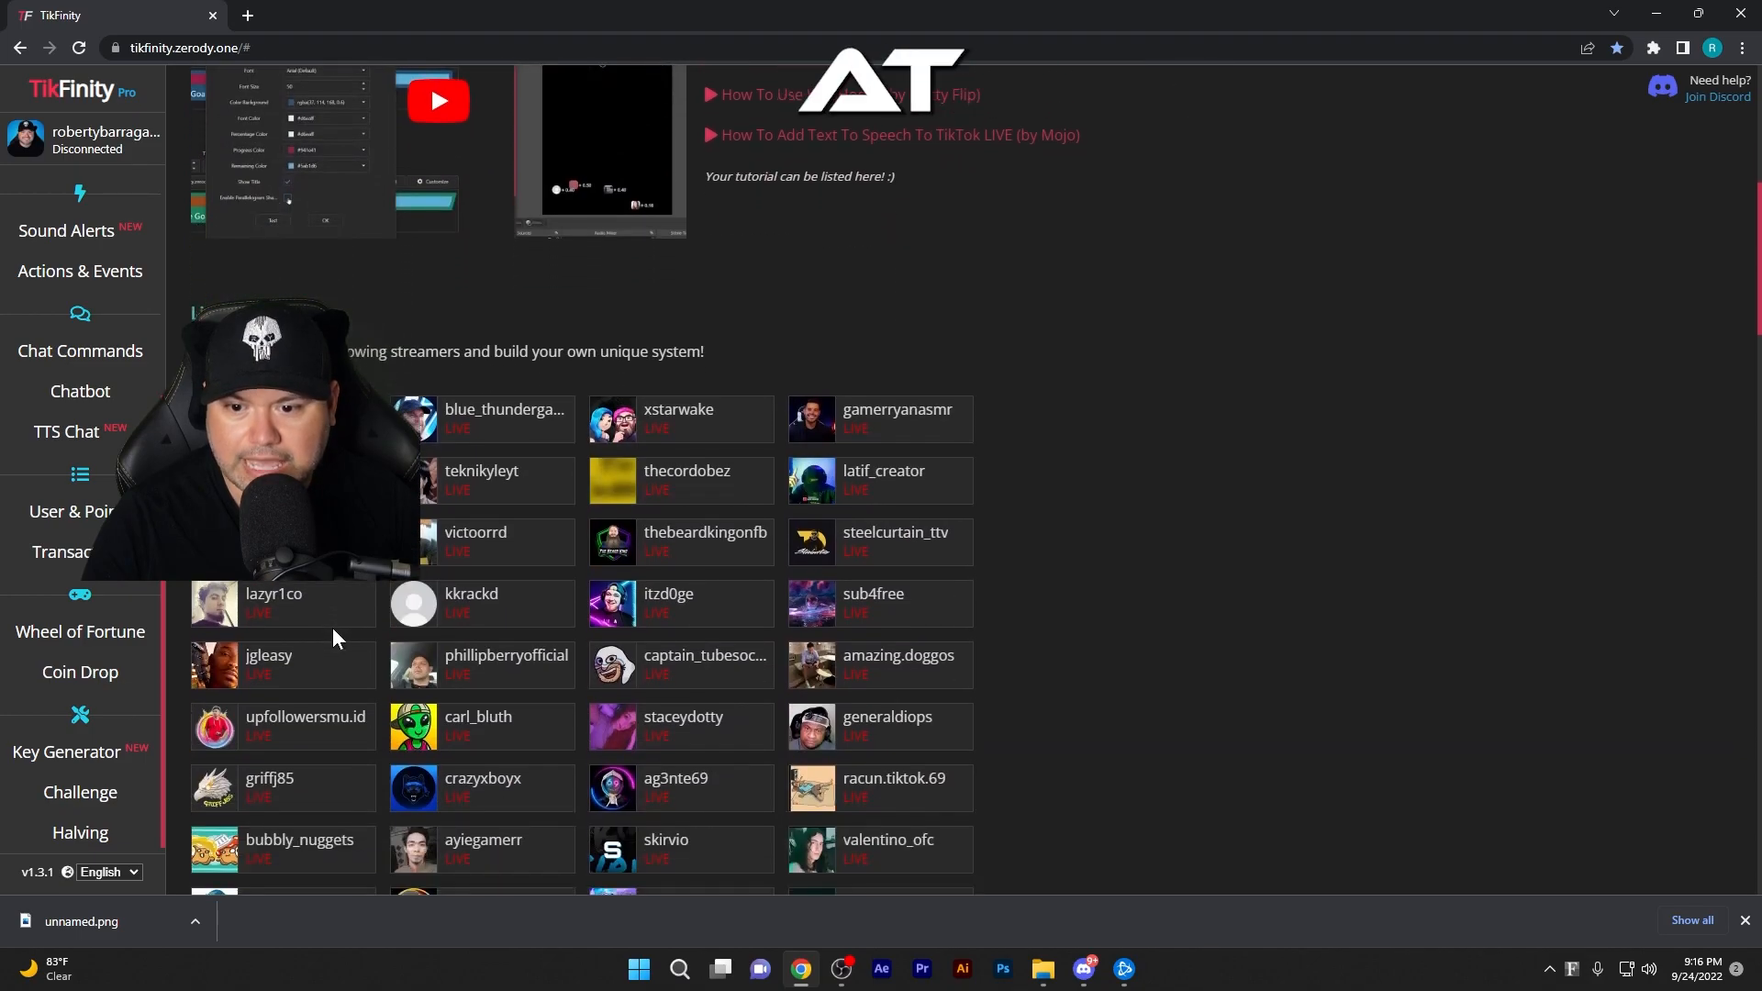
scroll("up", 3)
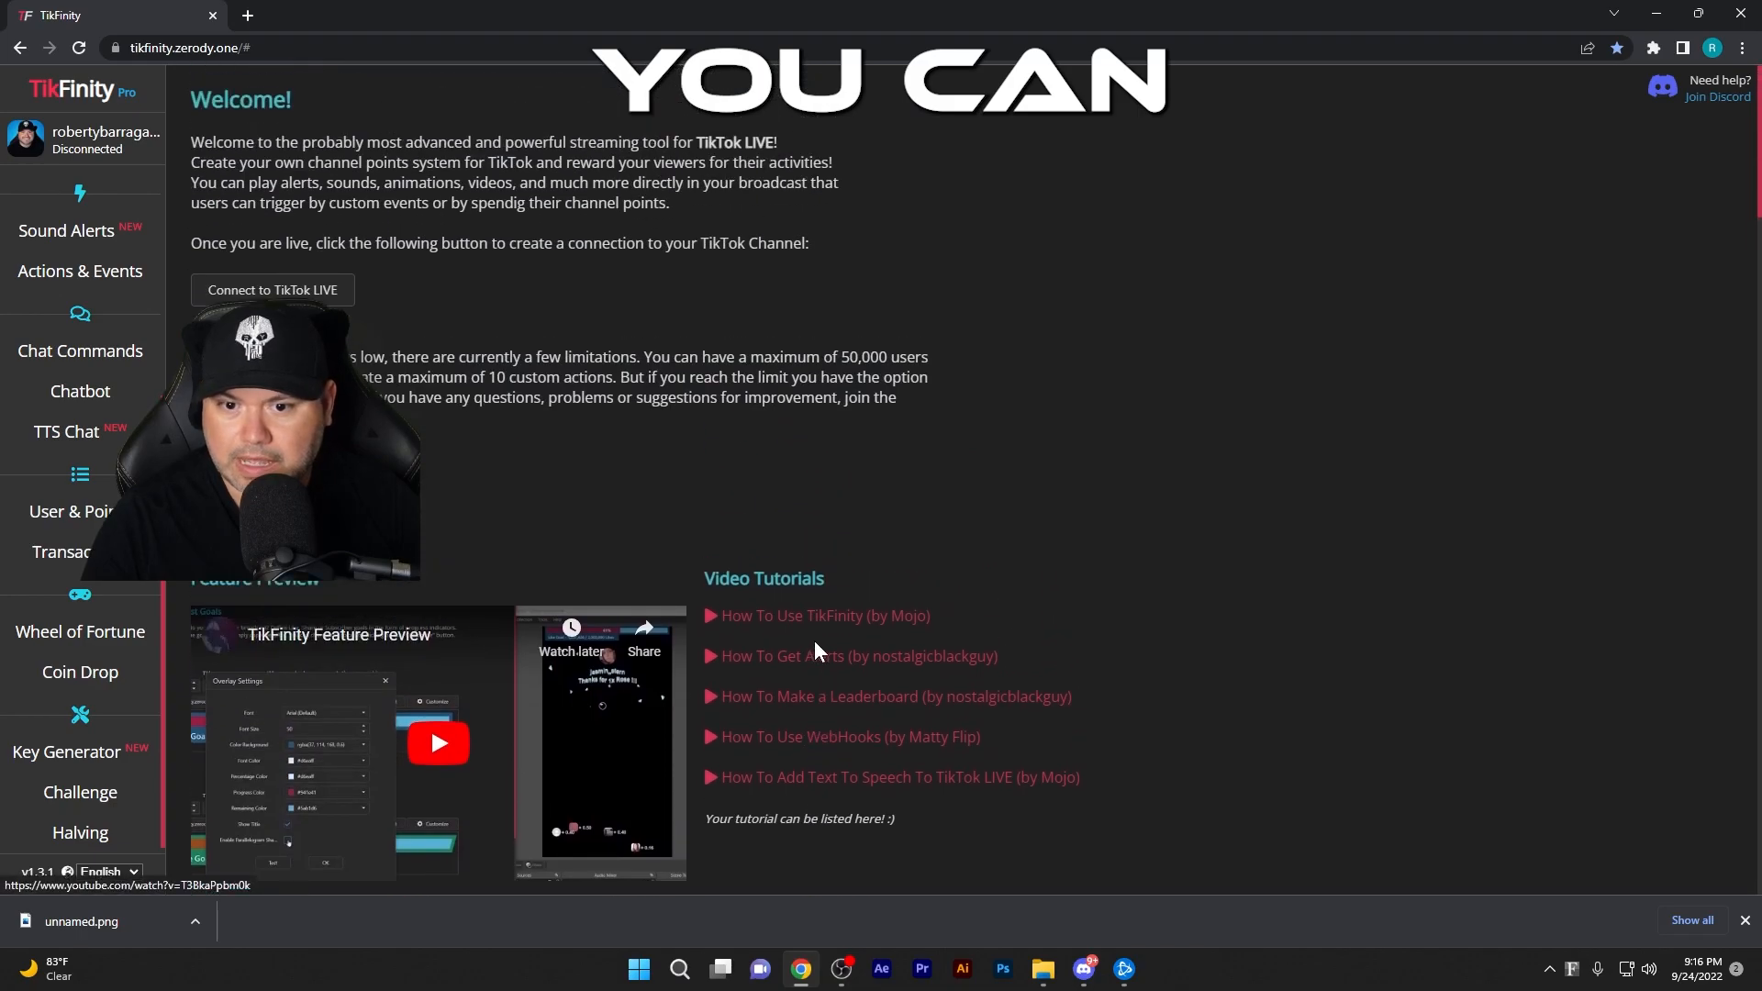
scroll("down", 3)
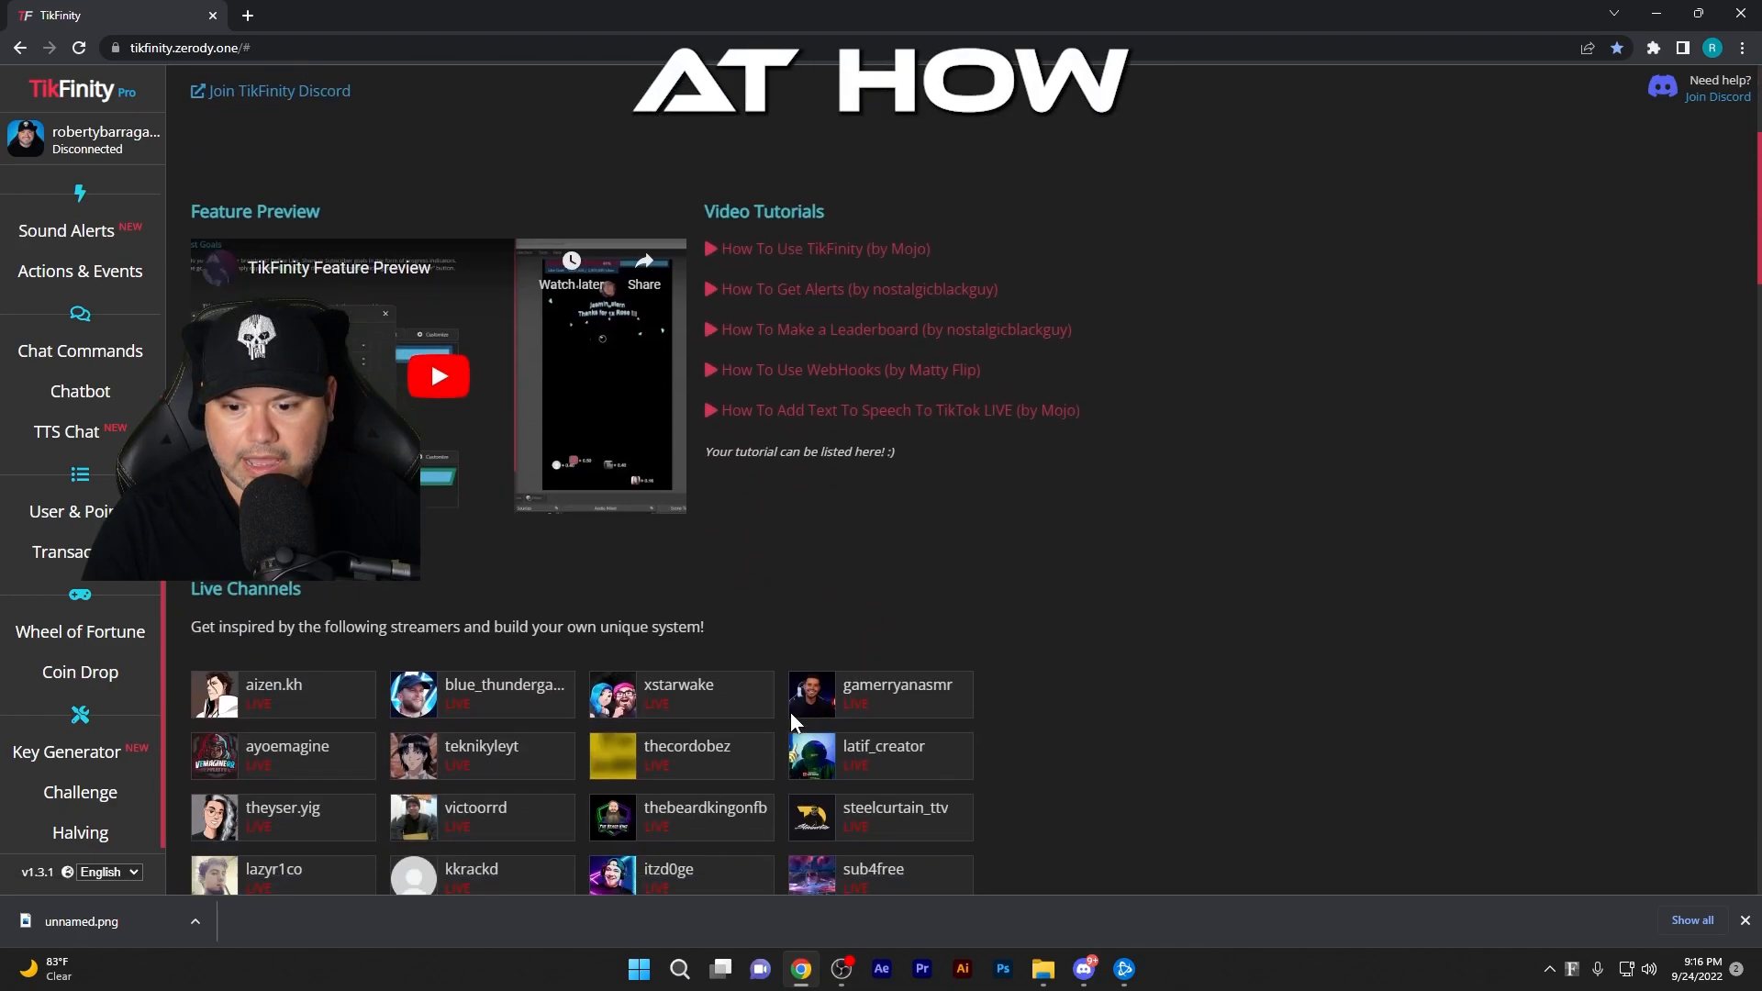
scroll("down", 3)
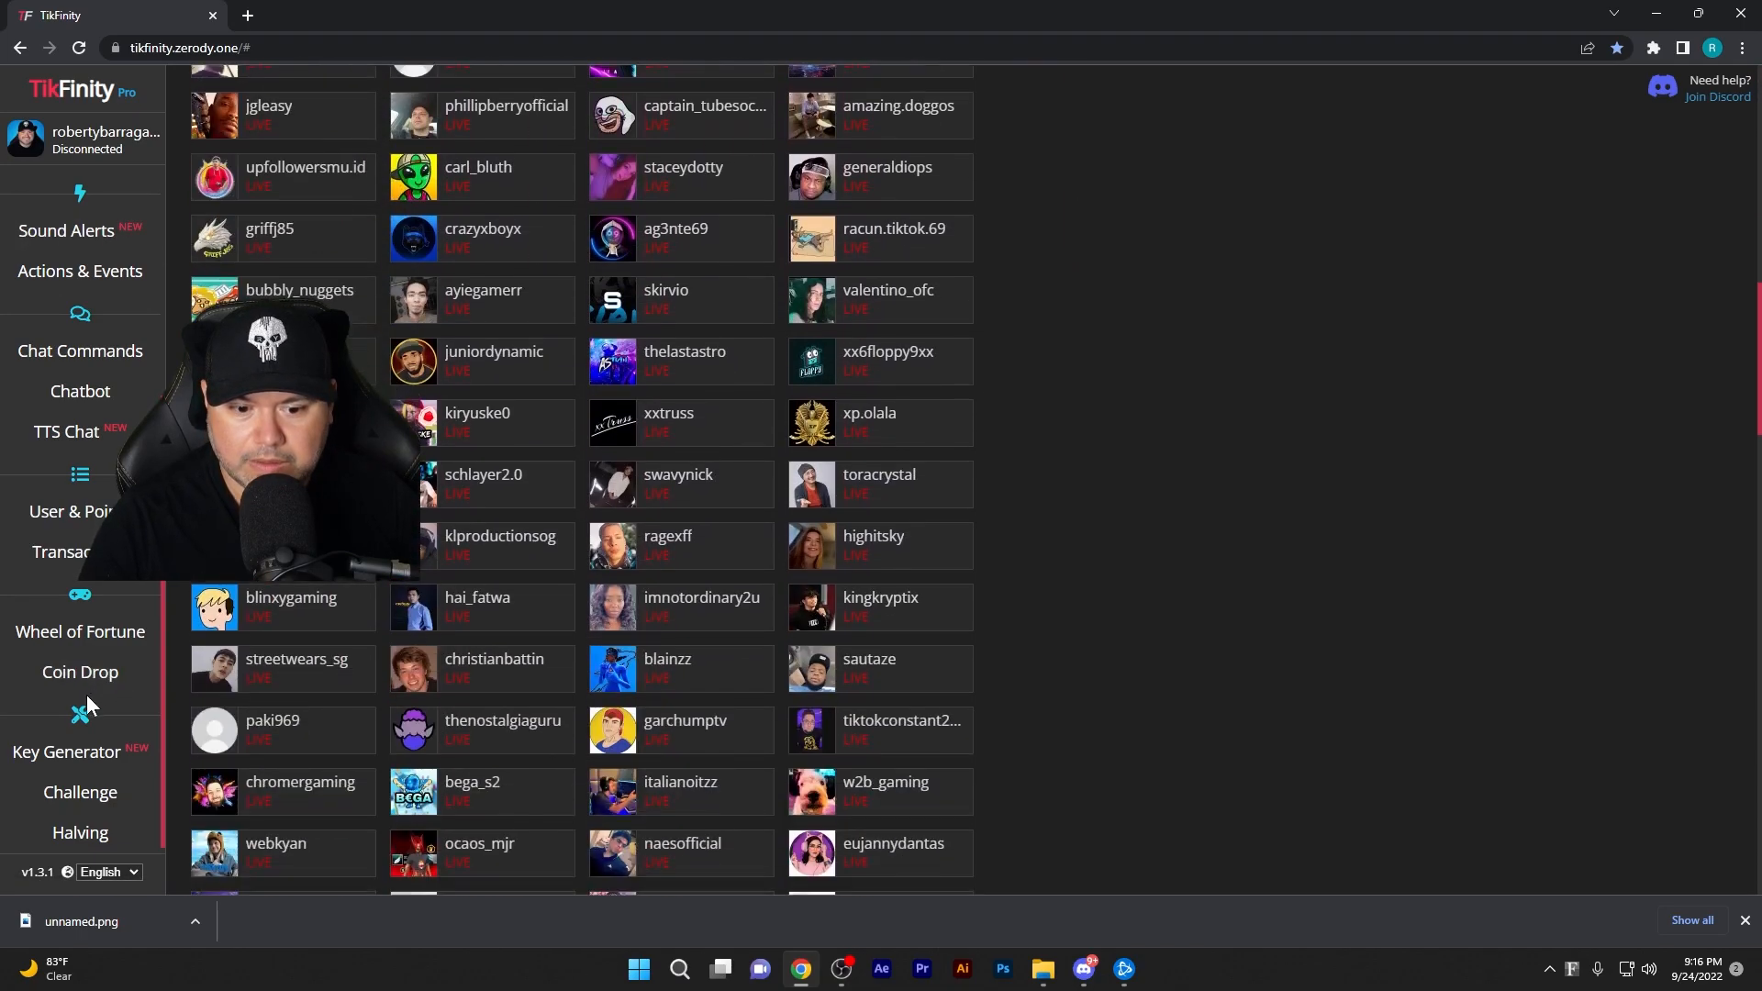